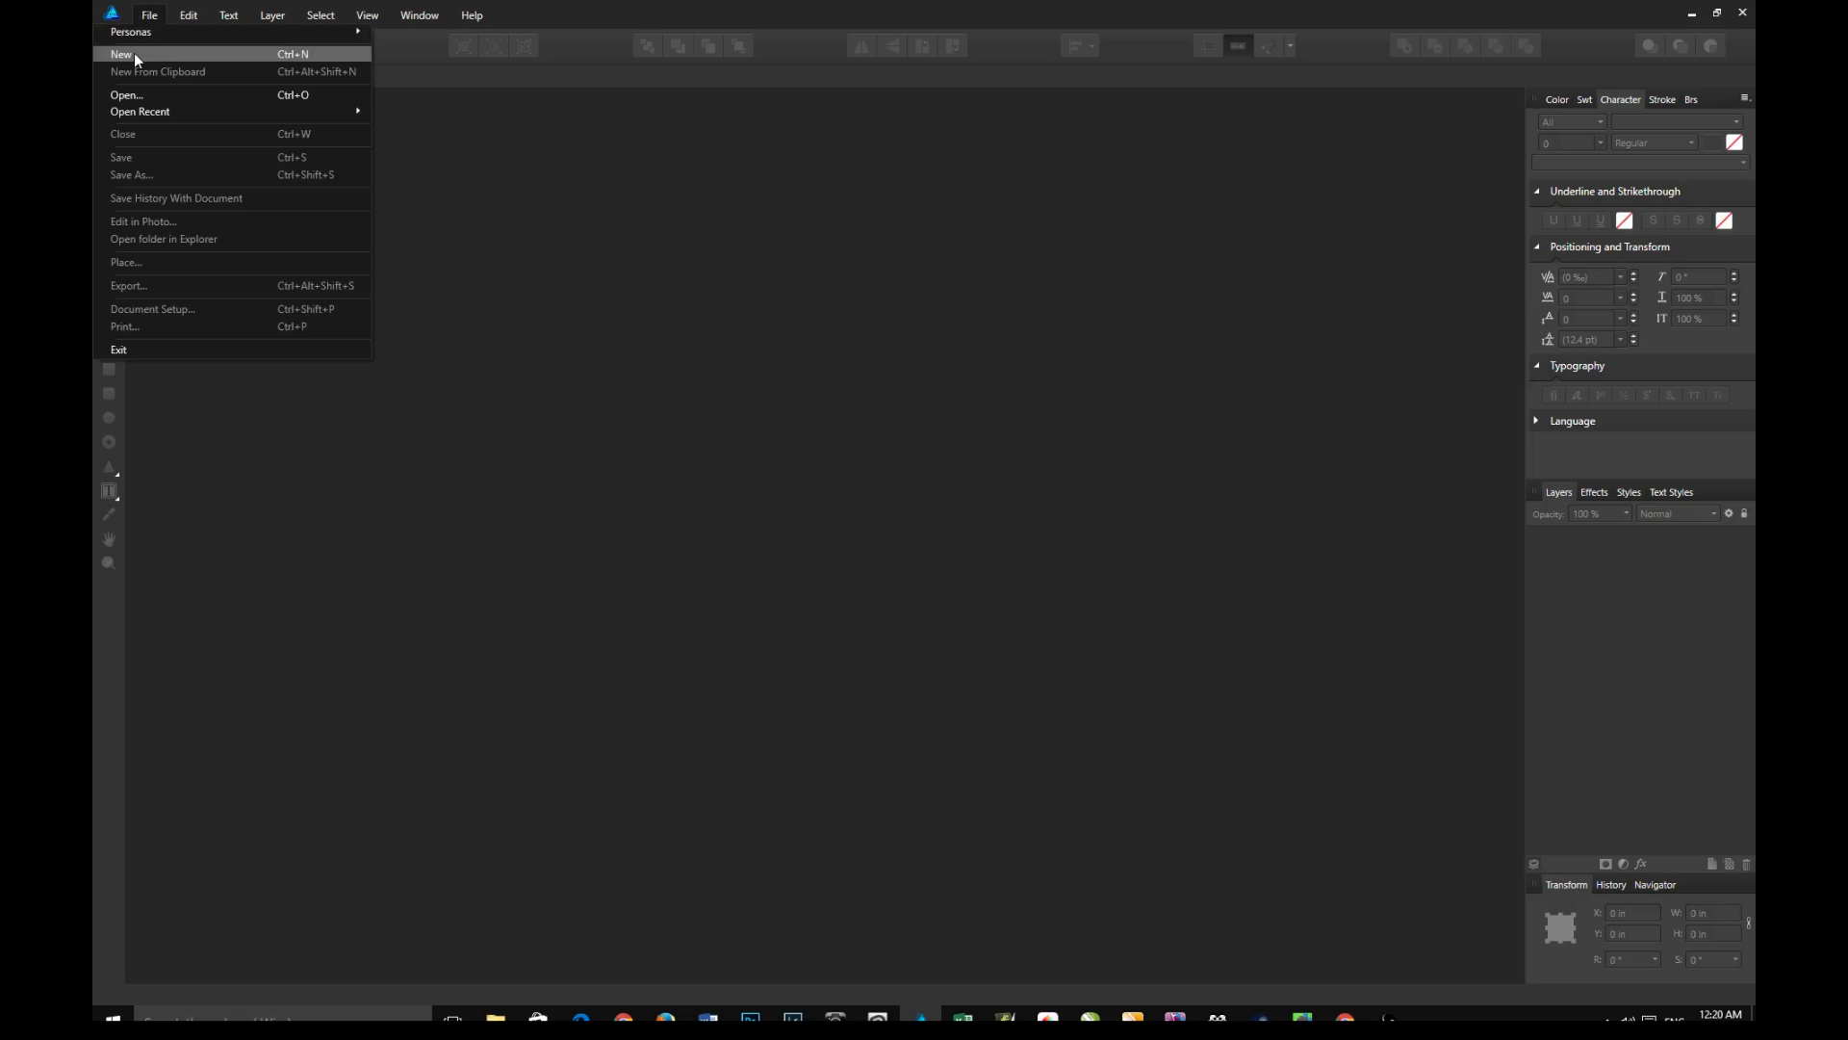
Create a Letter print document, 11 × 8.5 in, with a transparent background
click(120, 54)
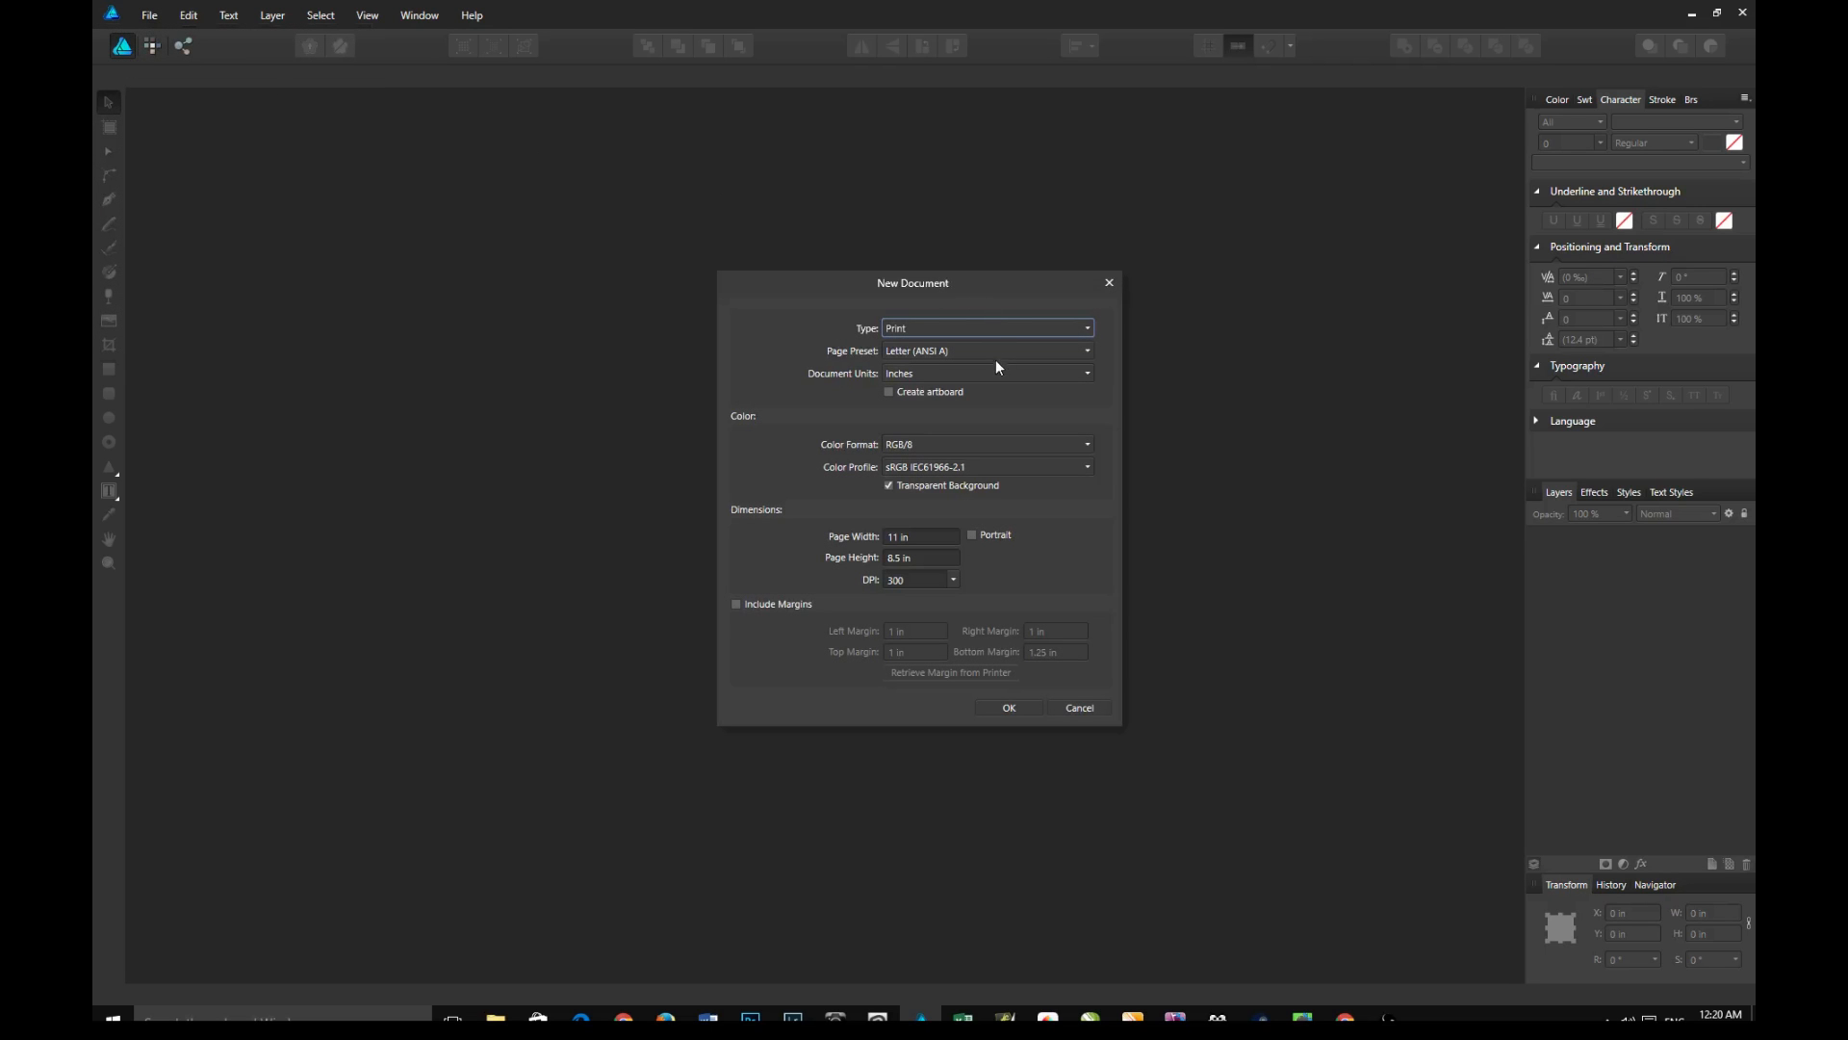
mouse_move(1022, 352)
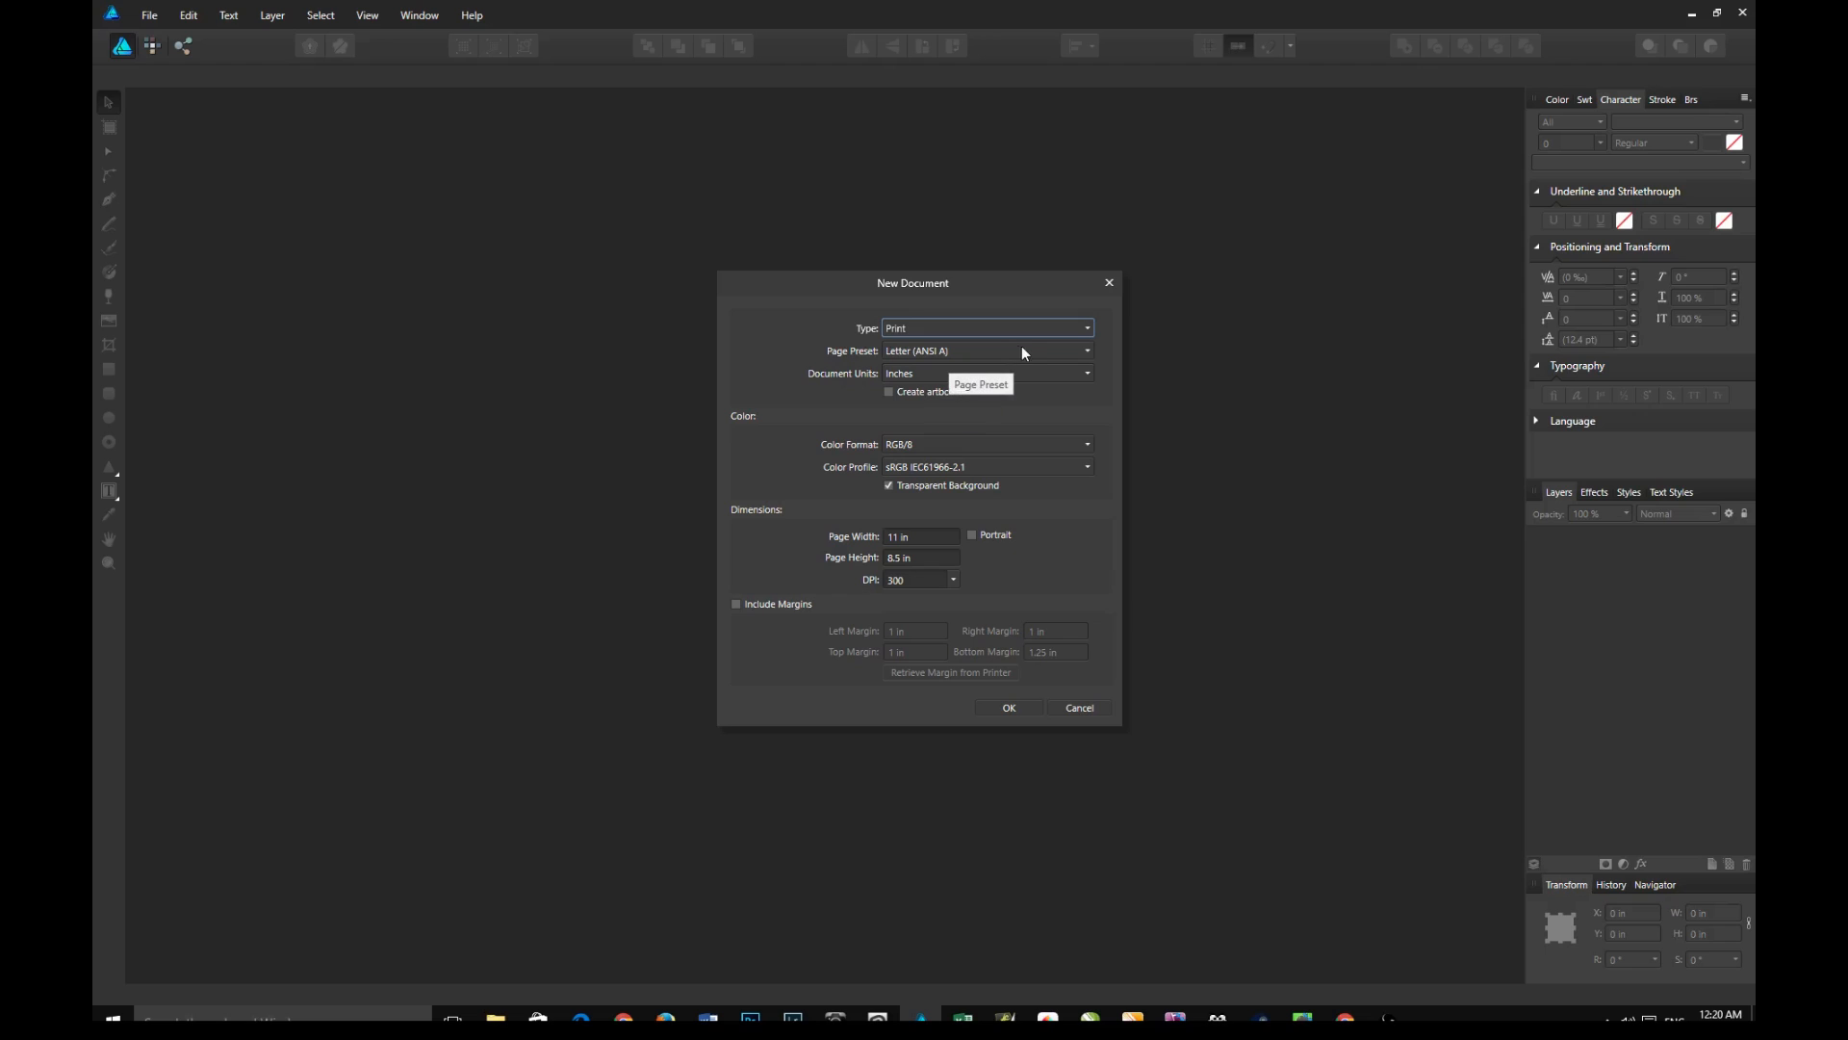
mouse_move(1041, 381)
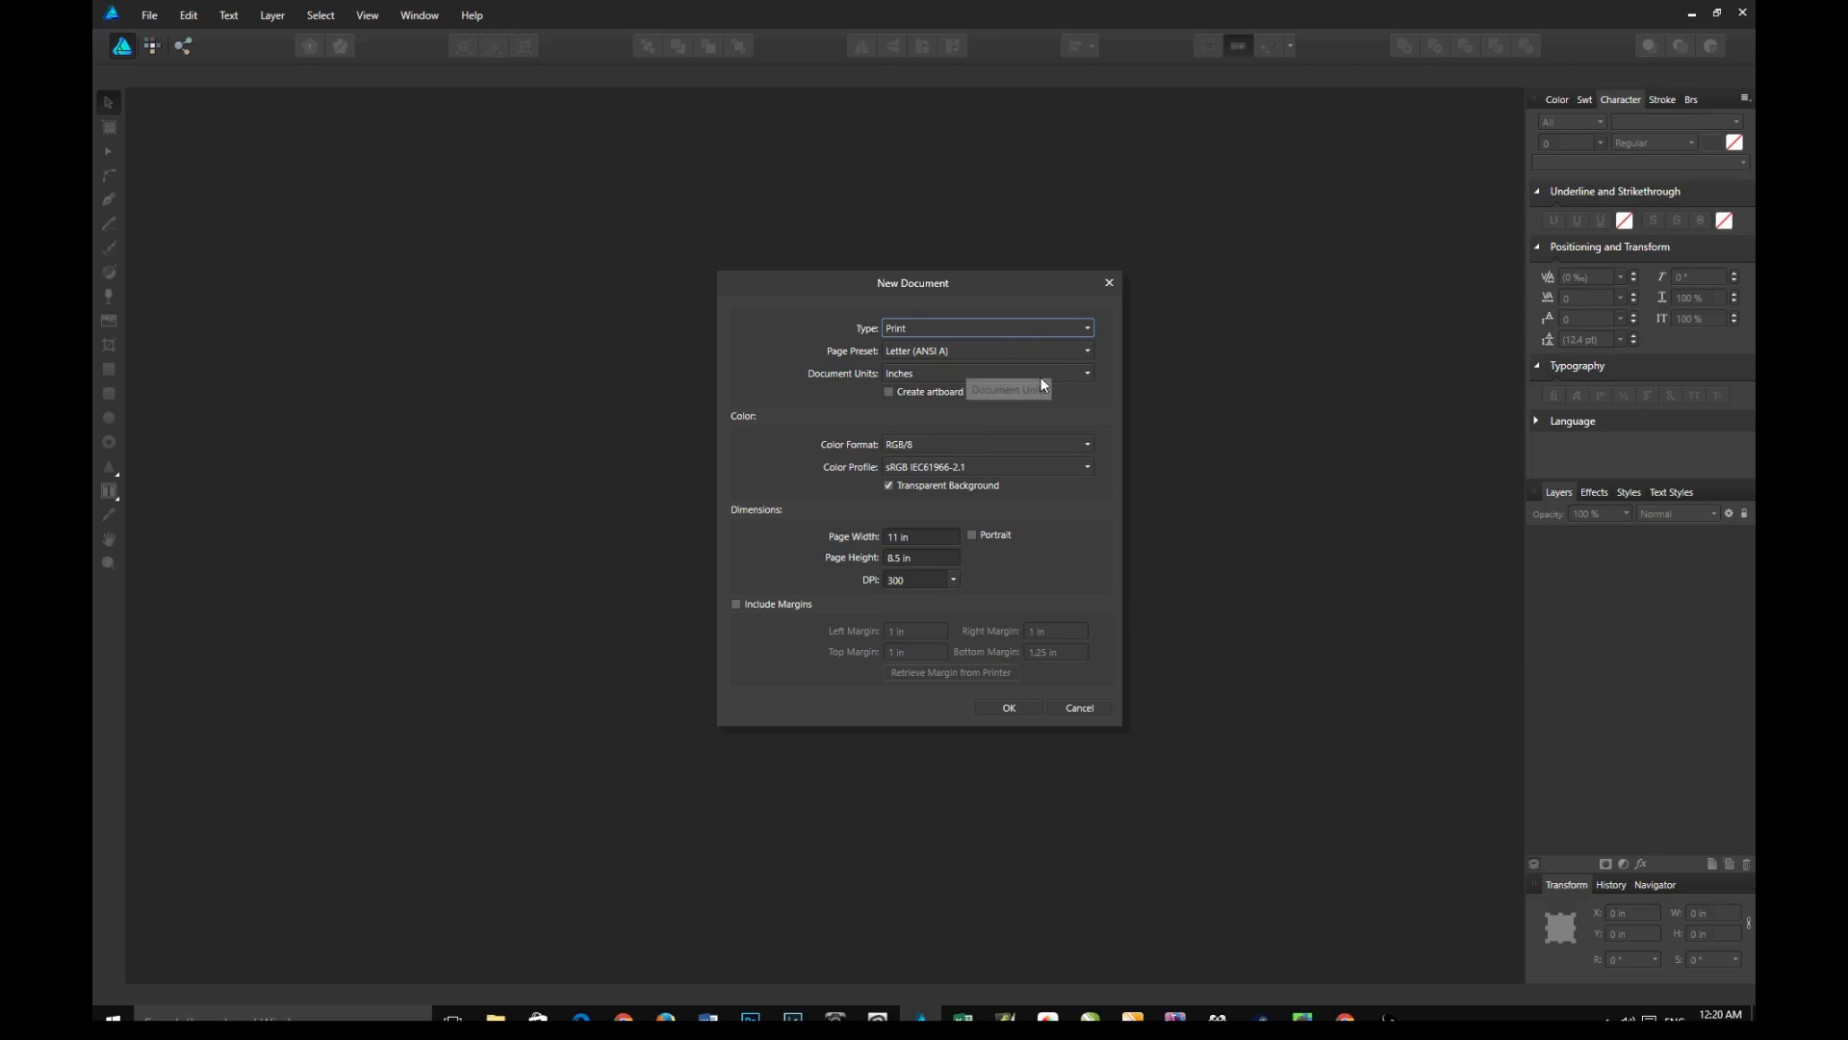
mouse_move(1041, 468)
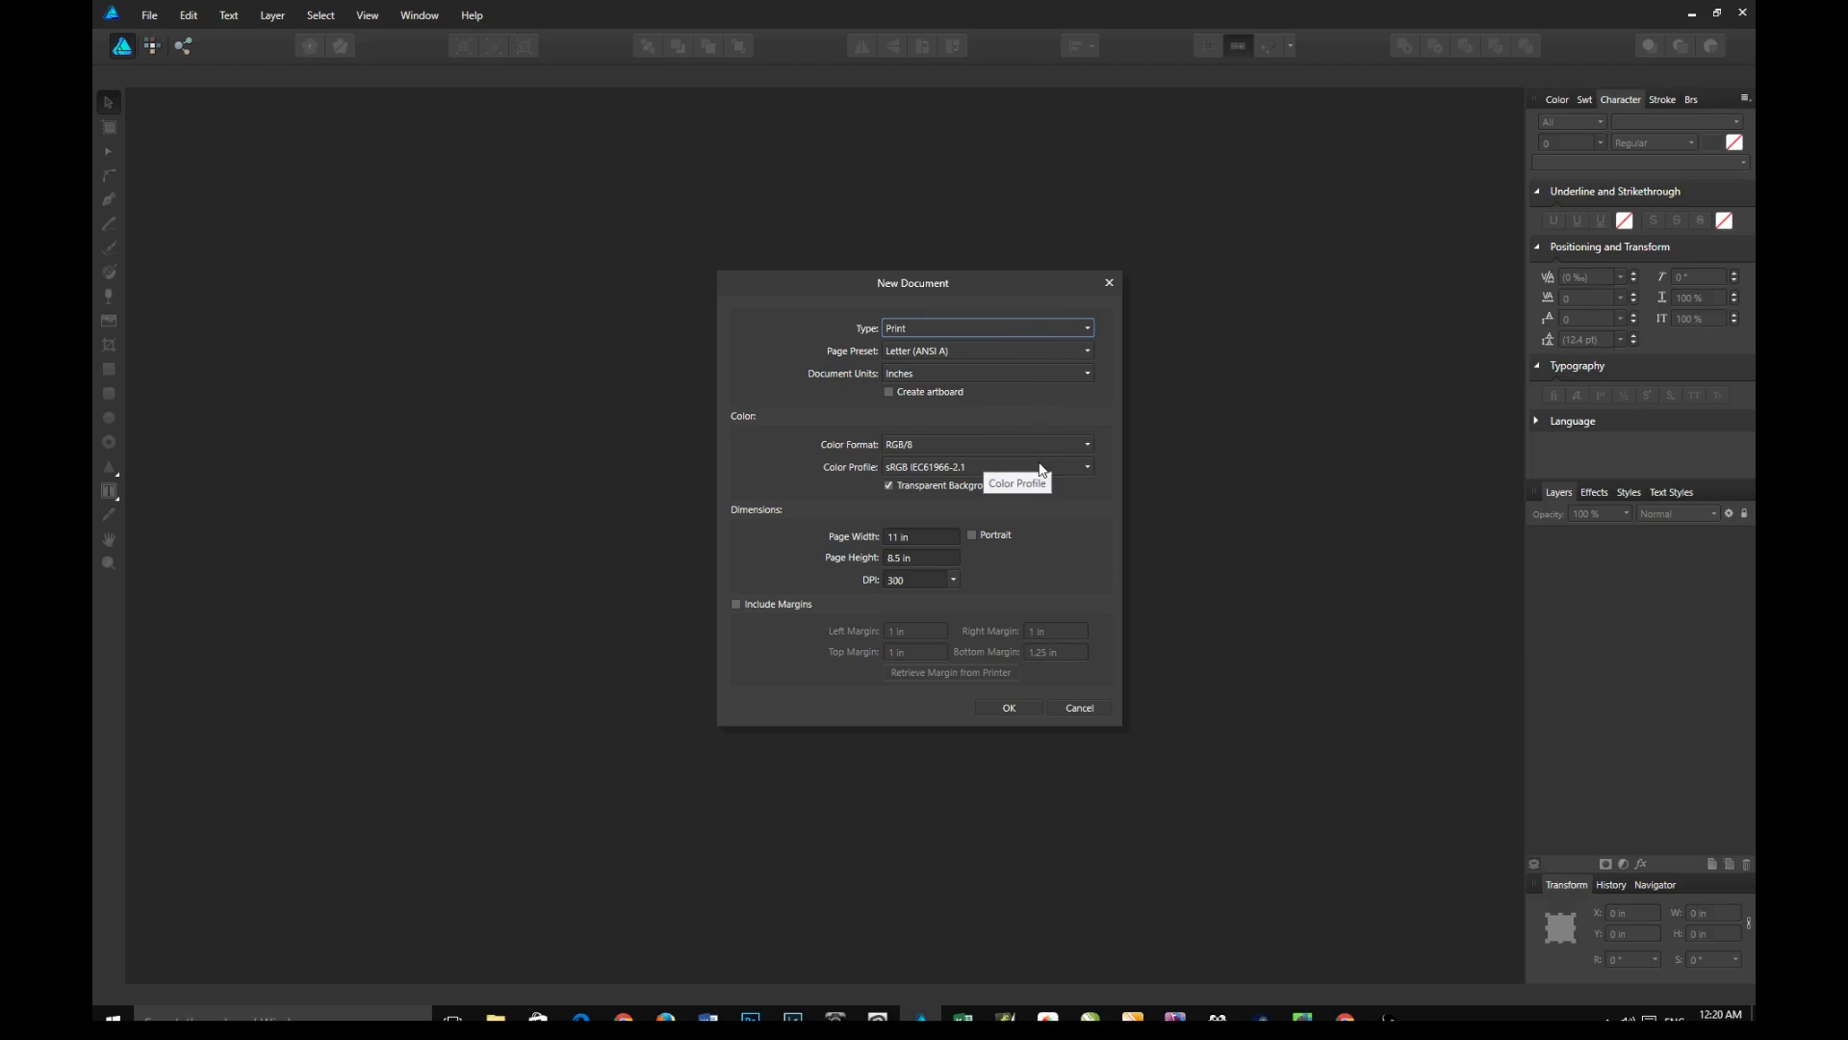
mouse_move(928, 558)
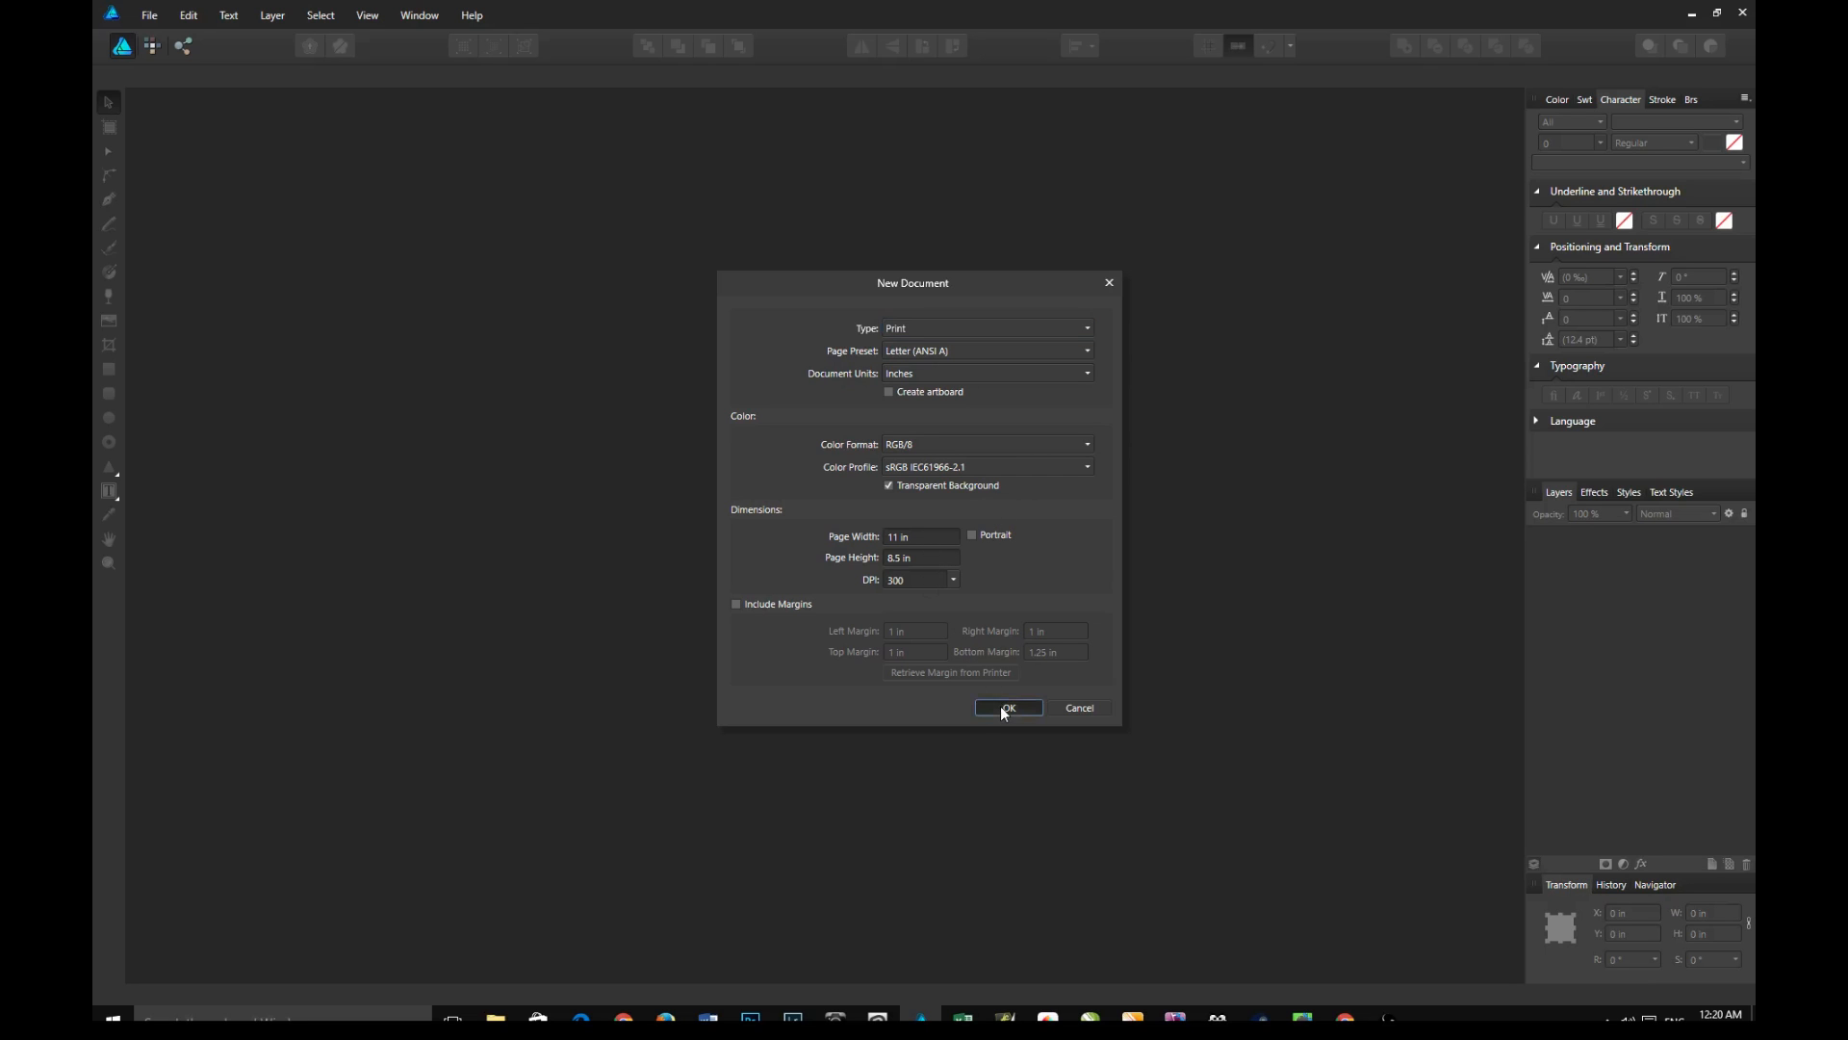
click(1007, 707)
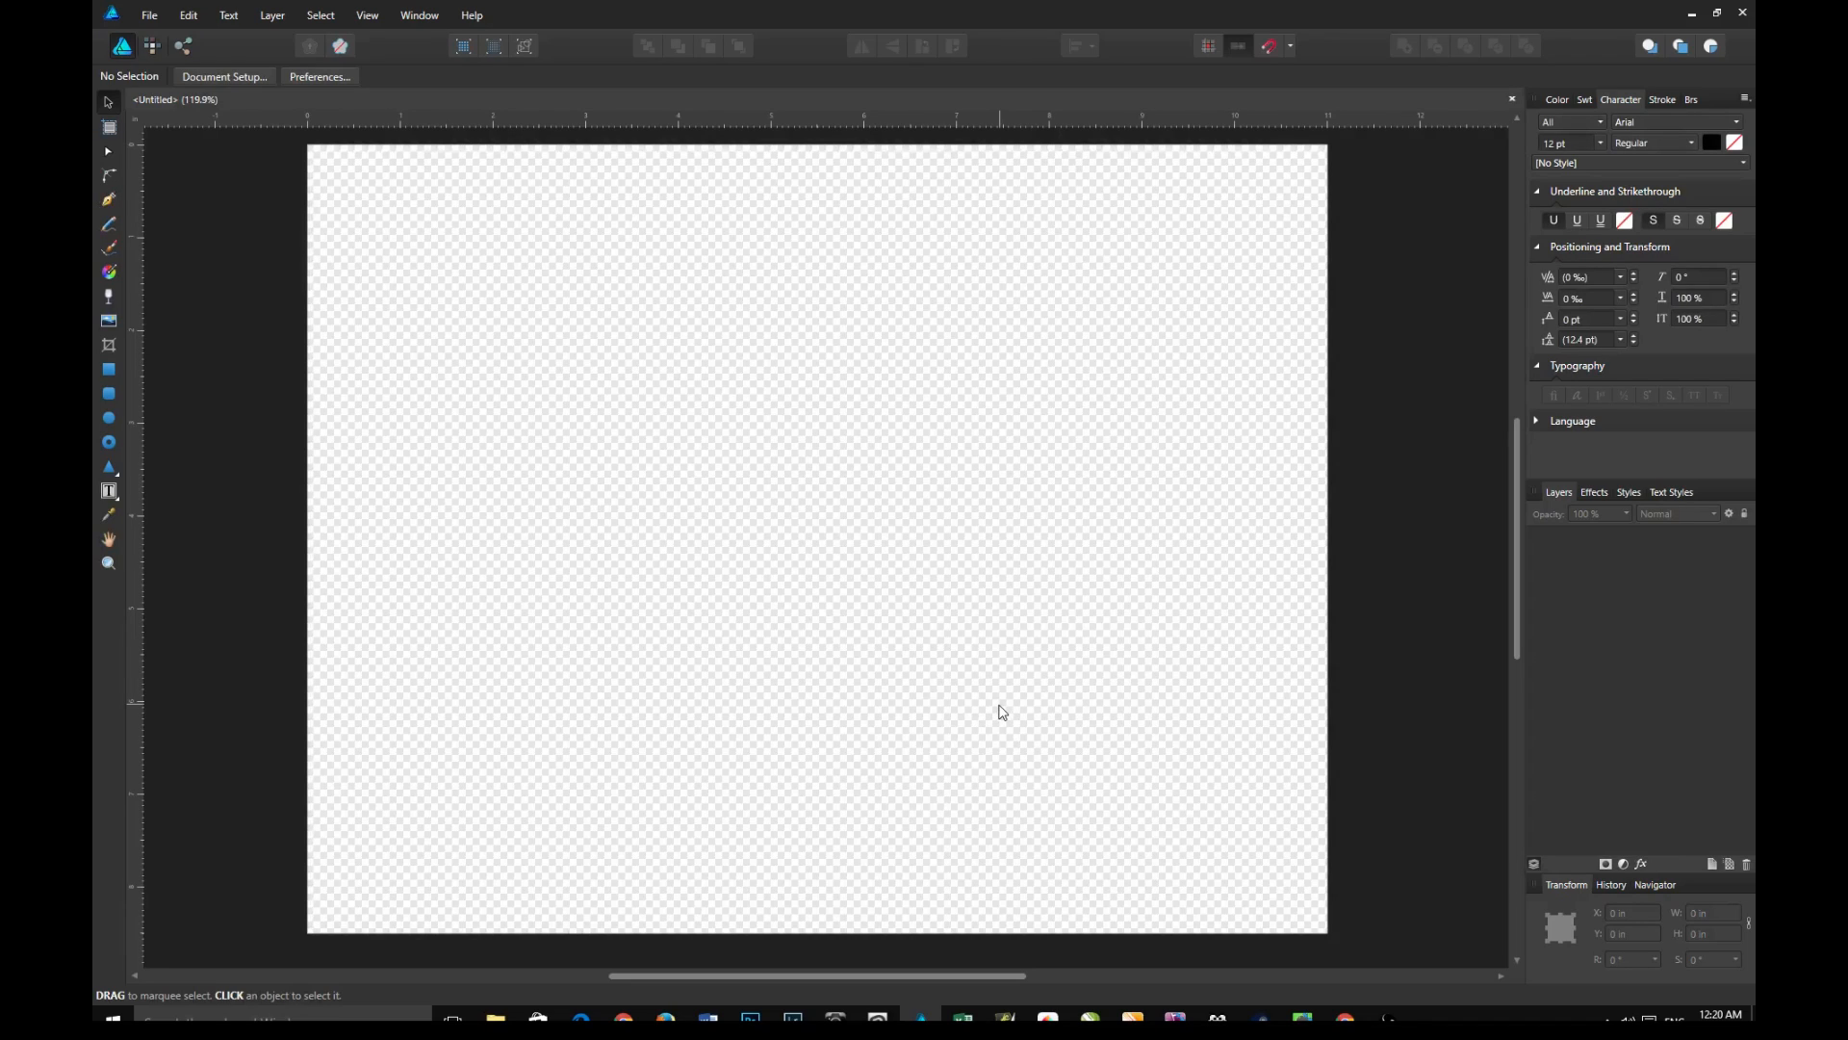
Select the Rectangle Tool and choose white from the swatches as its fill
text(Oop)
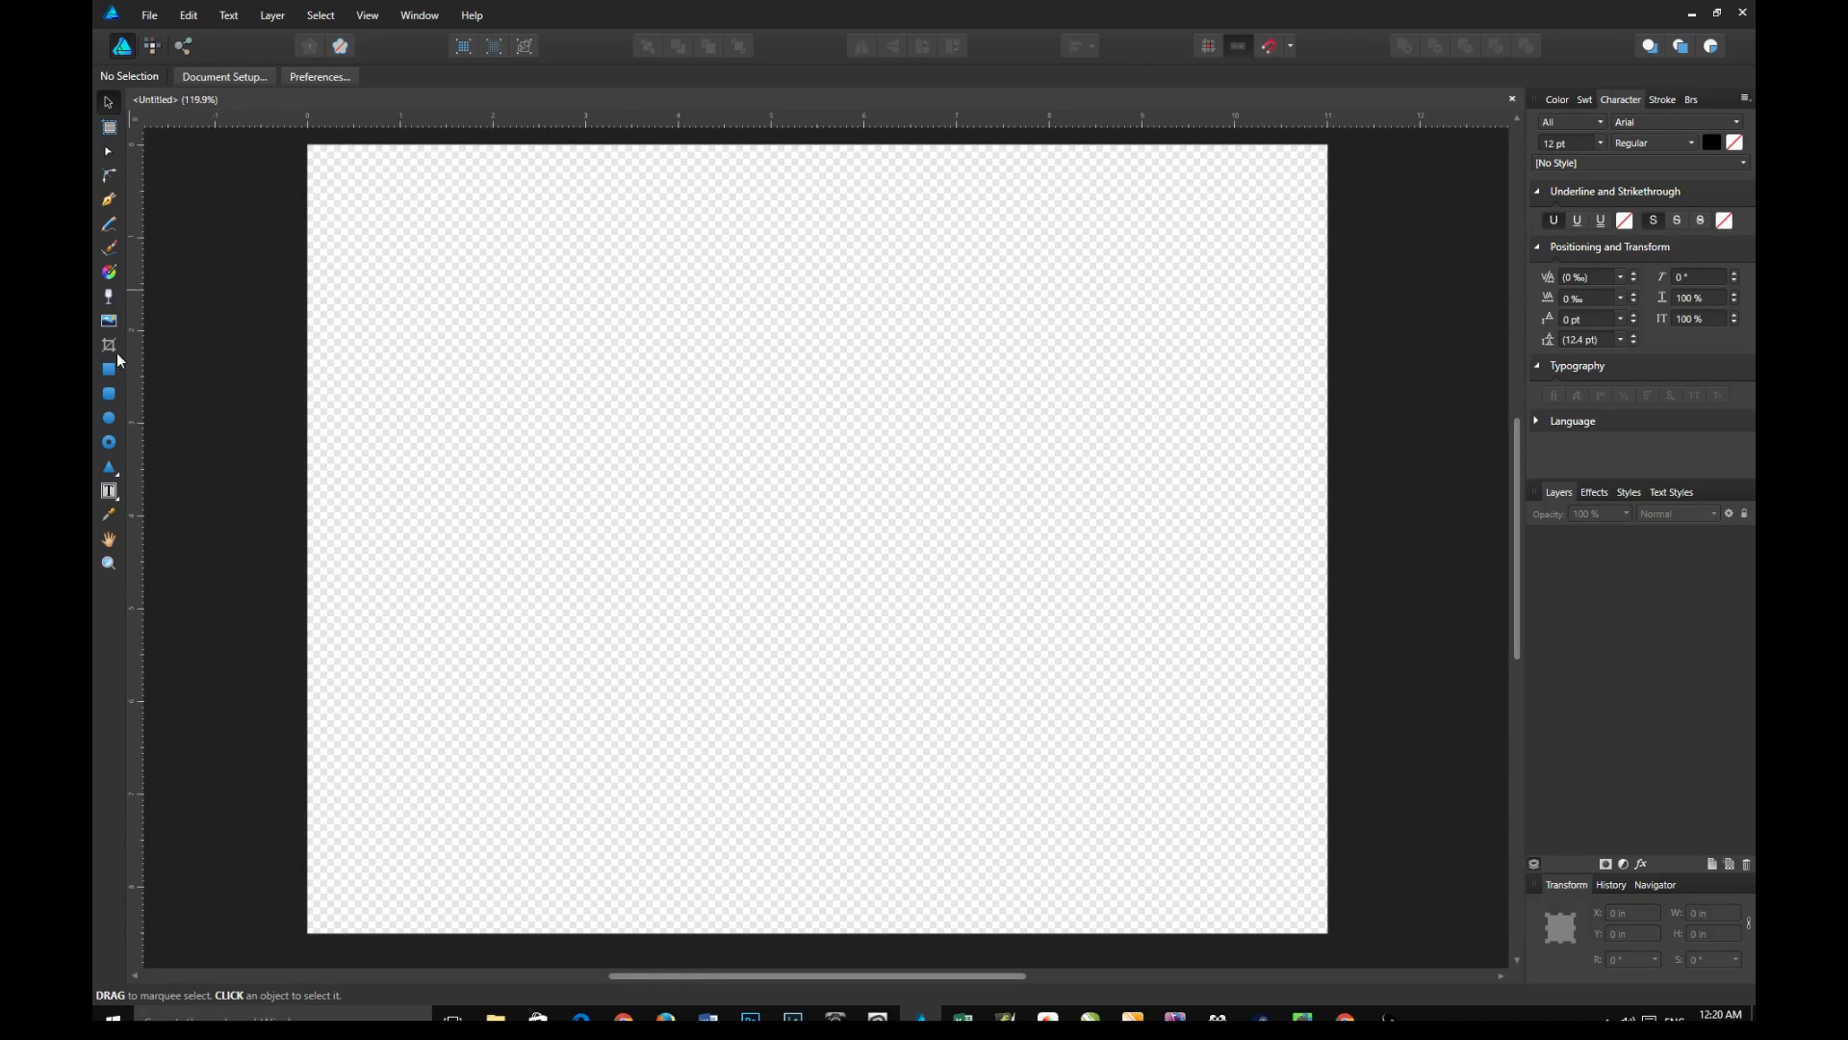
click(107, 368)
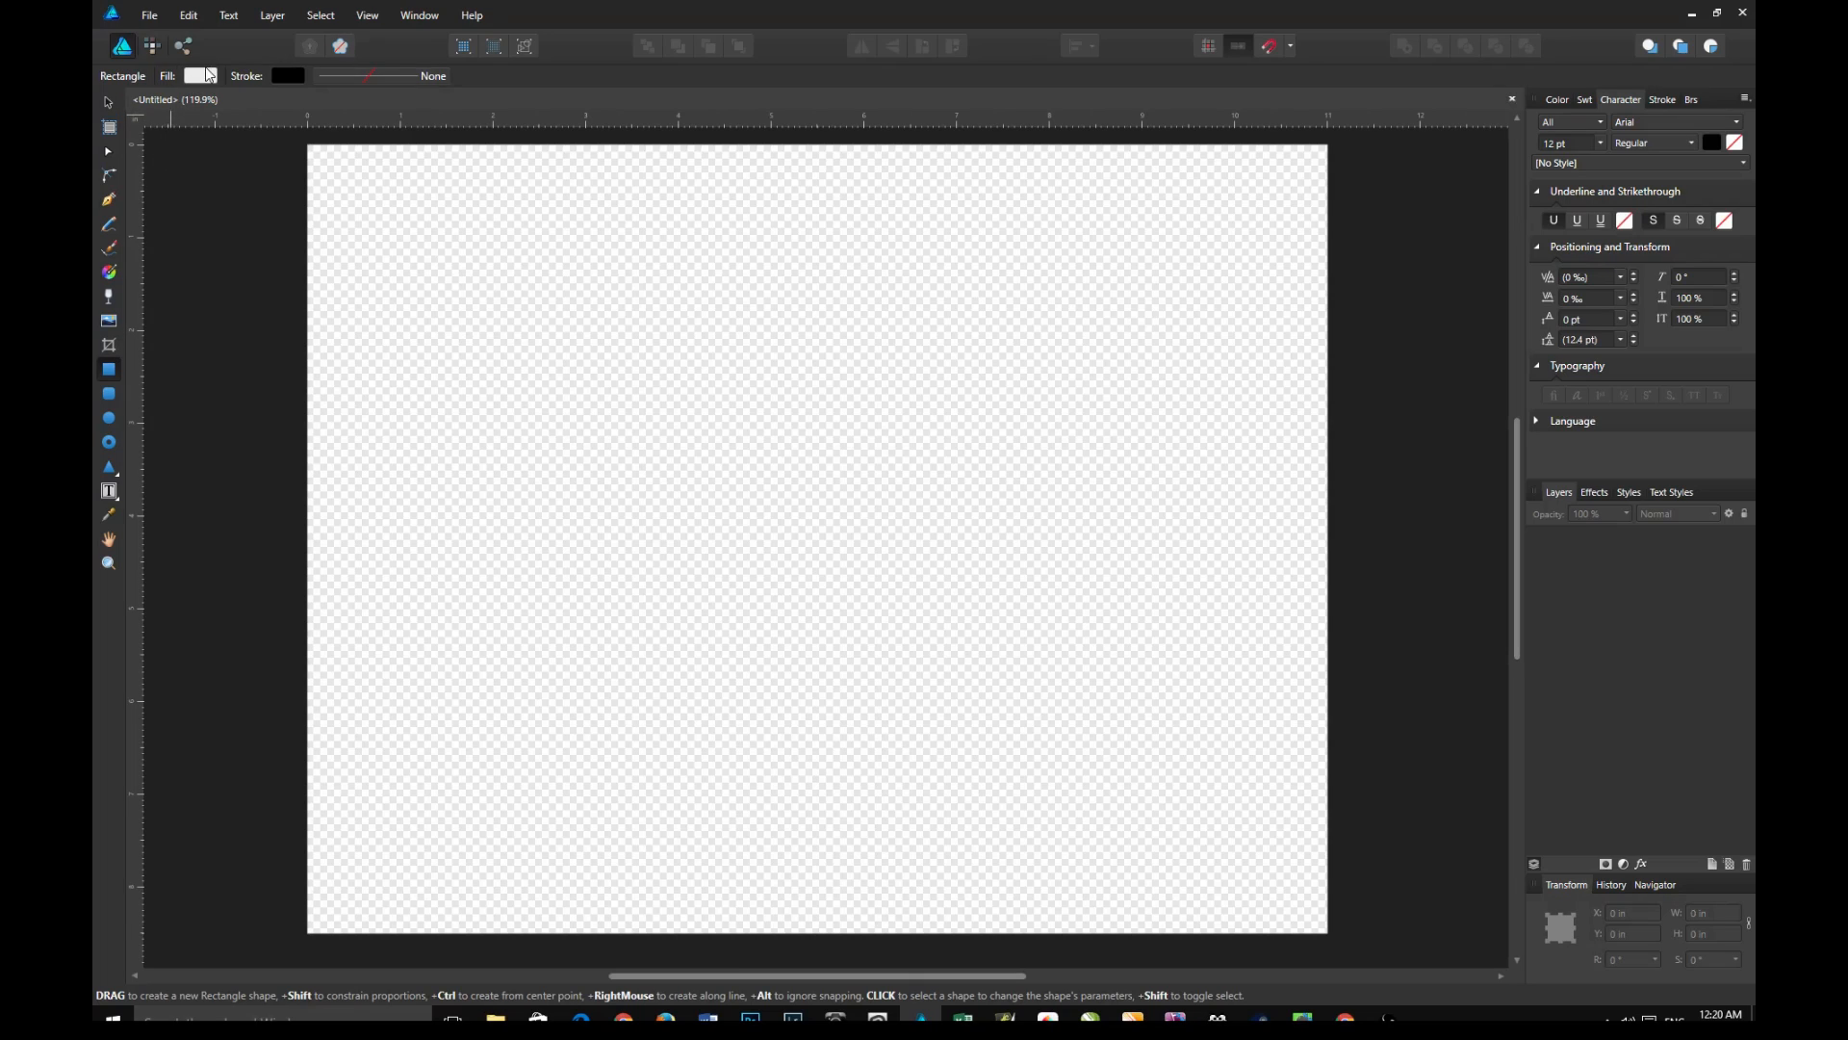
click(199, 75)
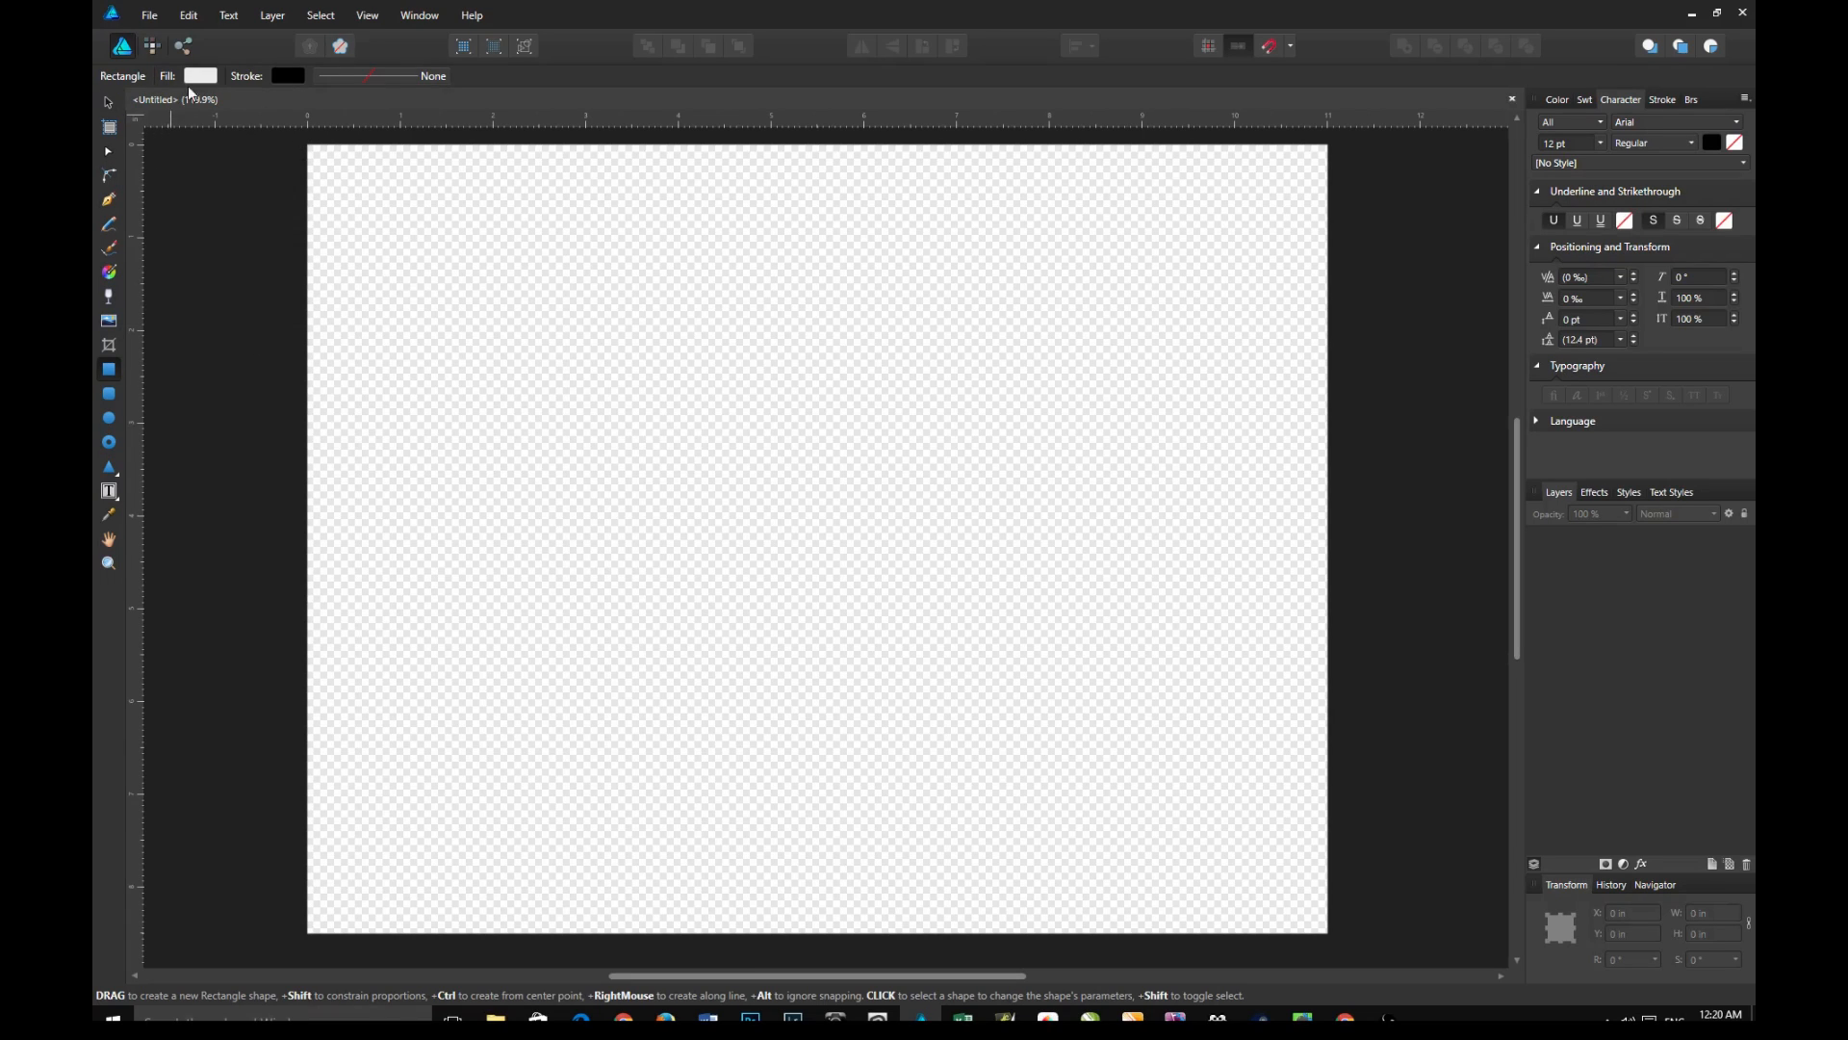
click(200, 75)
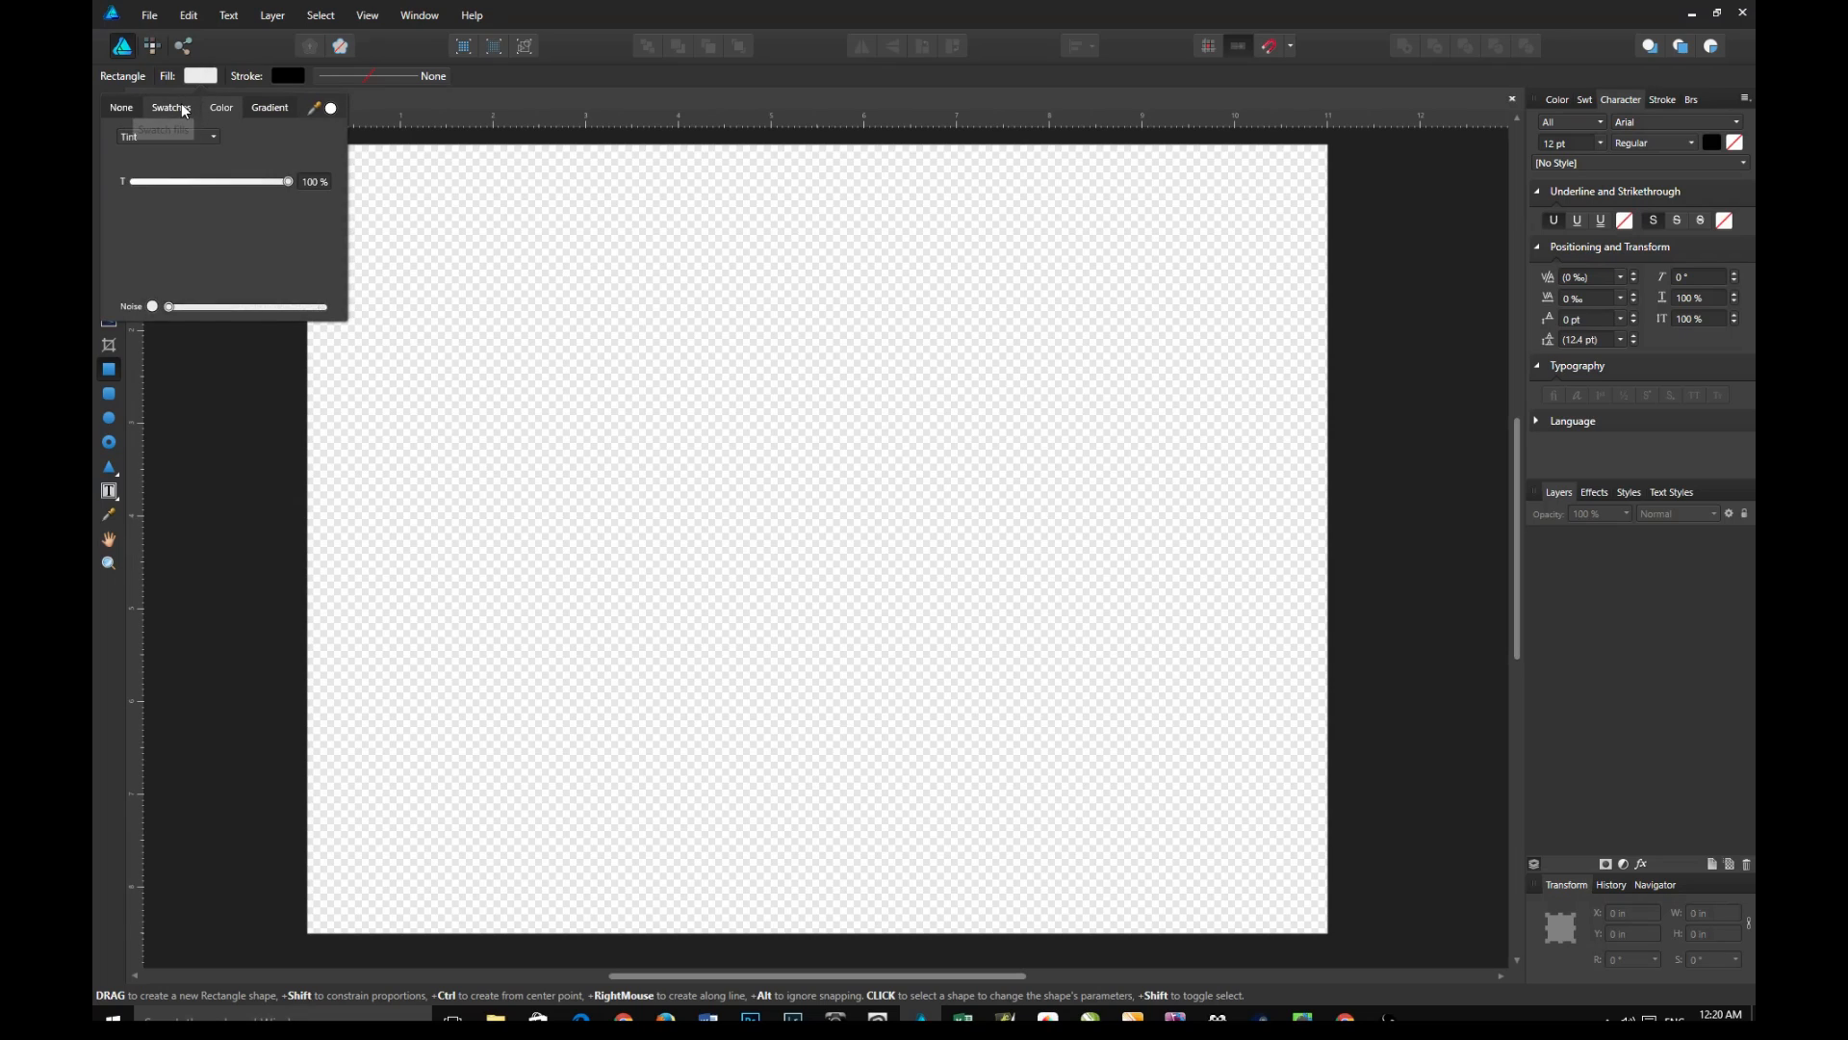
click(172, 107)
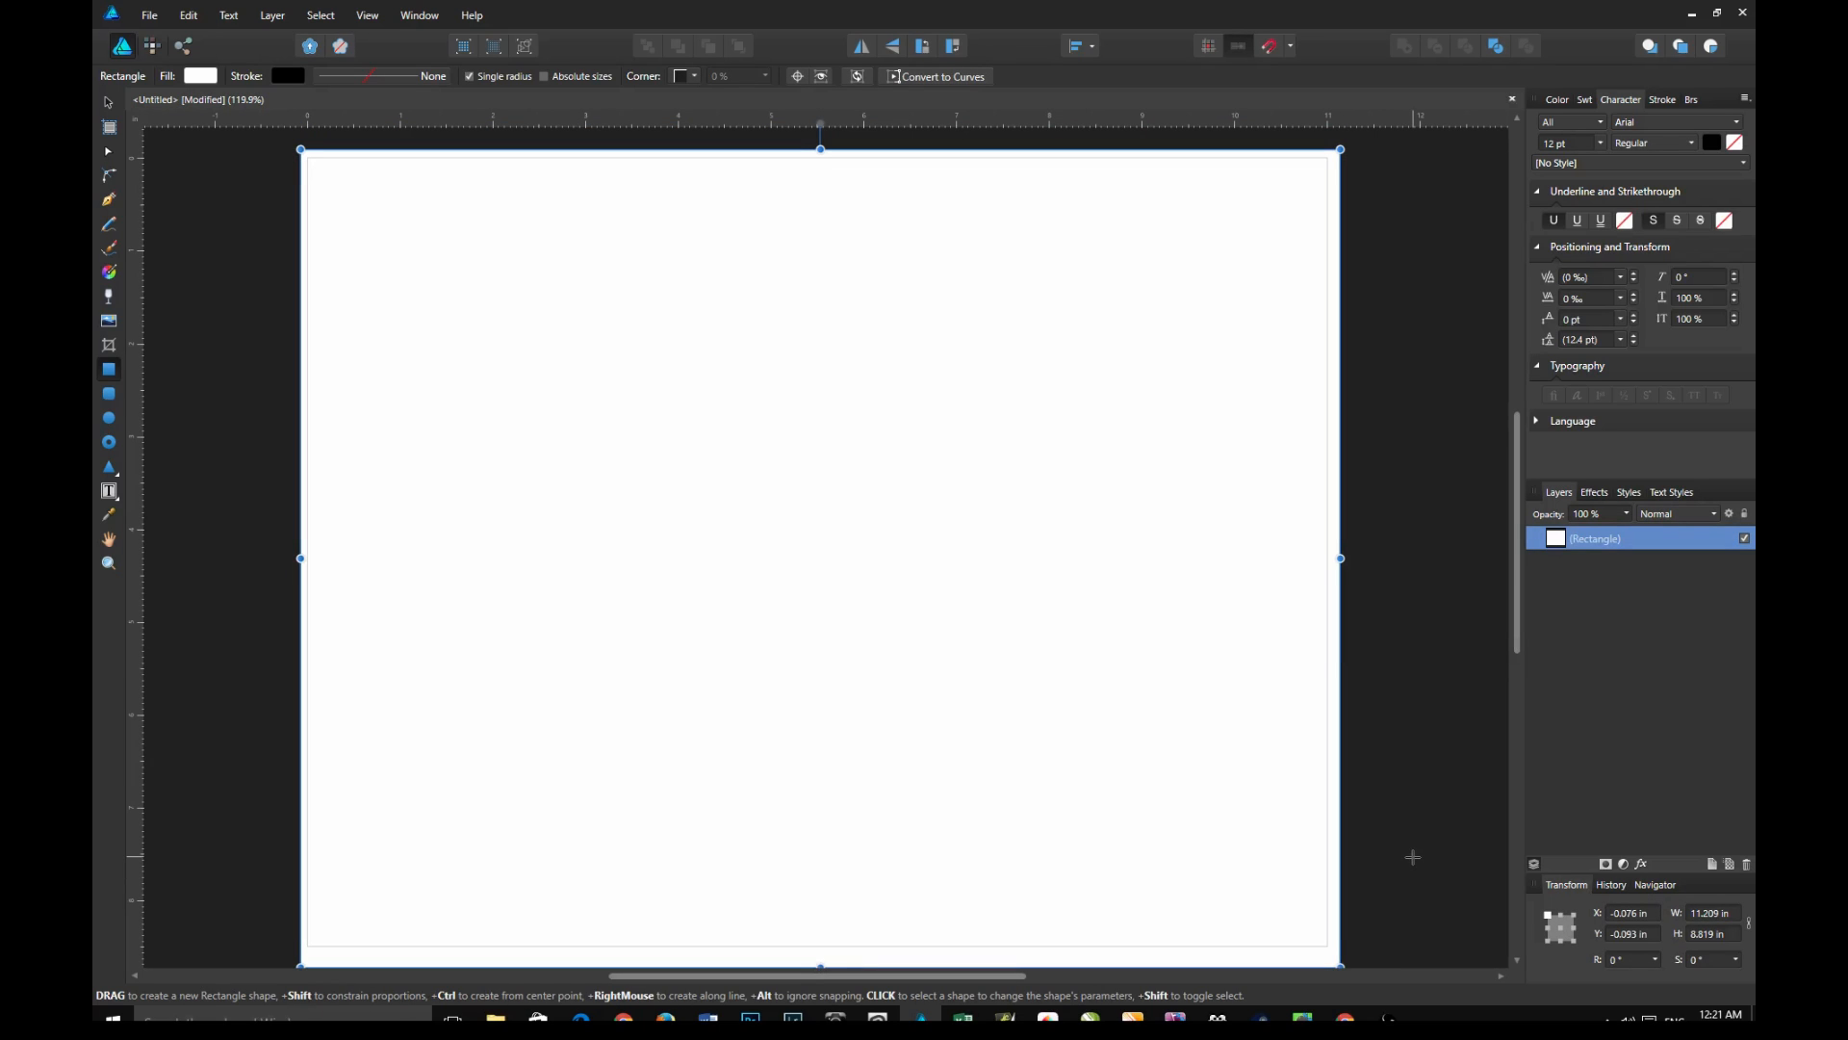
mouse_move(1413, 862)
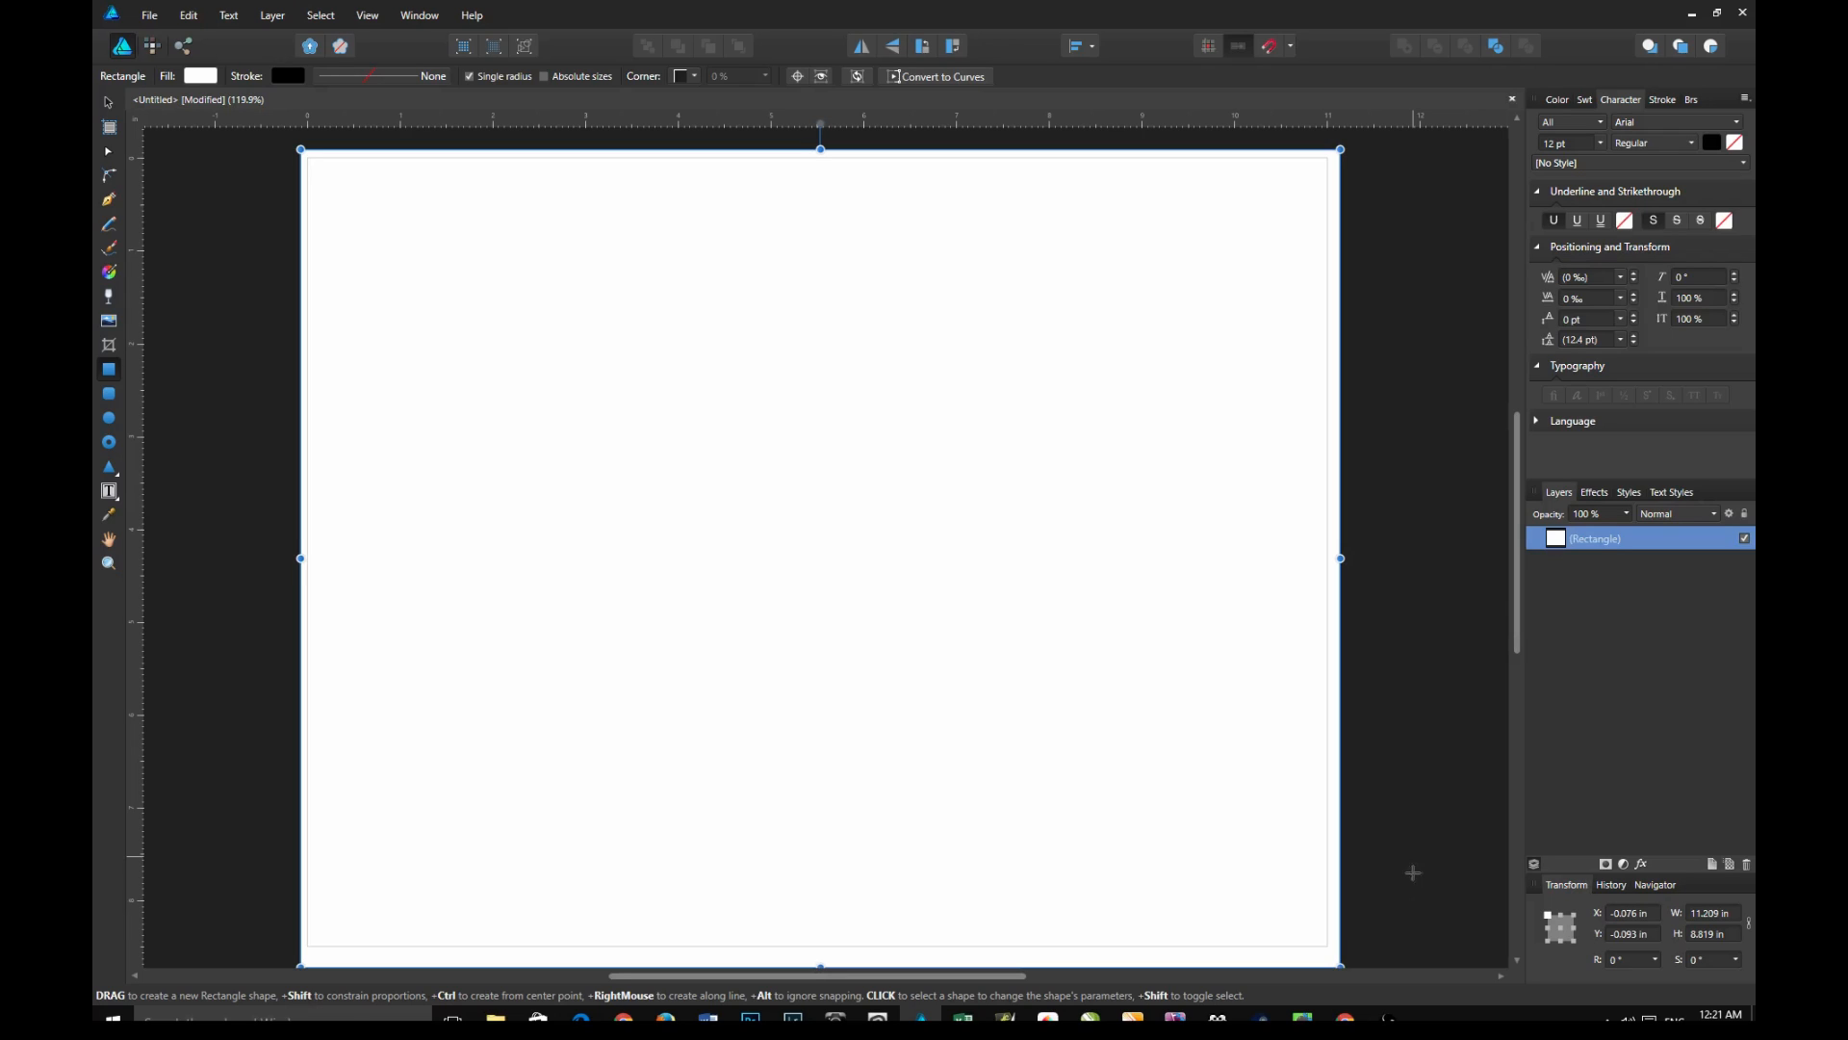
mouse_move(1384, 426)
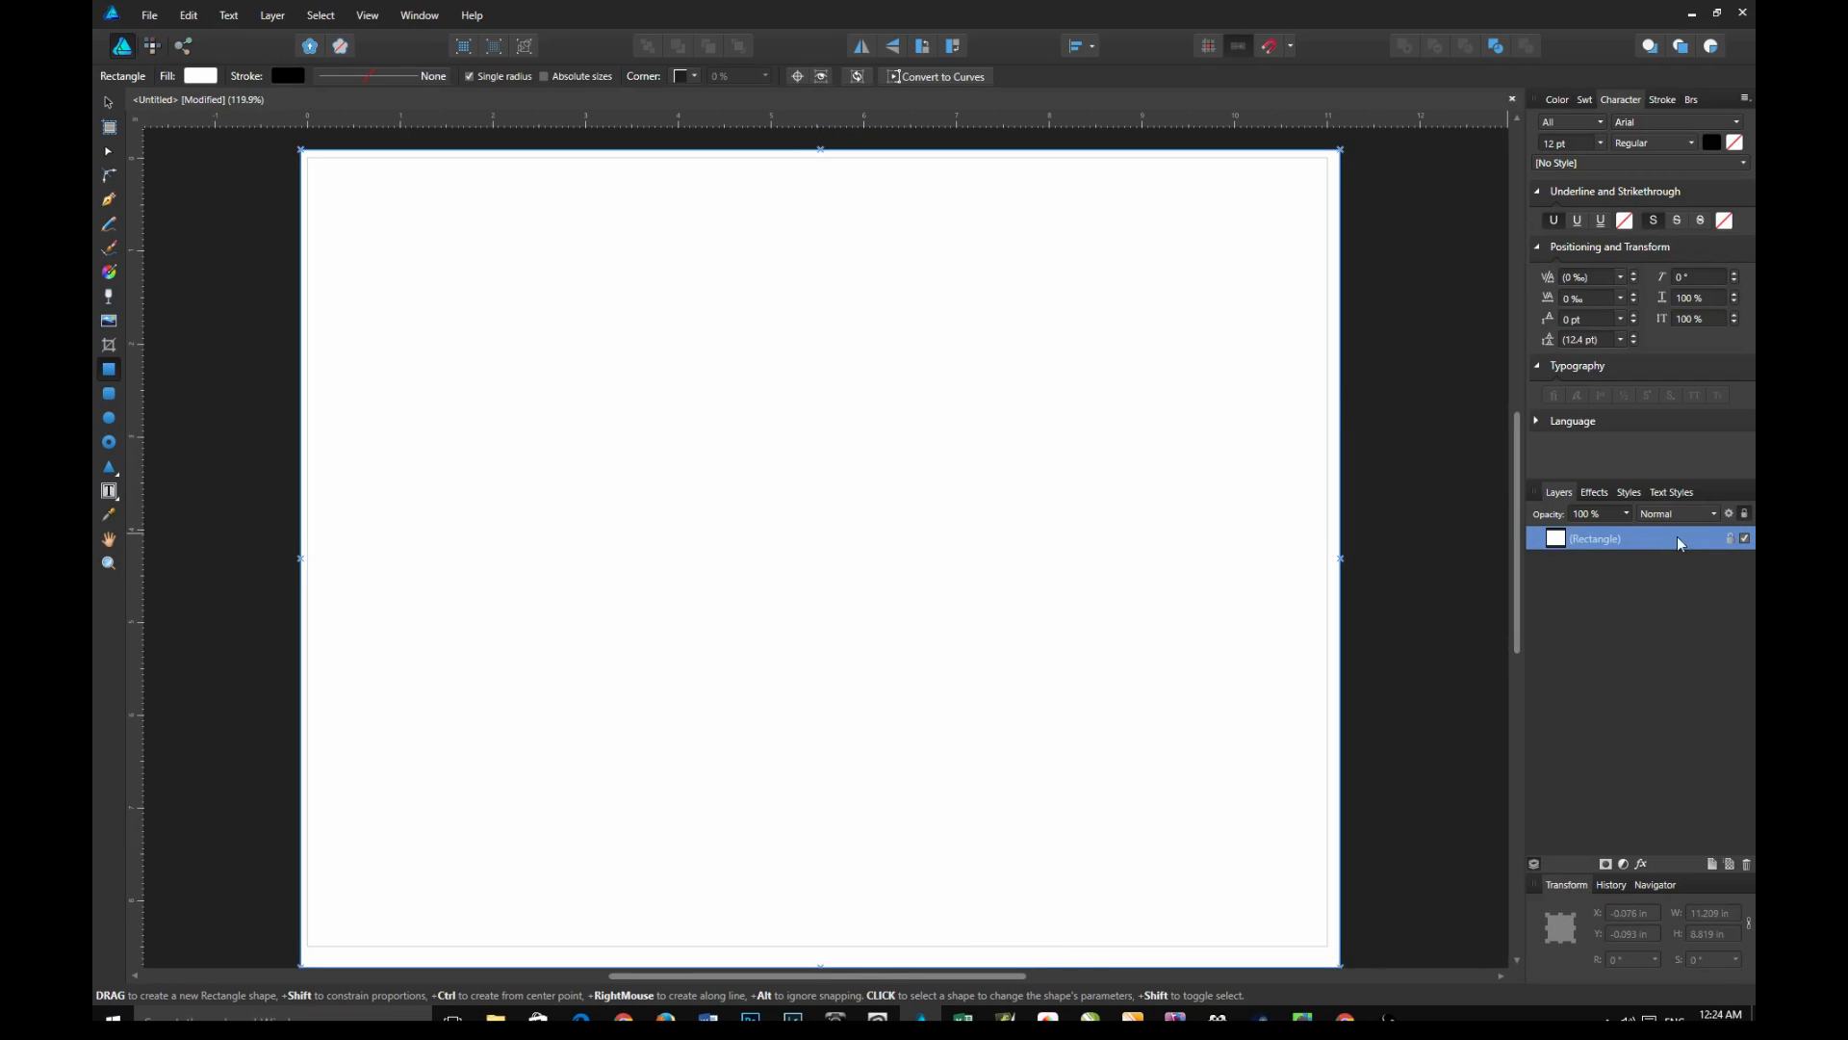
mouse_move(1668, 572)
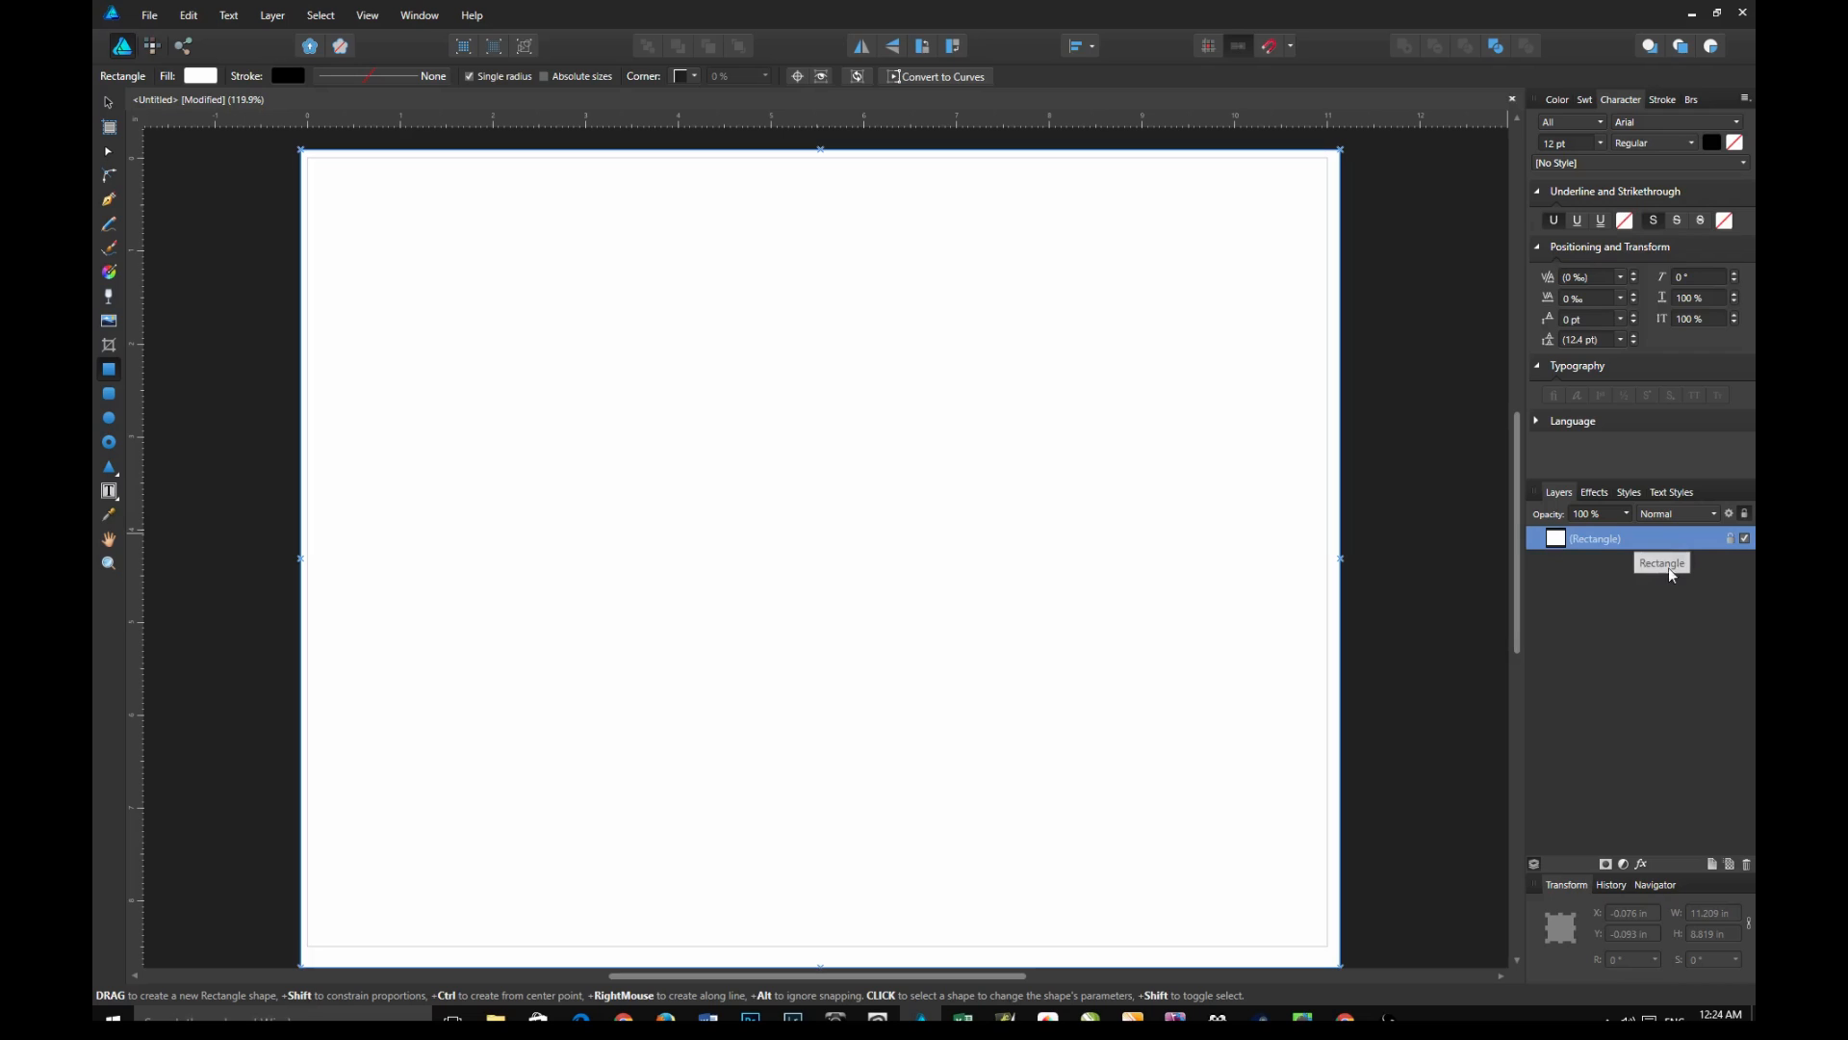
mouse_move(140, 85)
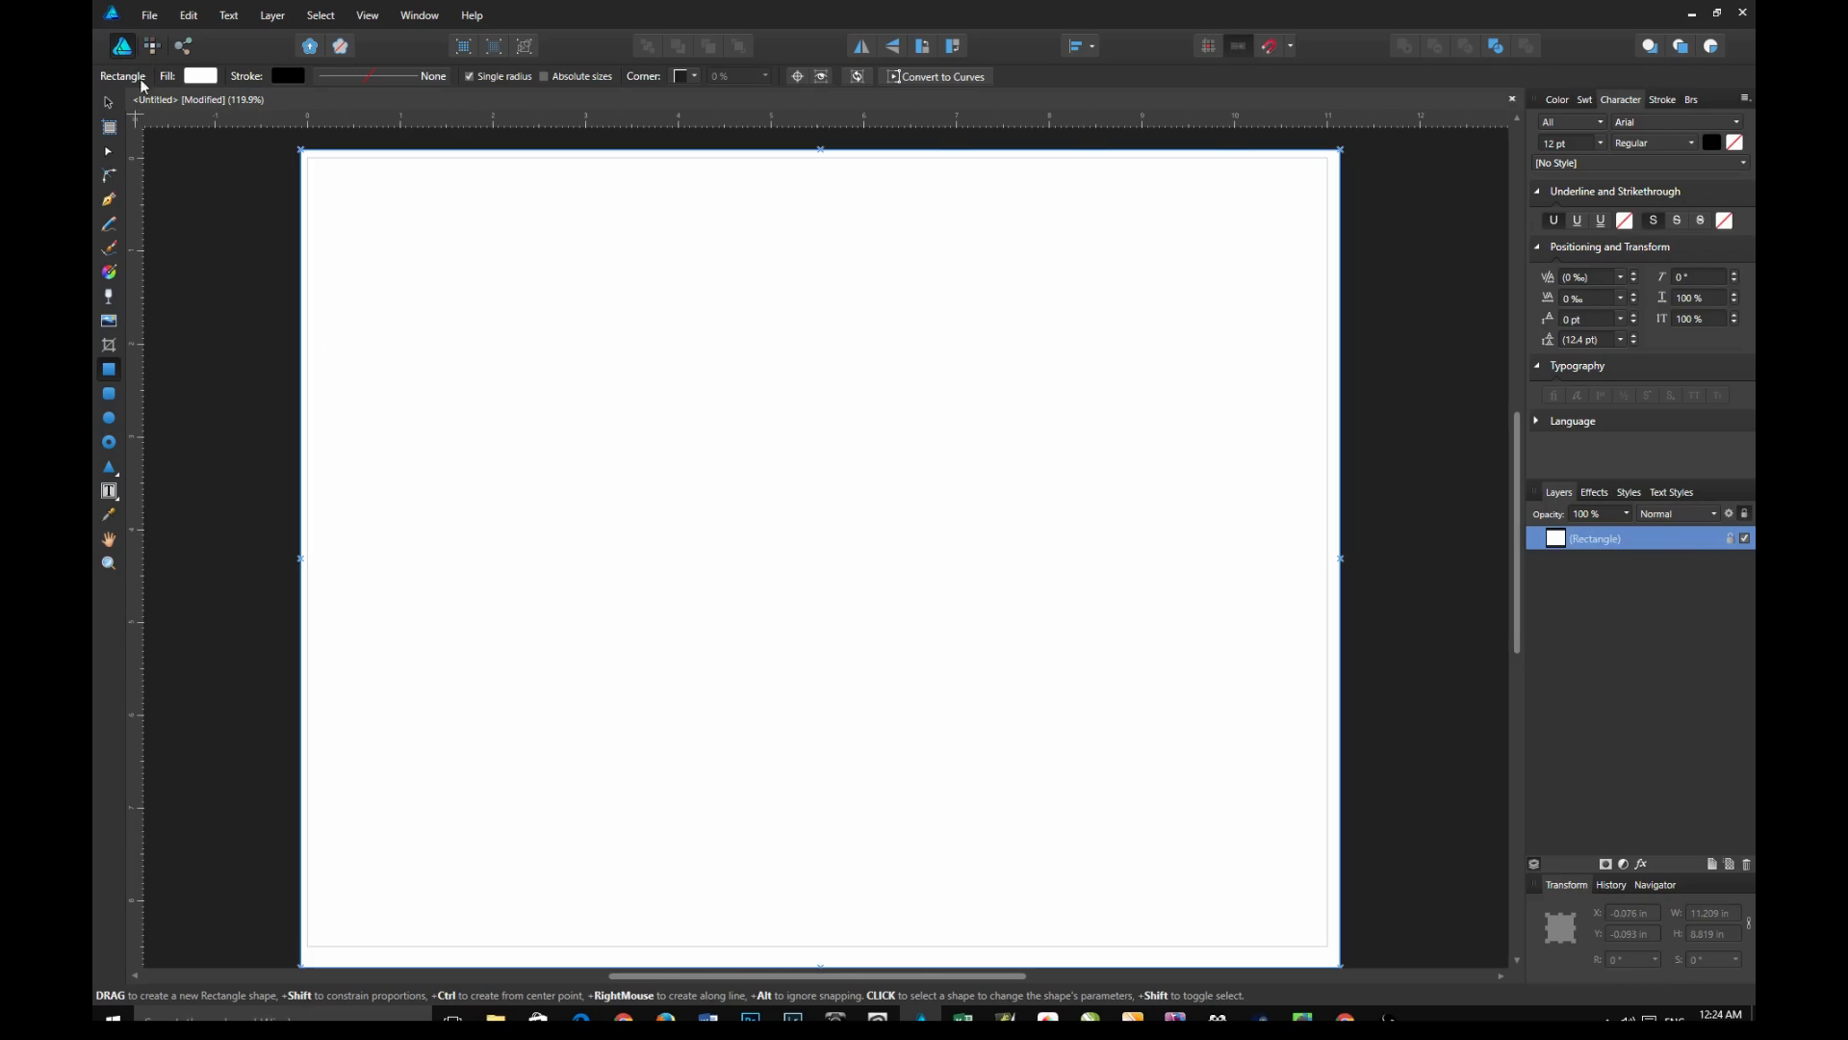
Place the sketch photo 20170312_154756.jpg into the document
click(150, 15)
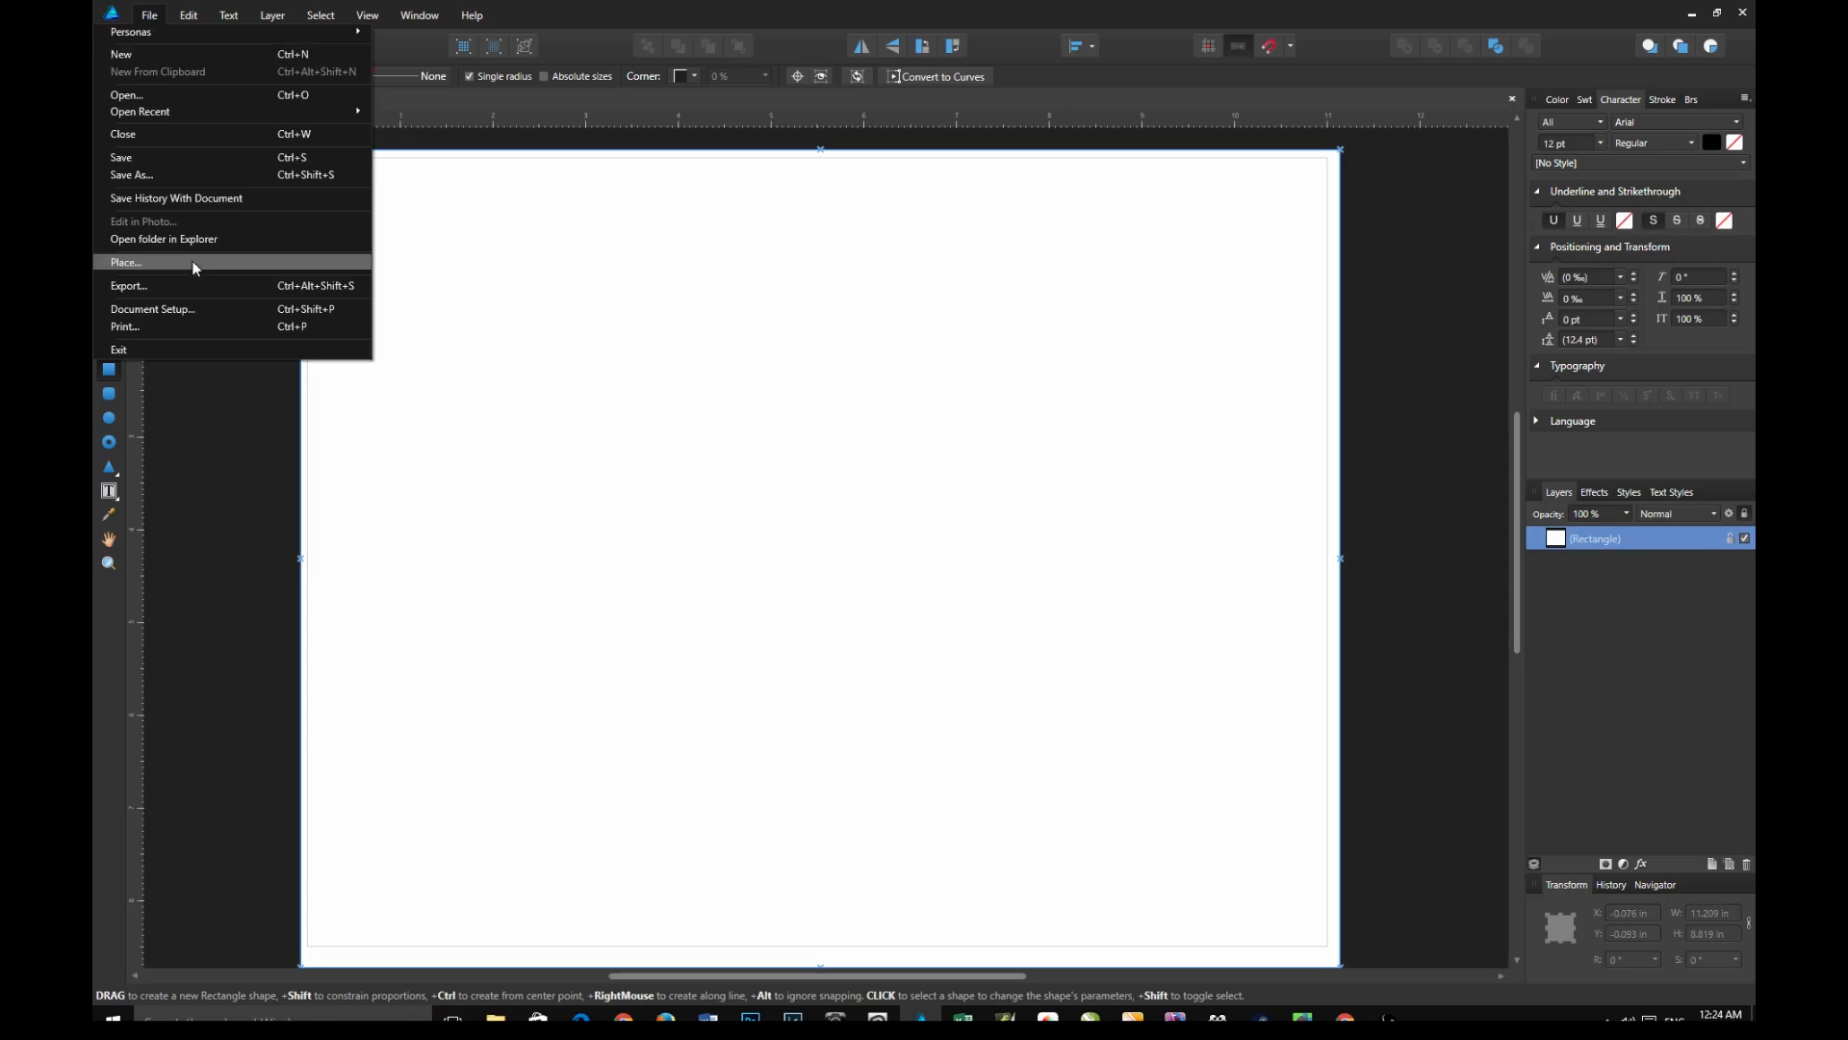
click(125, 261)
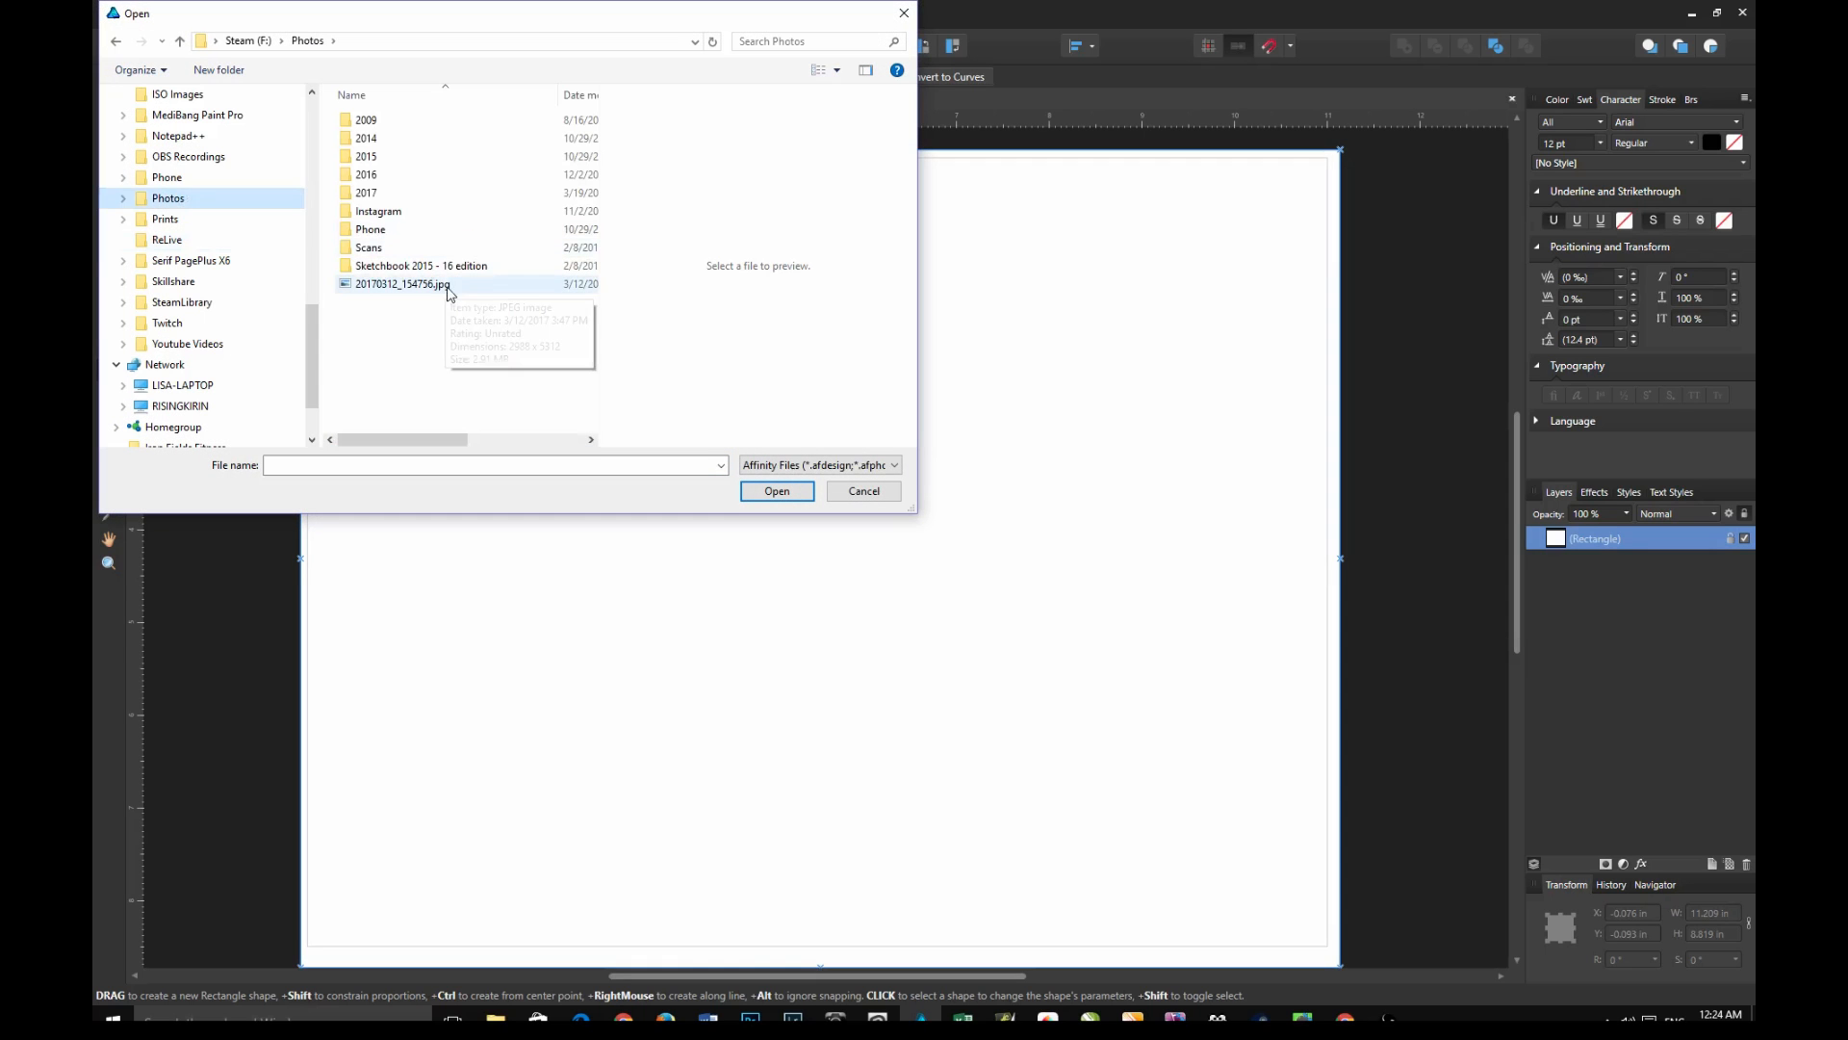
click(403, 283)
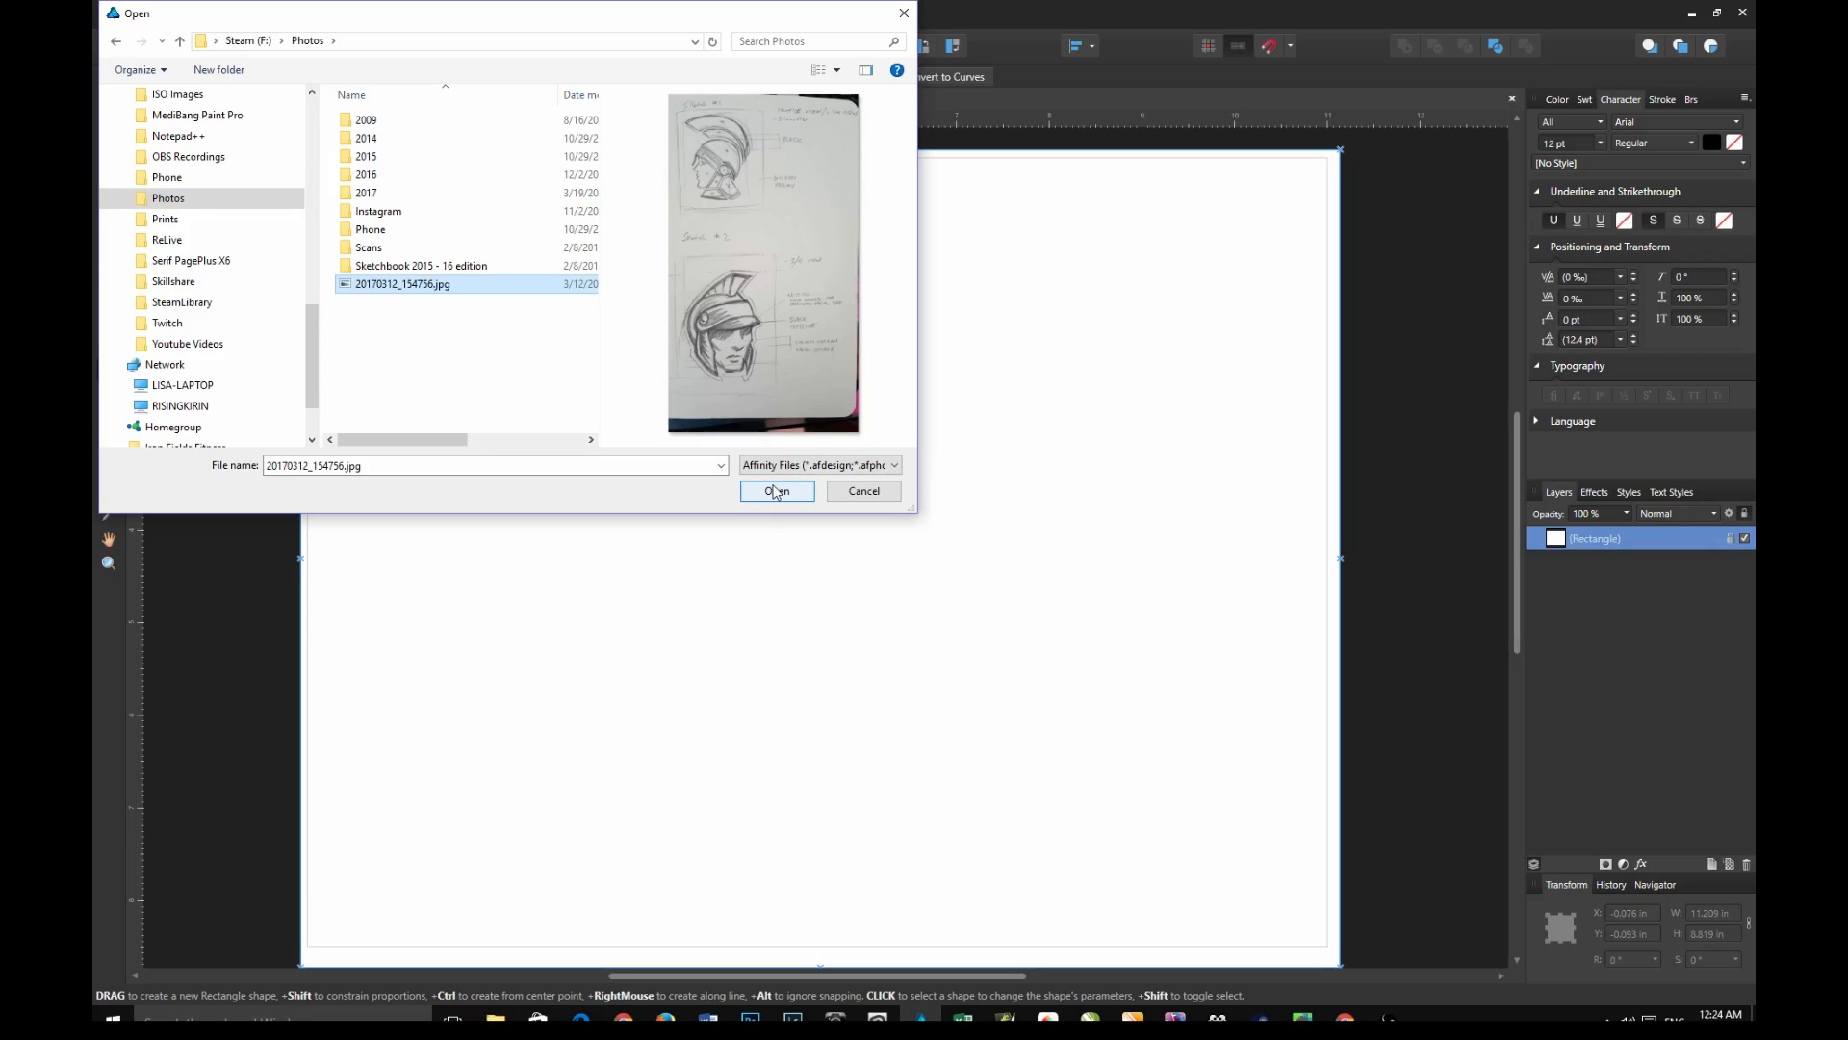
click(776, 490)
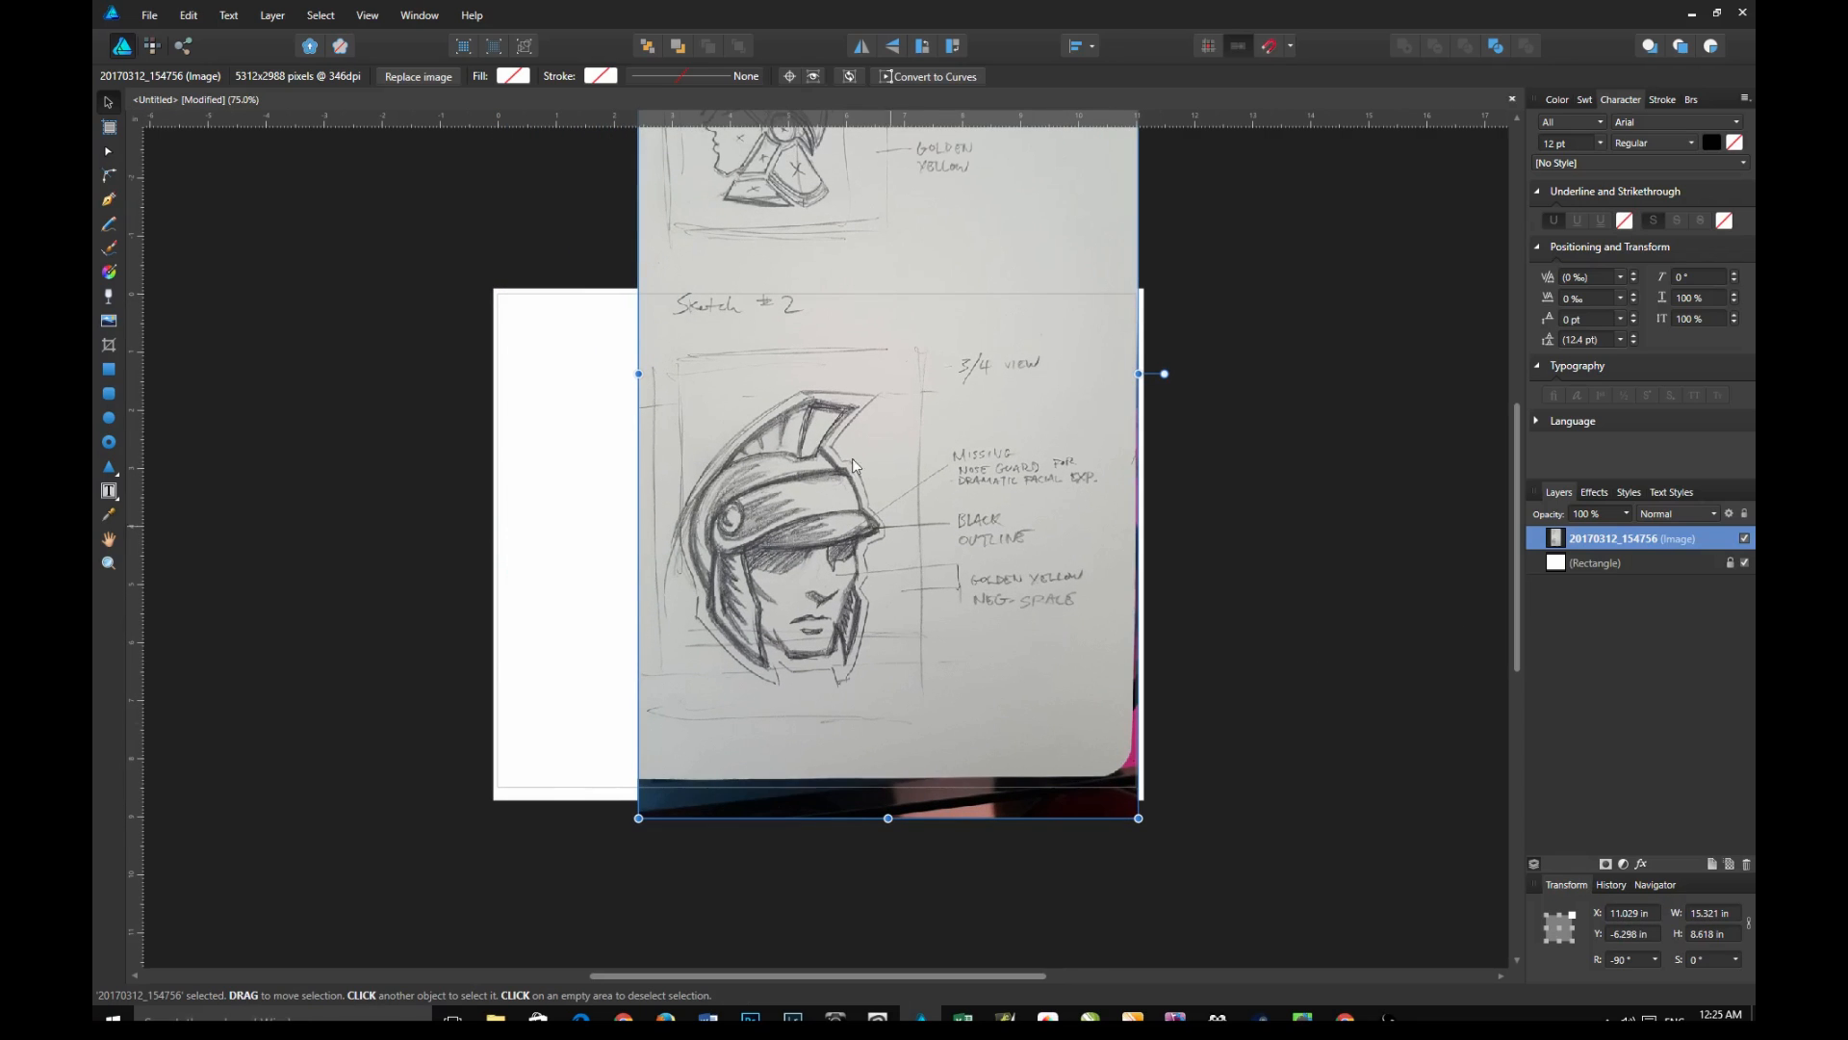
Set the sketch photo to 50% opacity and add a new empty layer above it
click(1744, 539)
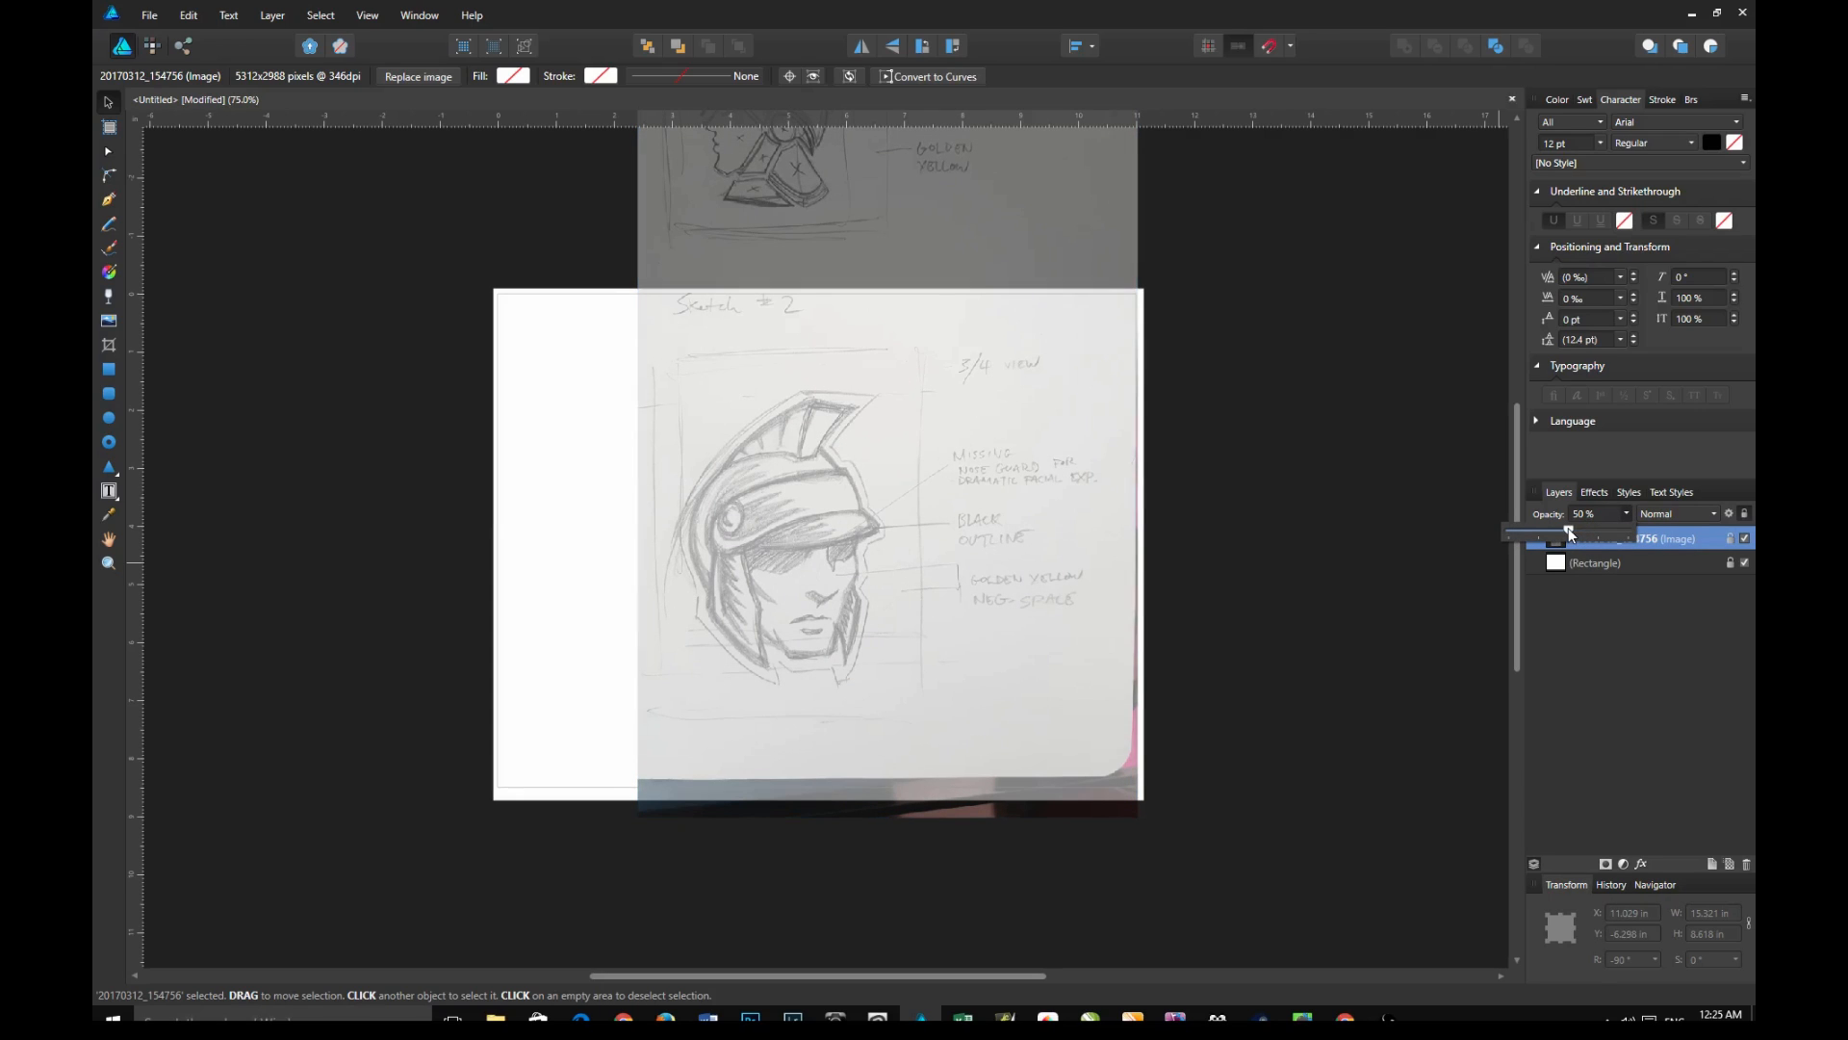
click(1632, 539)
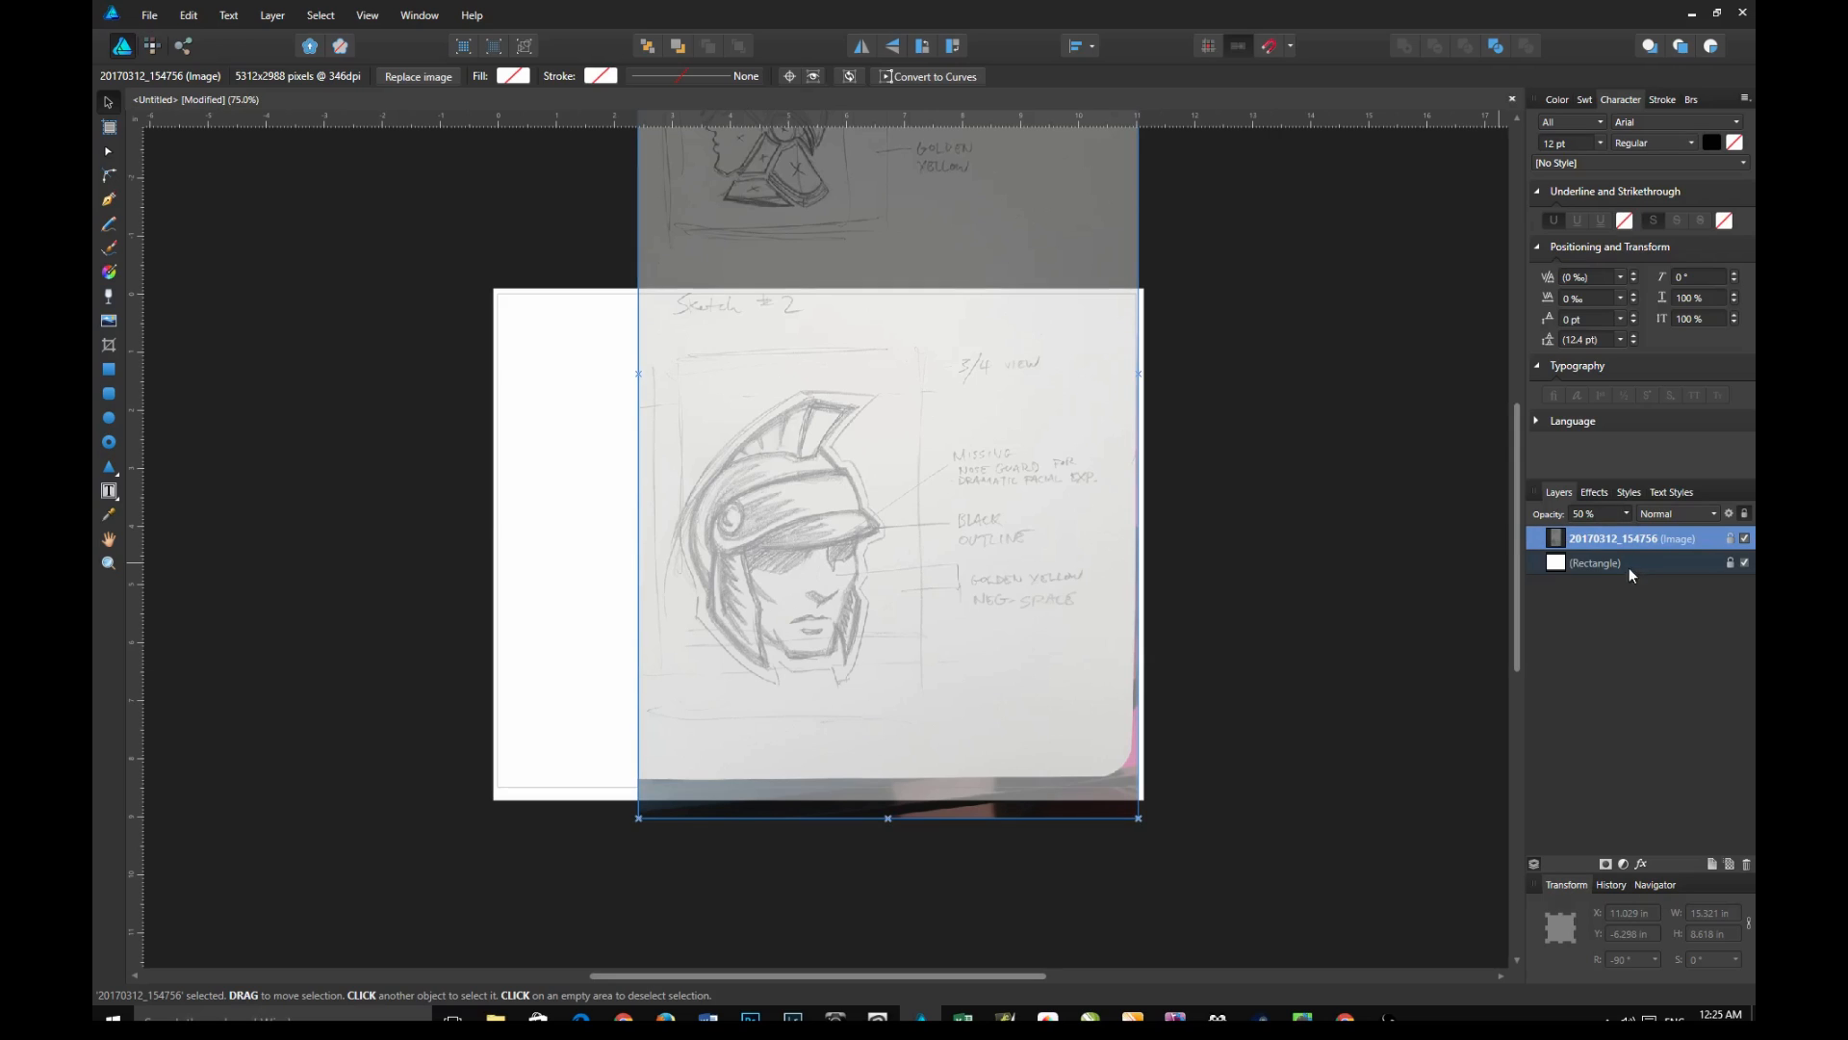
mouse_move(1674, 878)
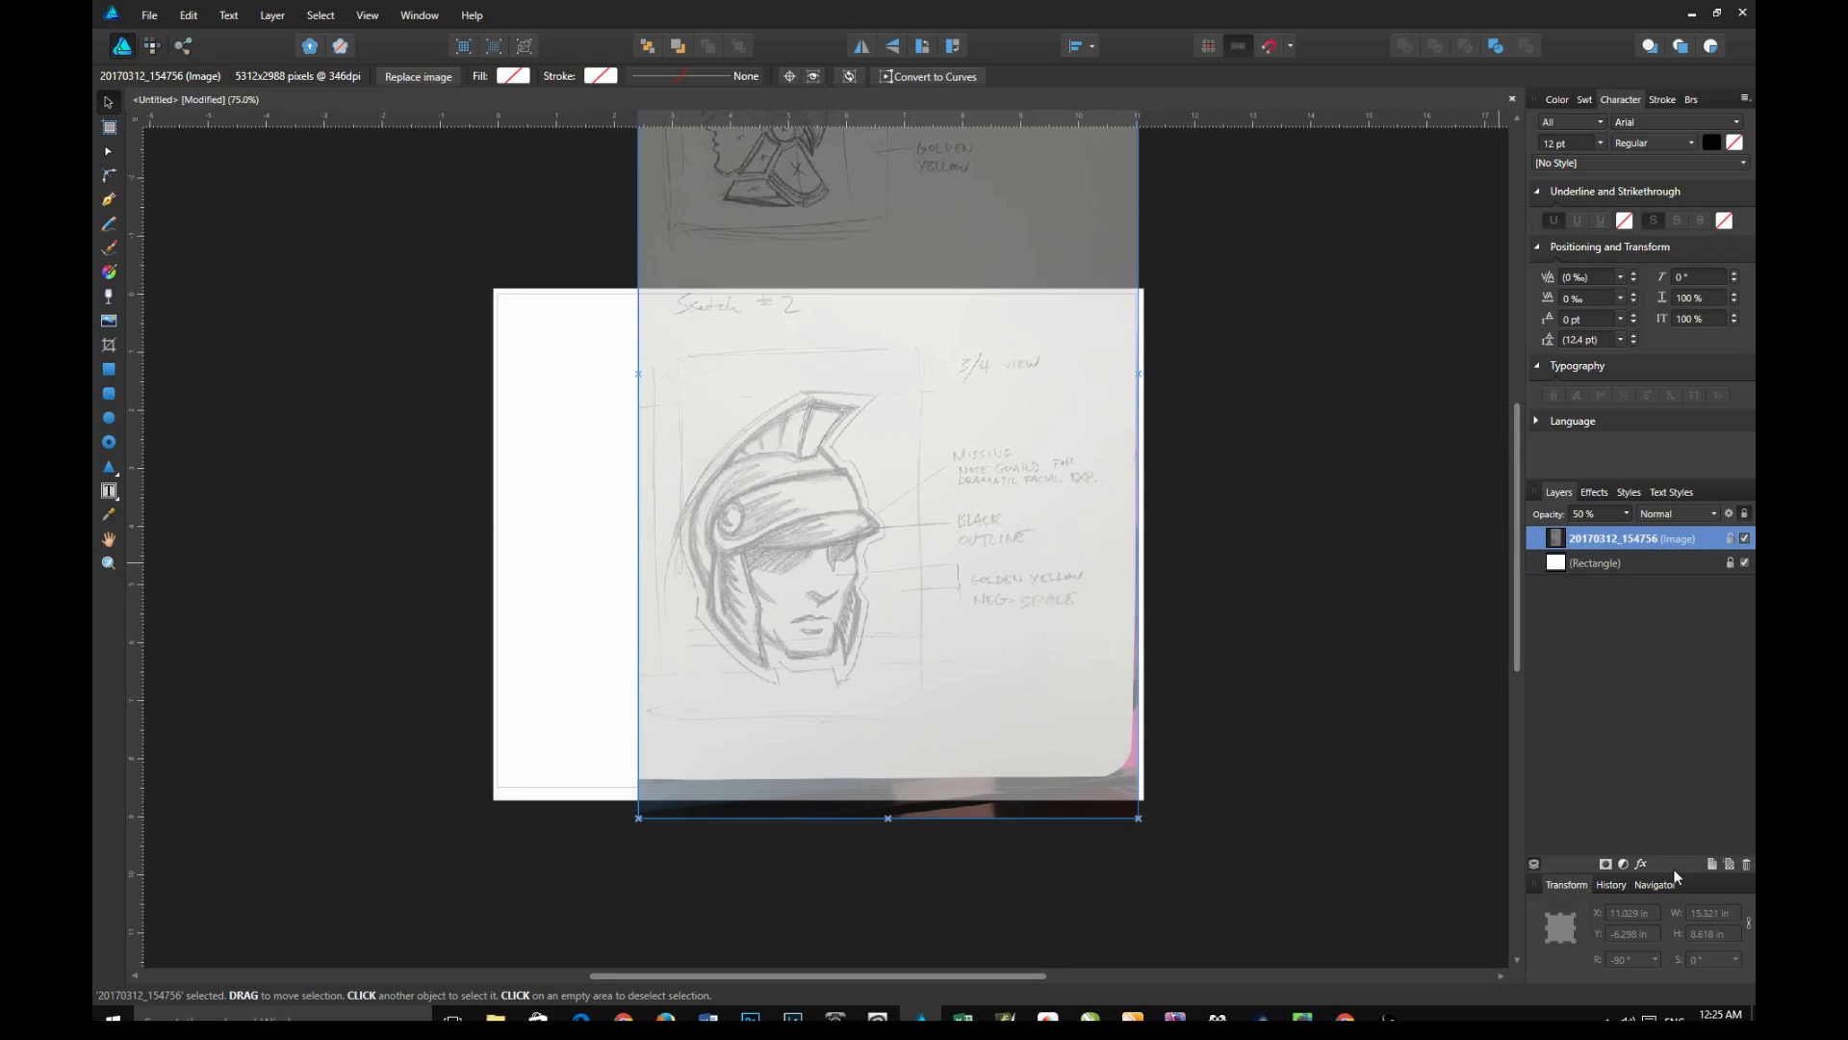
mouse_move(1675, 871)
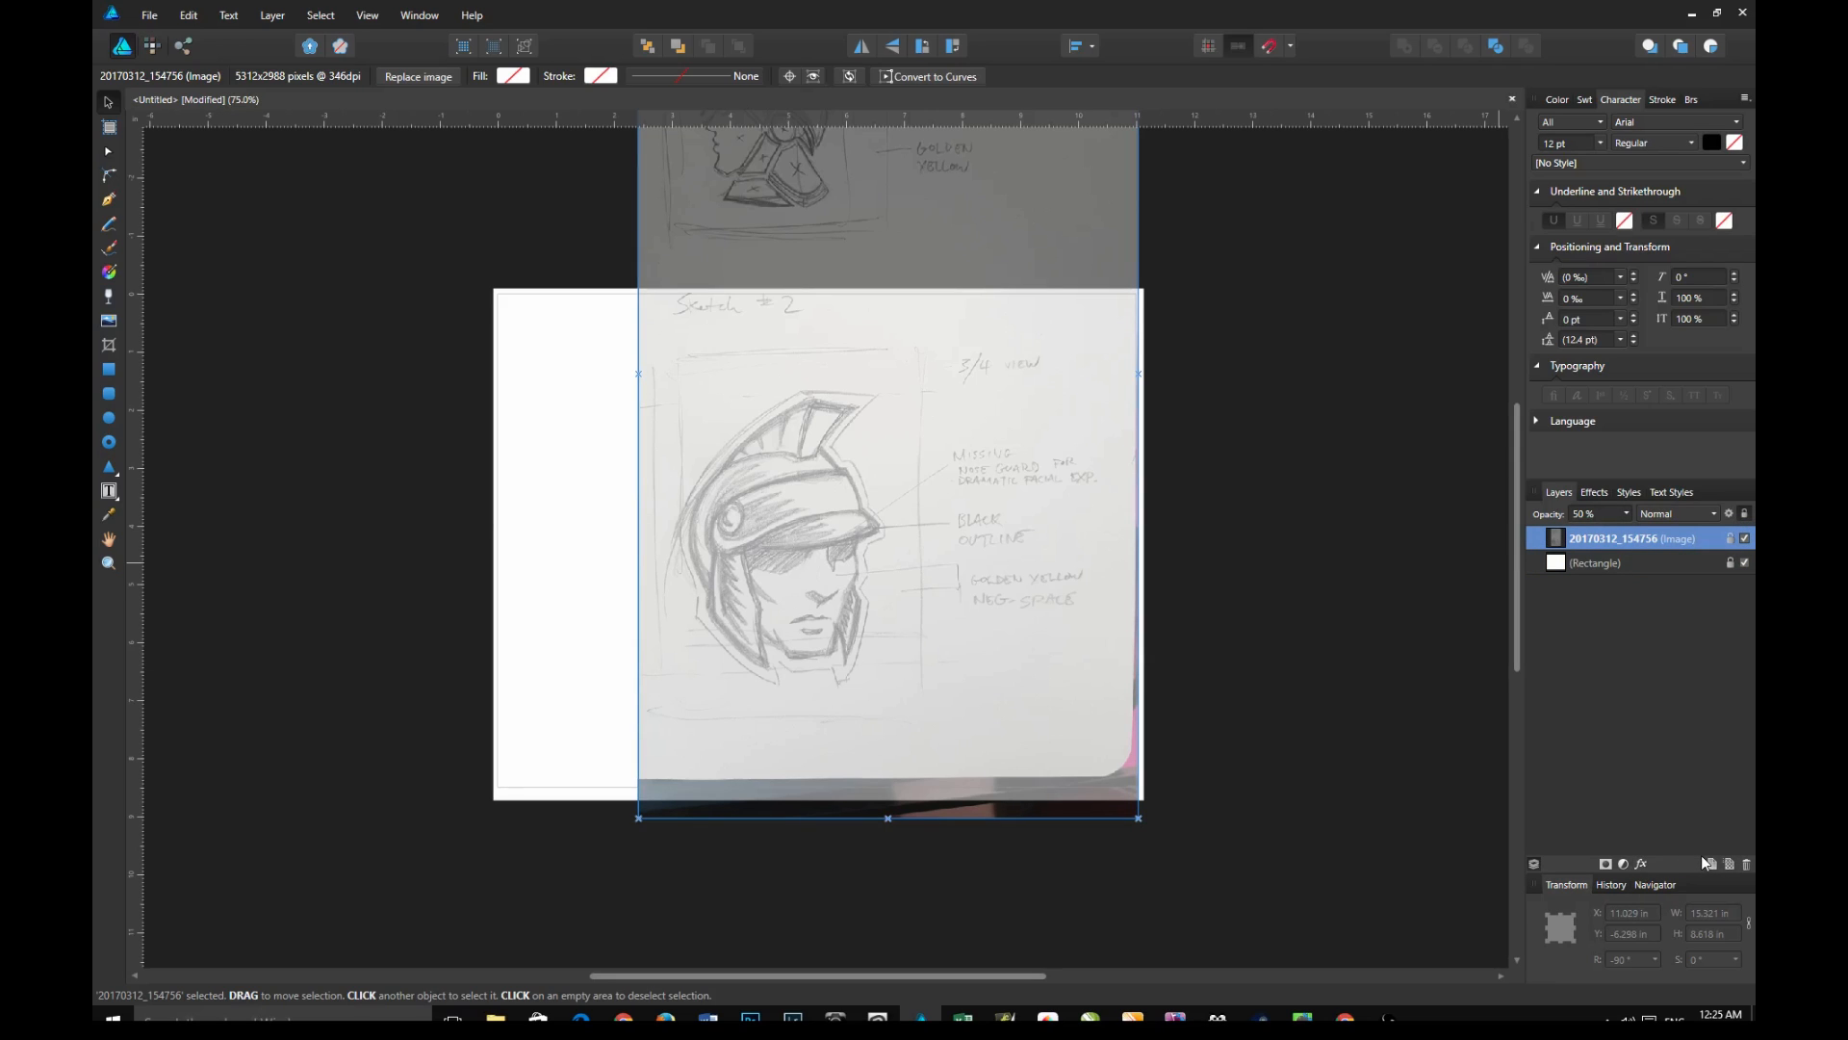
mouse_move(1598, 715)
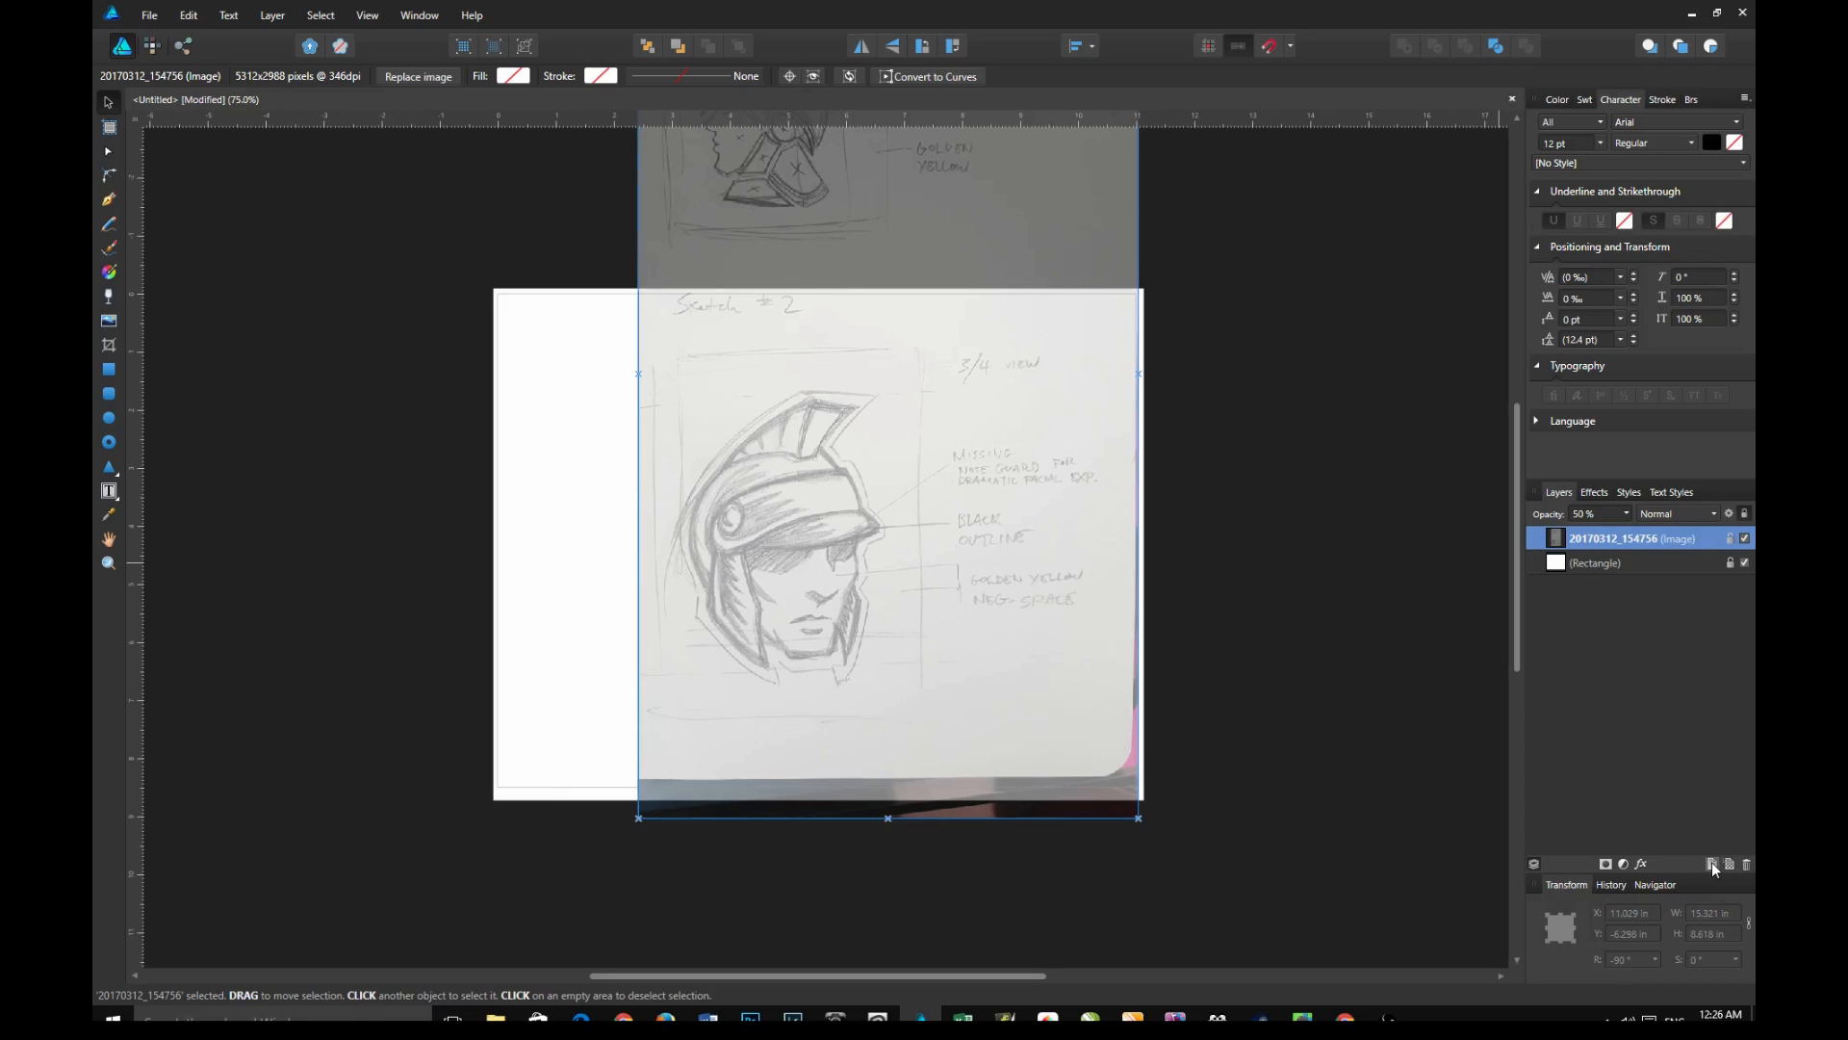
click(1711, 862)
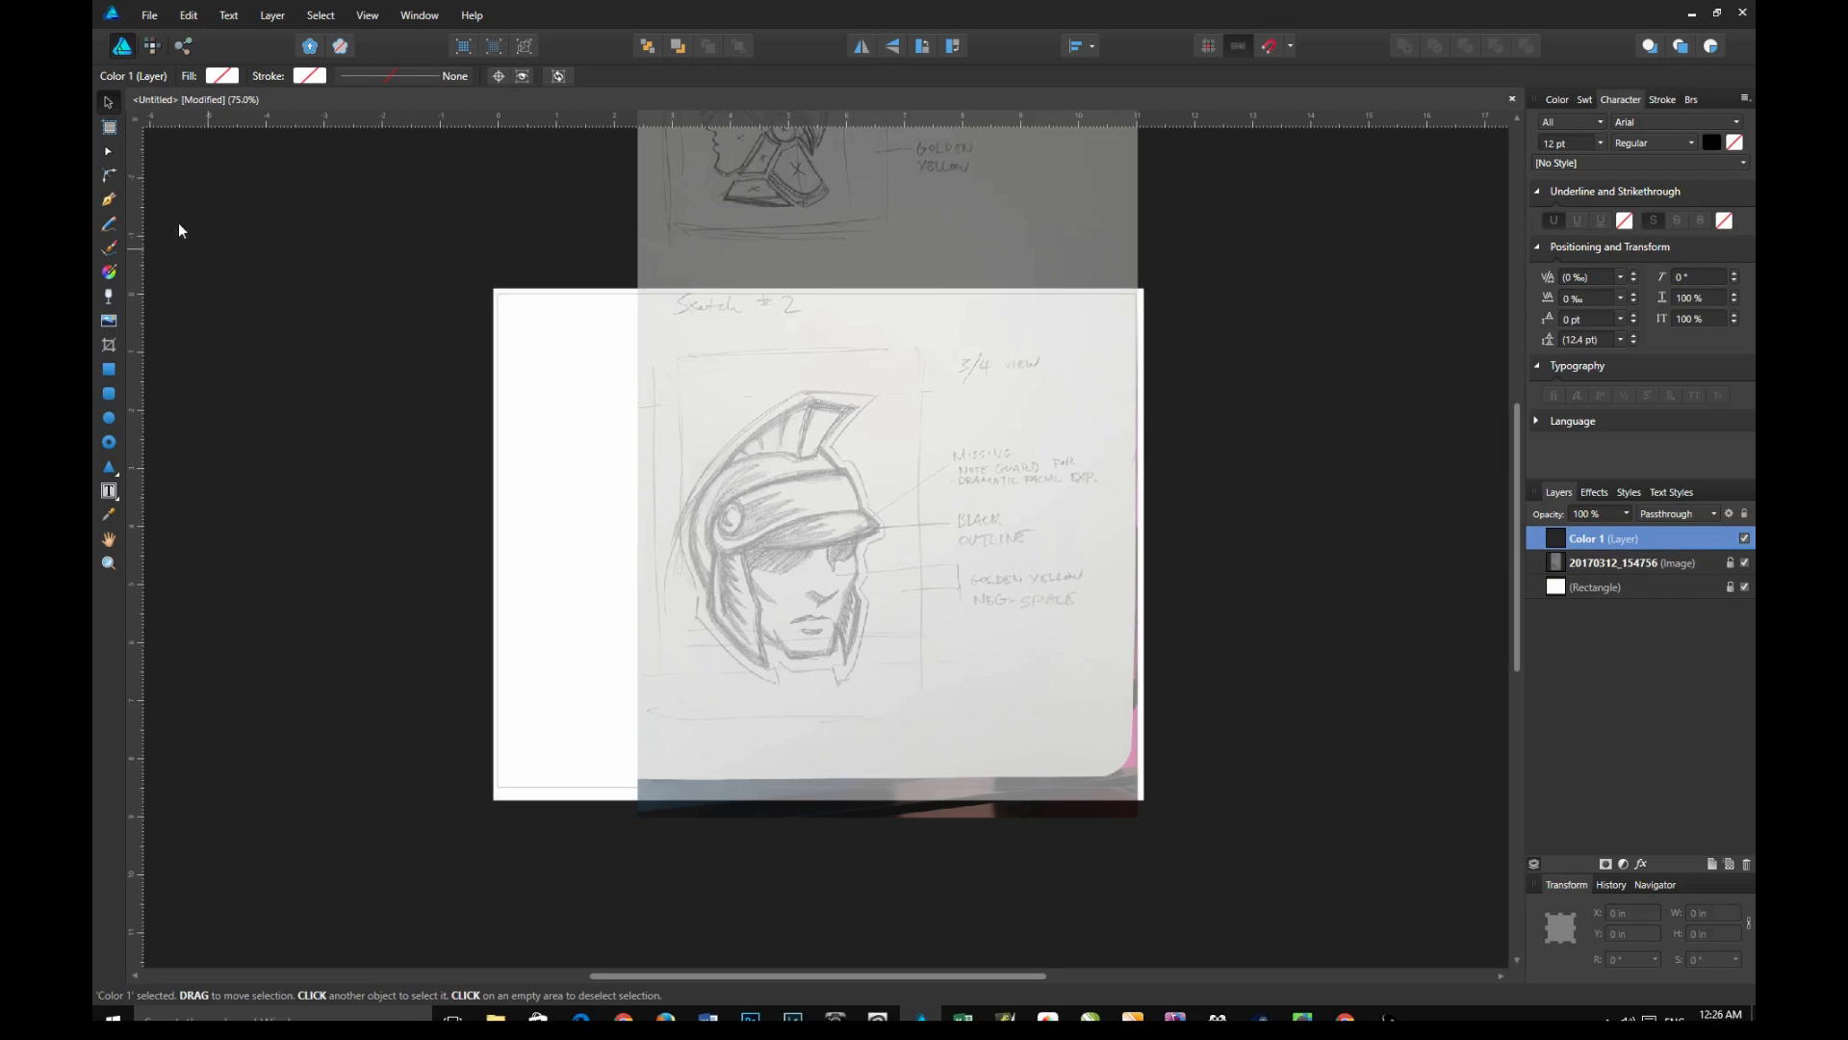
mouse_move(251, 340)
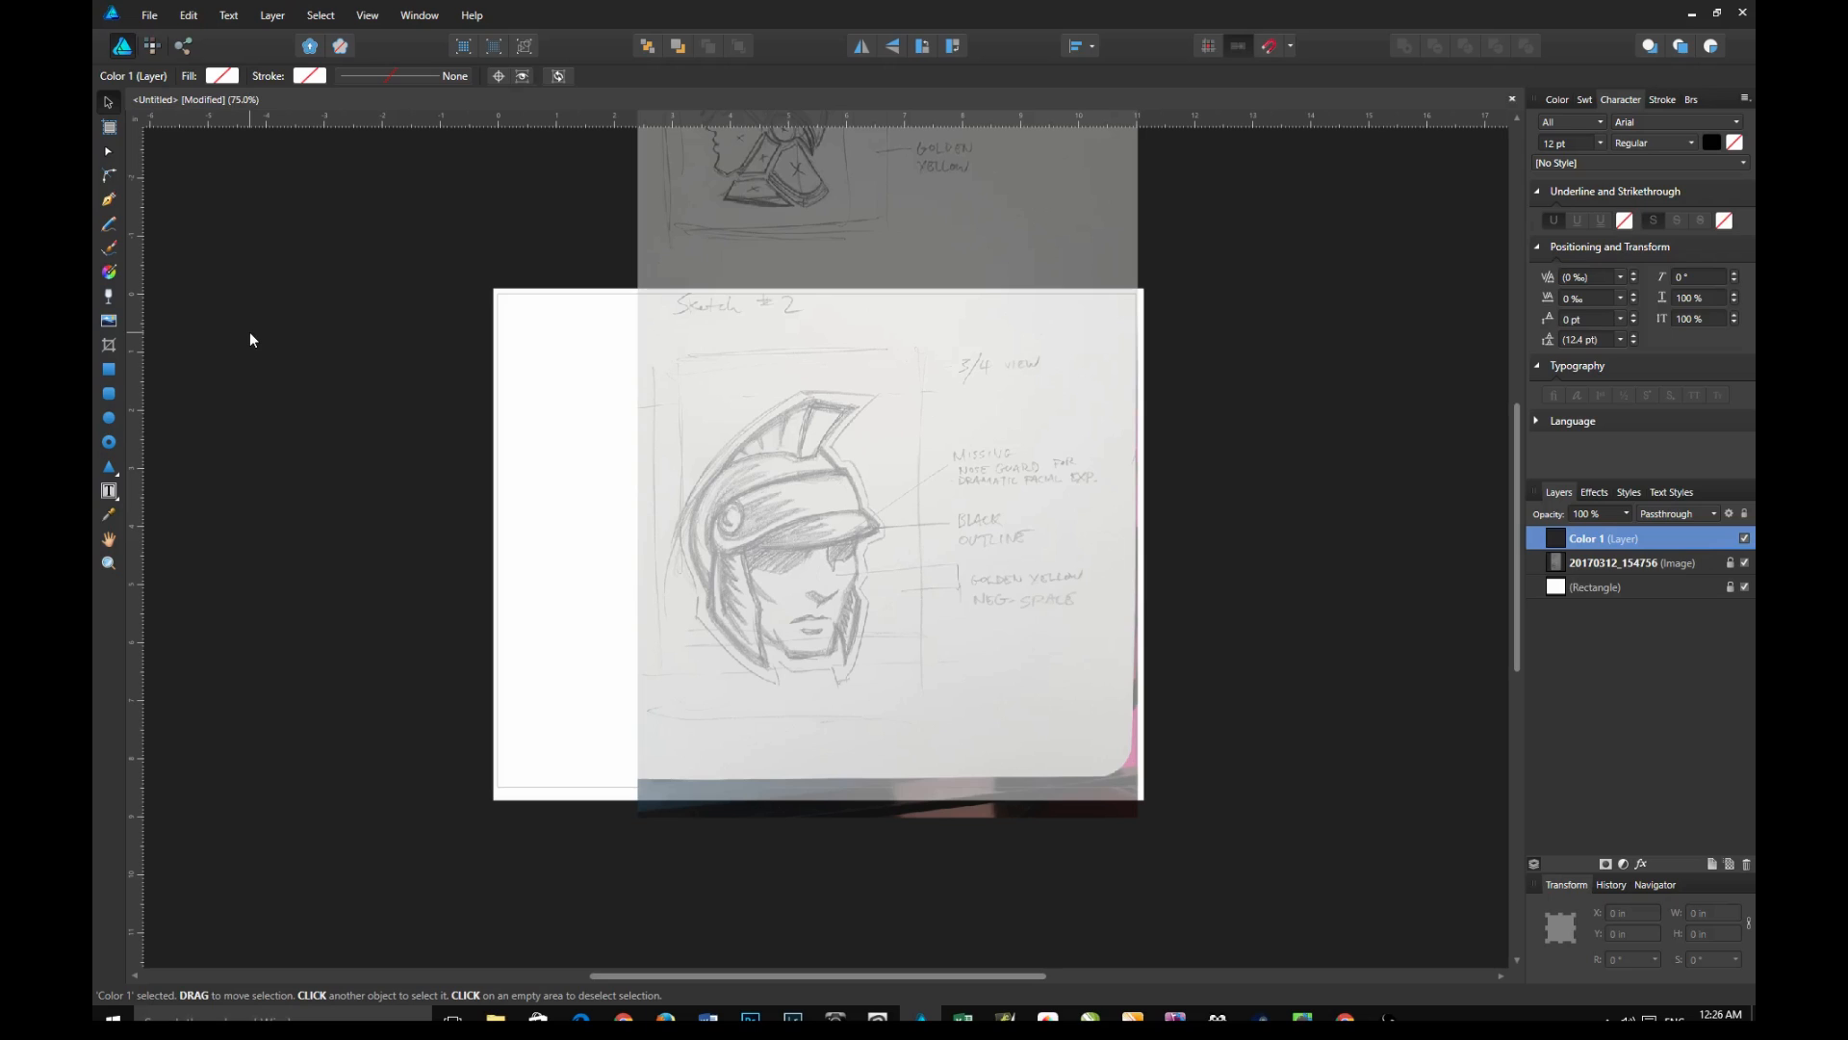
mouse_move(1632, 515)
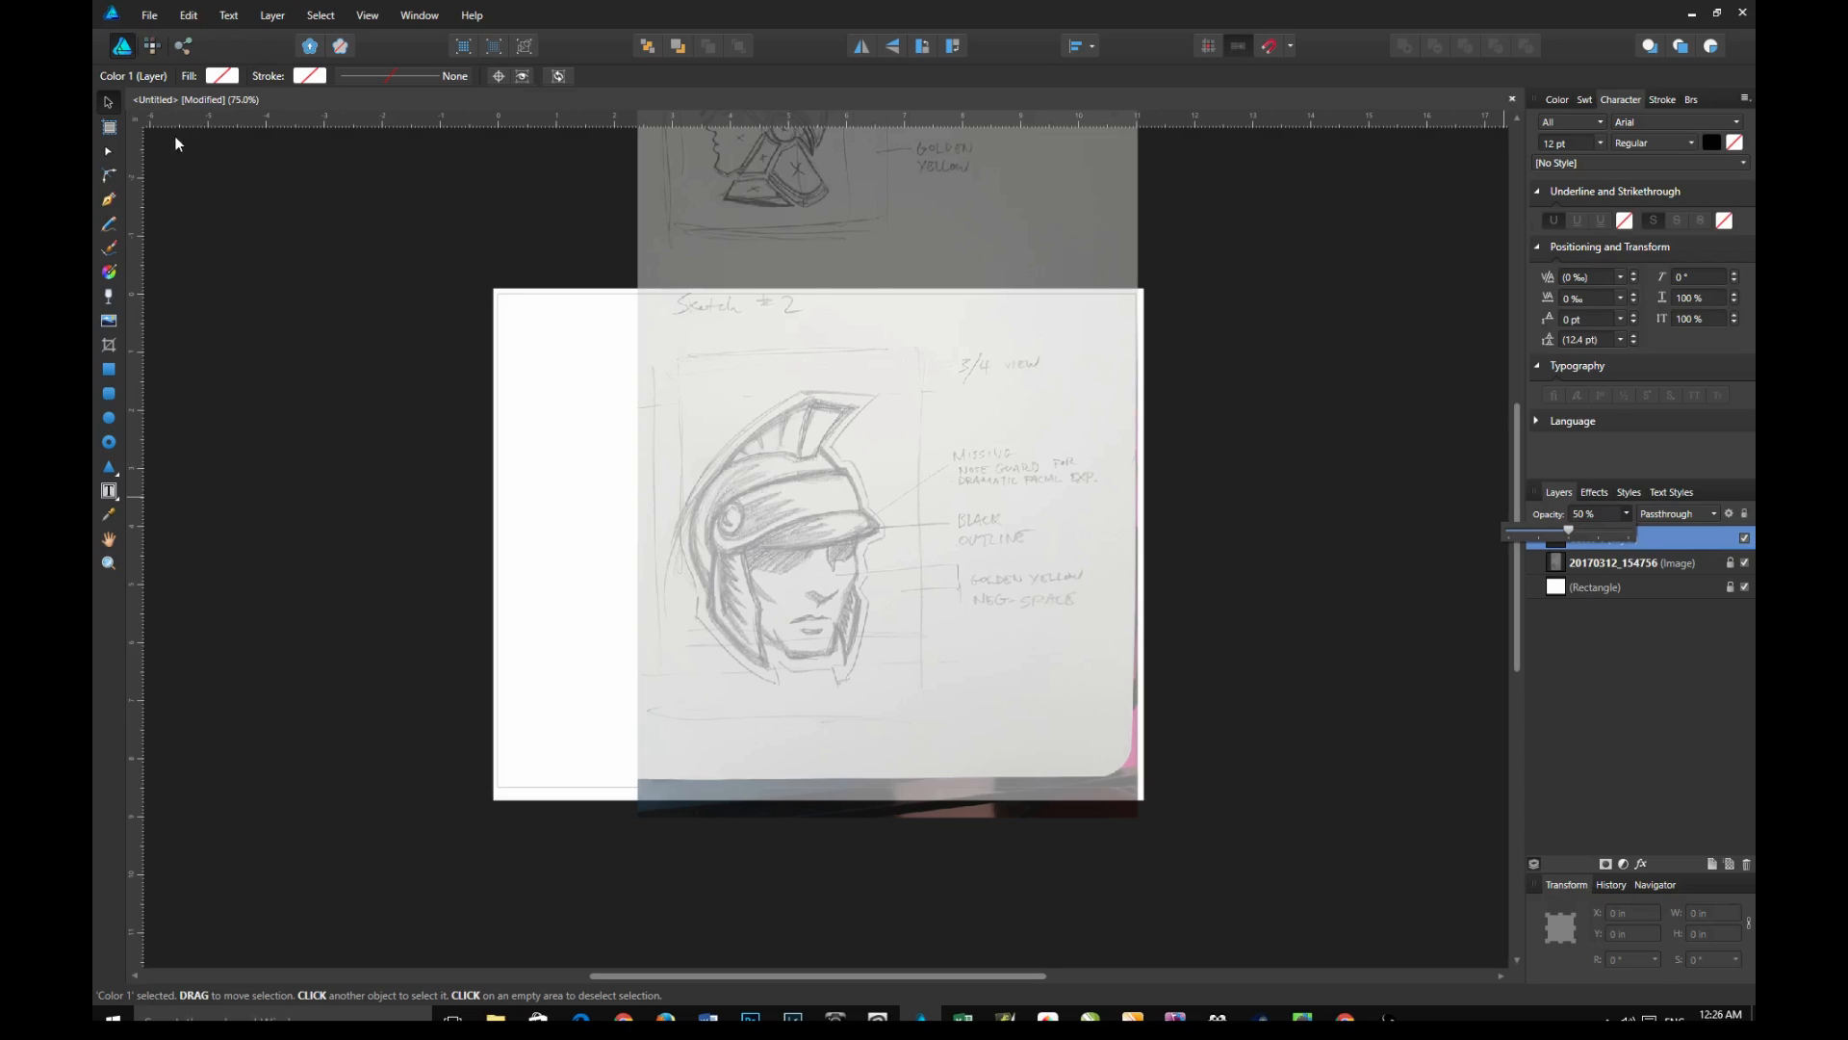
mouse_move(106, 208)
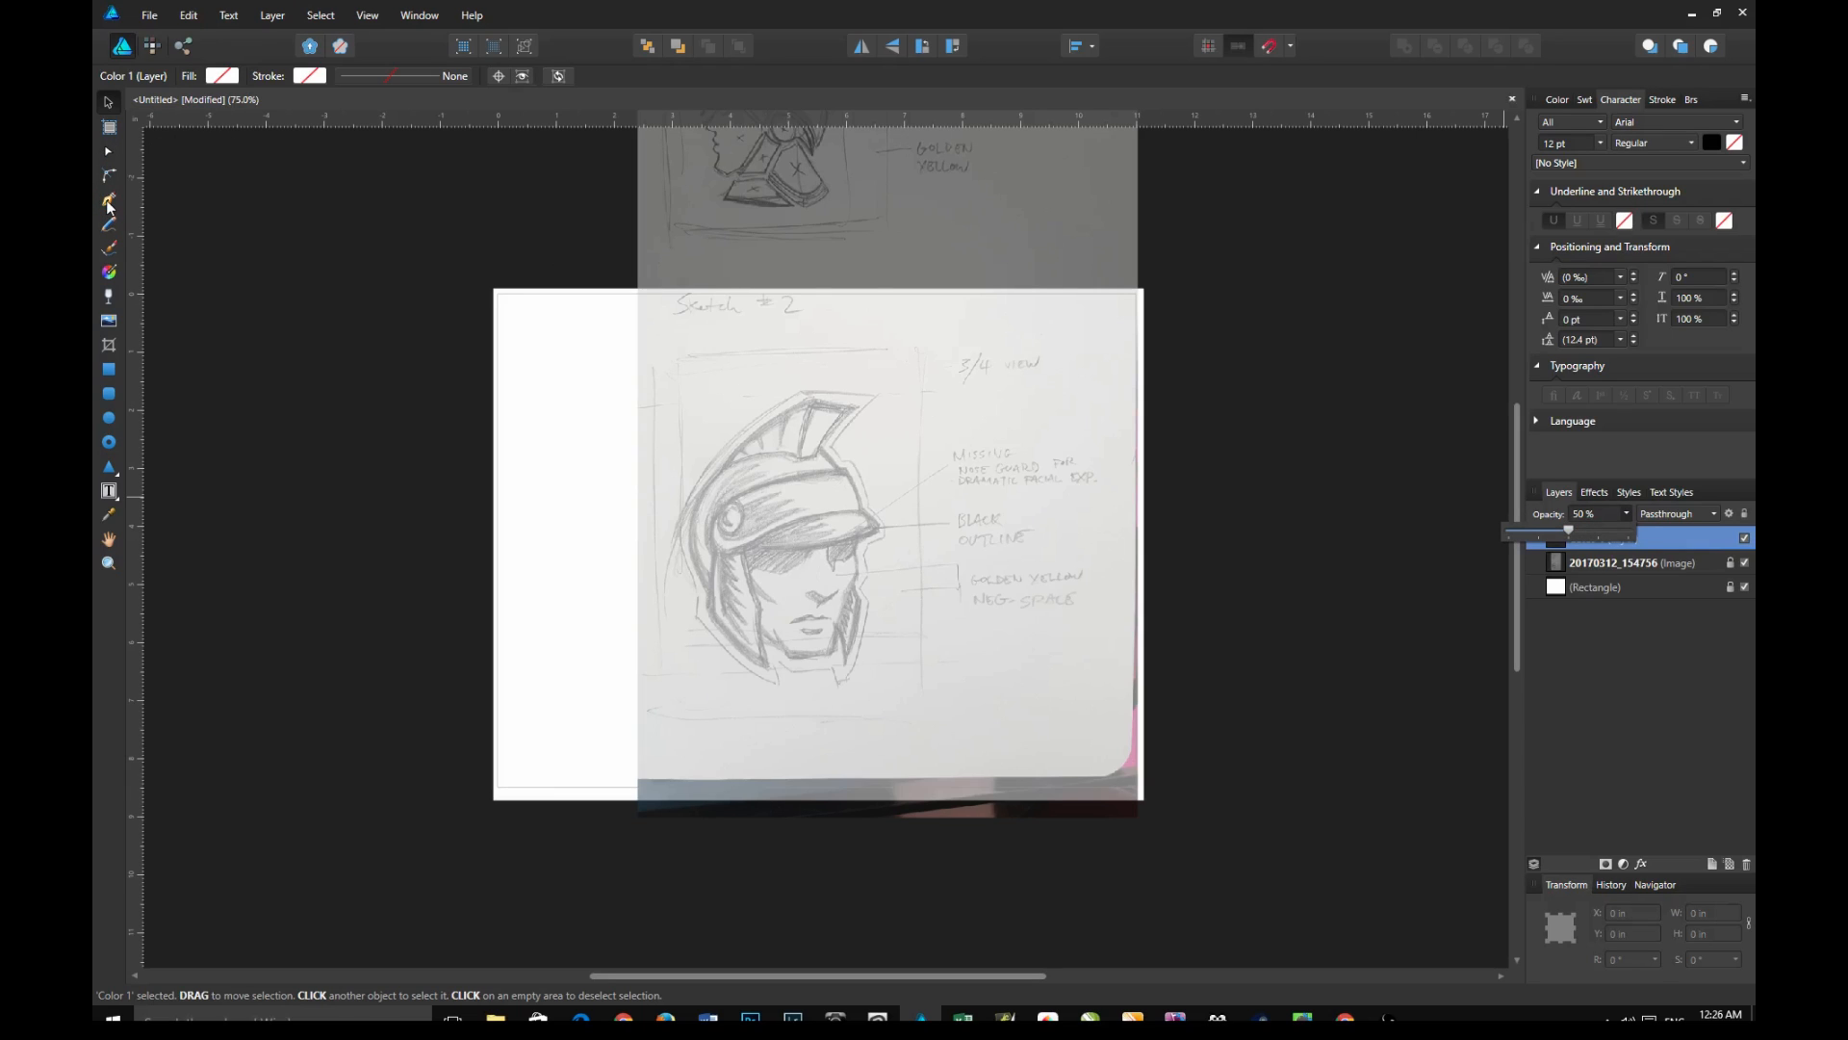
Give the Pen Tool a black fill and place the first outline node at the chin
click(107, 198)
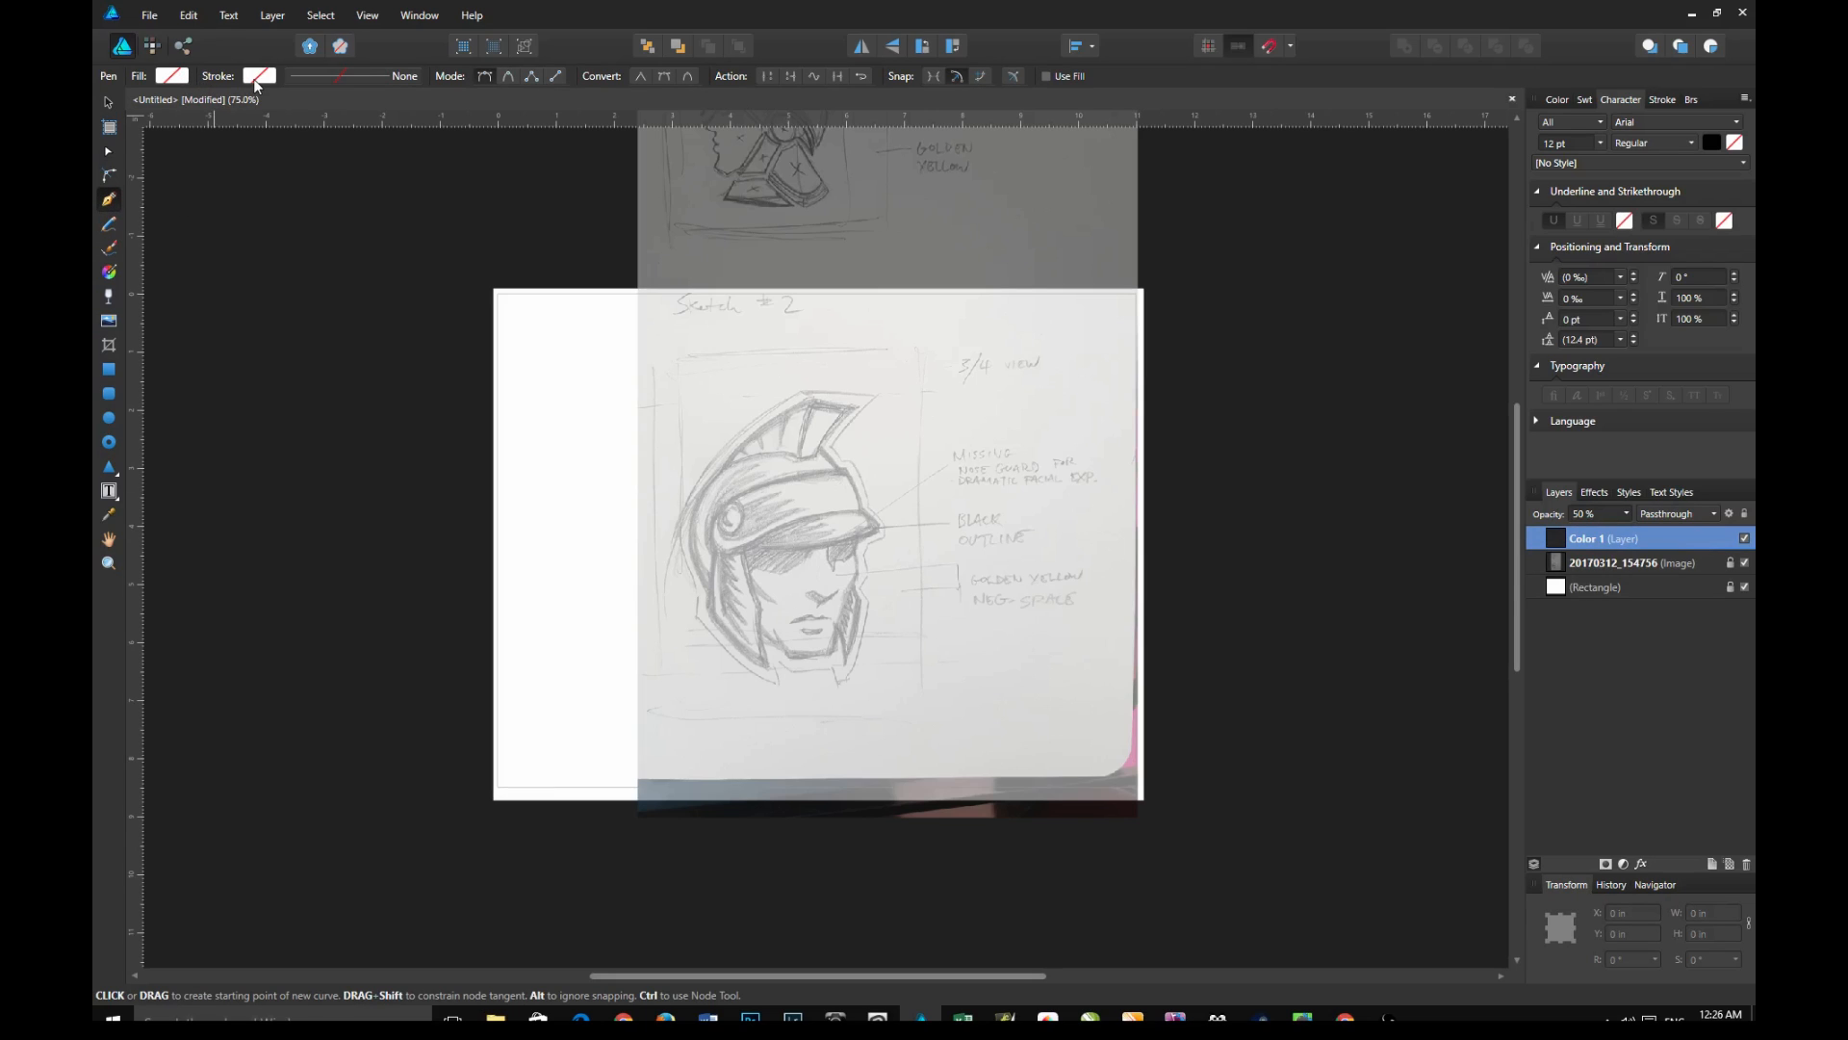
click(261, 75)
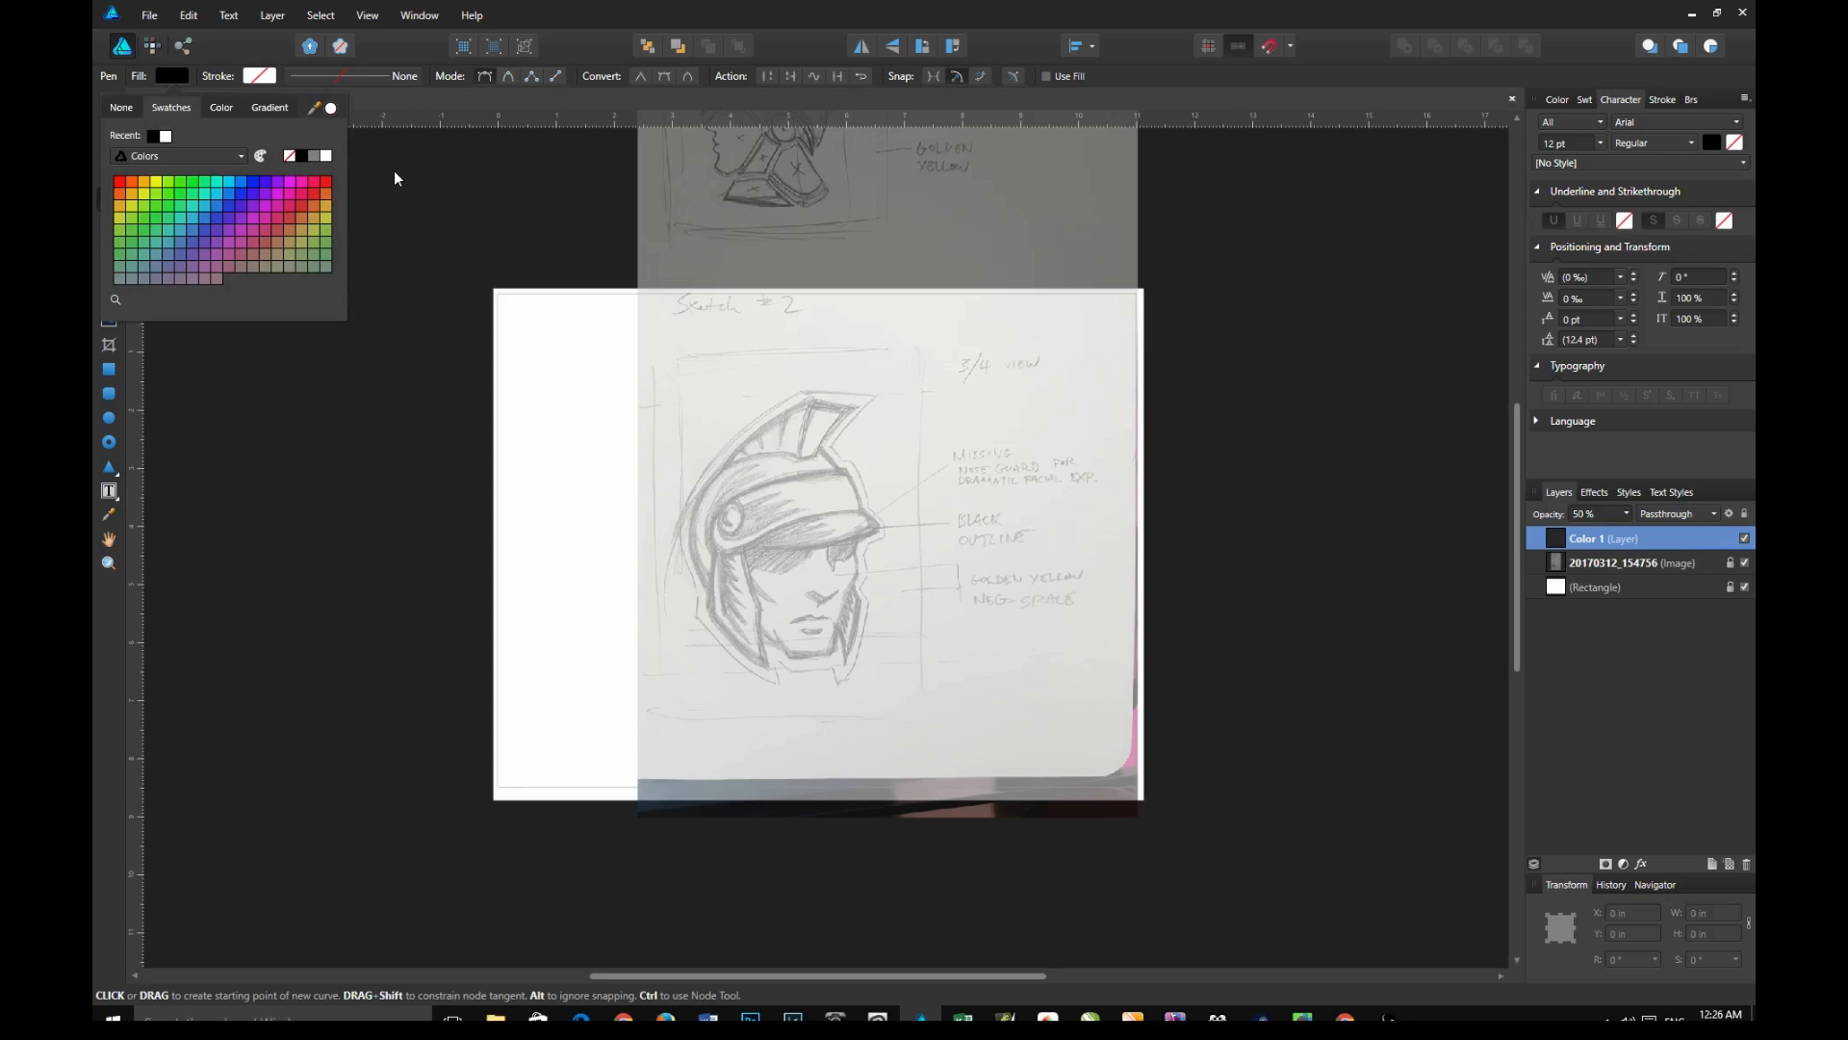
click(394, 170)
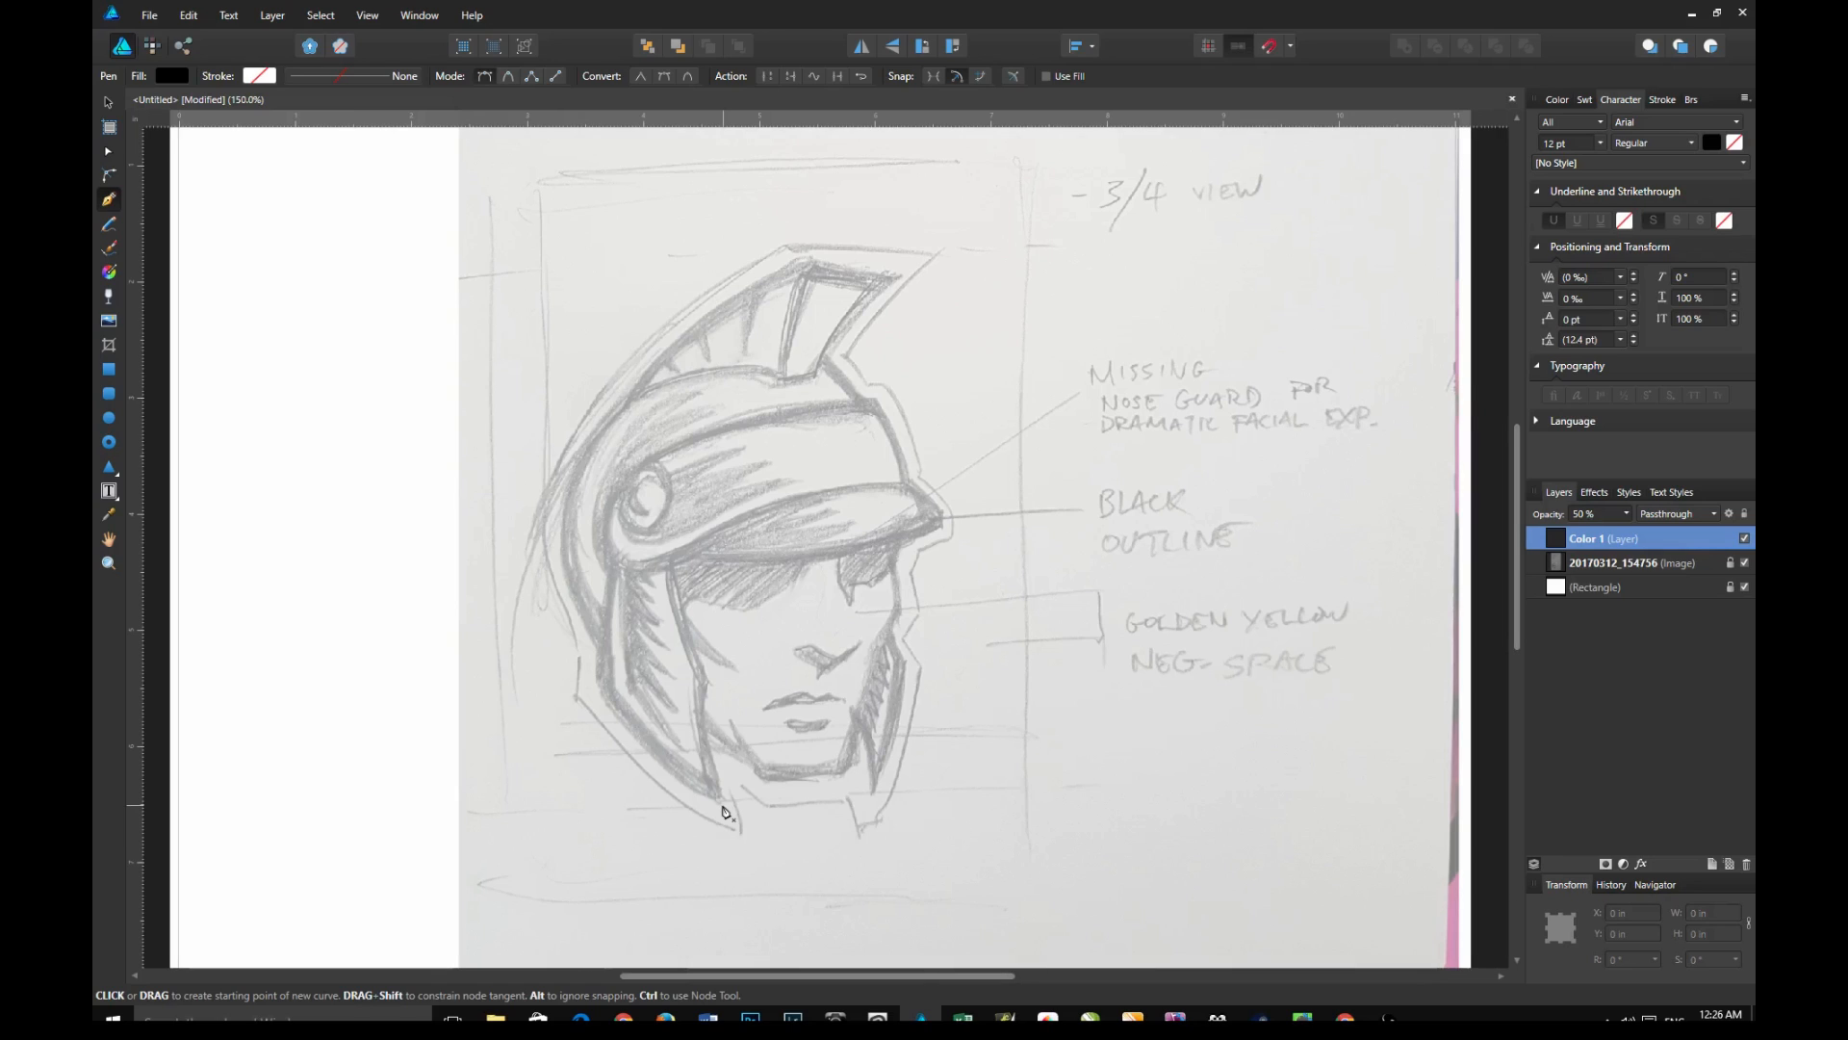
click(723, 805)
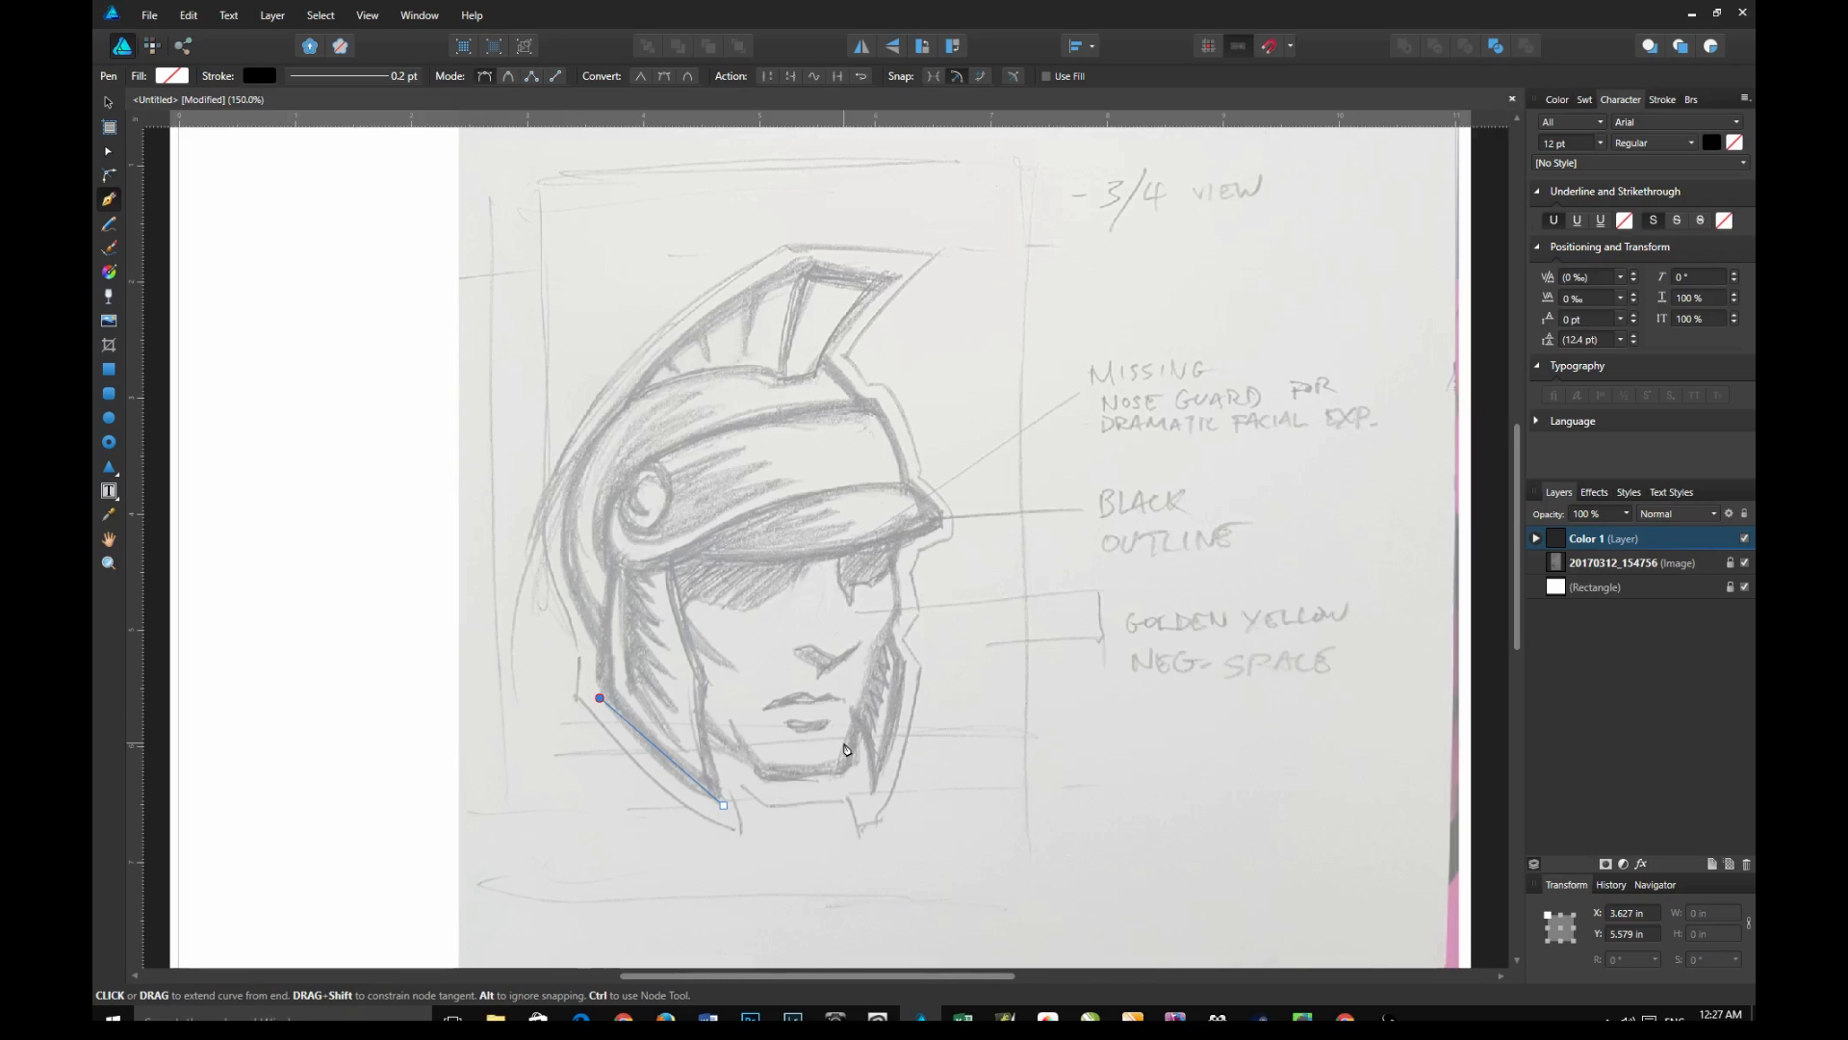
mouse_move(602, 682)
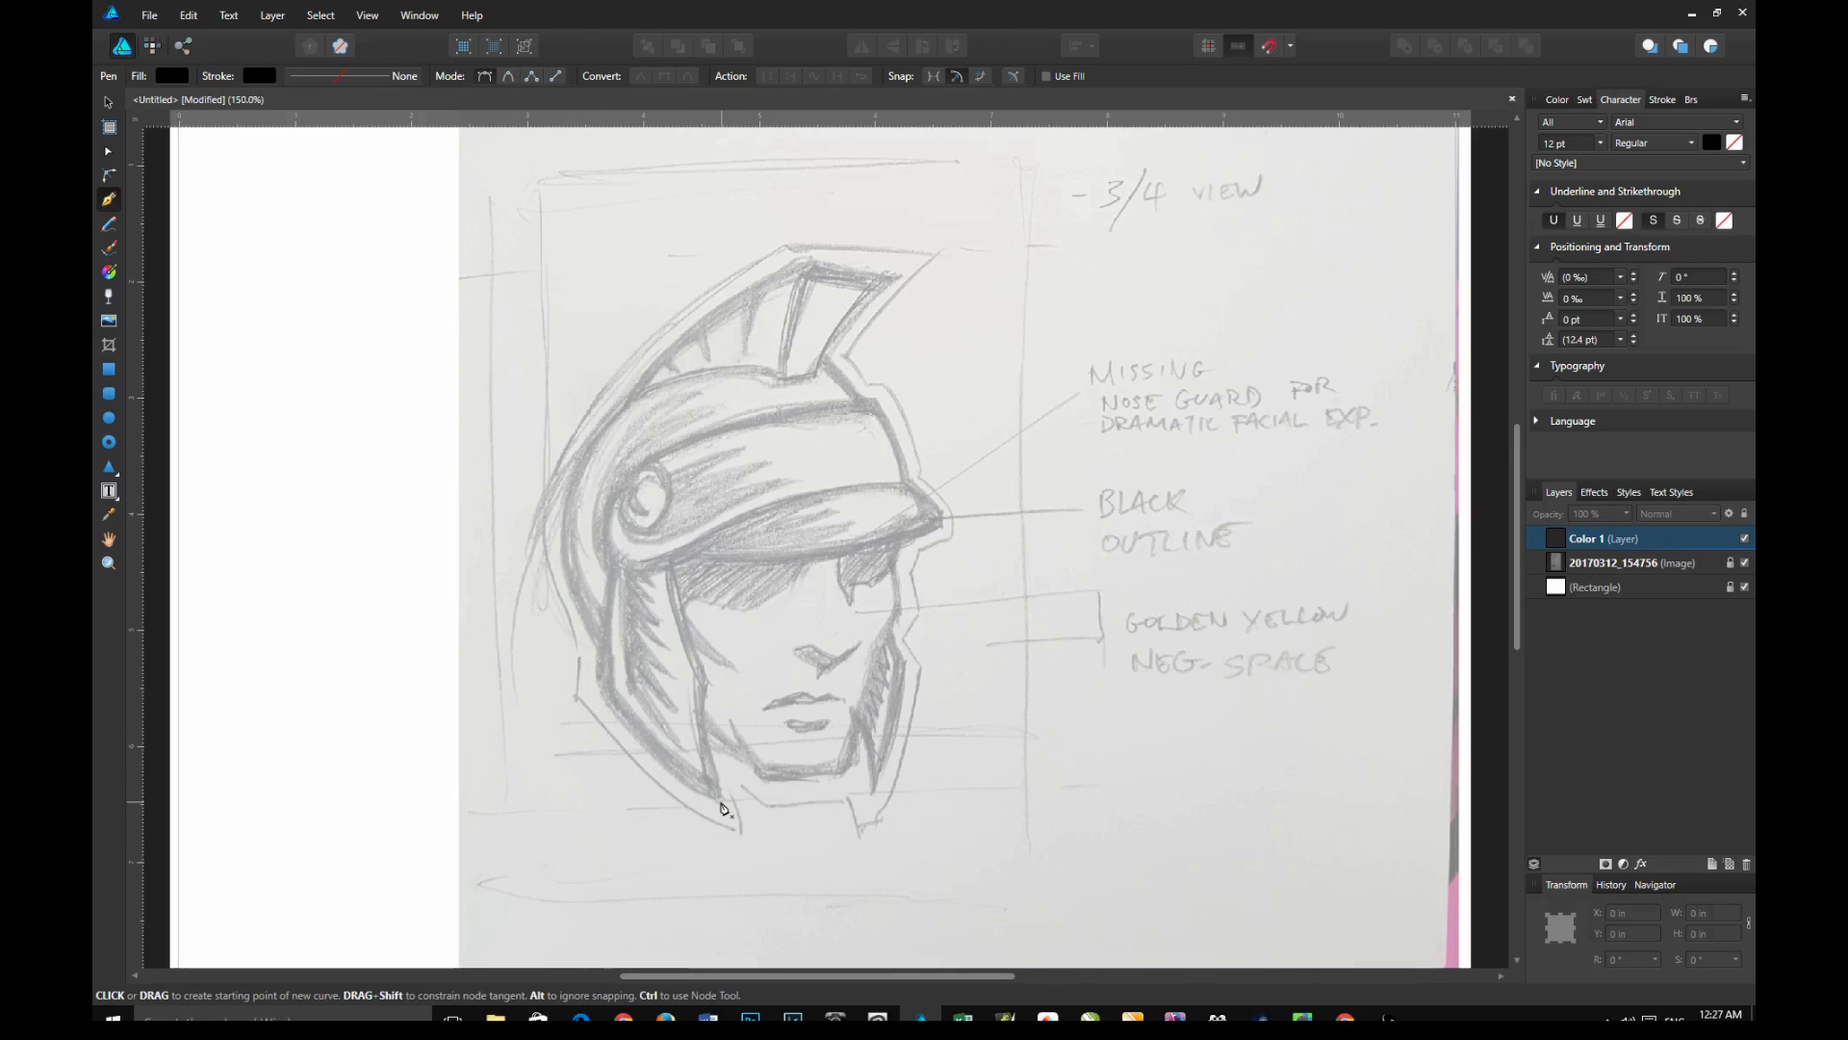
Start the head outline at the chin and redo the left cheek node as a sharp corner
click(723, 802)
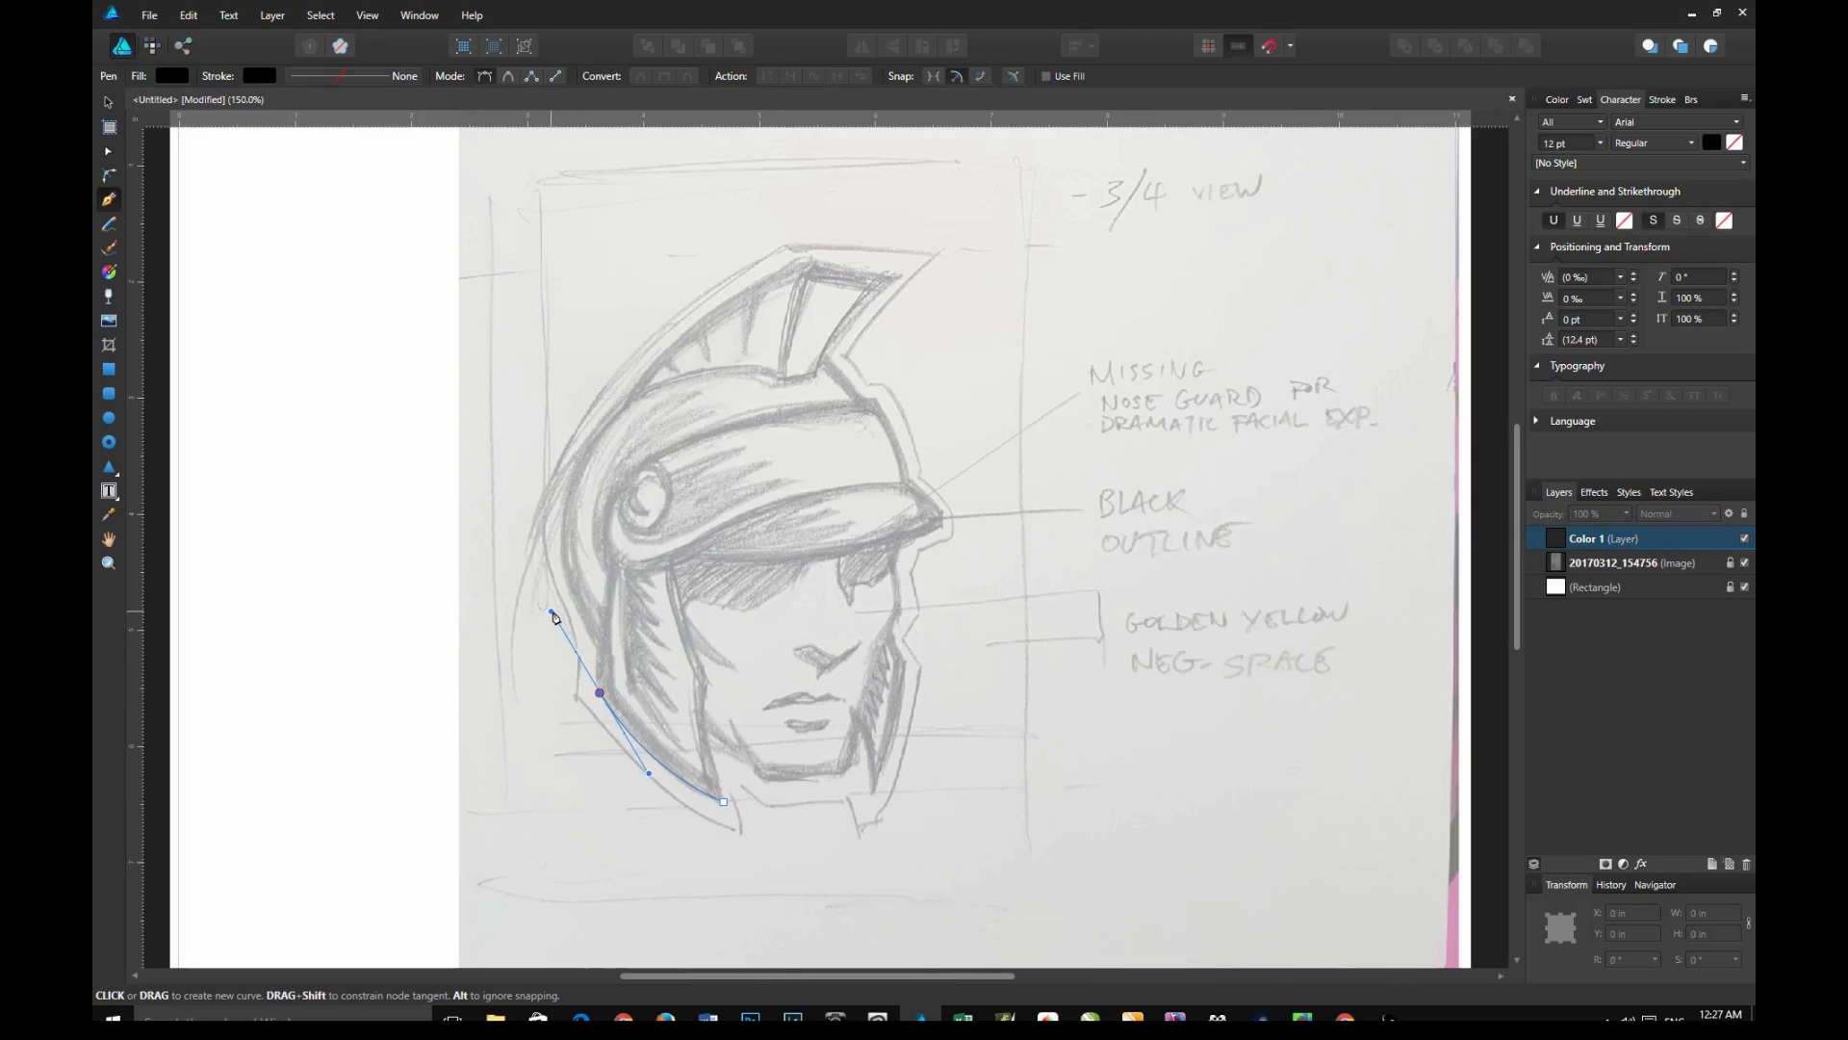
click(599, 695)
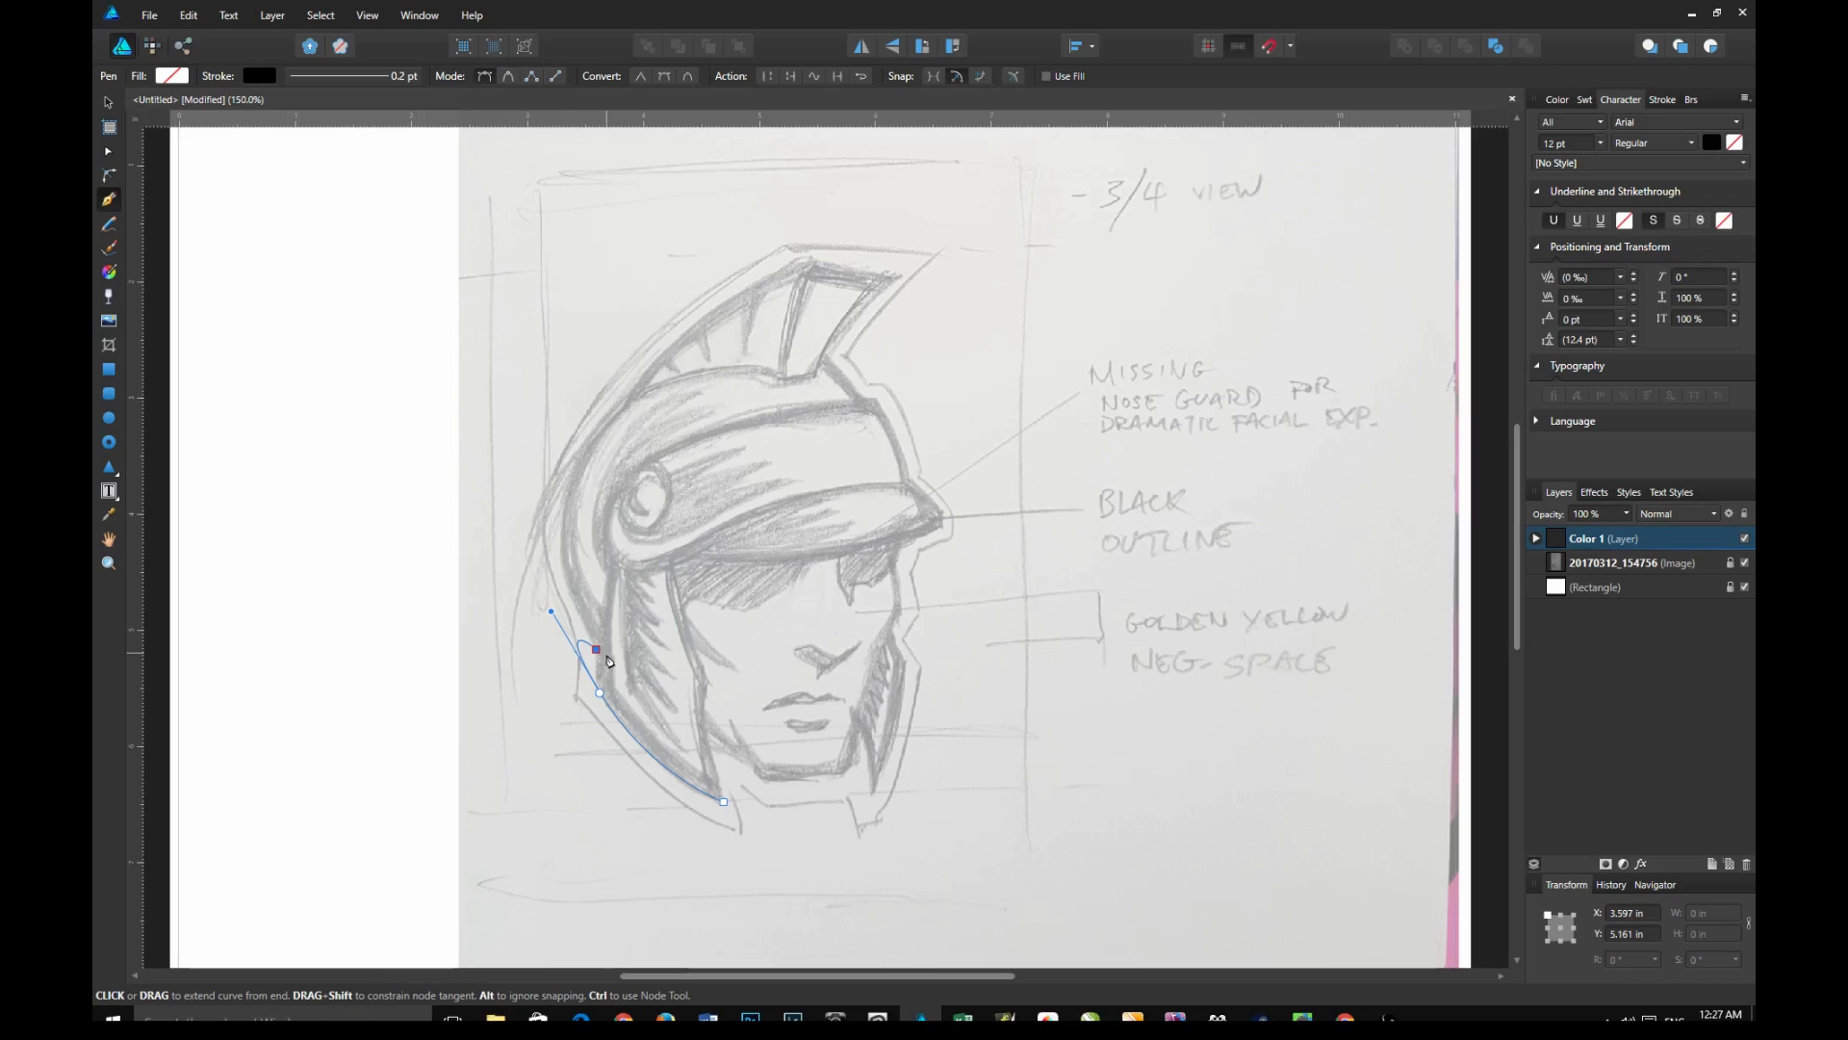
key(ctrl+z)
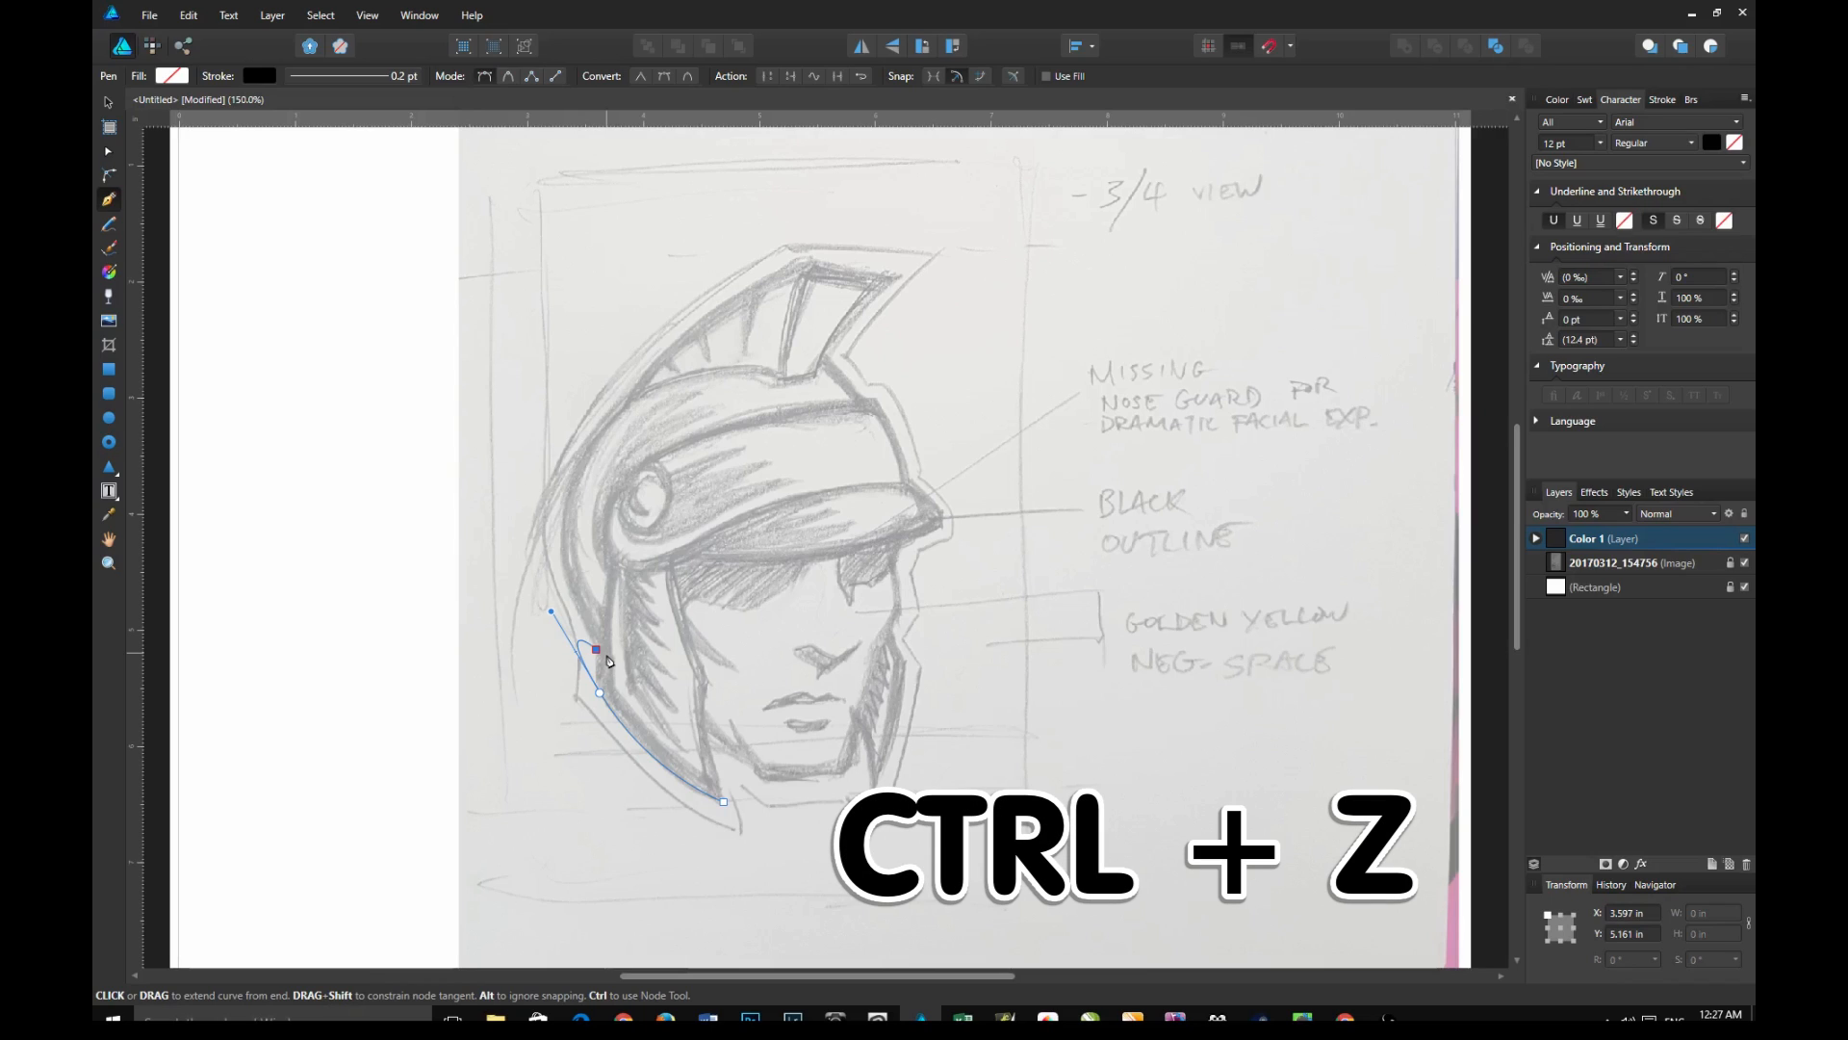
key(ctrl+z)
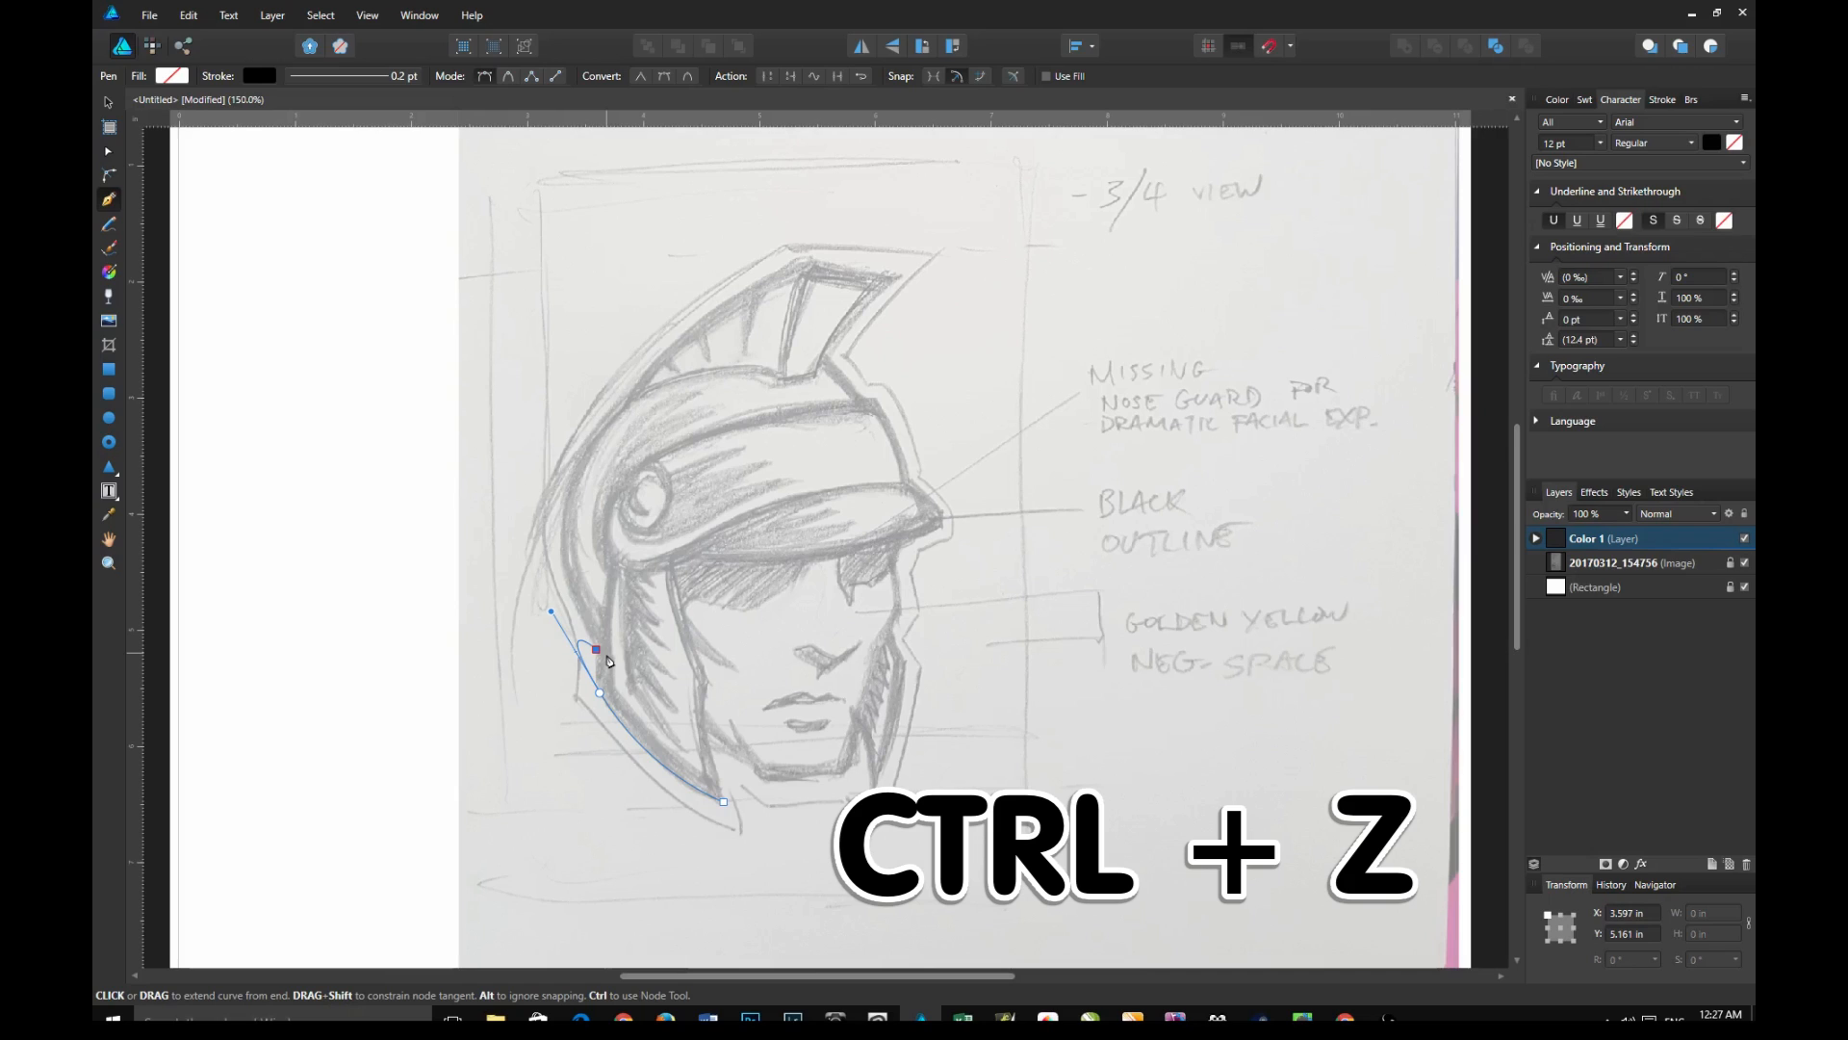
key(ctrl+z)
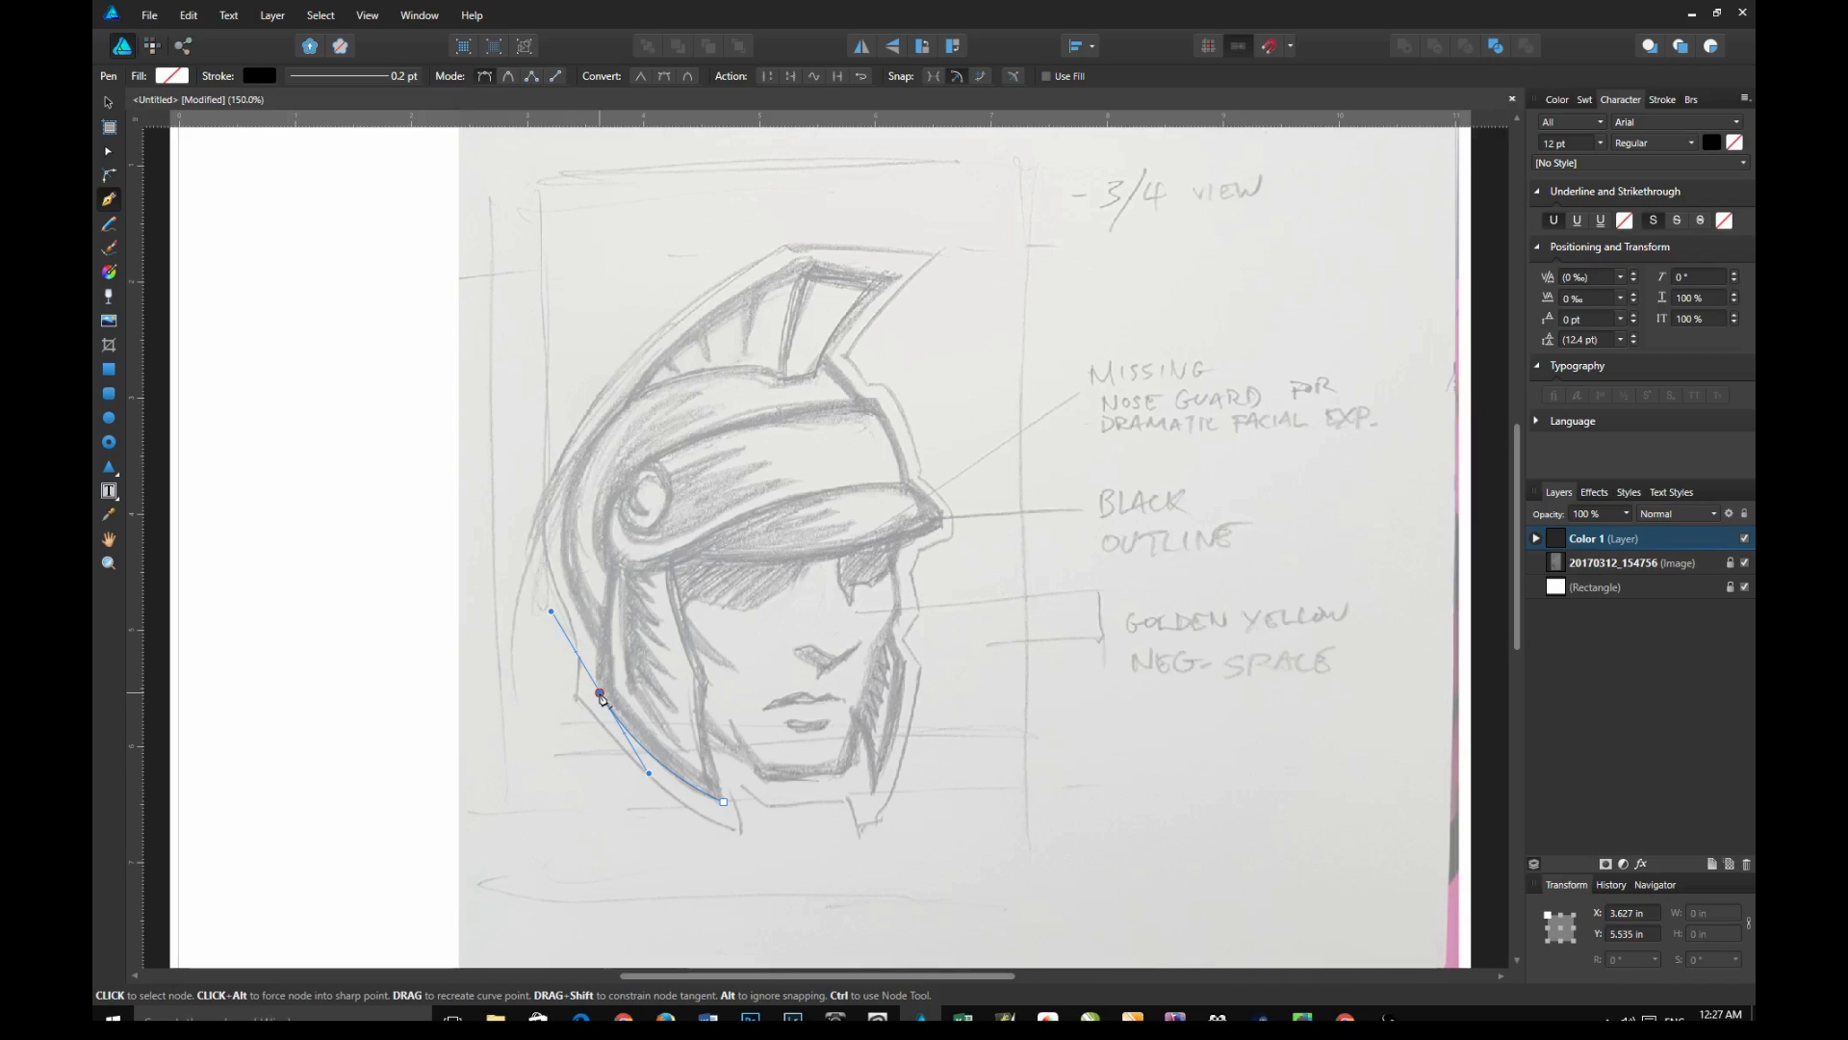
click(601, 695)
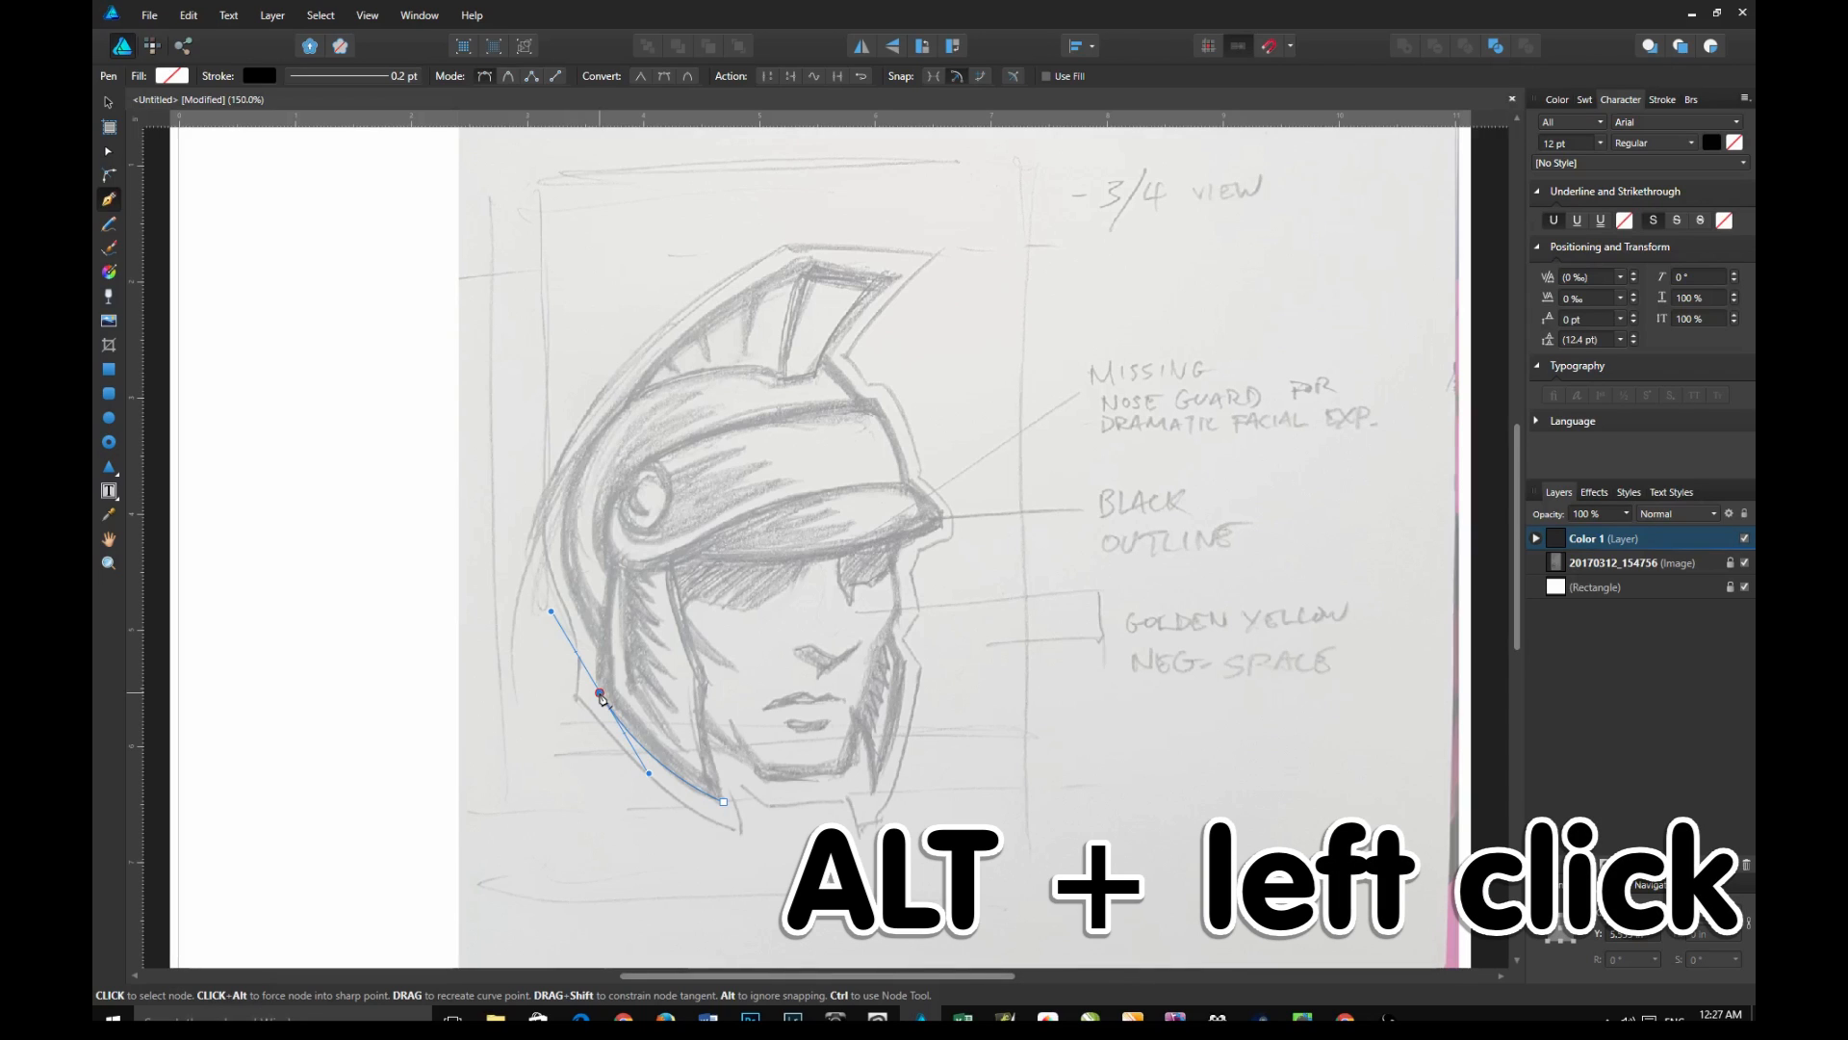
click(601, 695)
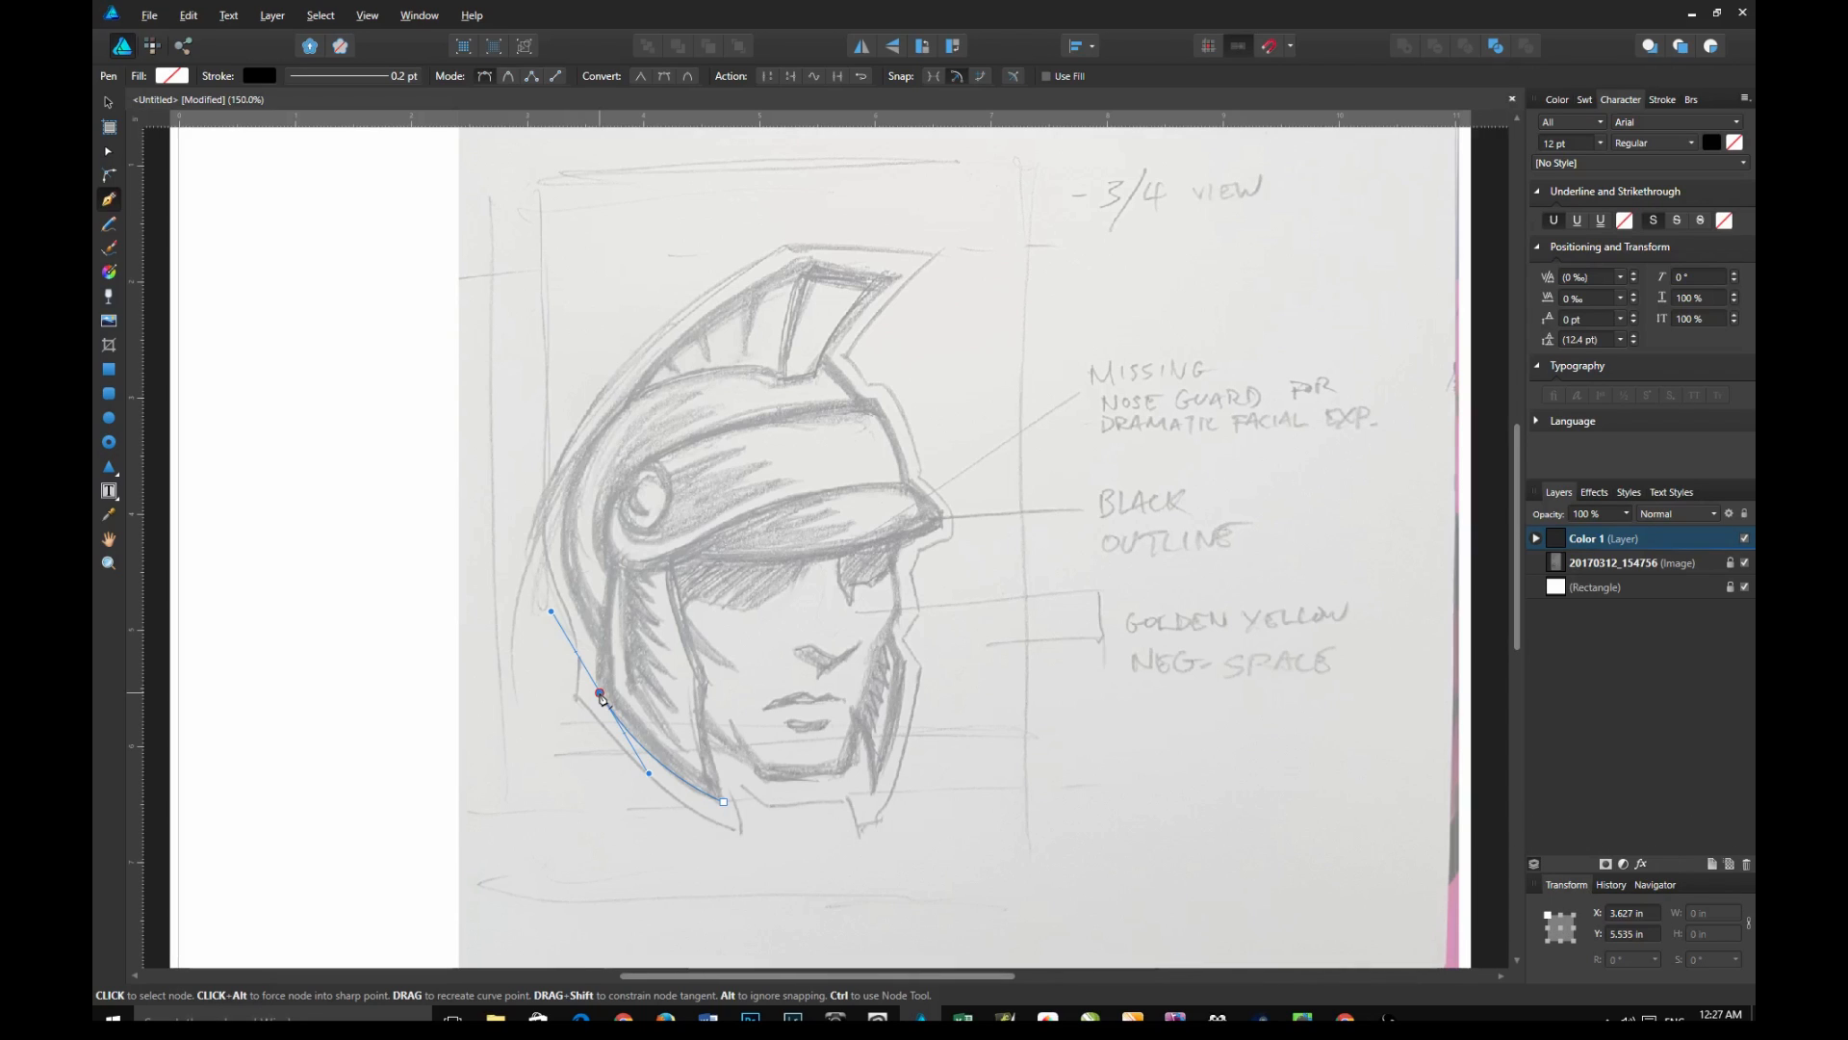
click(599, 693)
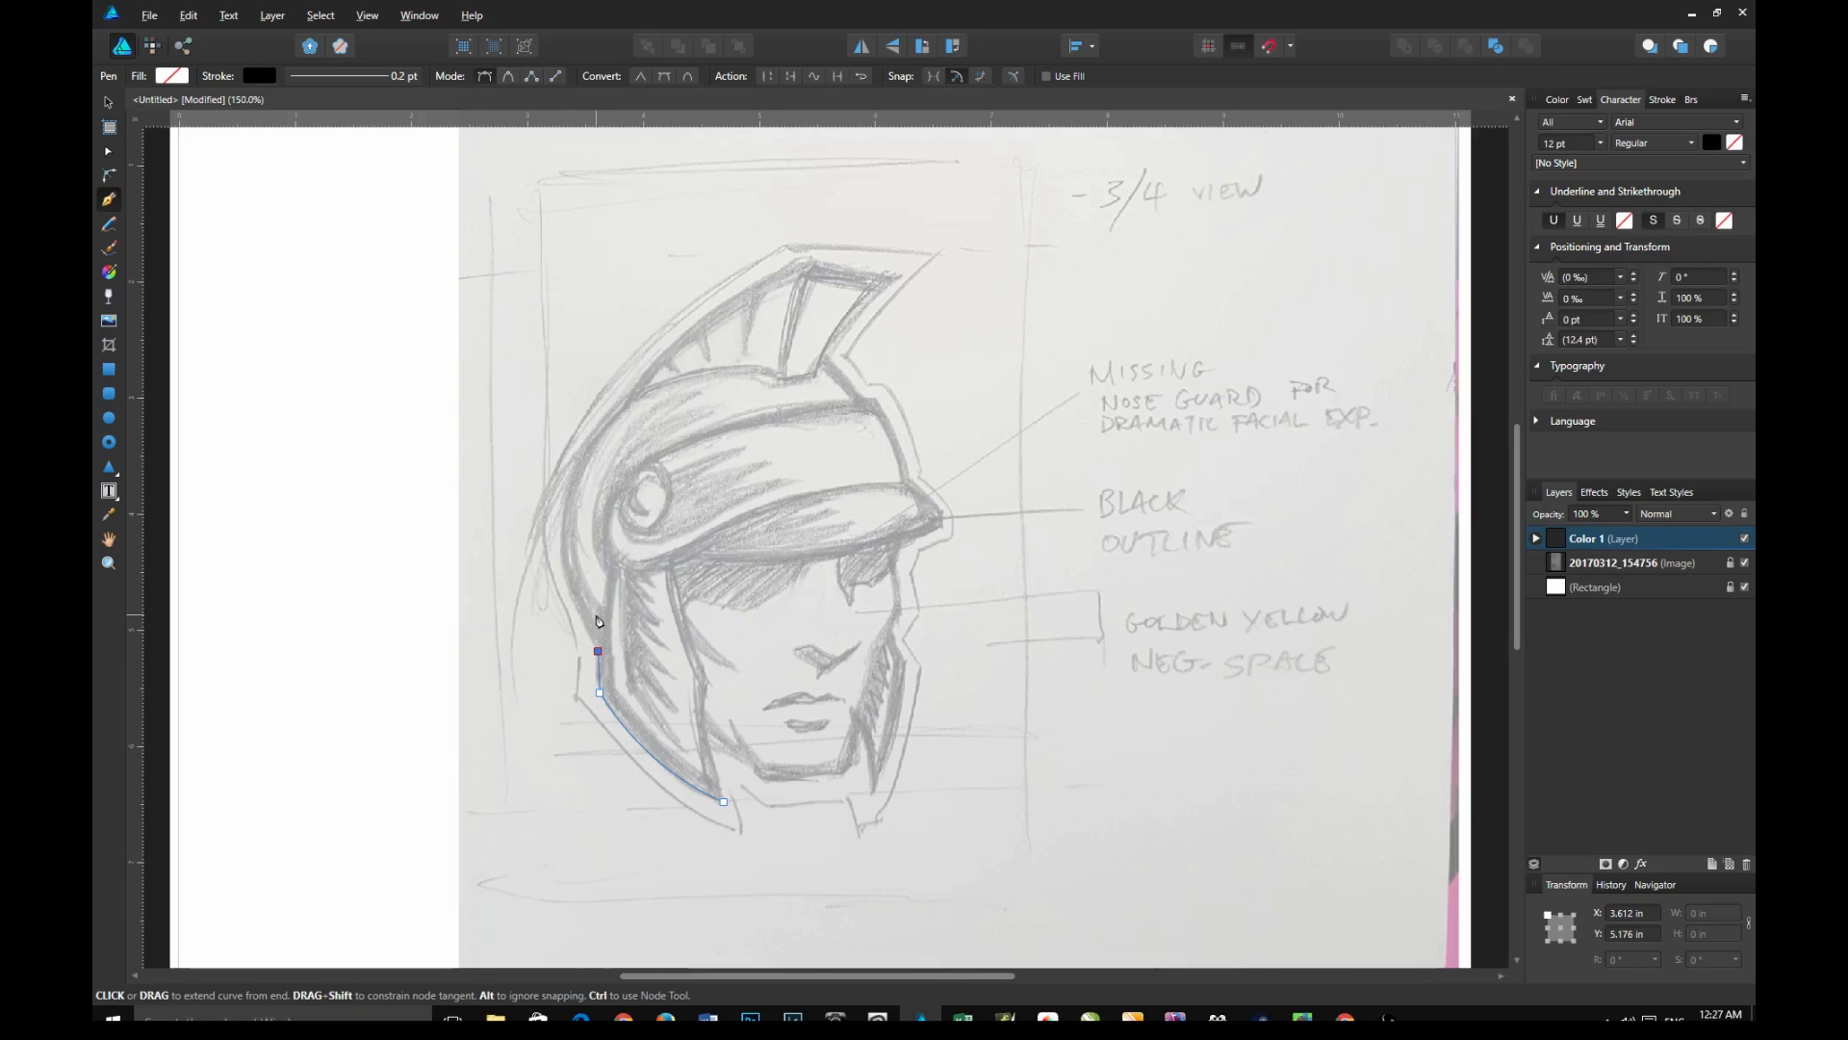
mouse_move(566, 589)
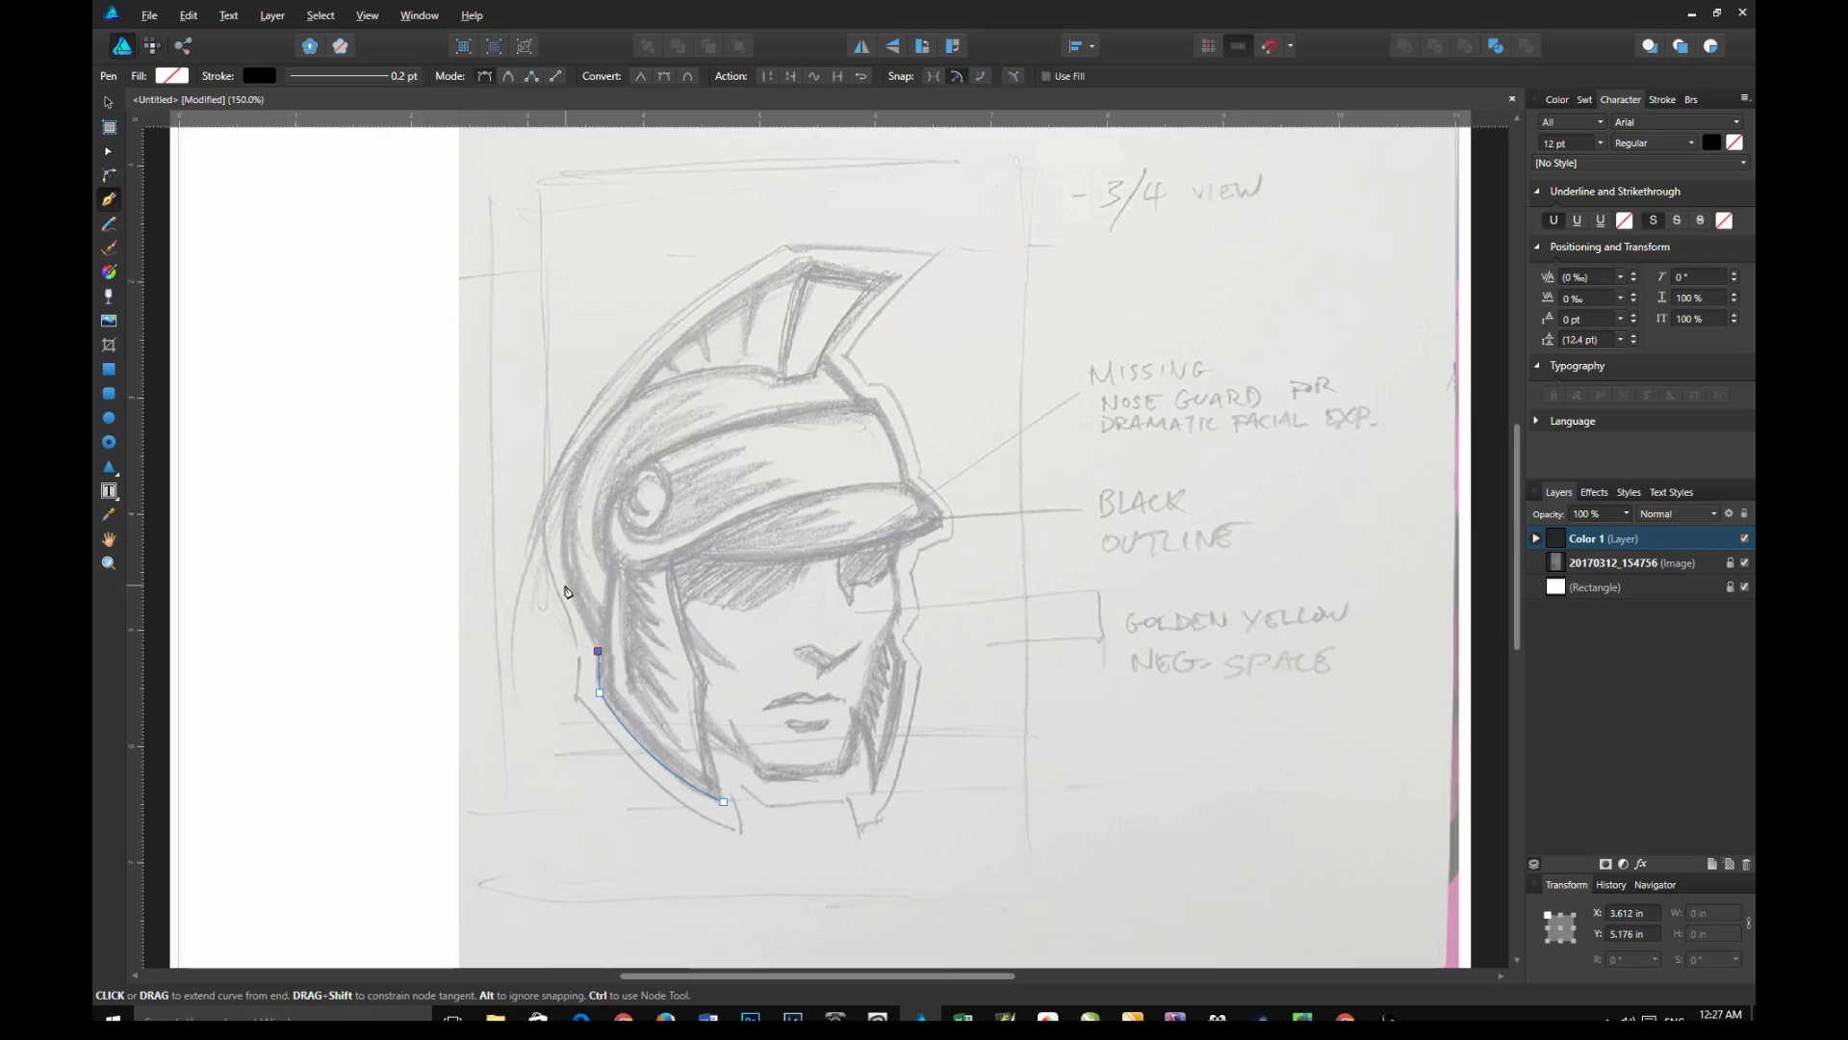
mouse_move(572, 490)
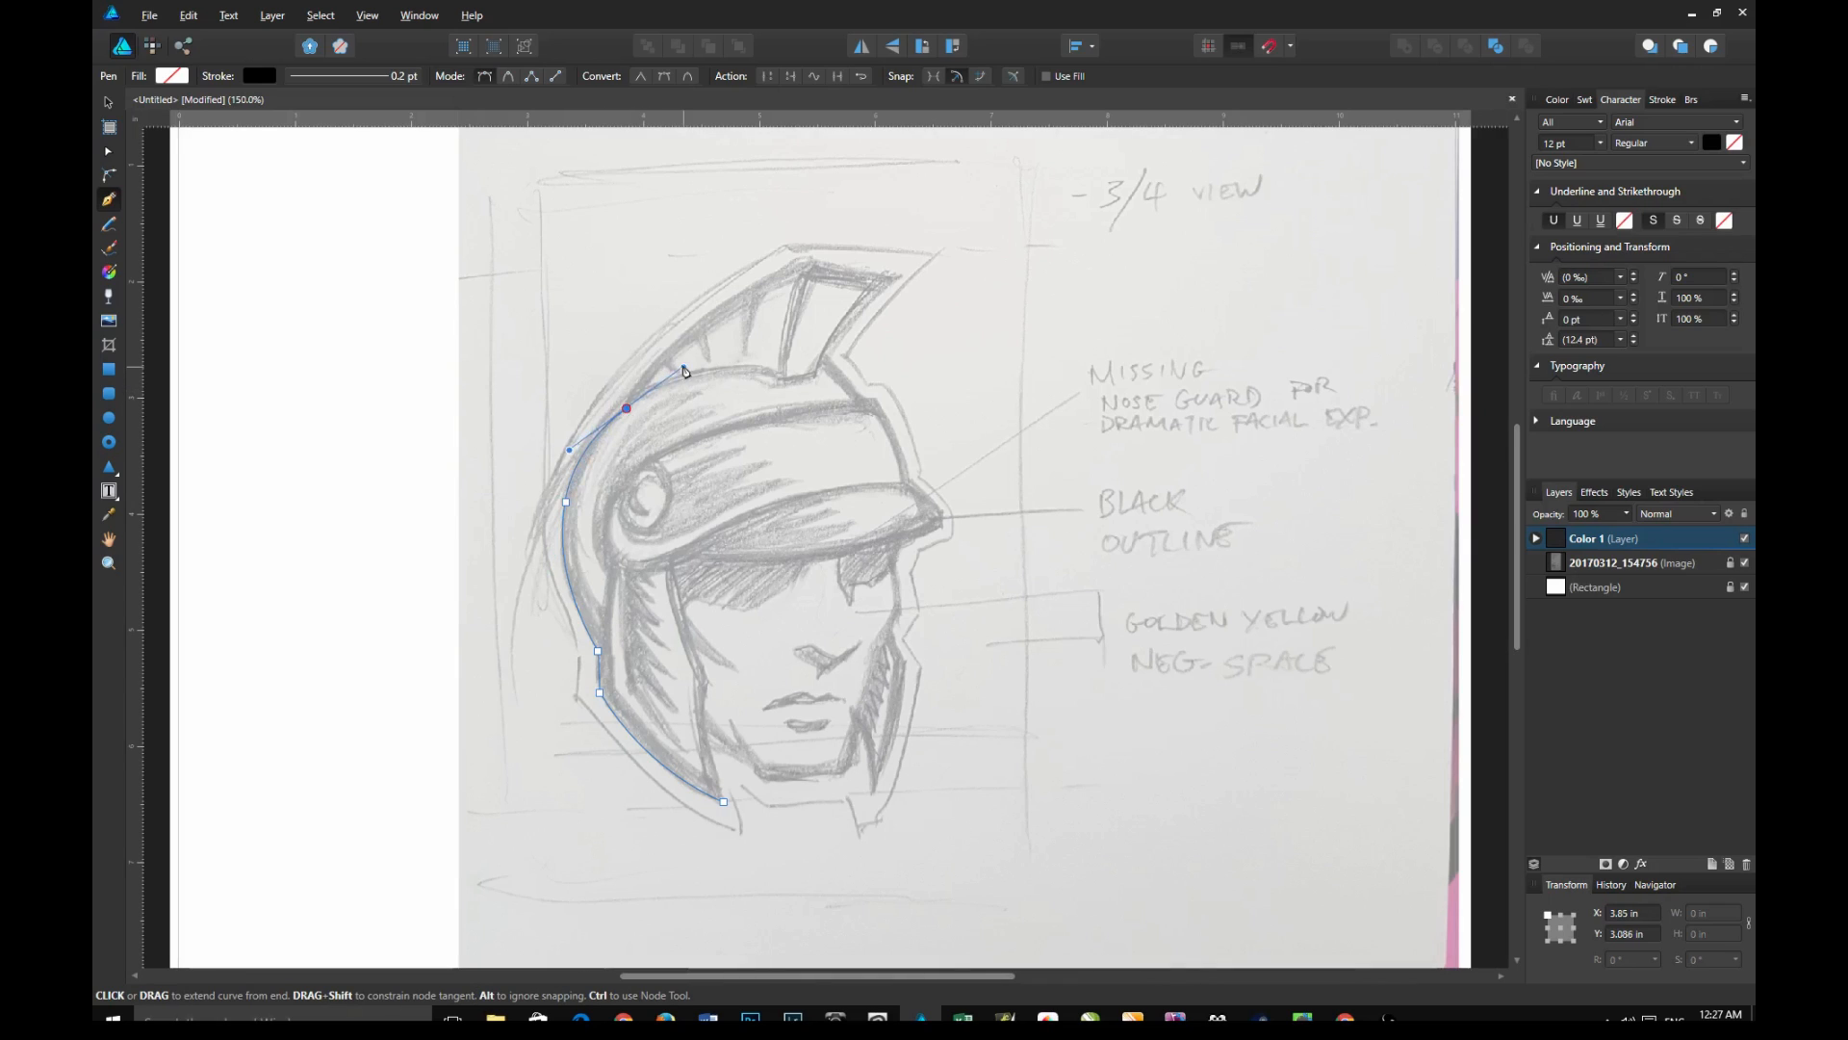
Trace around the helmet back and crest, closing the path at the chin
click(678, 372)
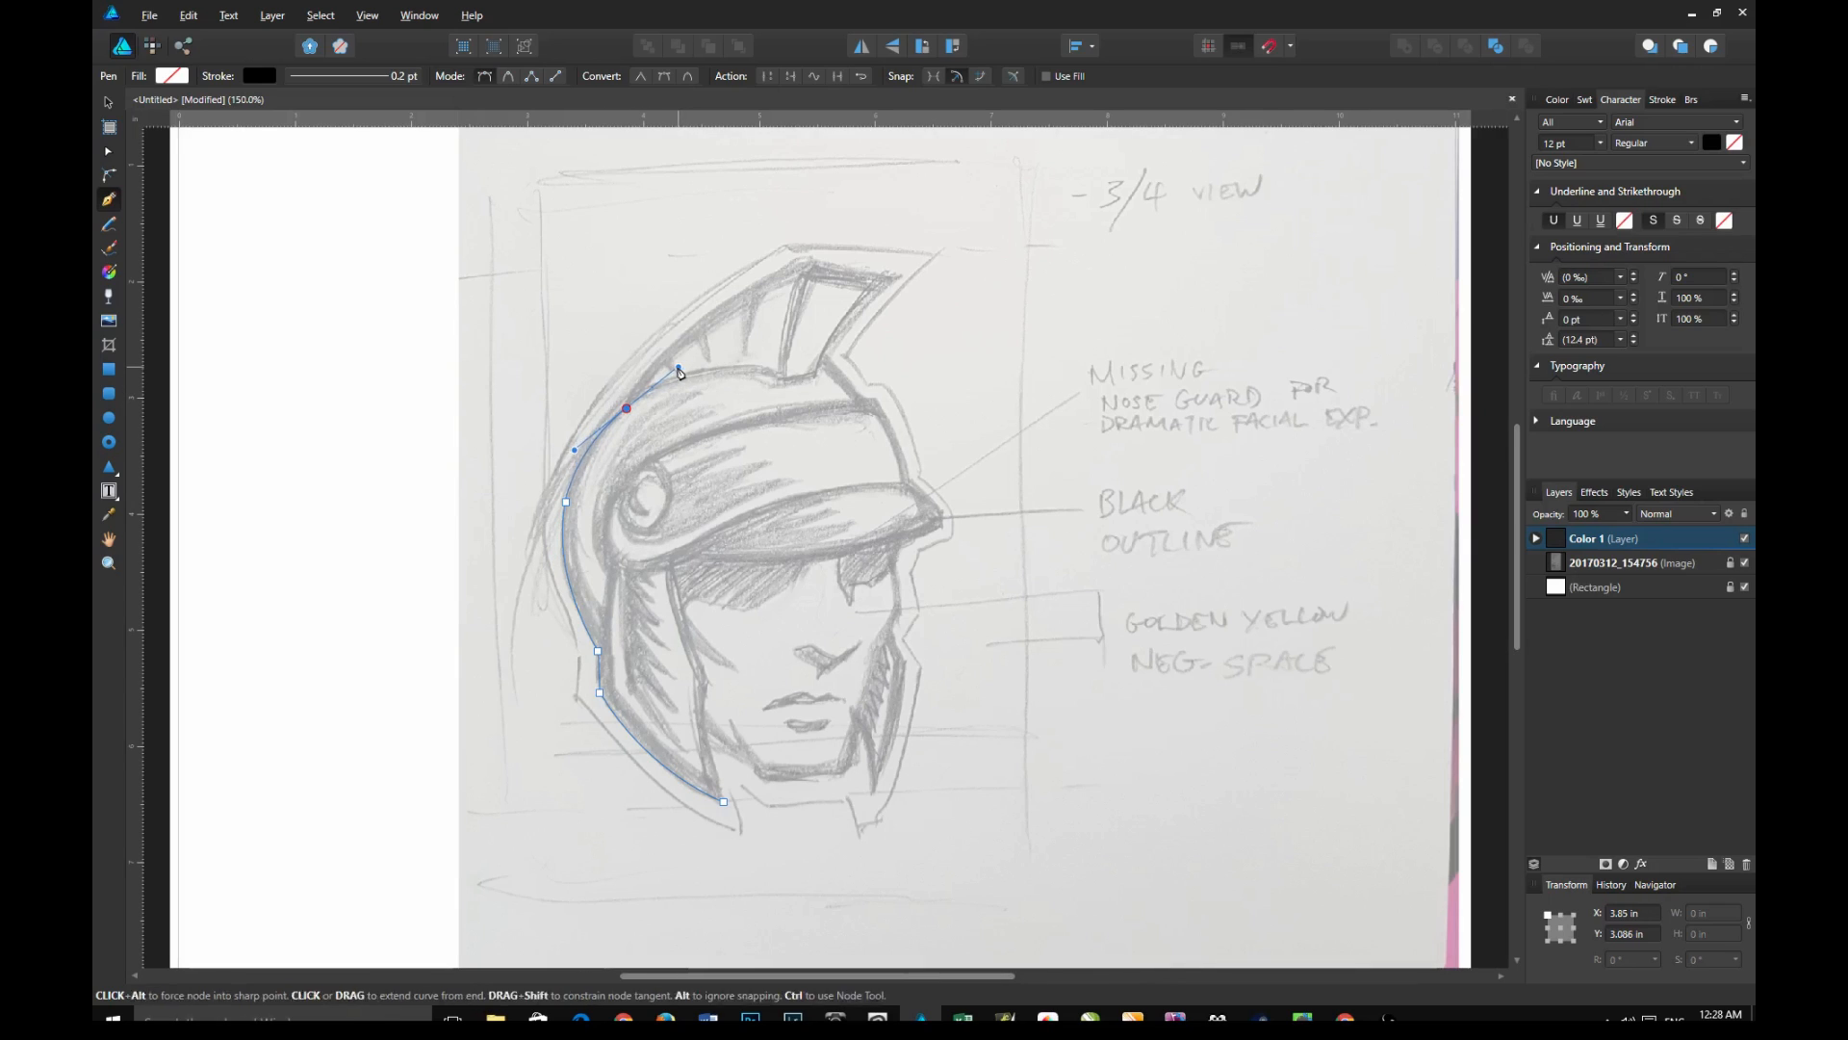
click(905, 268)
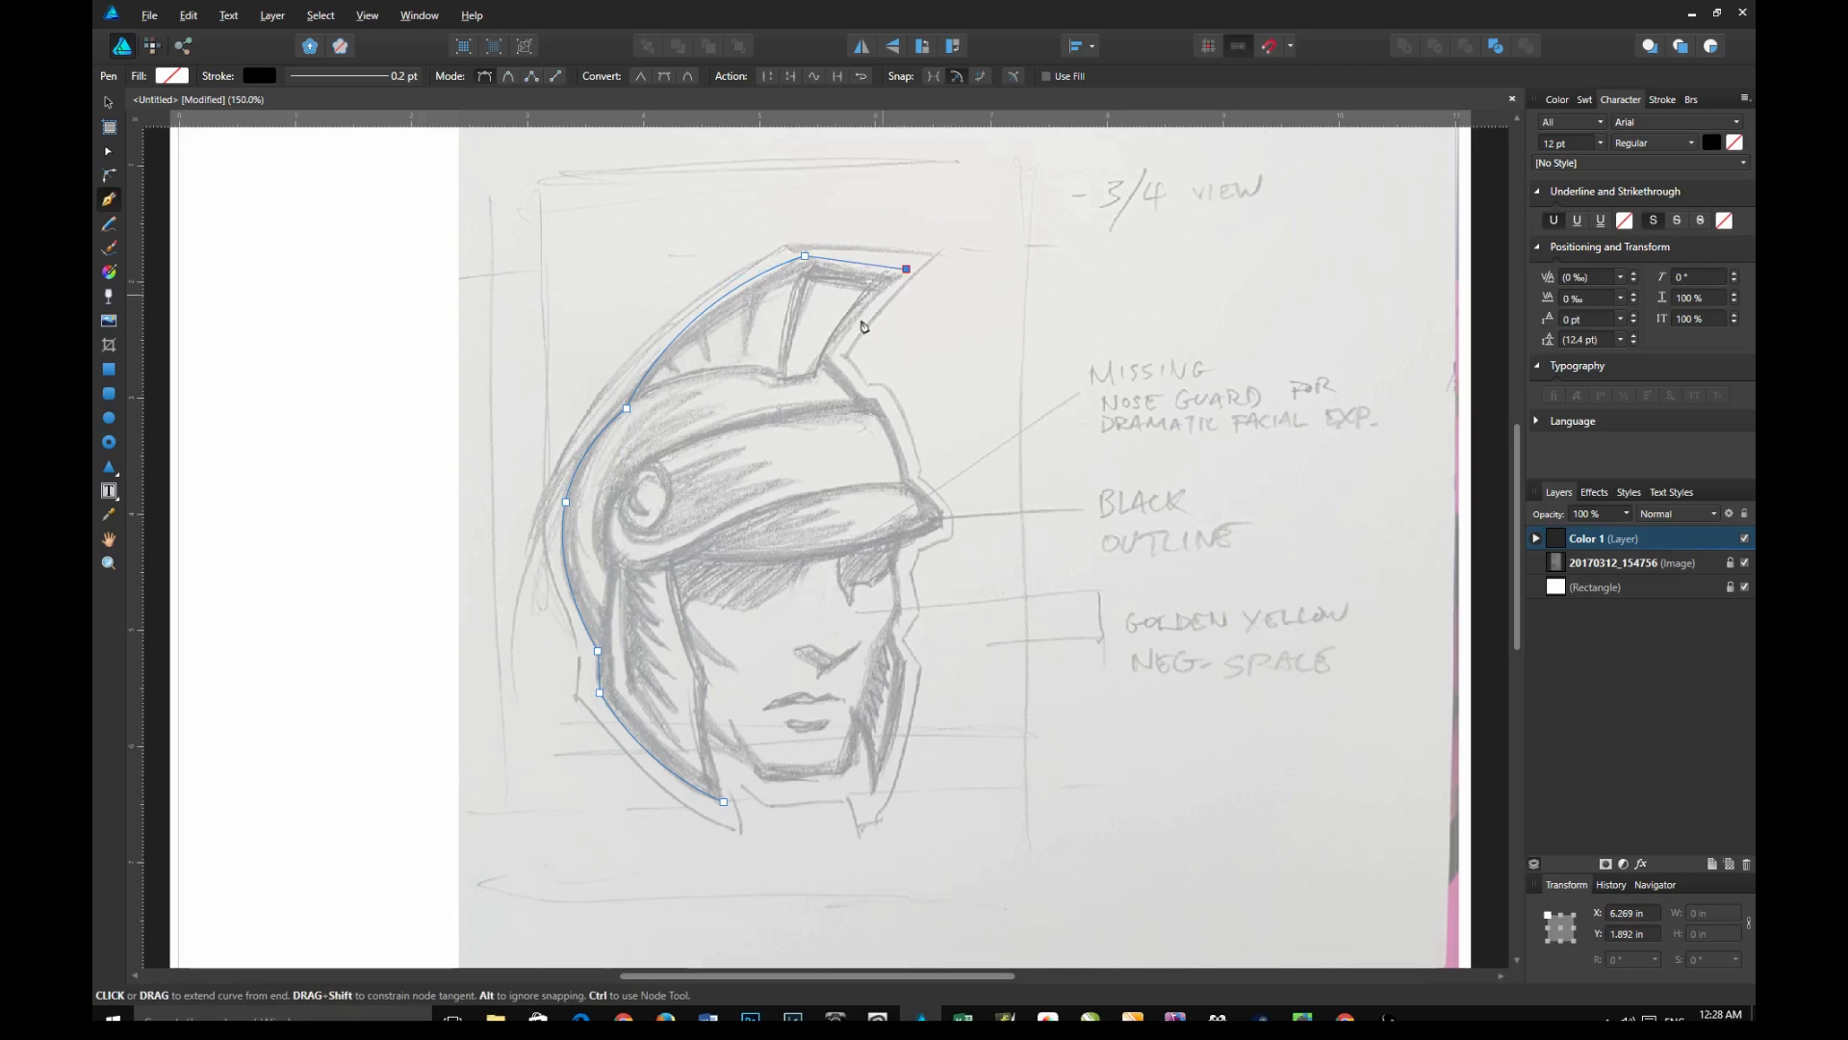
click(877, 400)
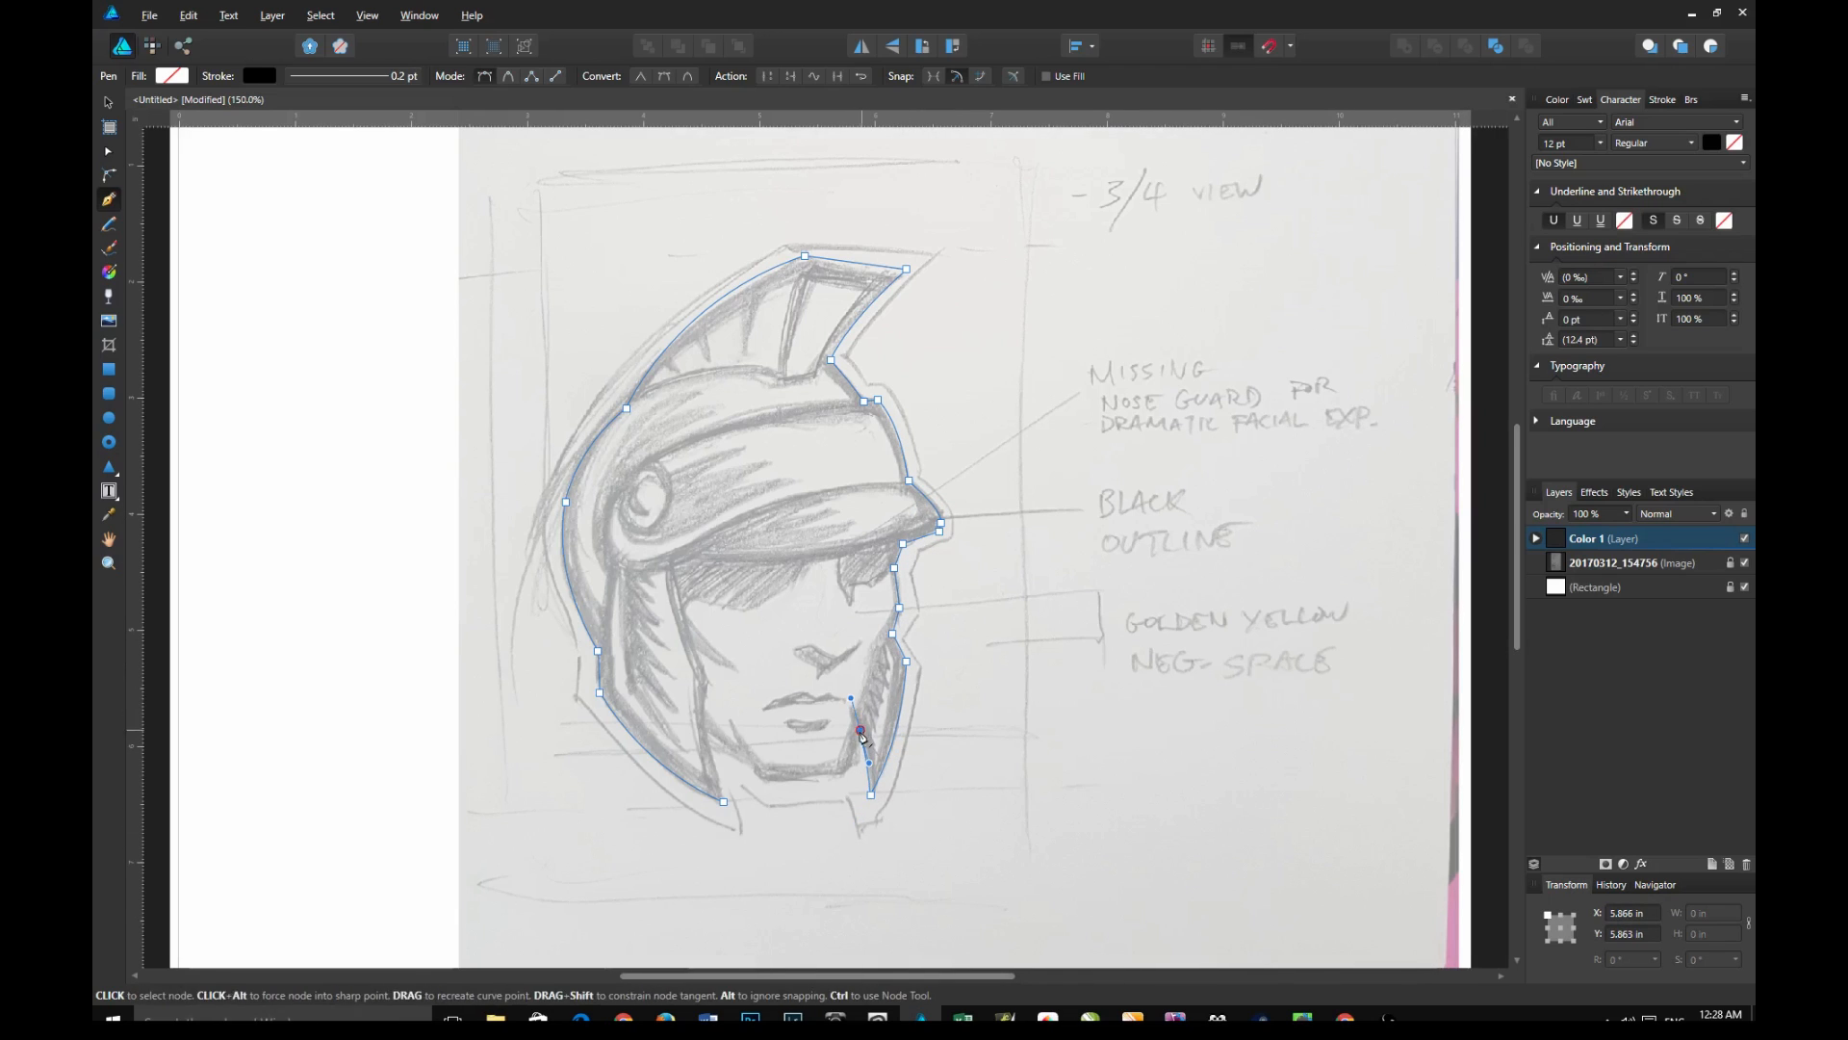
click(723, 802)
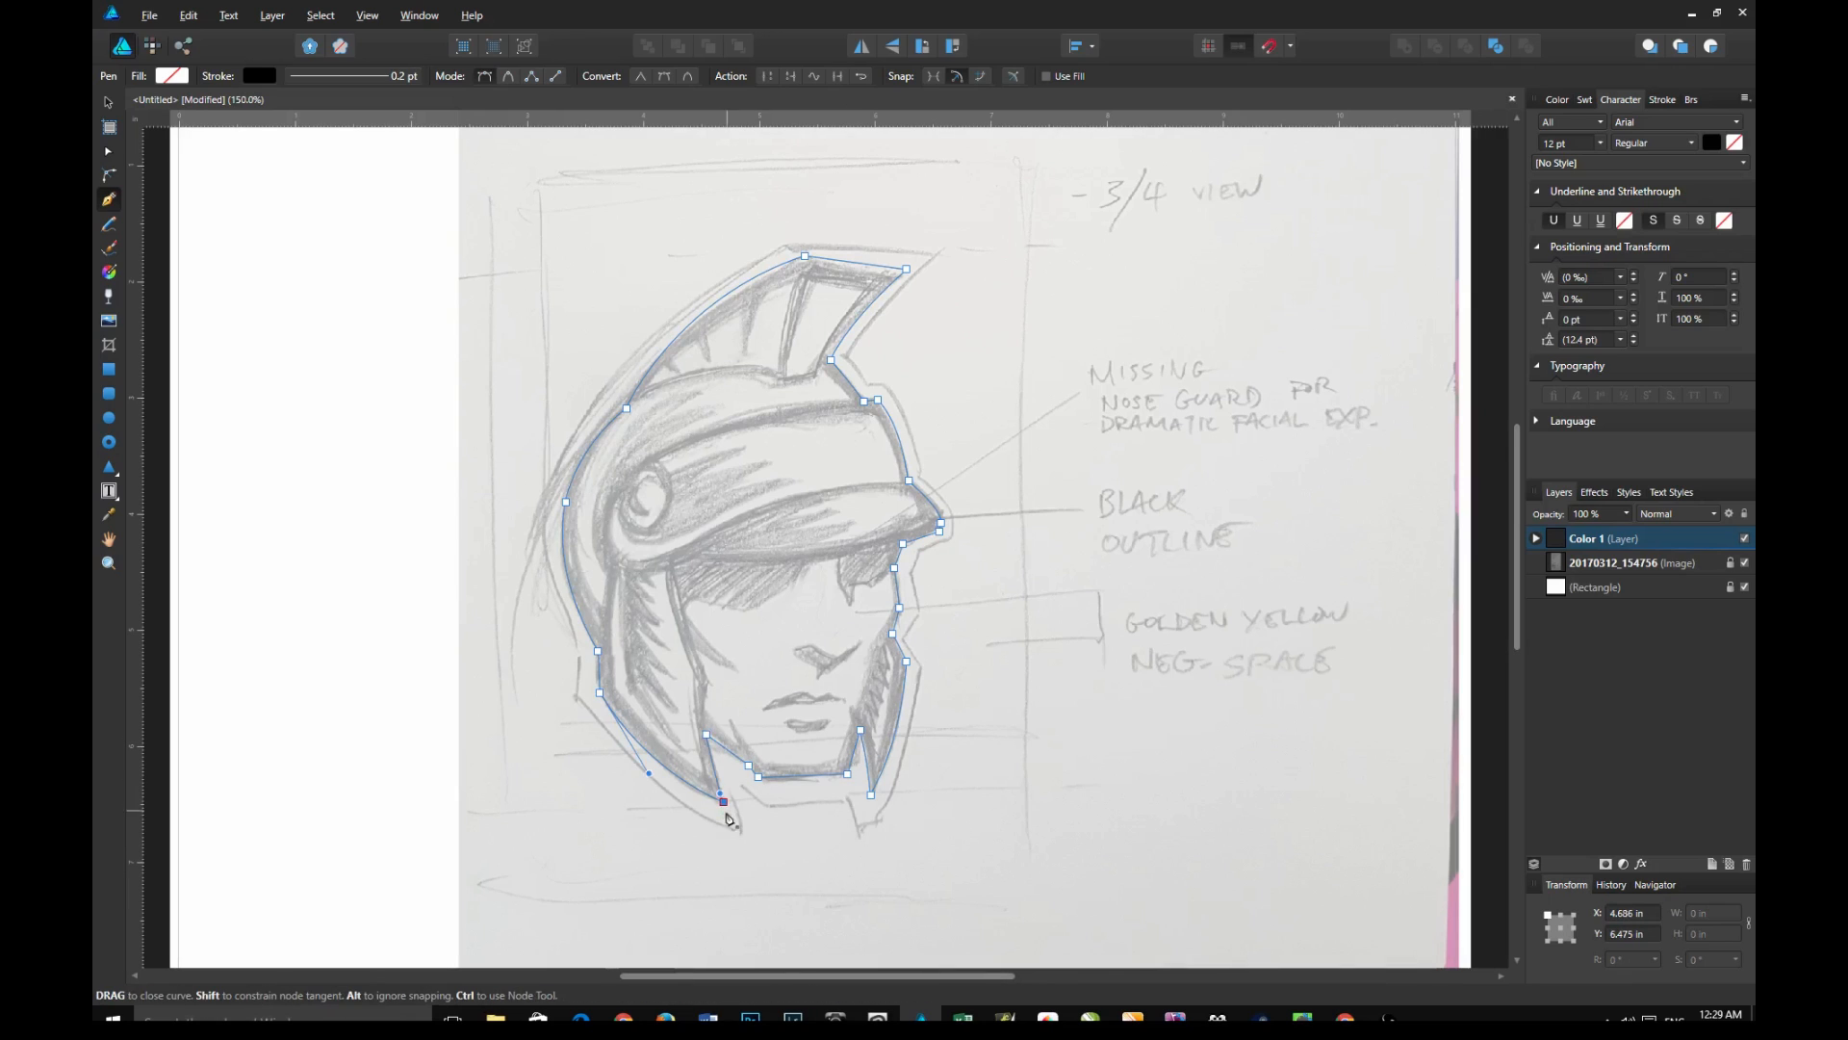
click(723, 802)
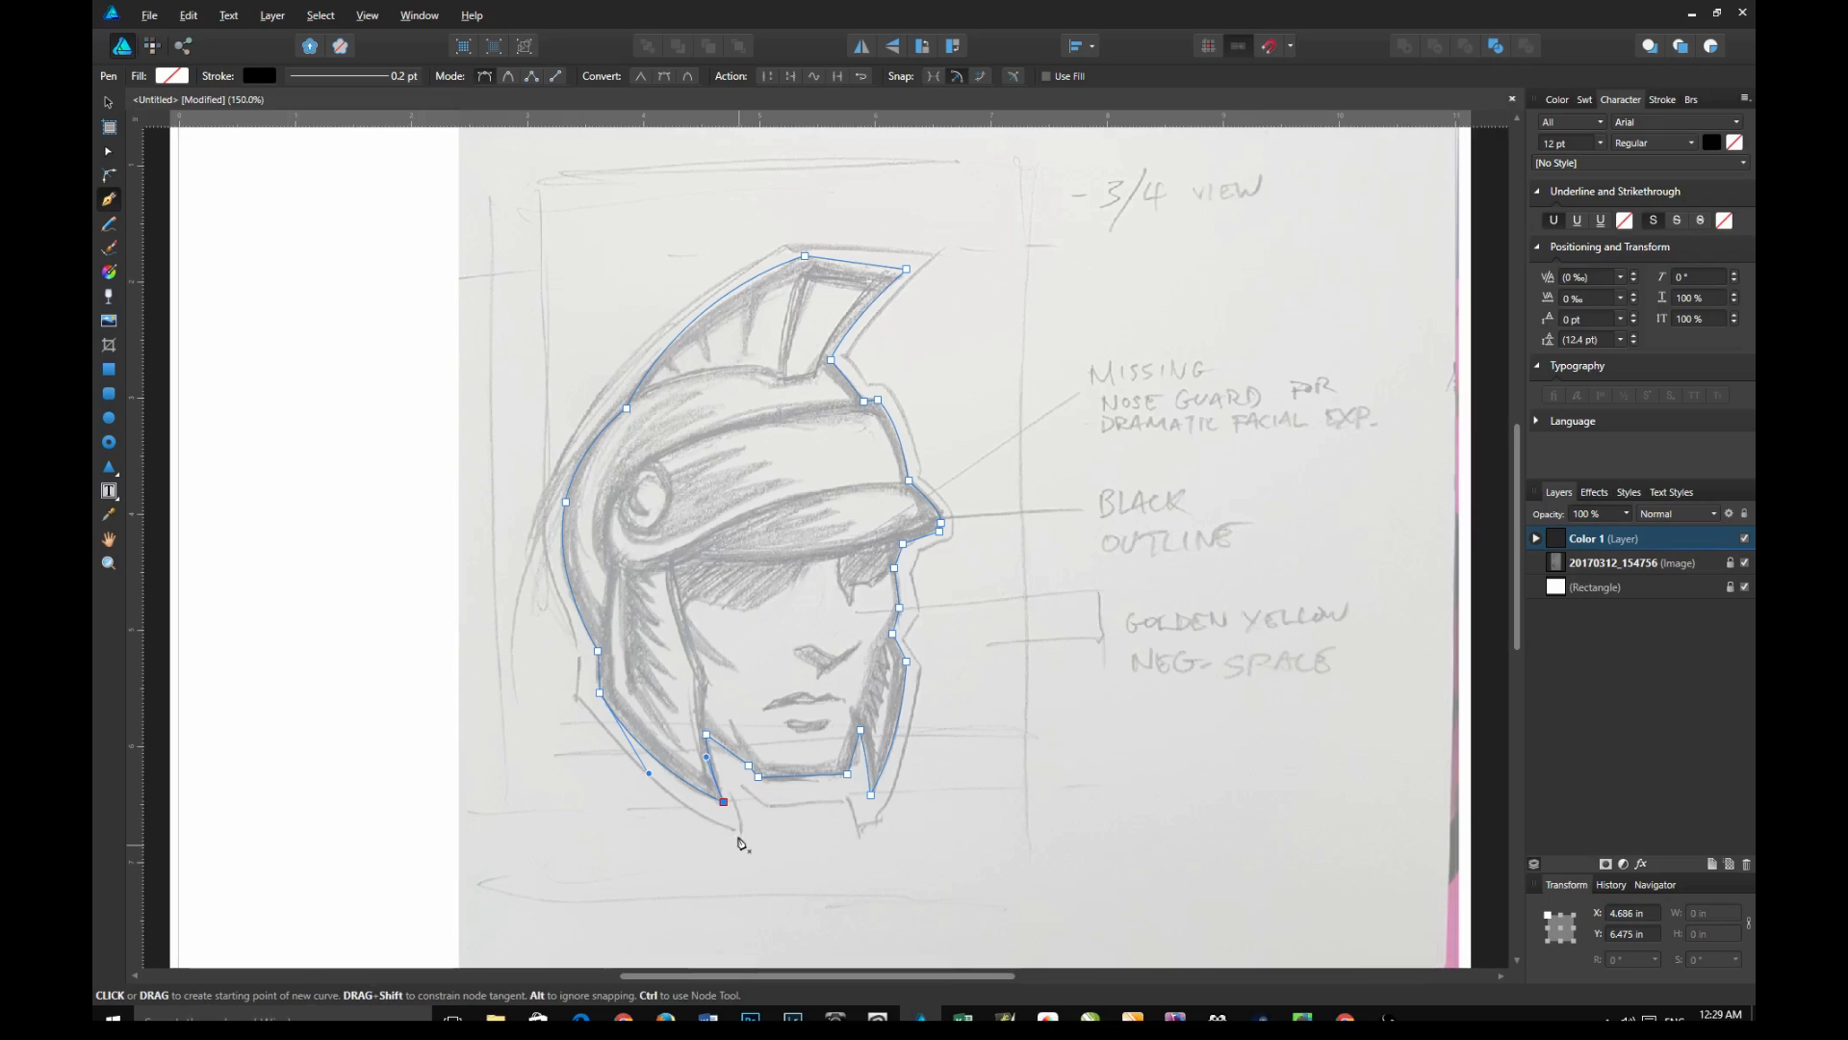
mouse_move(487, 227)
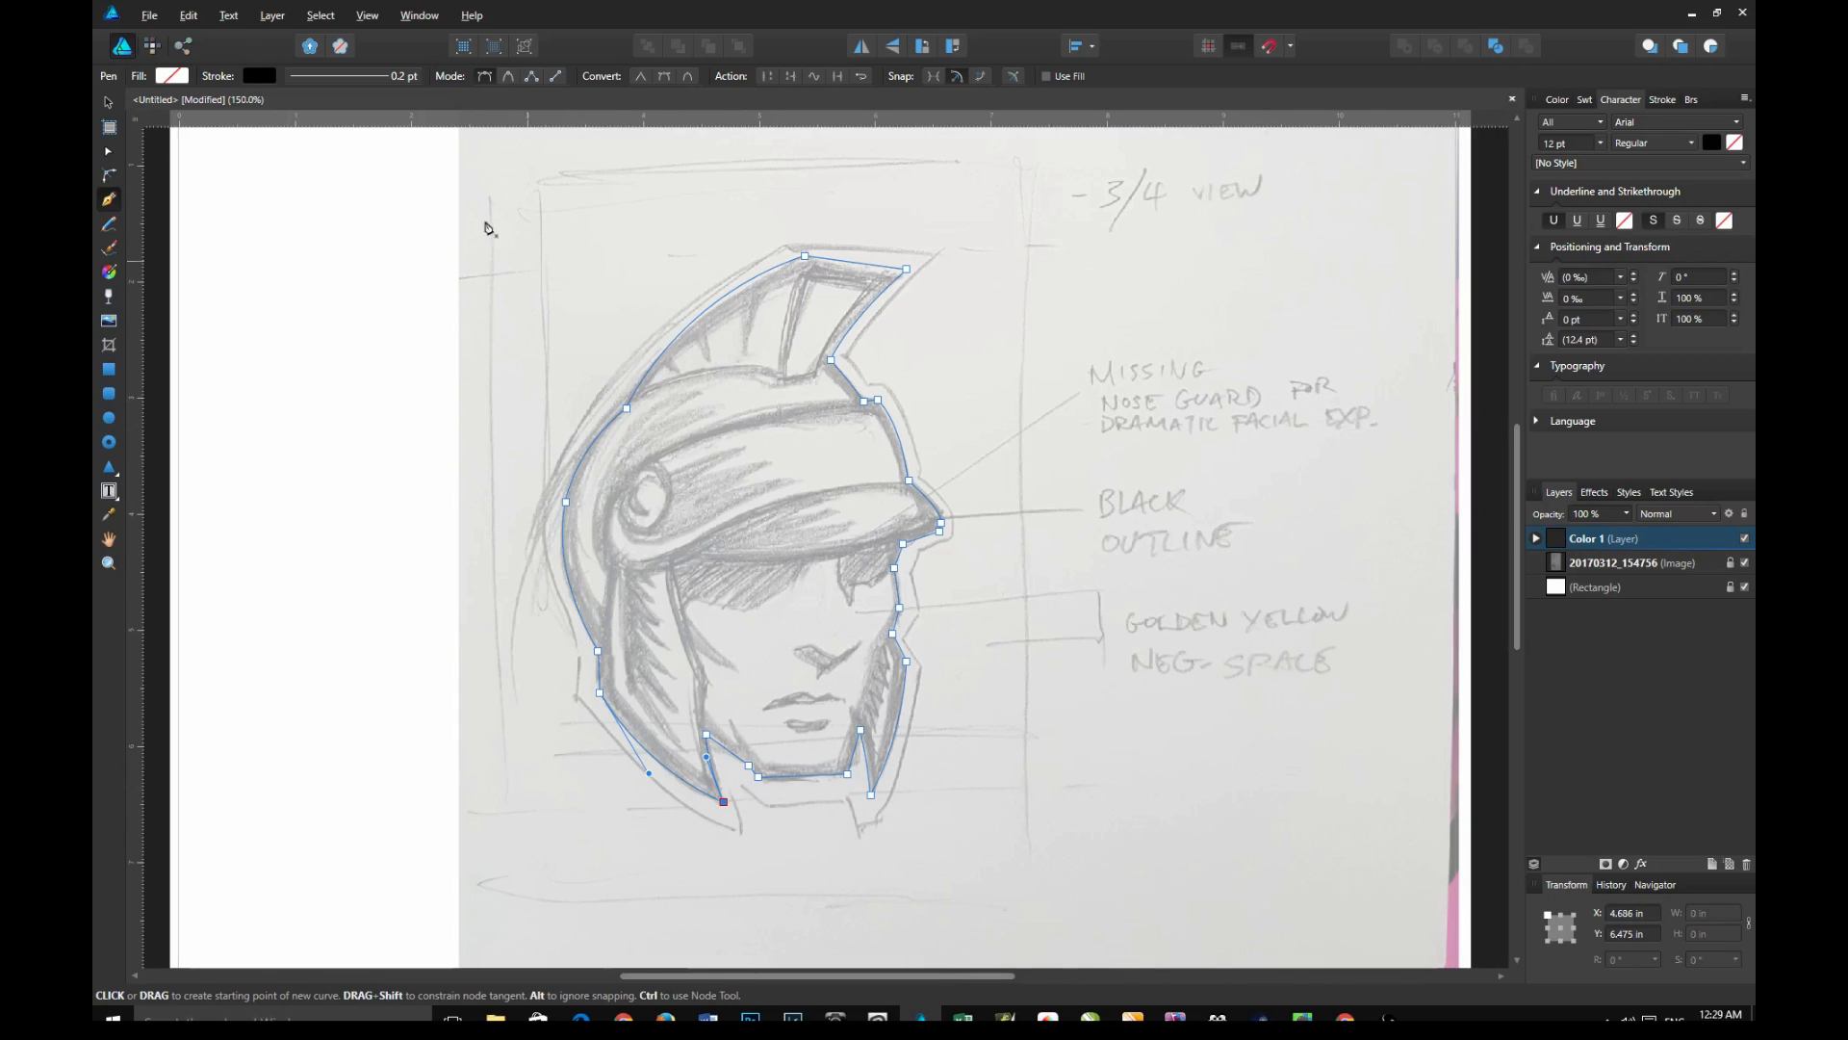
click(168, 75)
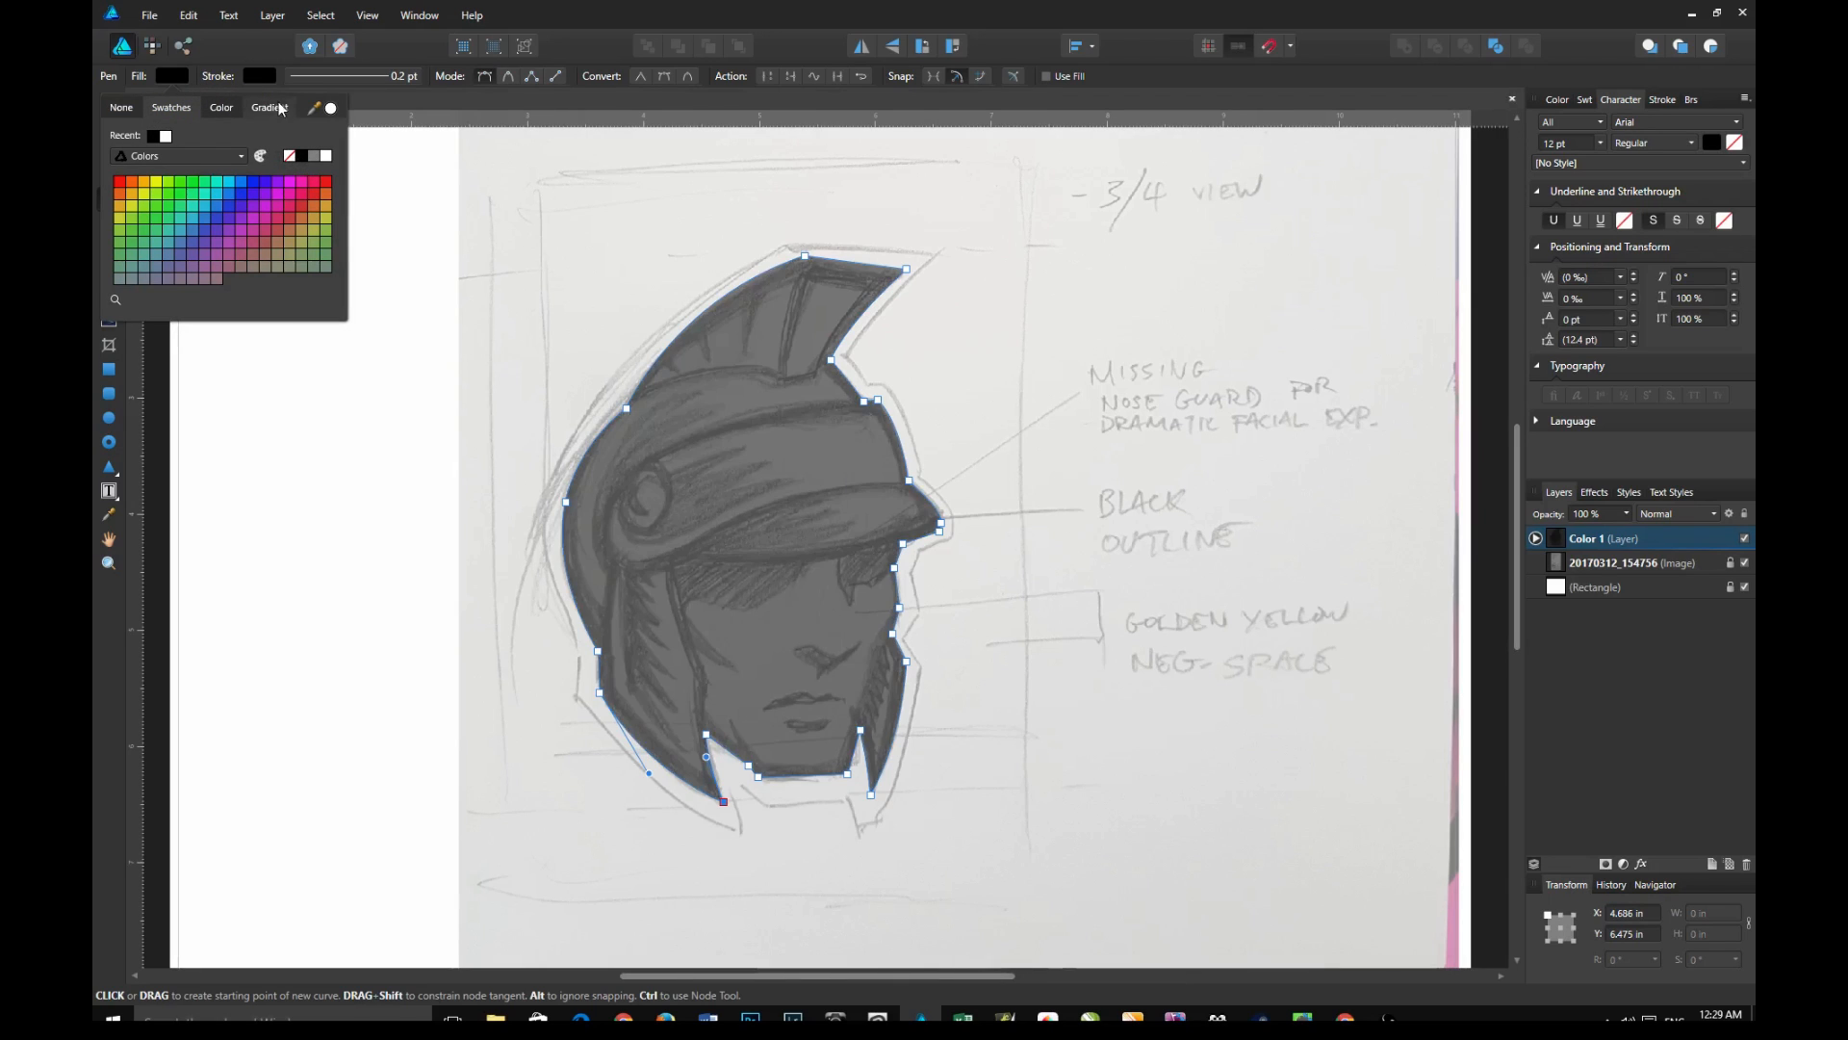
Leave the head silhouette without a stroke and add a new layer above Color 1
click(220, 107)
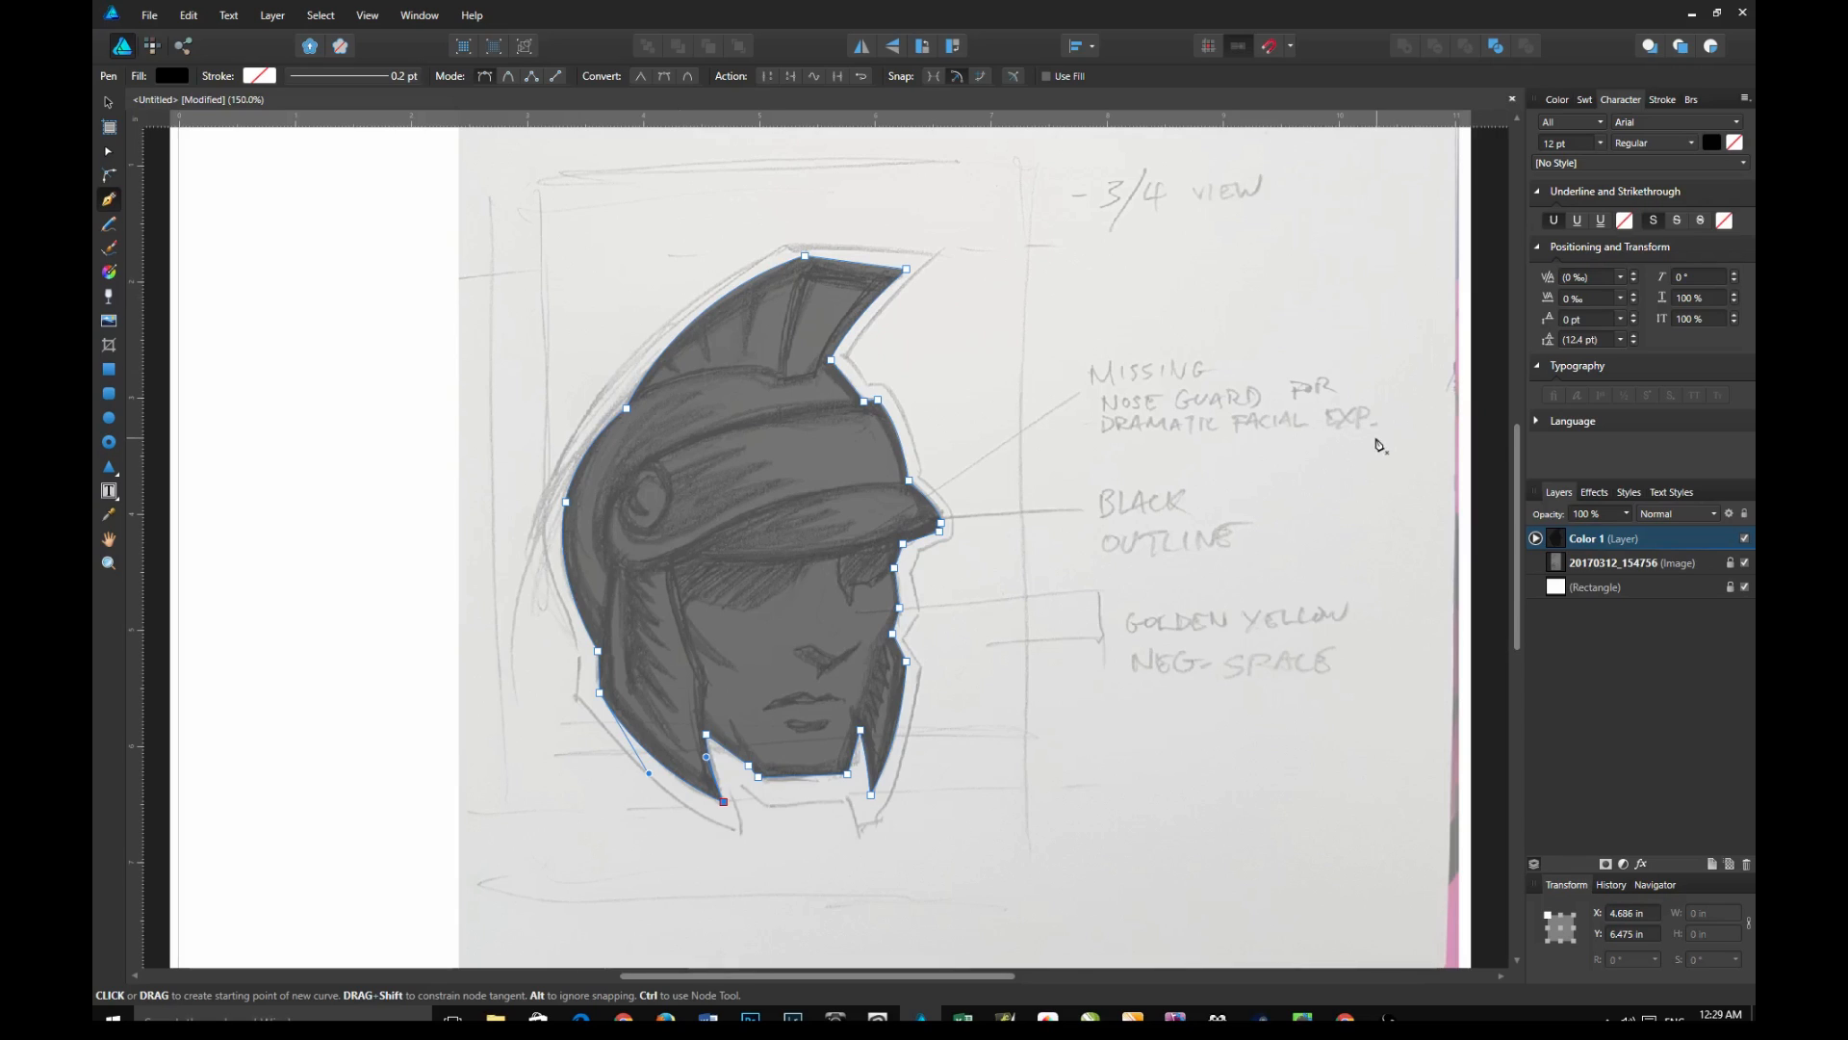
mouse_move(1647, 671)
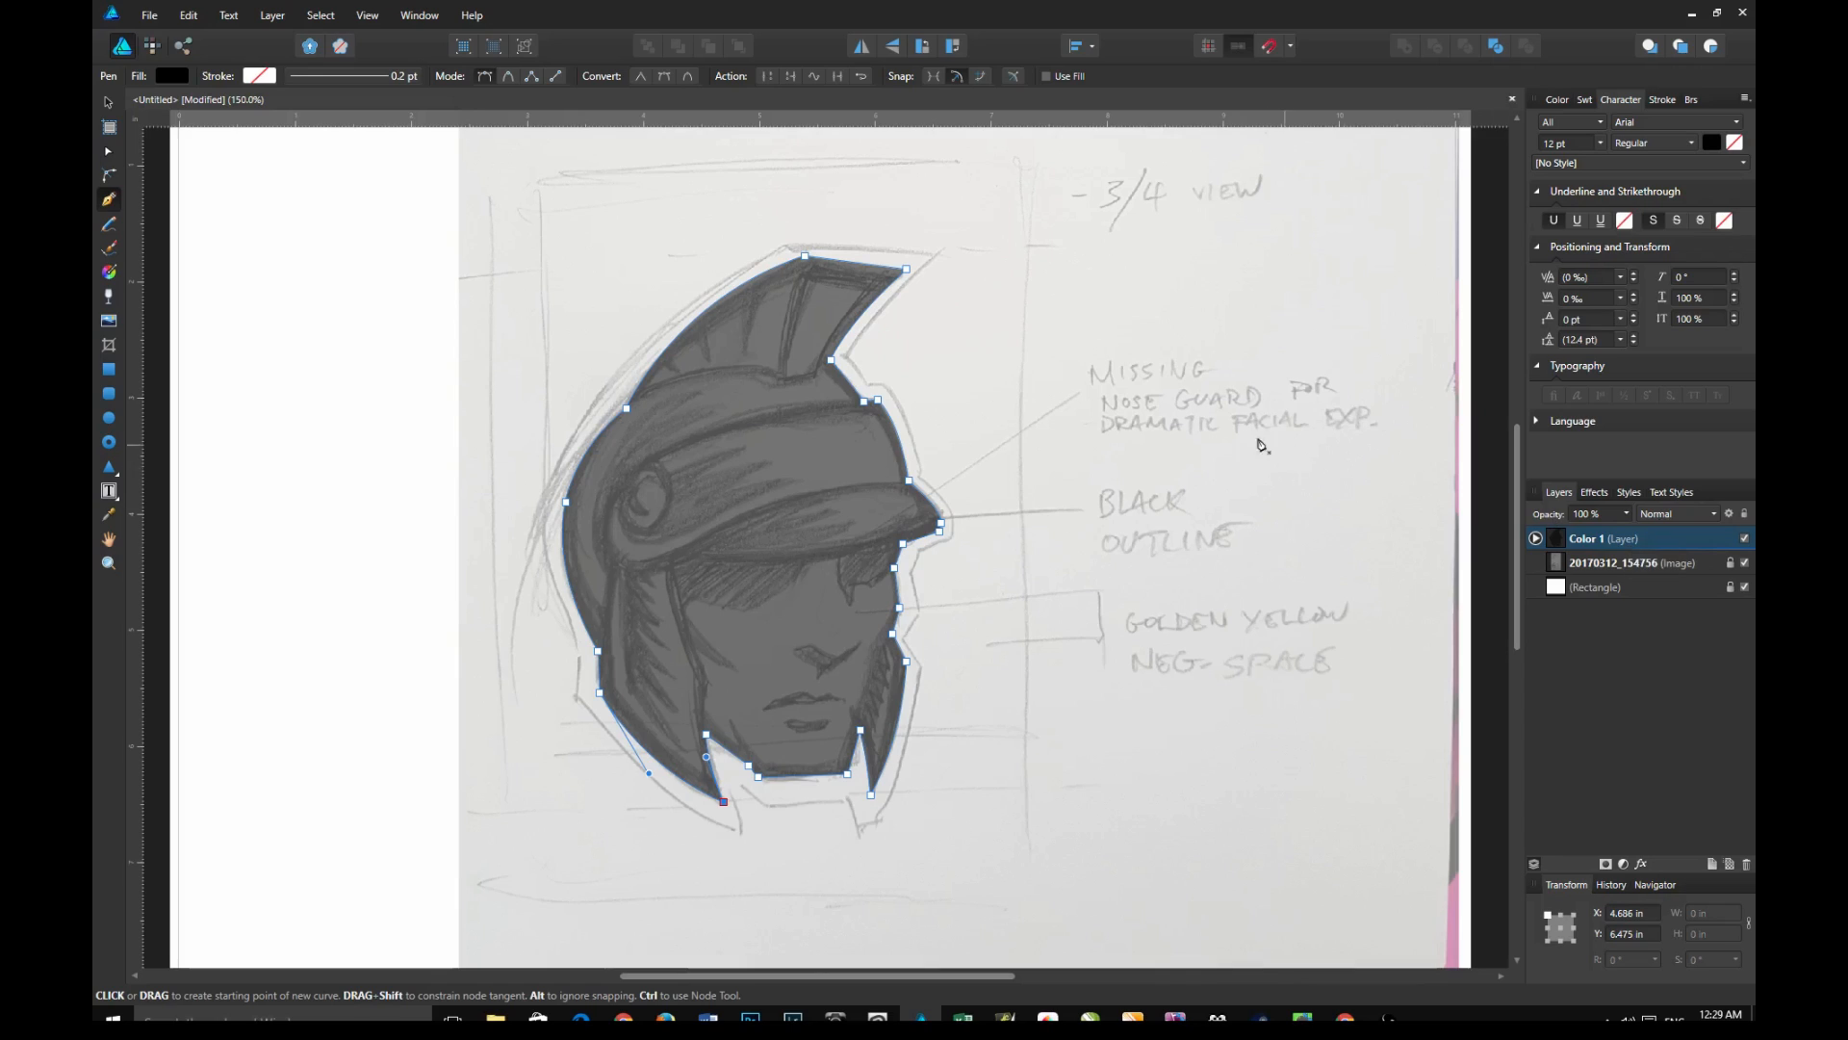
mouse_move(1403, 543)
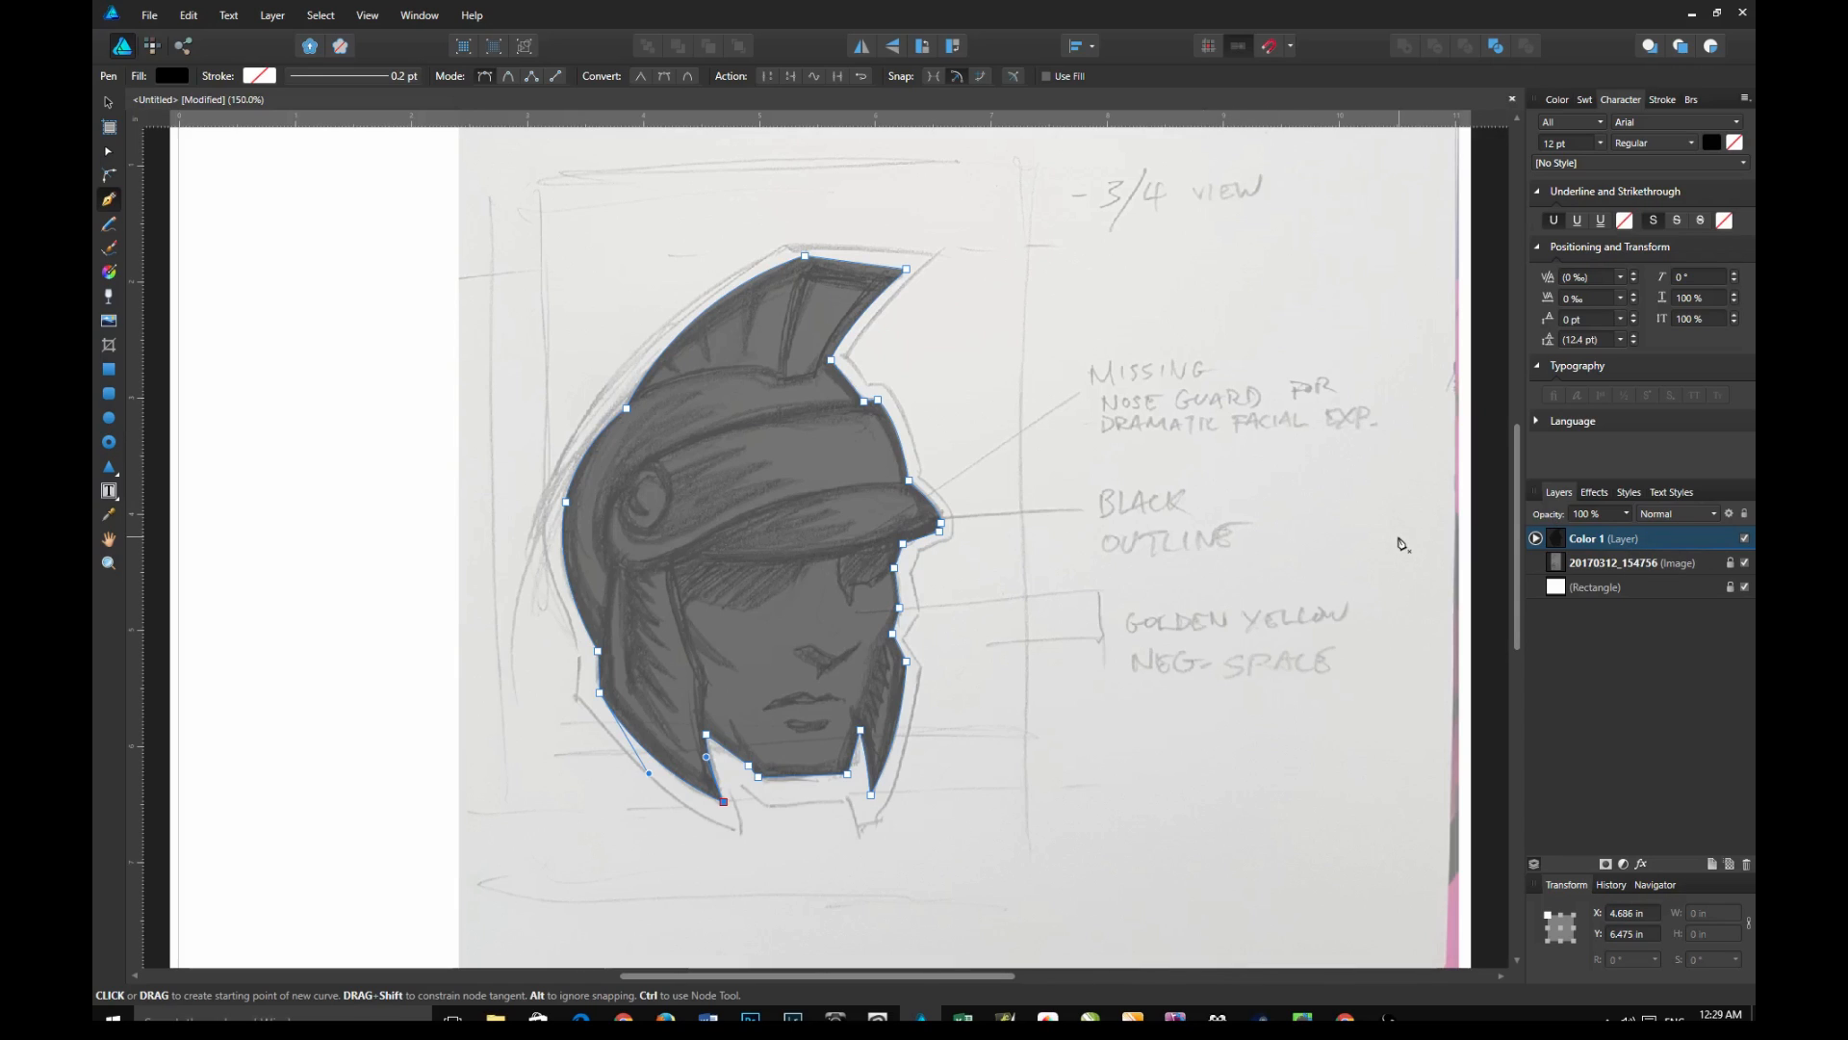
mouse_move(1722, 765)
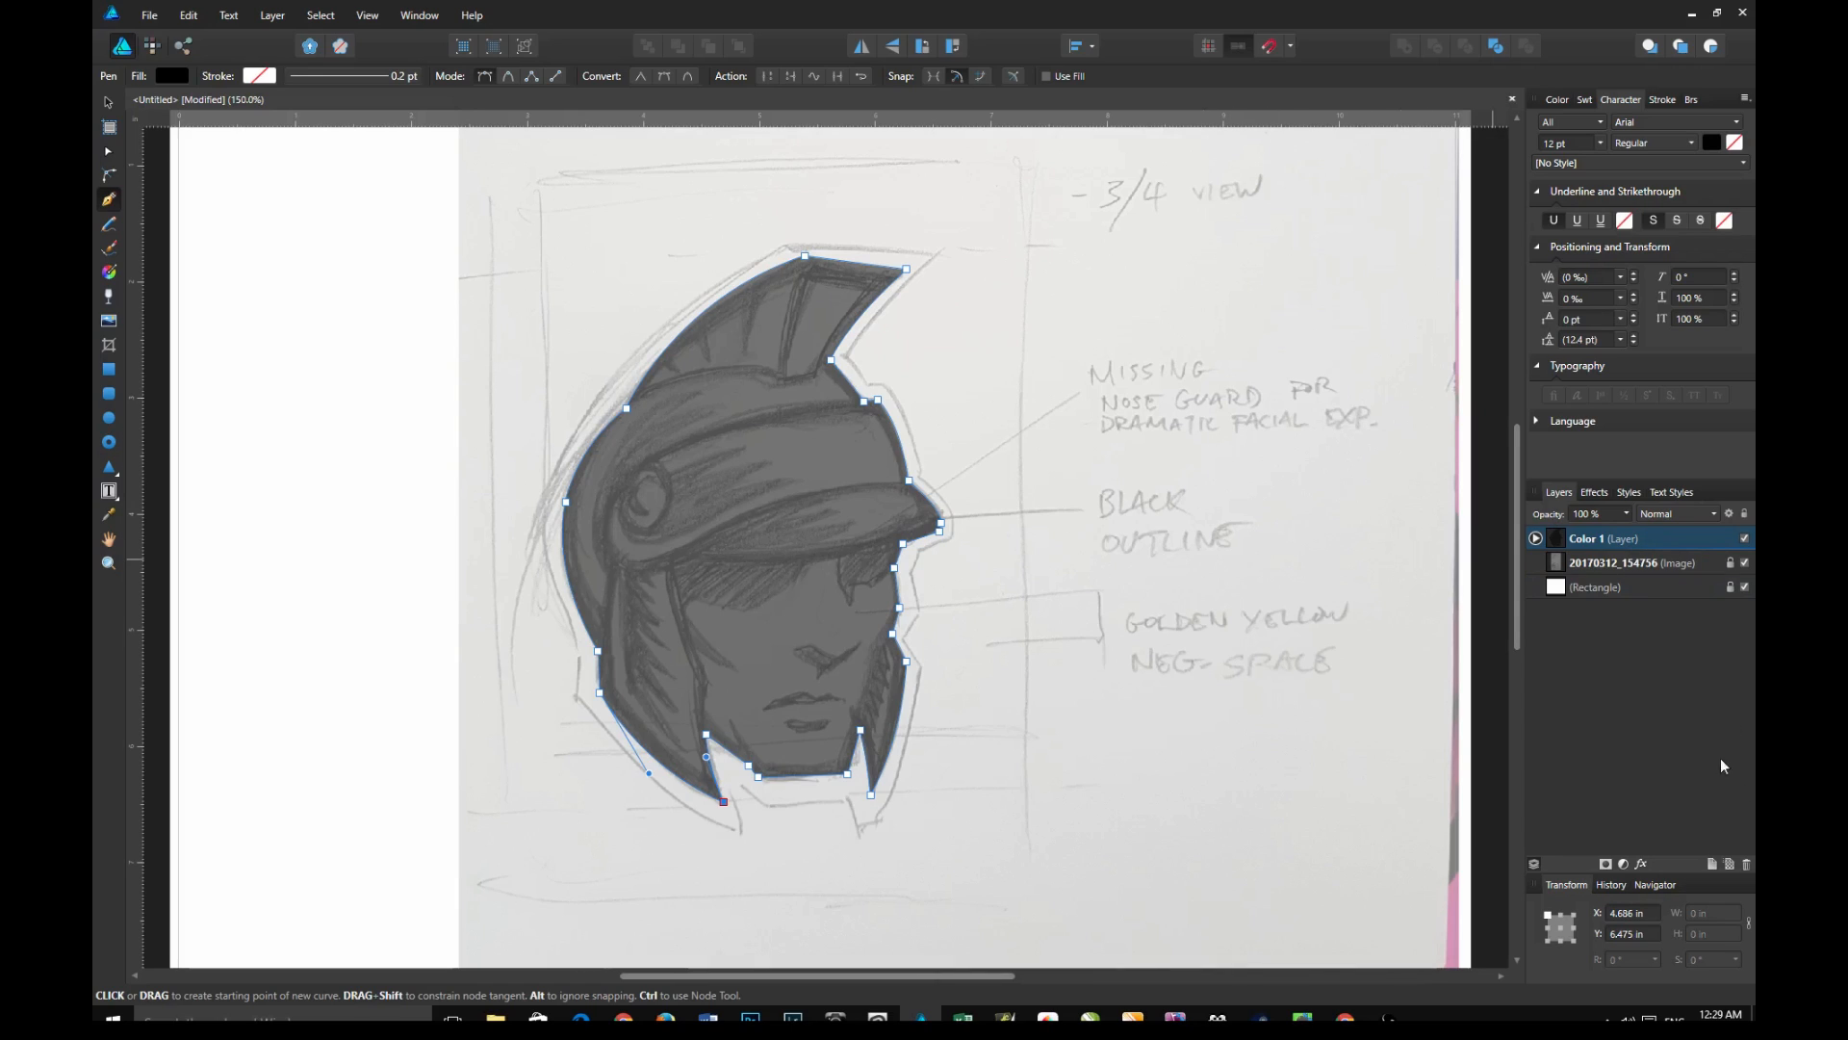
mouse_move(1701, 673)
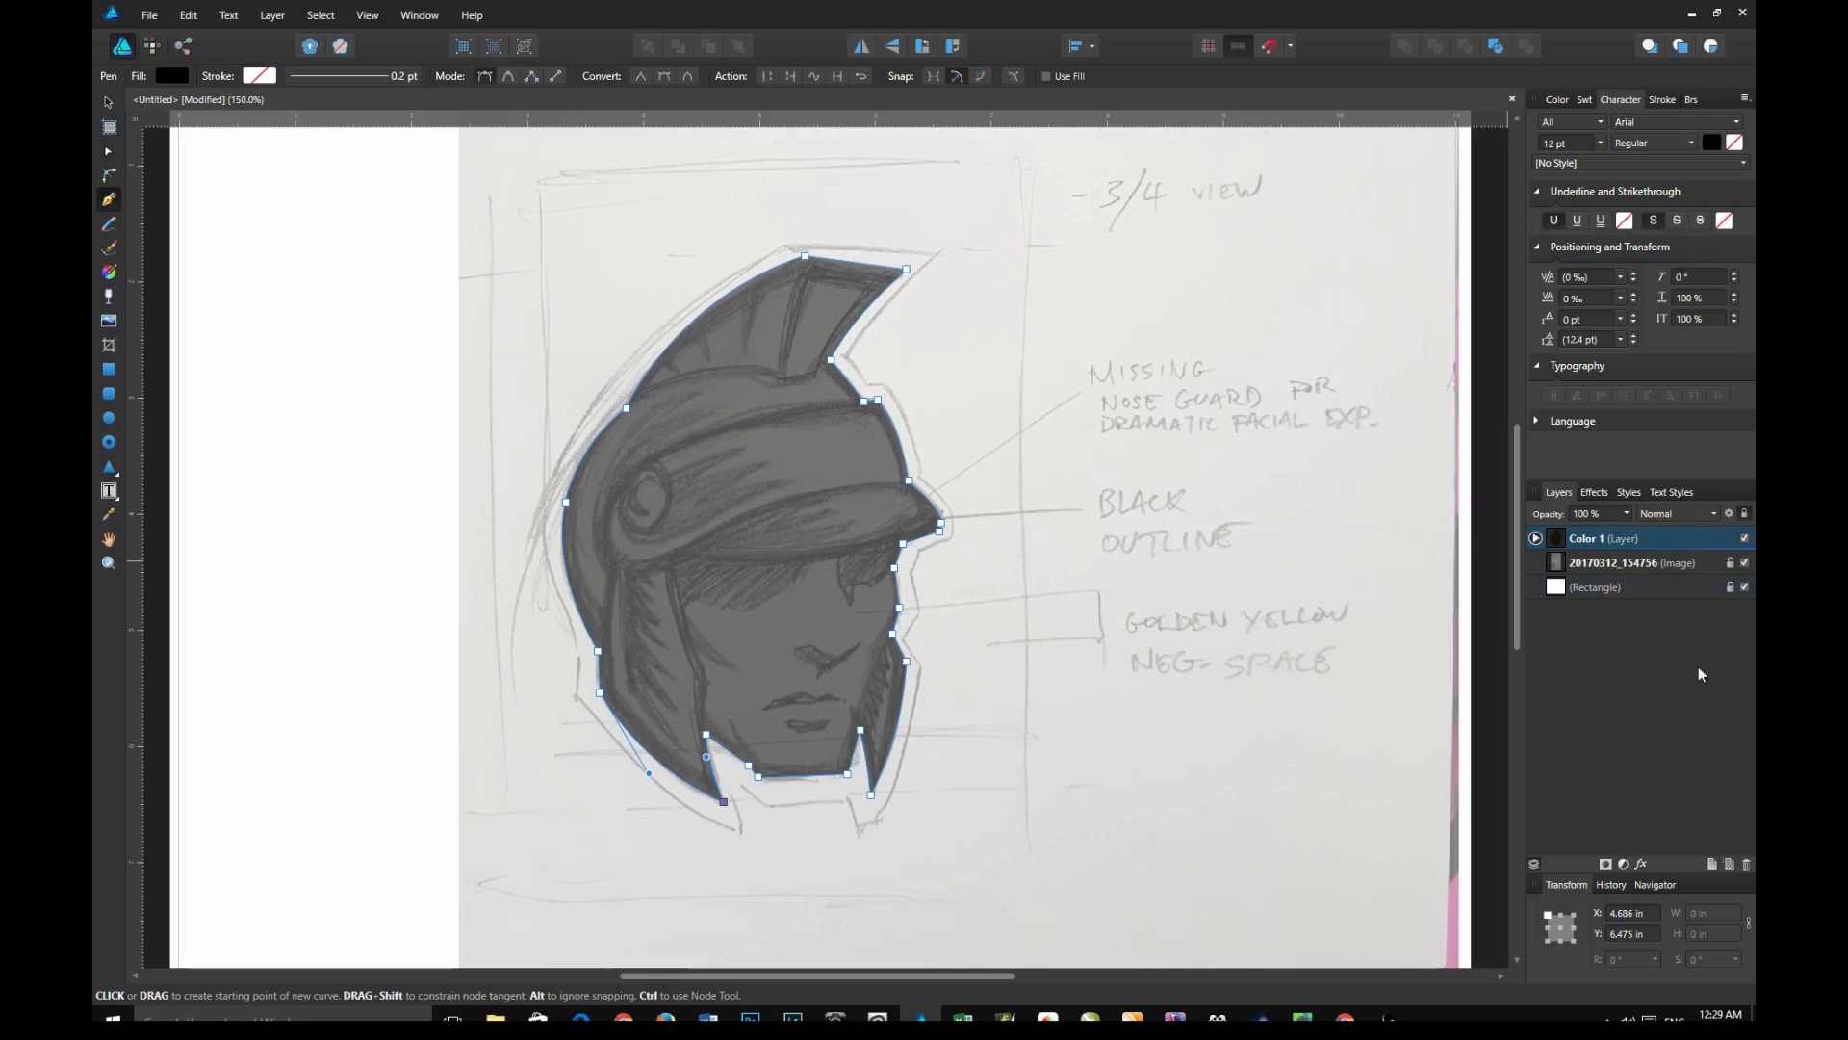
click(1712, 863)
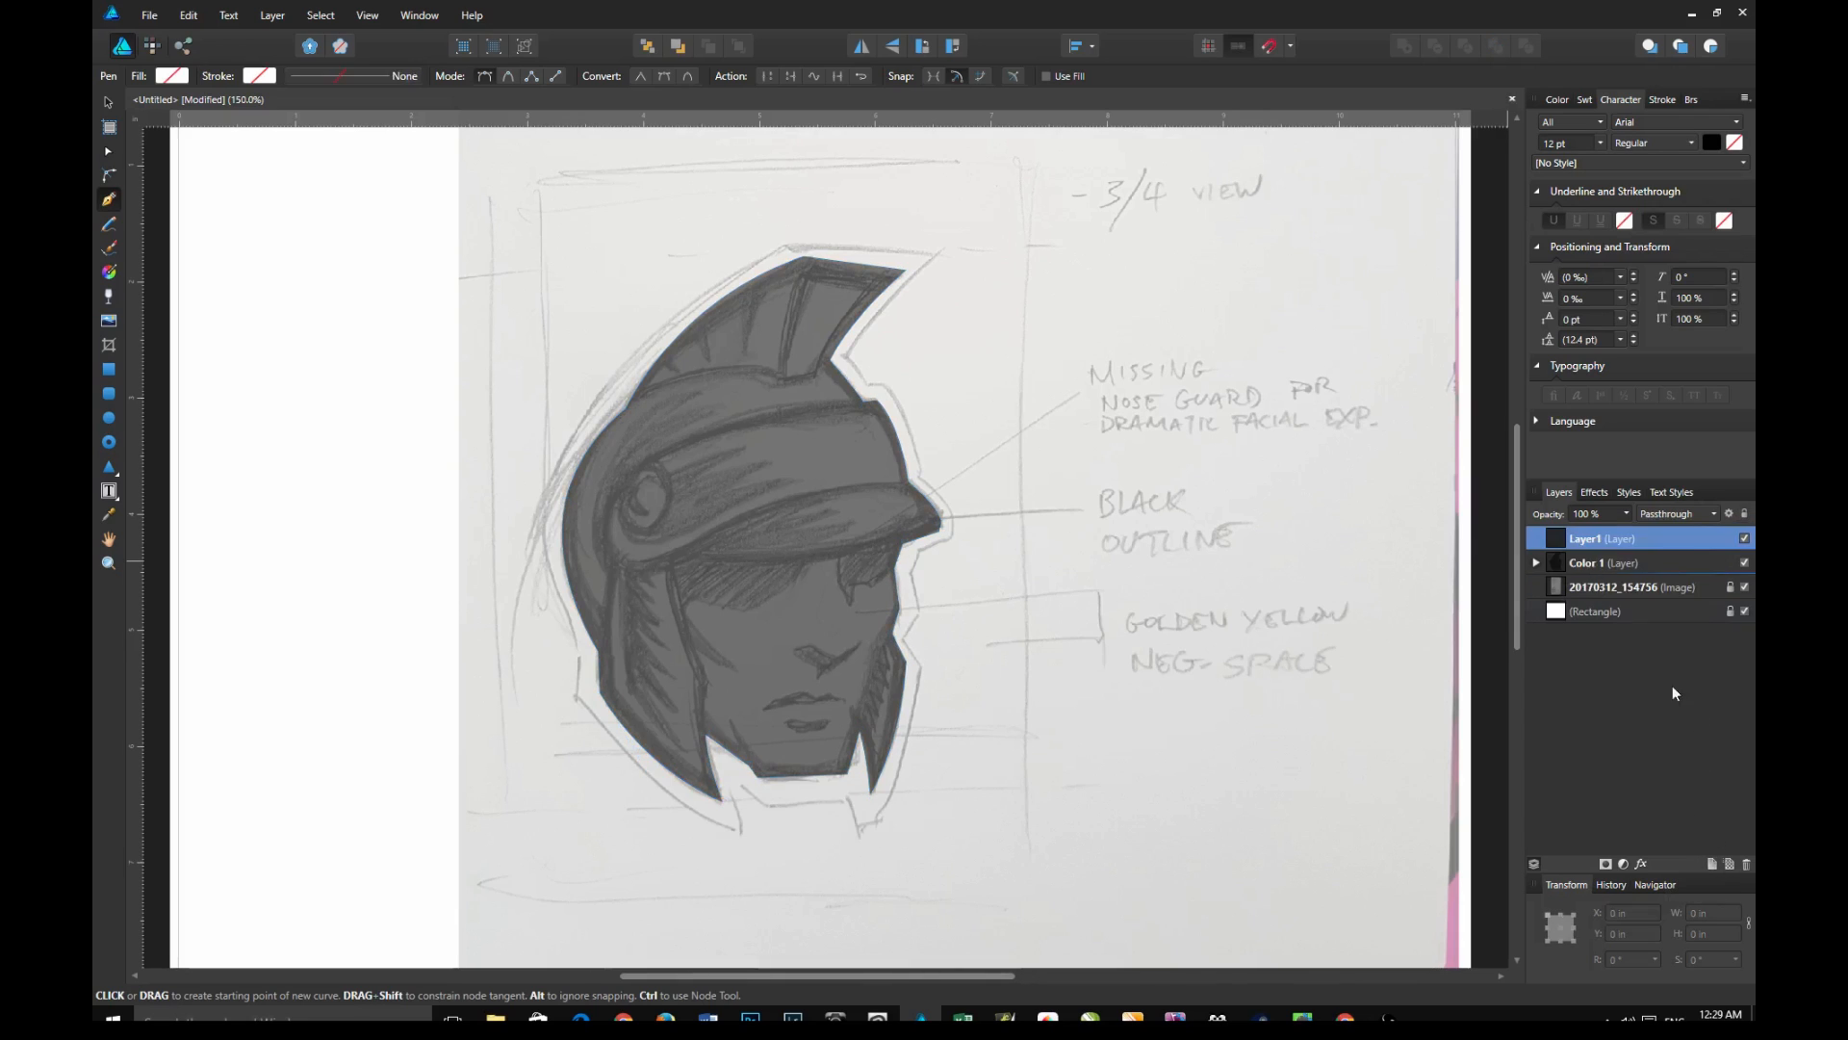
Rename the new layer to Color 2
double_click(1586, 537)
text(Color 2)
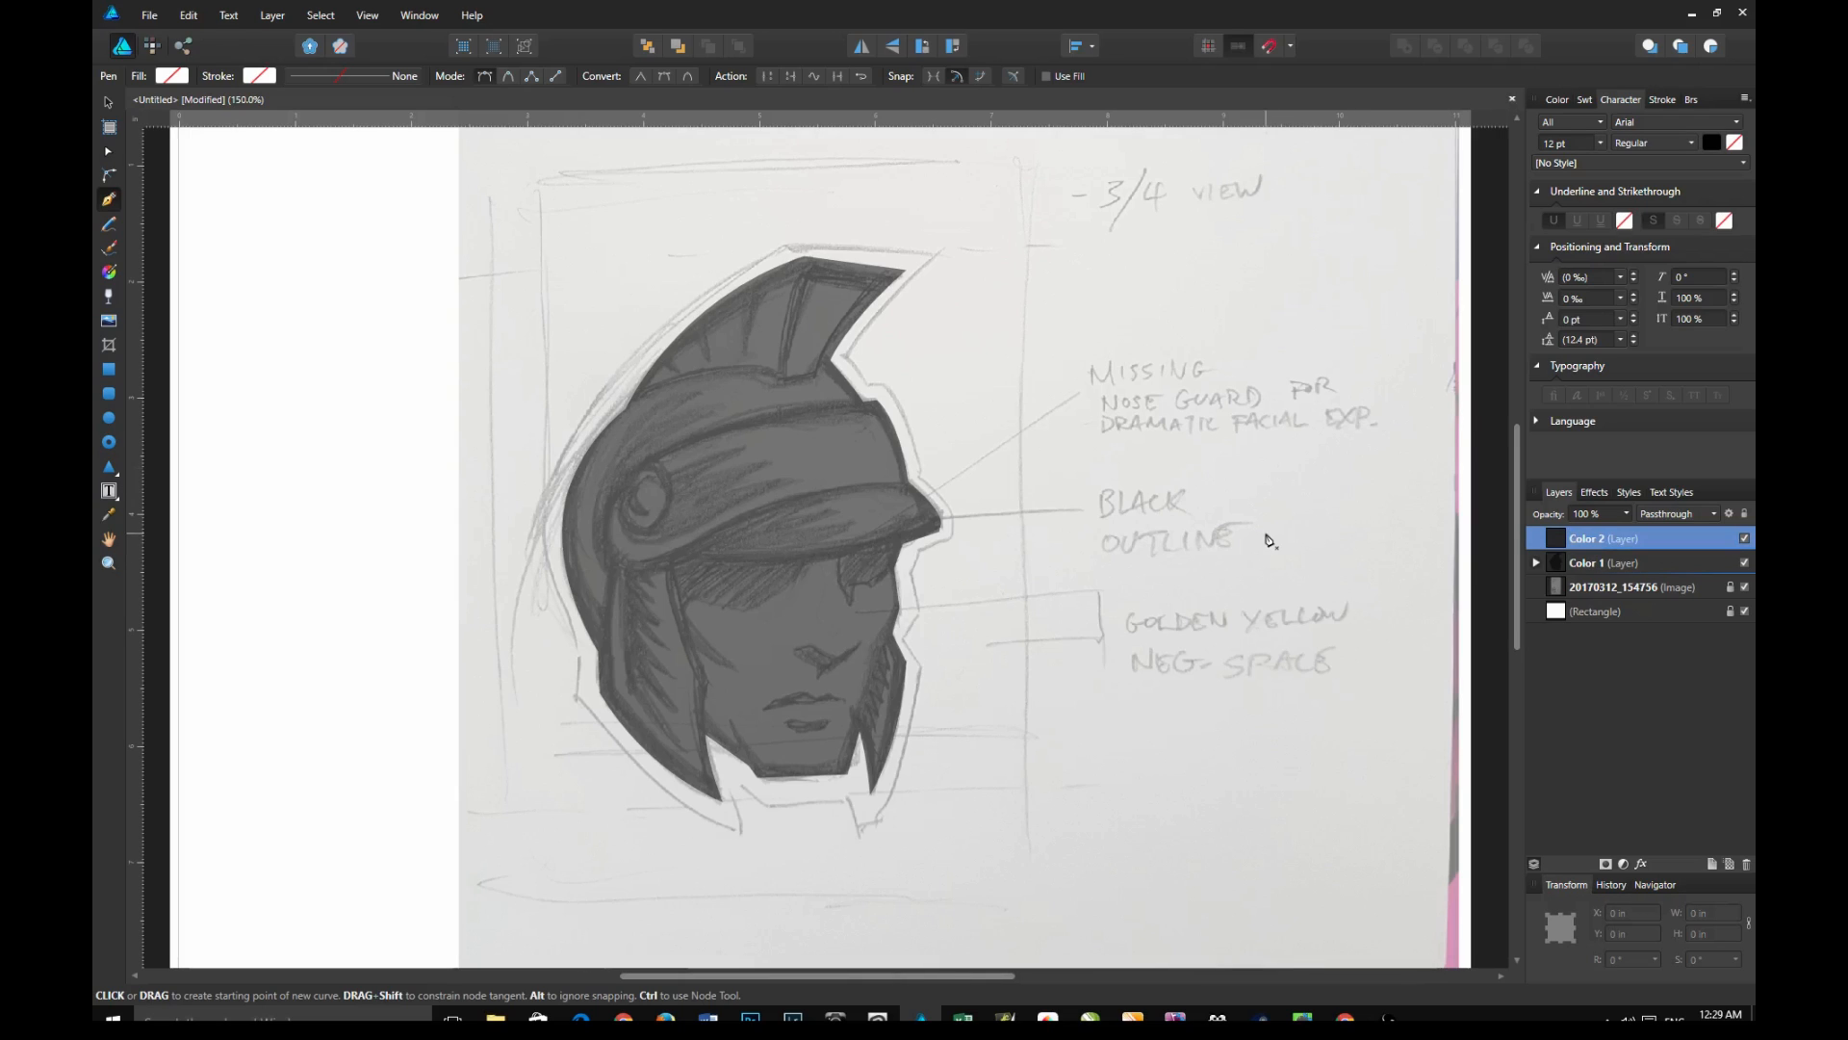
mouse_move(96, 233)
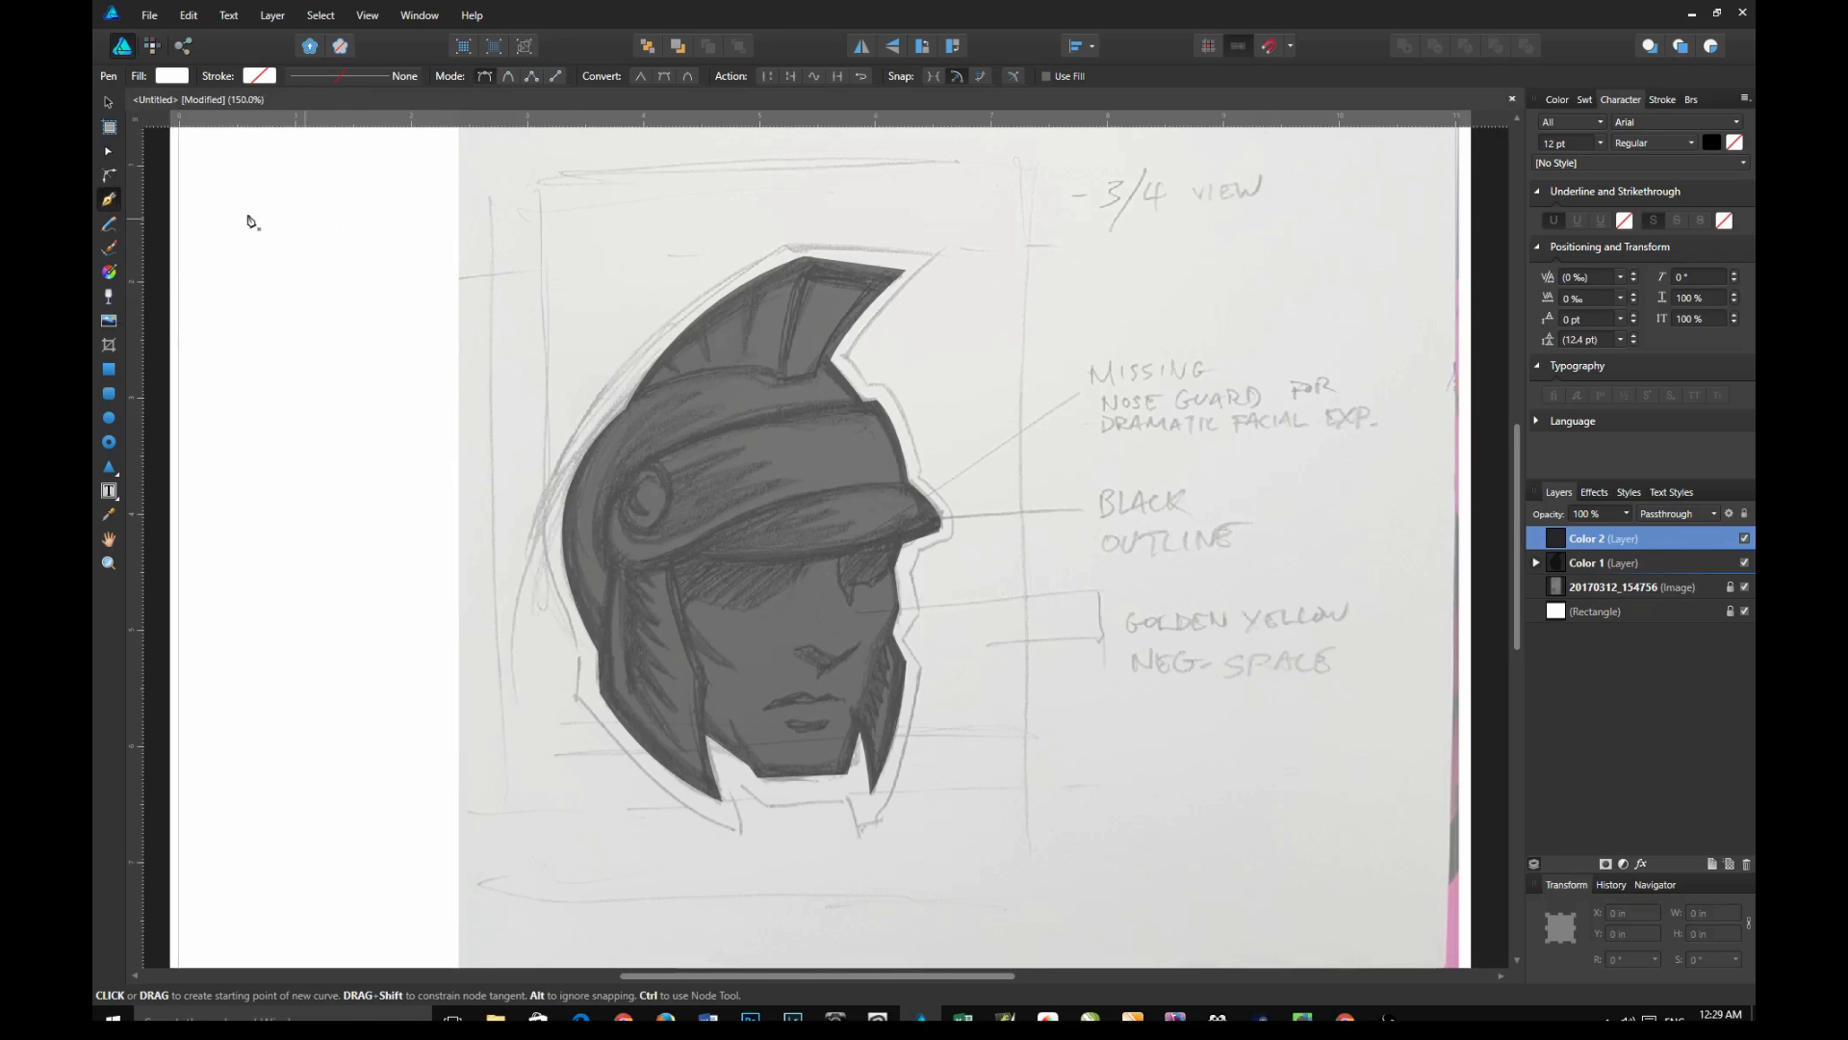
mouse_move(903, 283)
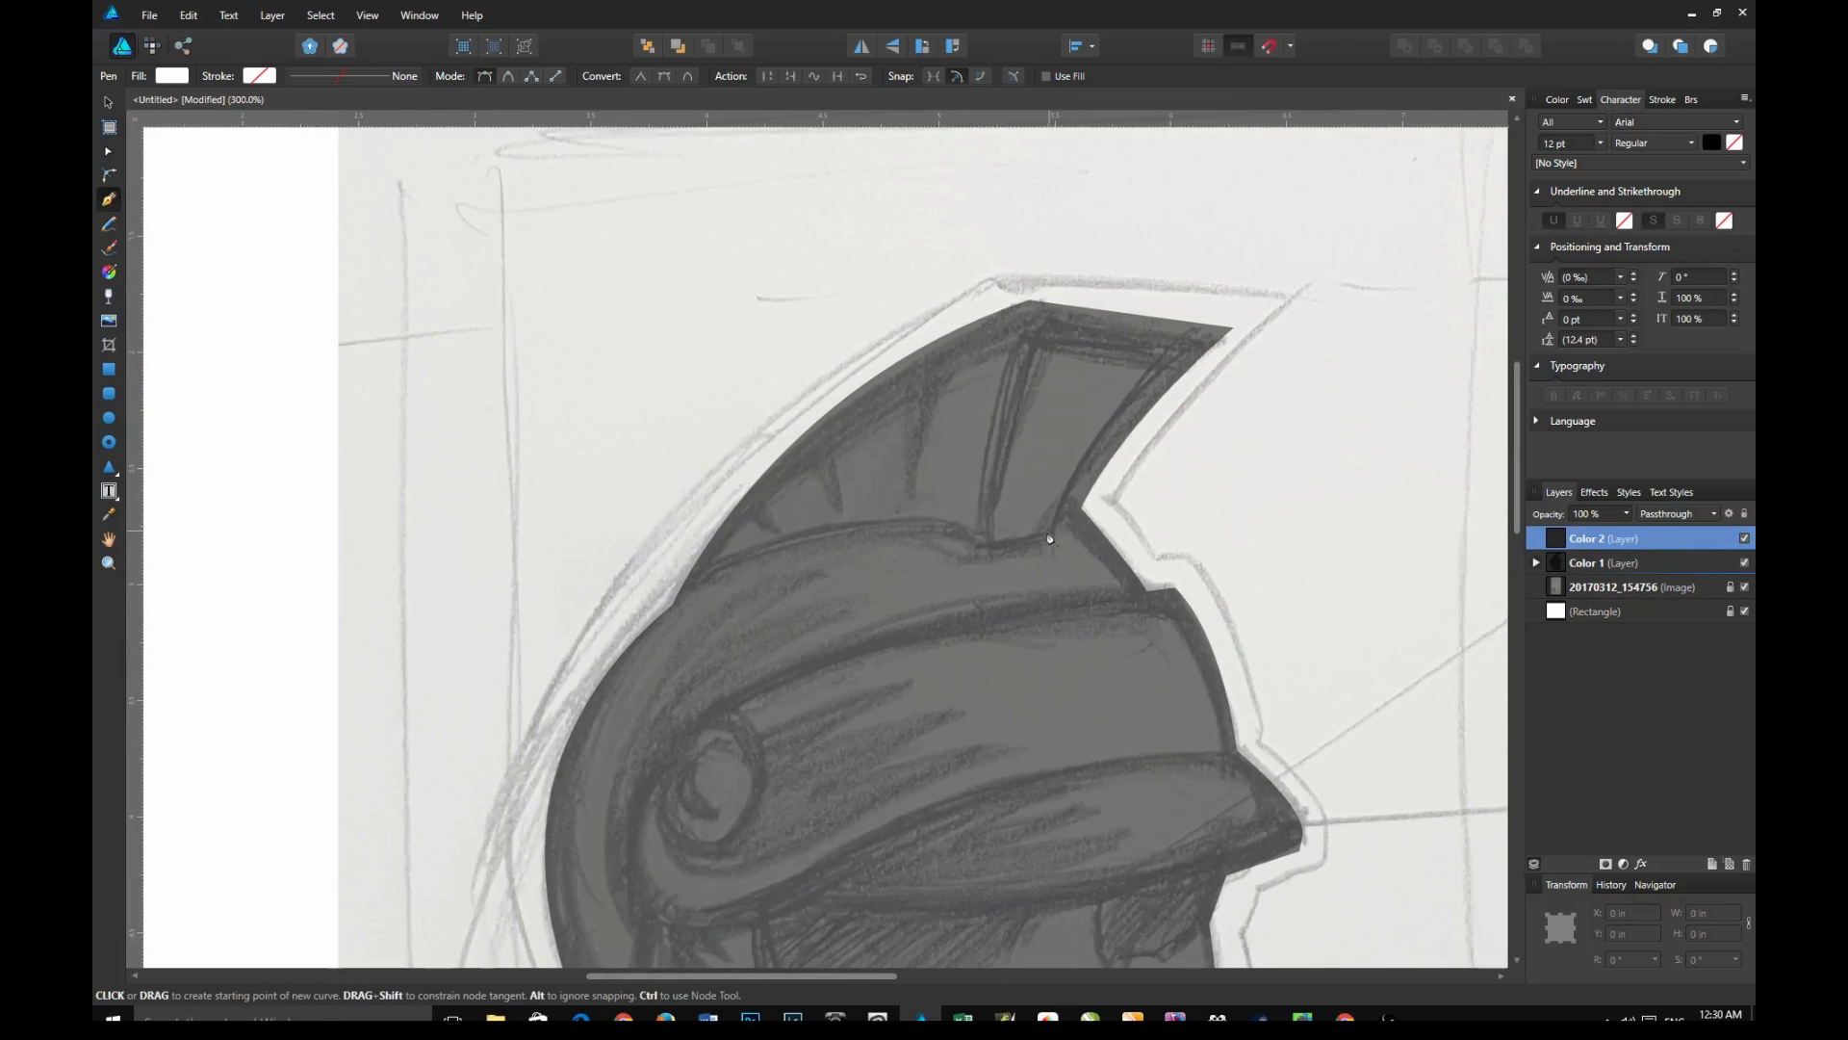
Trace white highlight shapes for the crest stripe and helmet band
click(1049, 527)
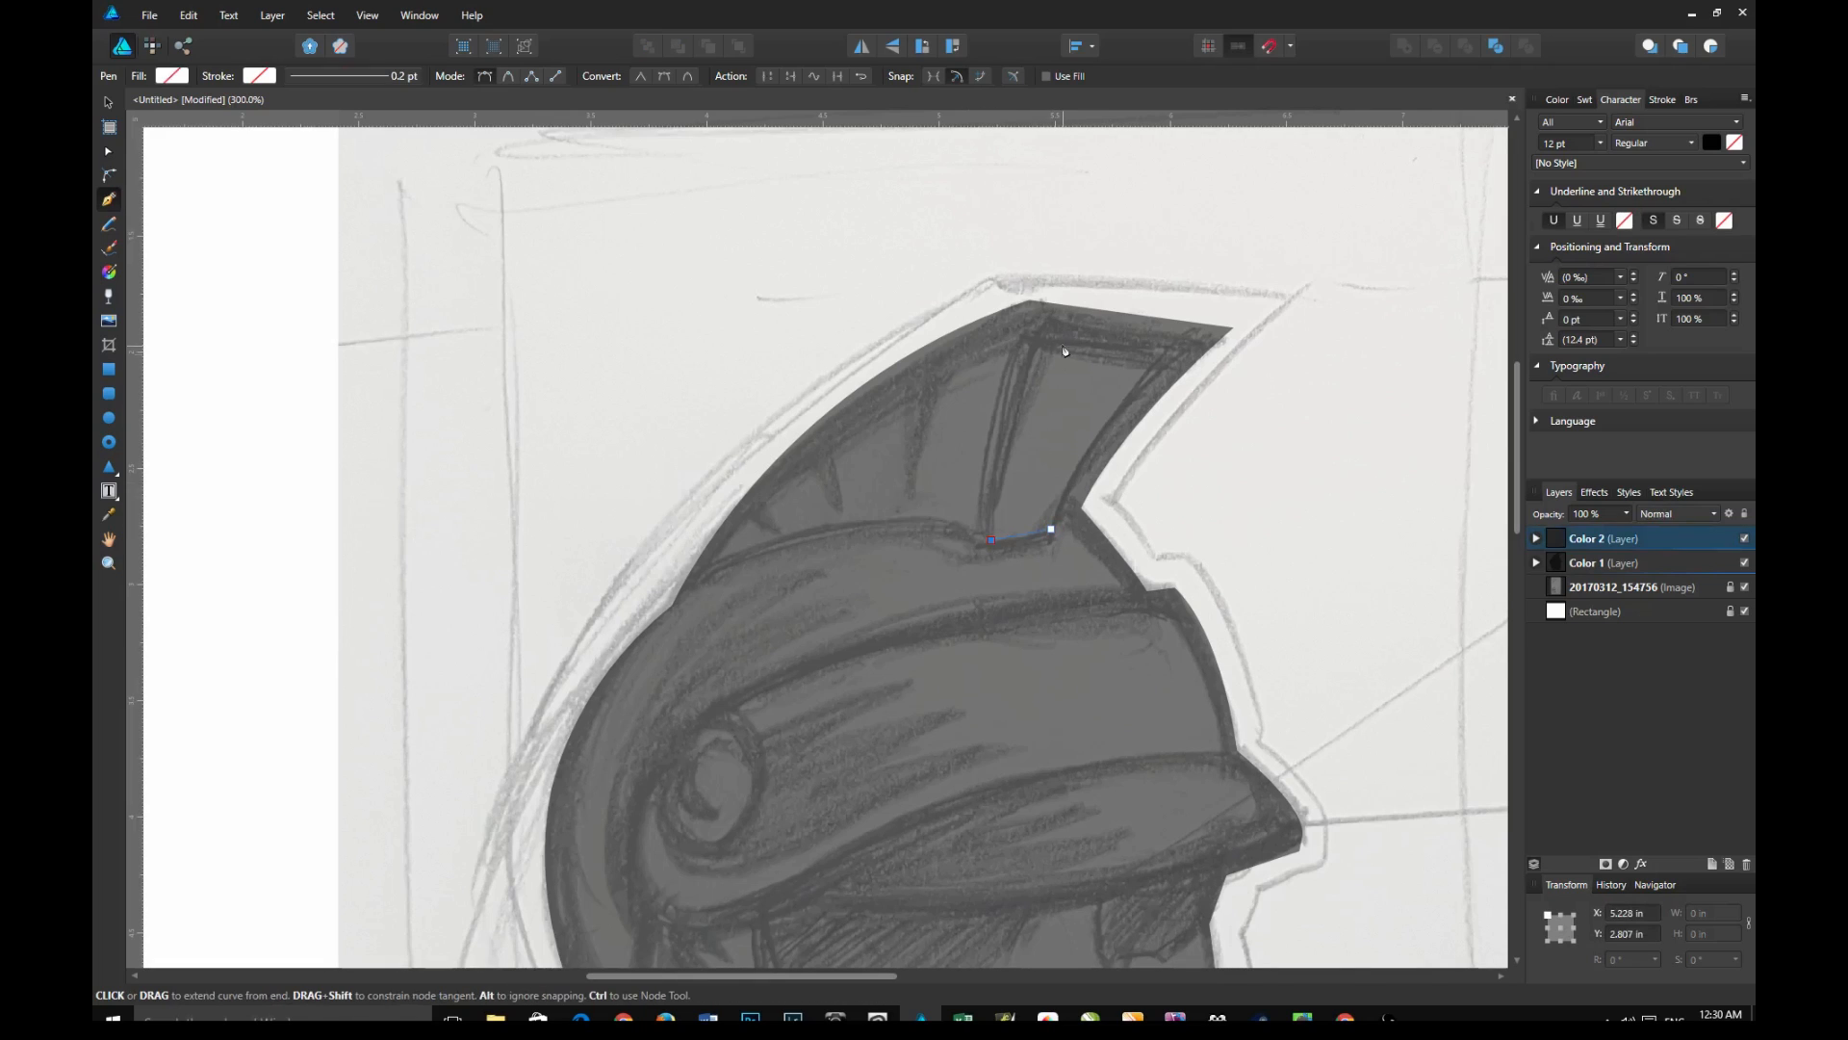
mouse_move(1044, 342)
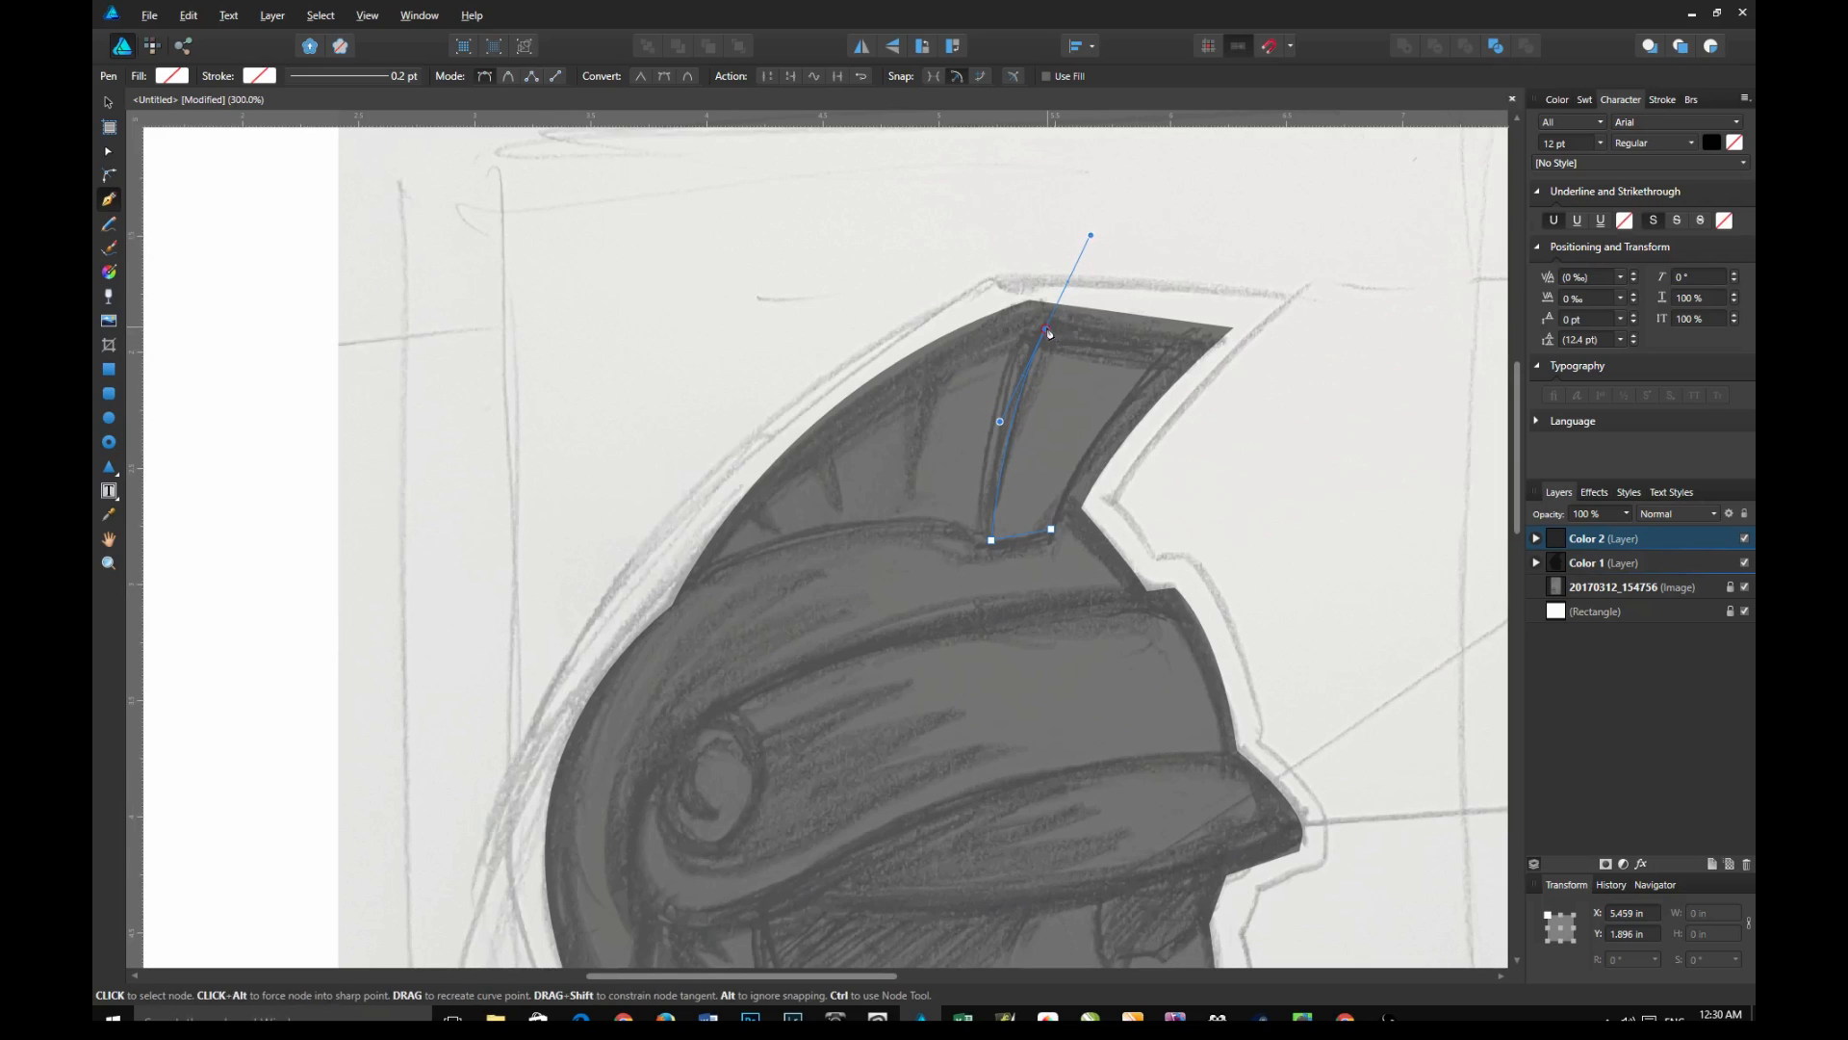
click(1178, 346)
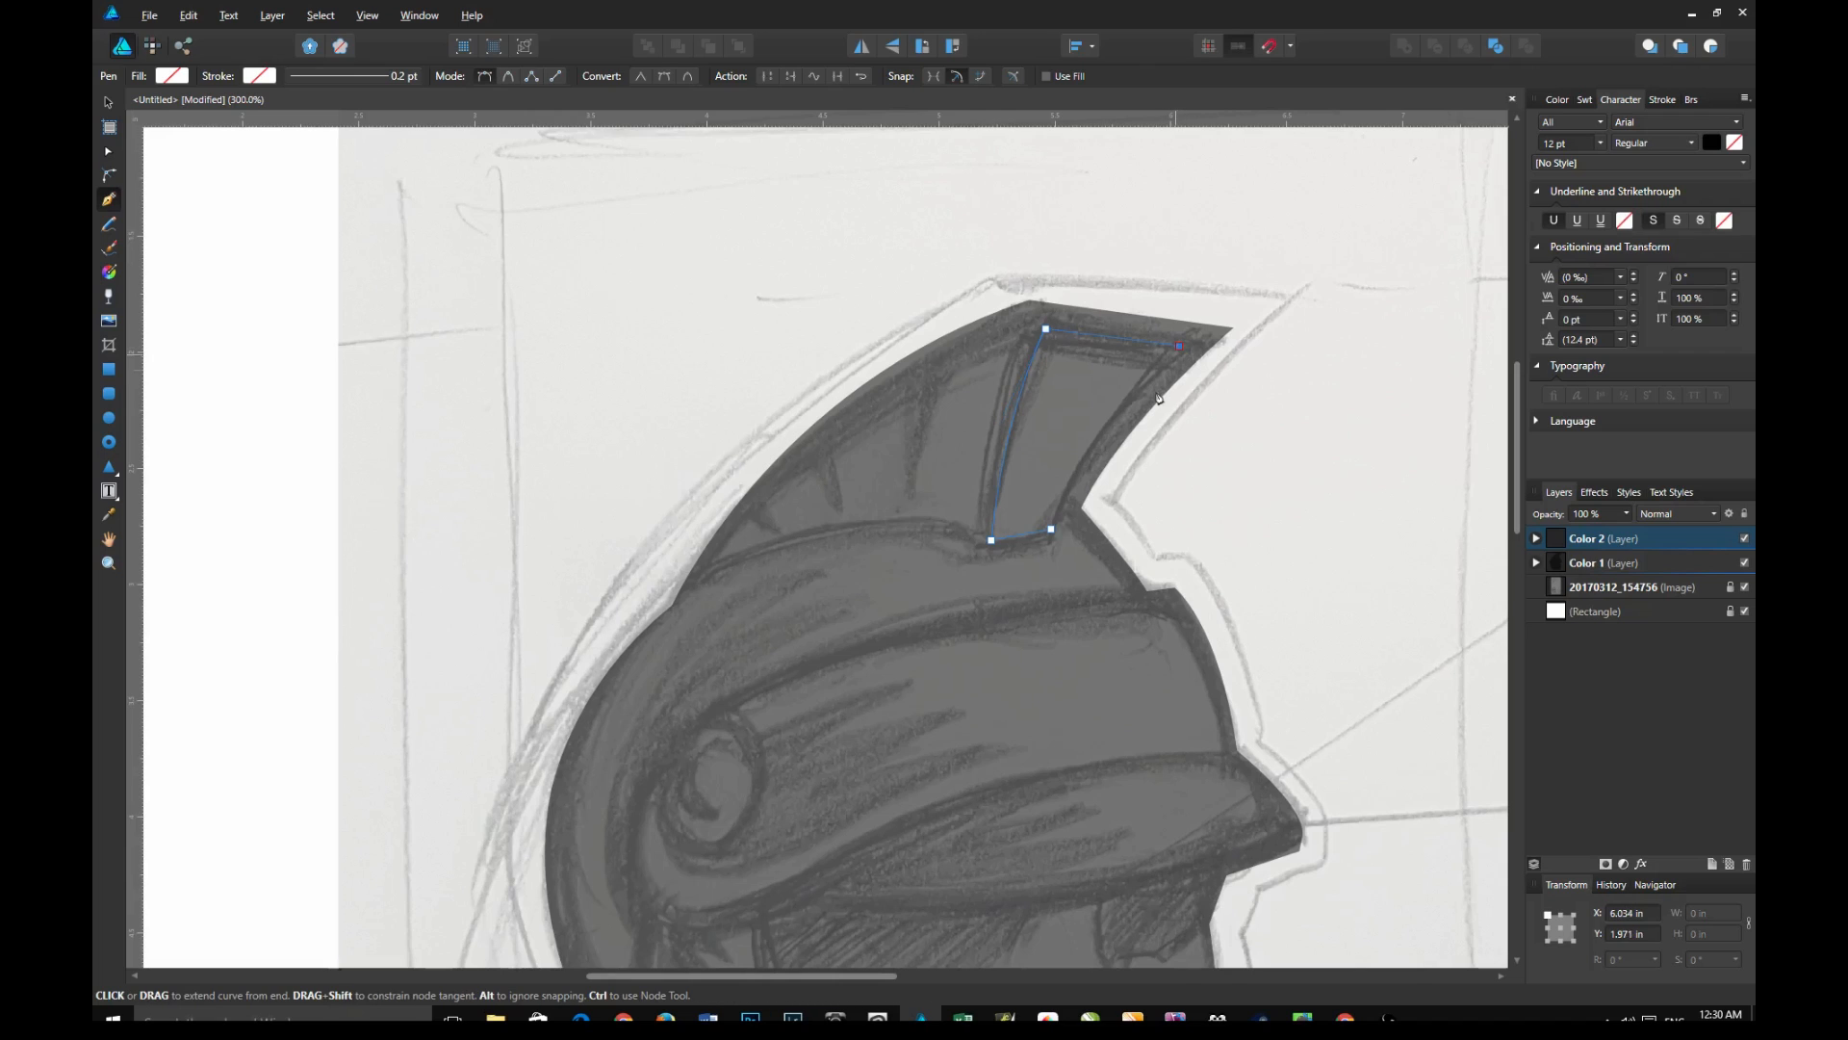
click(172, 75)
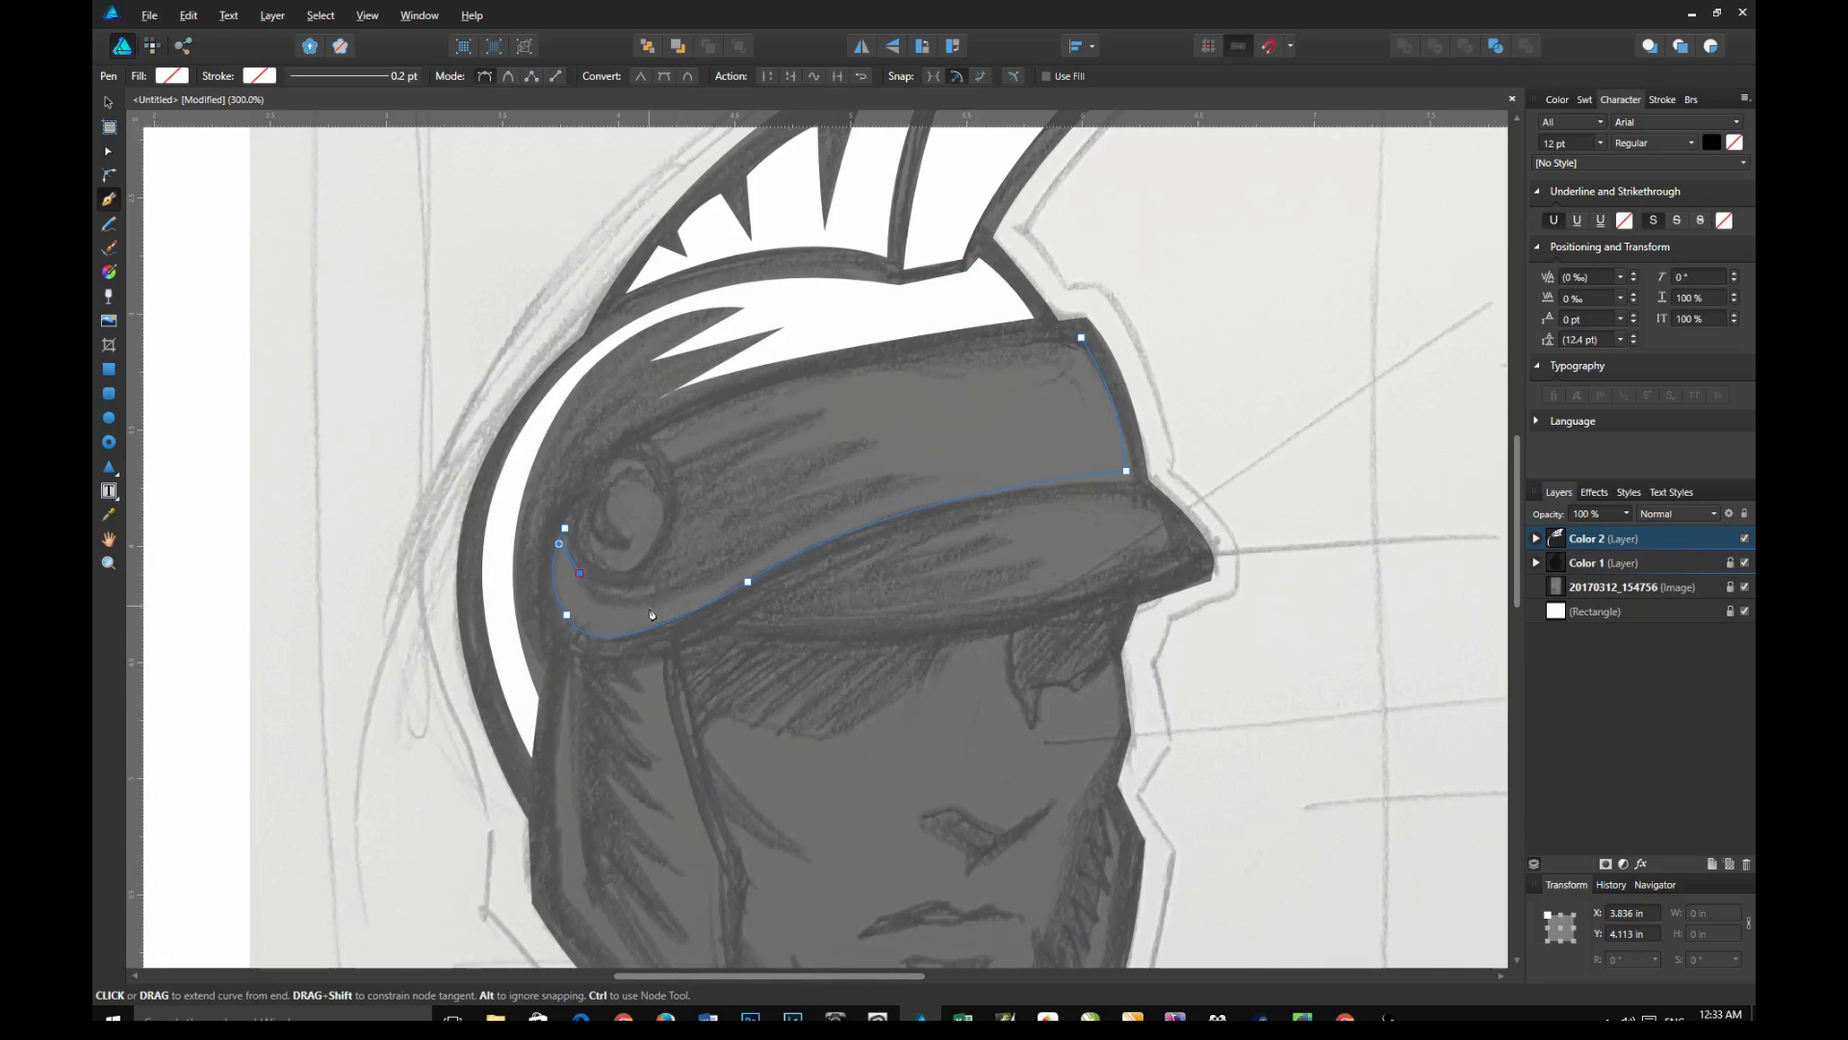
click(629, 493)
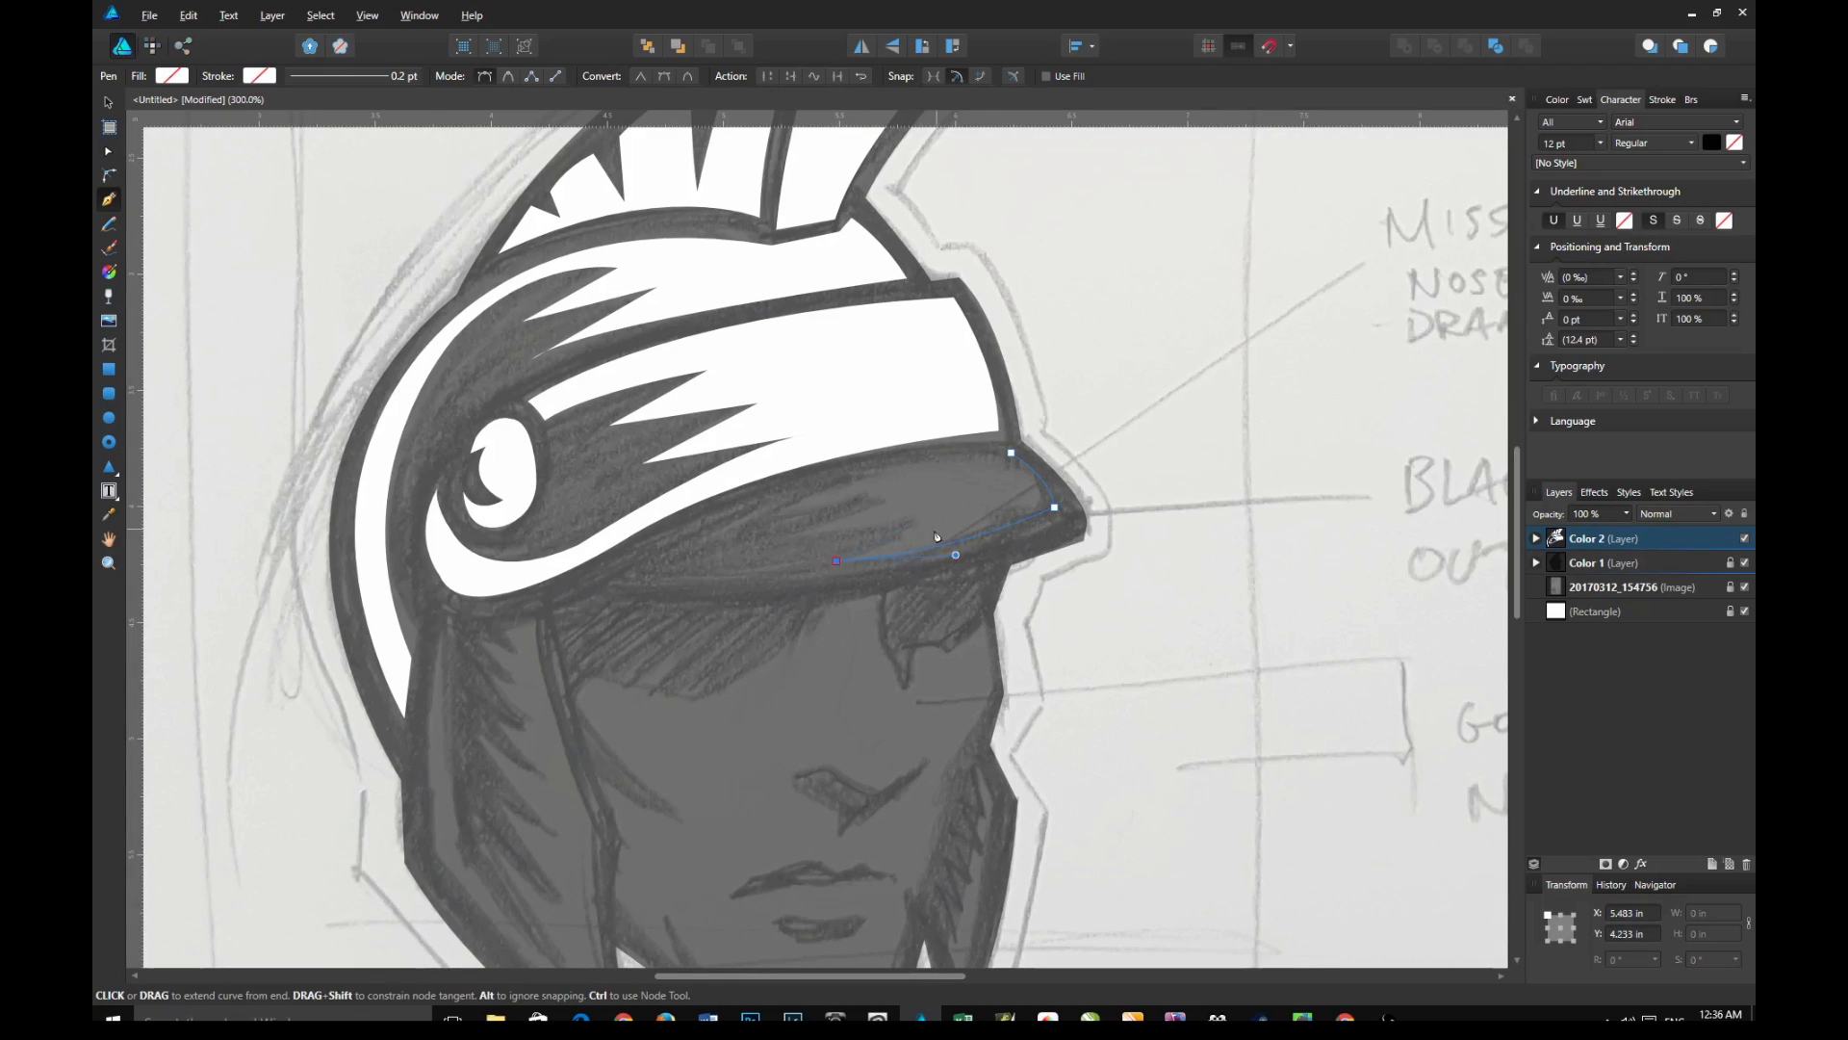
Trace the white face swirl shape and the cheek guard spikes
scroll(down, 3)
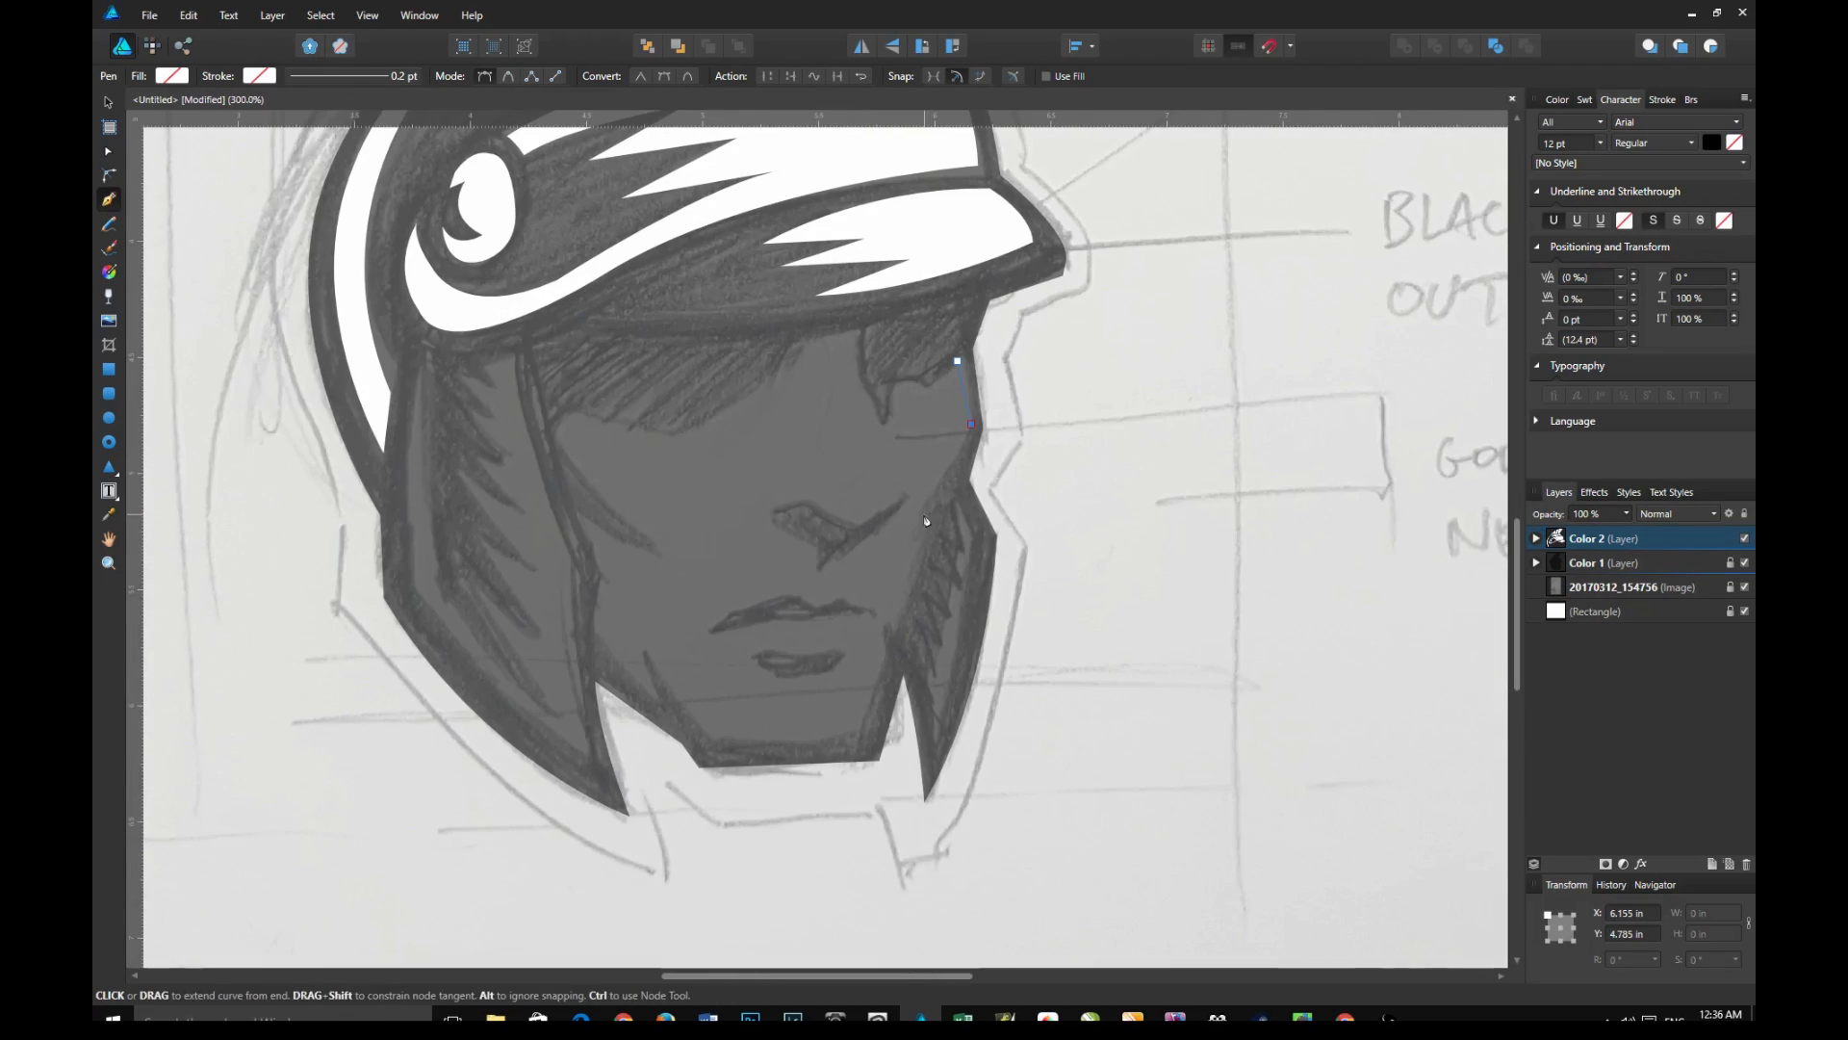
click(708, 732)
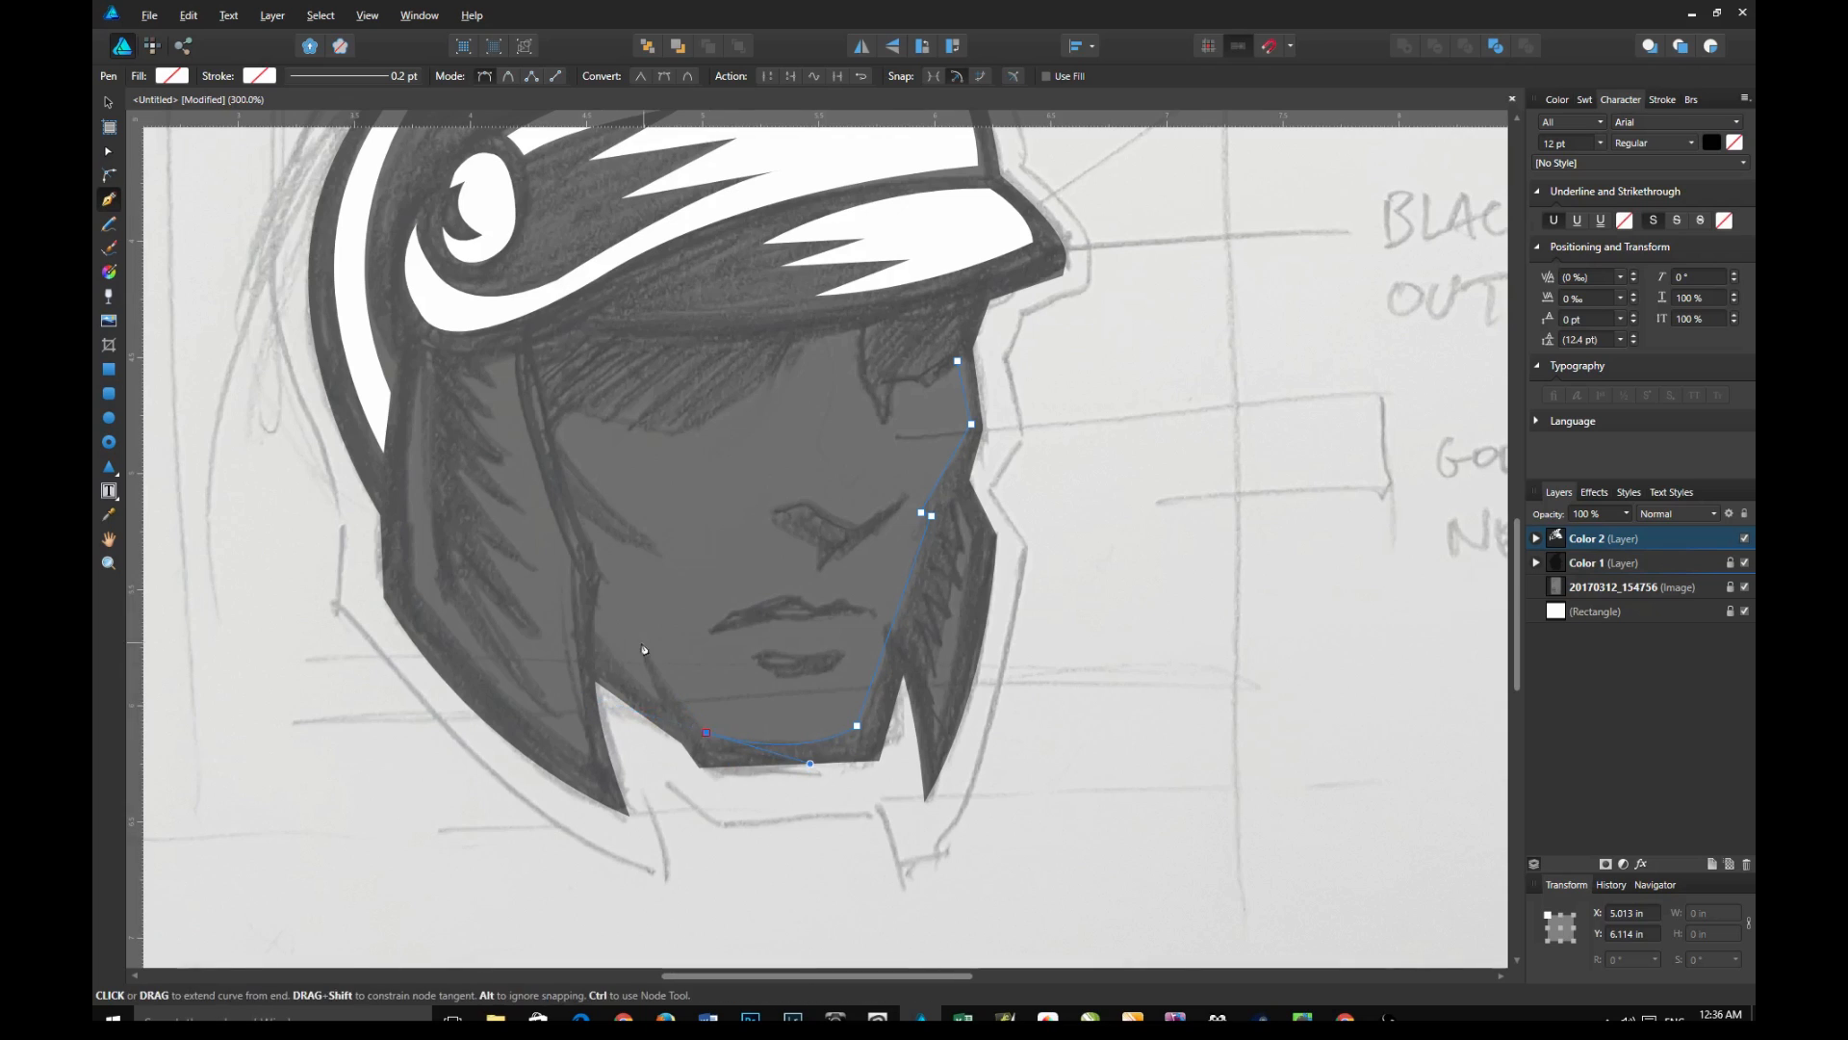
click(578, 410)
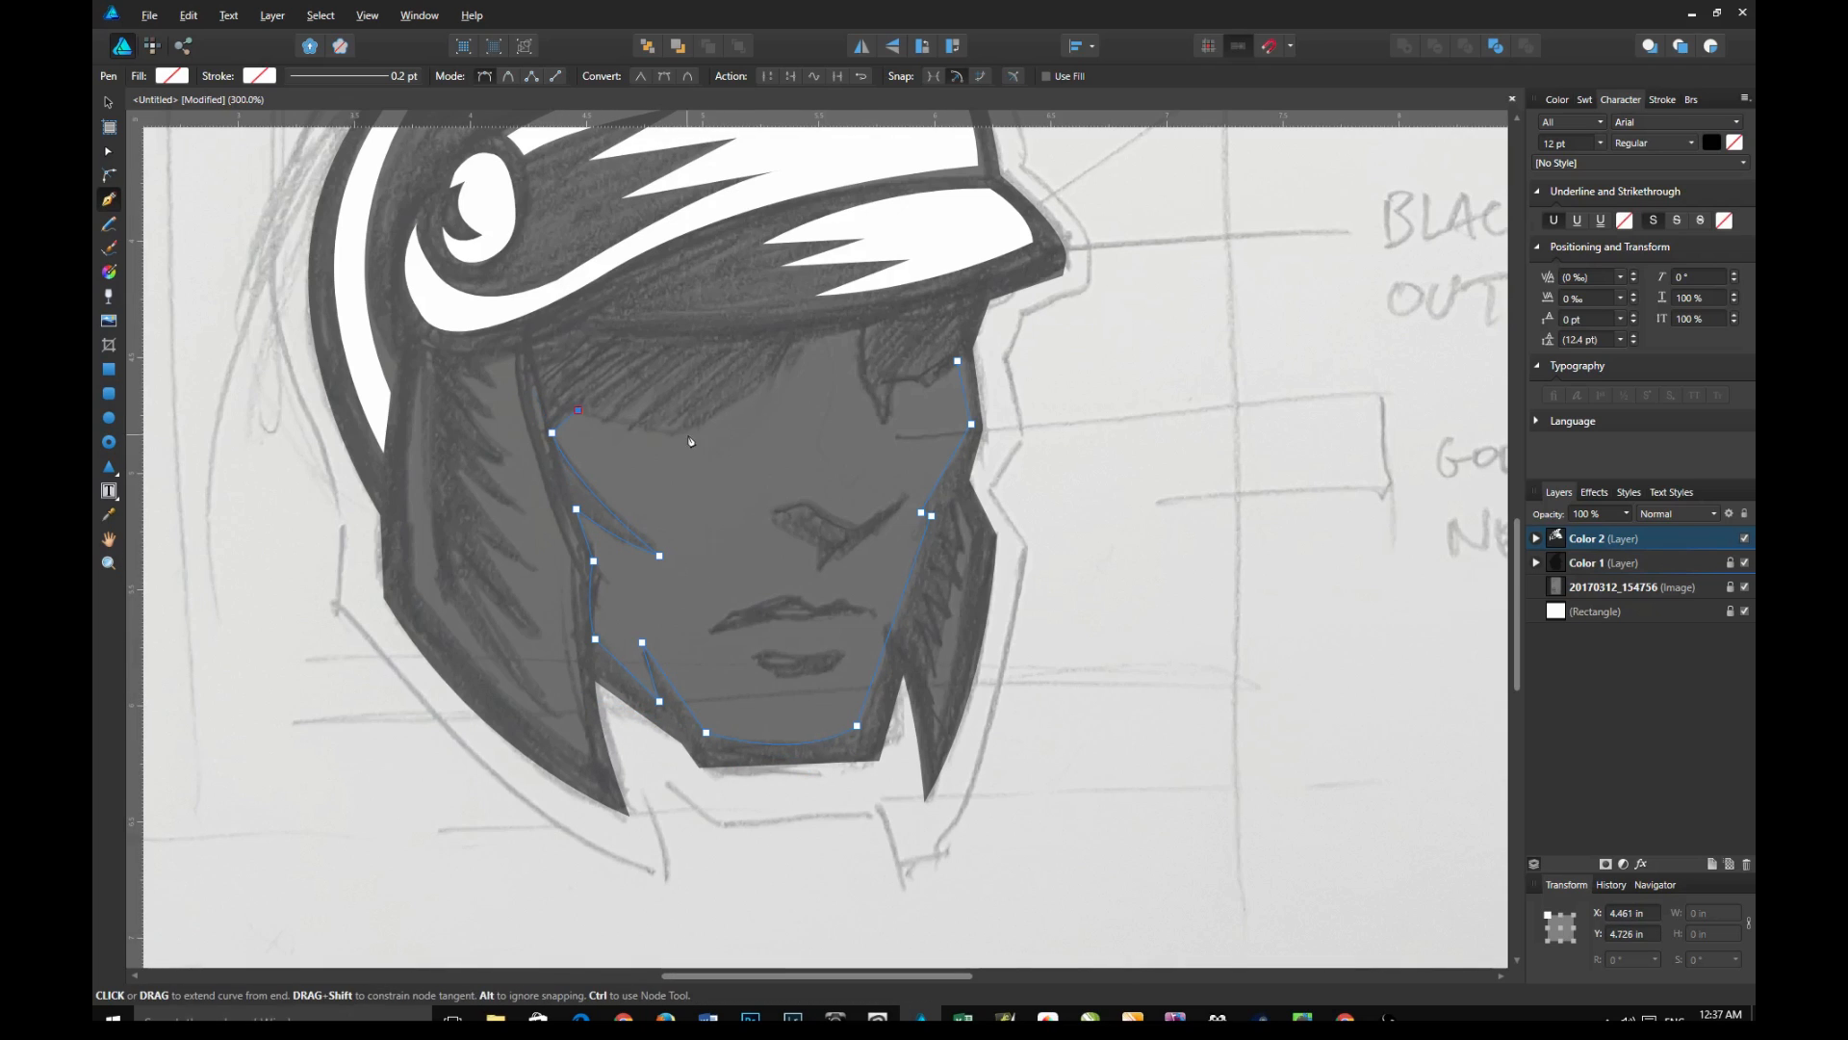
click(931, 394)
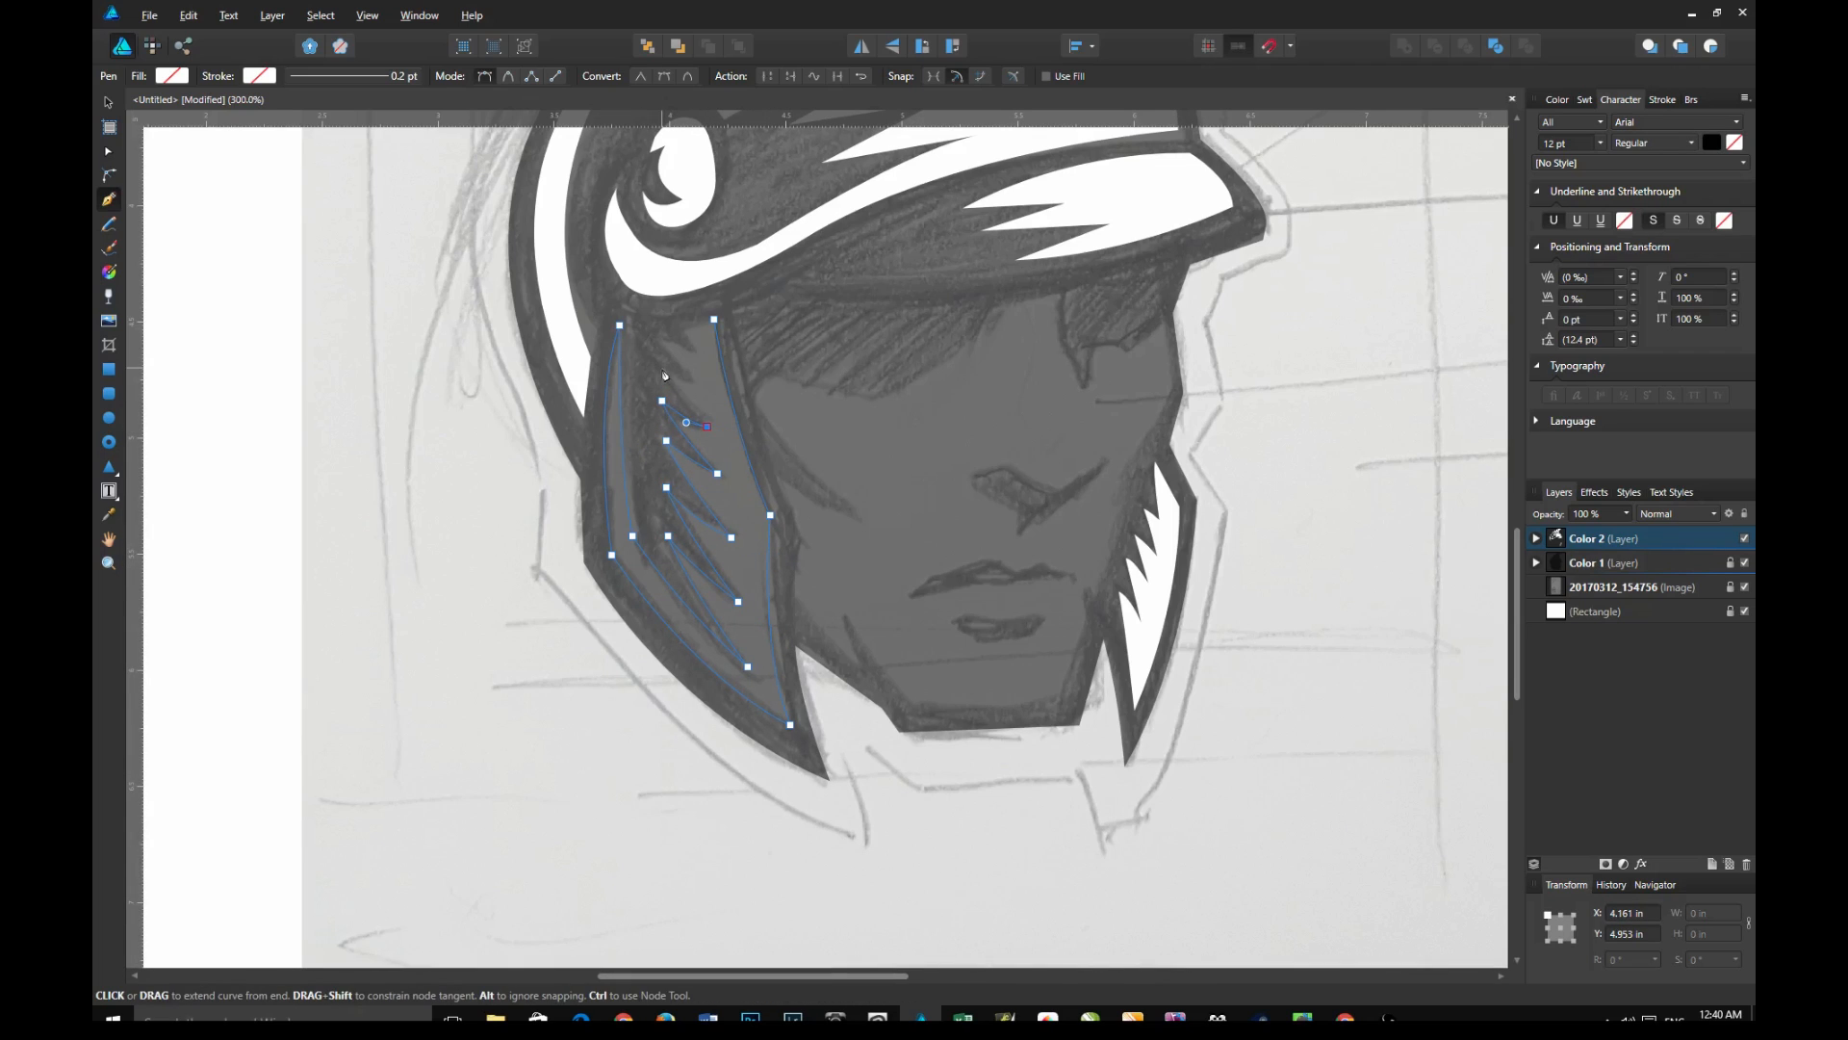
click(713, 327)
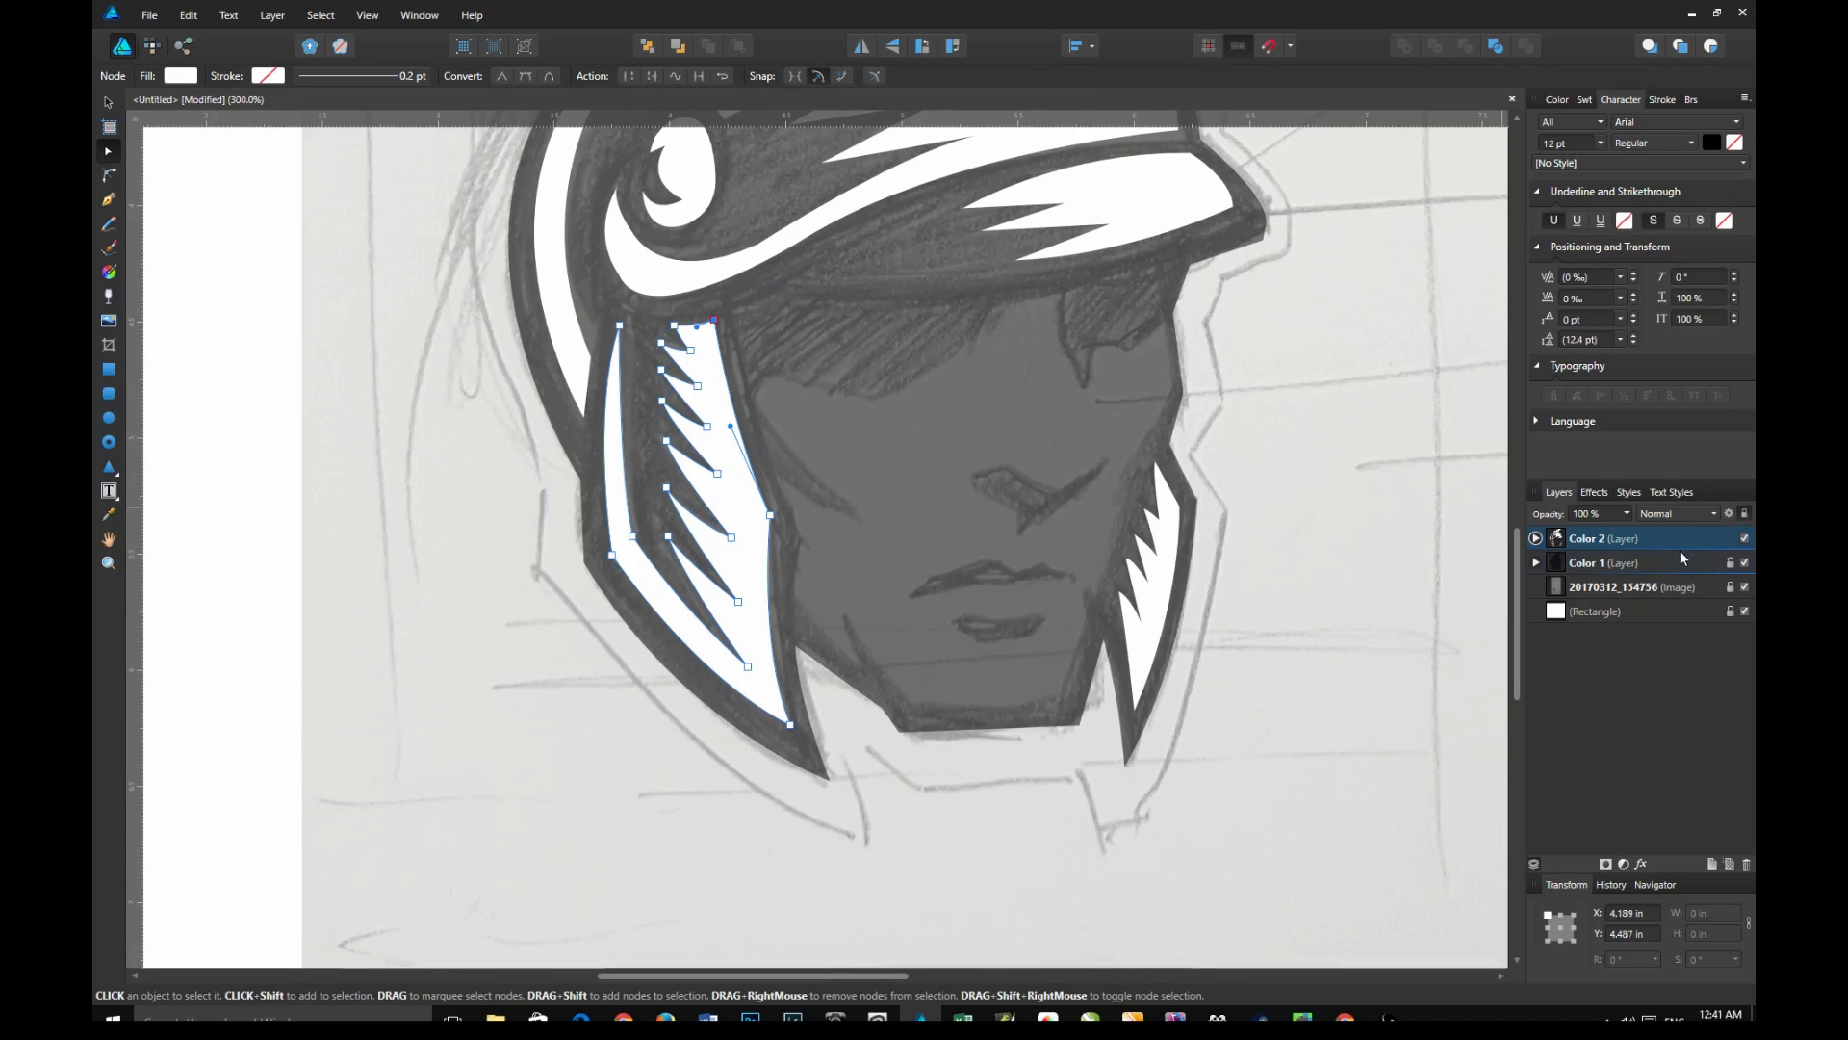
Switch to the Color 1 layer and draw the filled nose shape with the Pen tool
click(1603, 562)
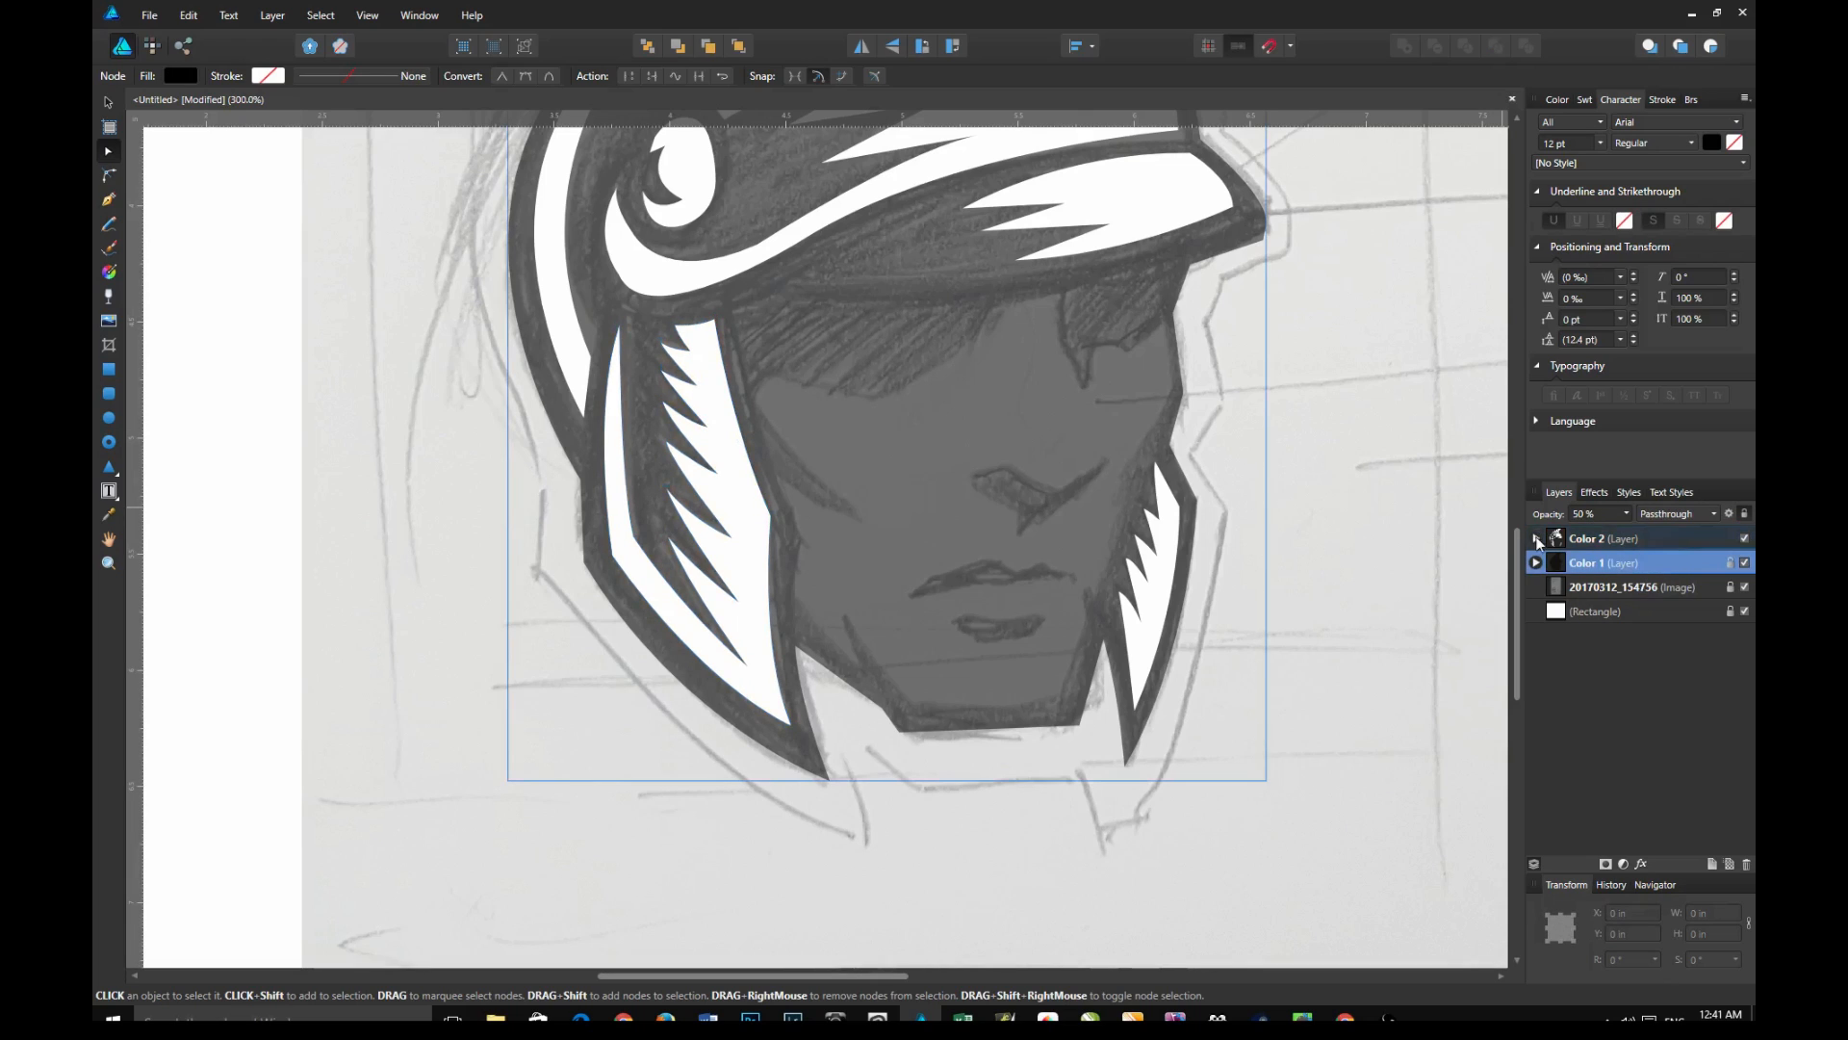
click(1535, 539)
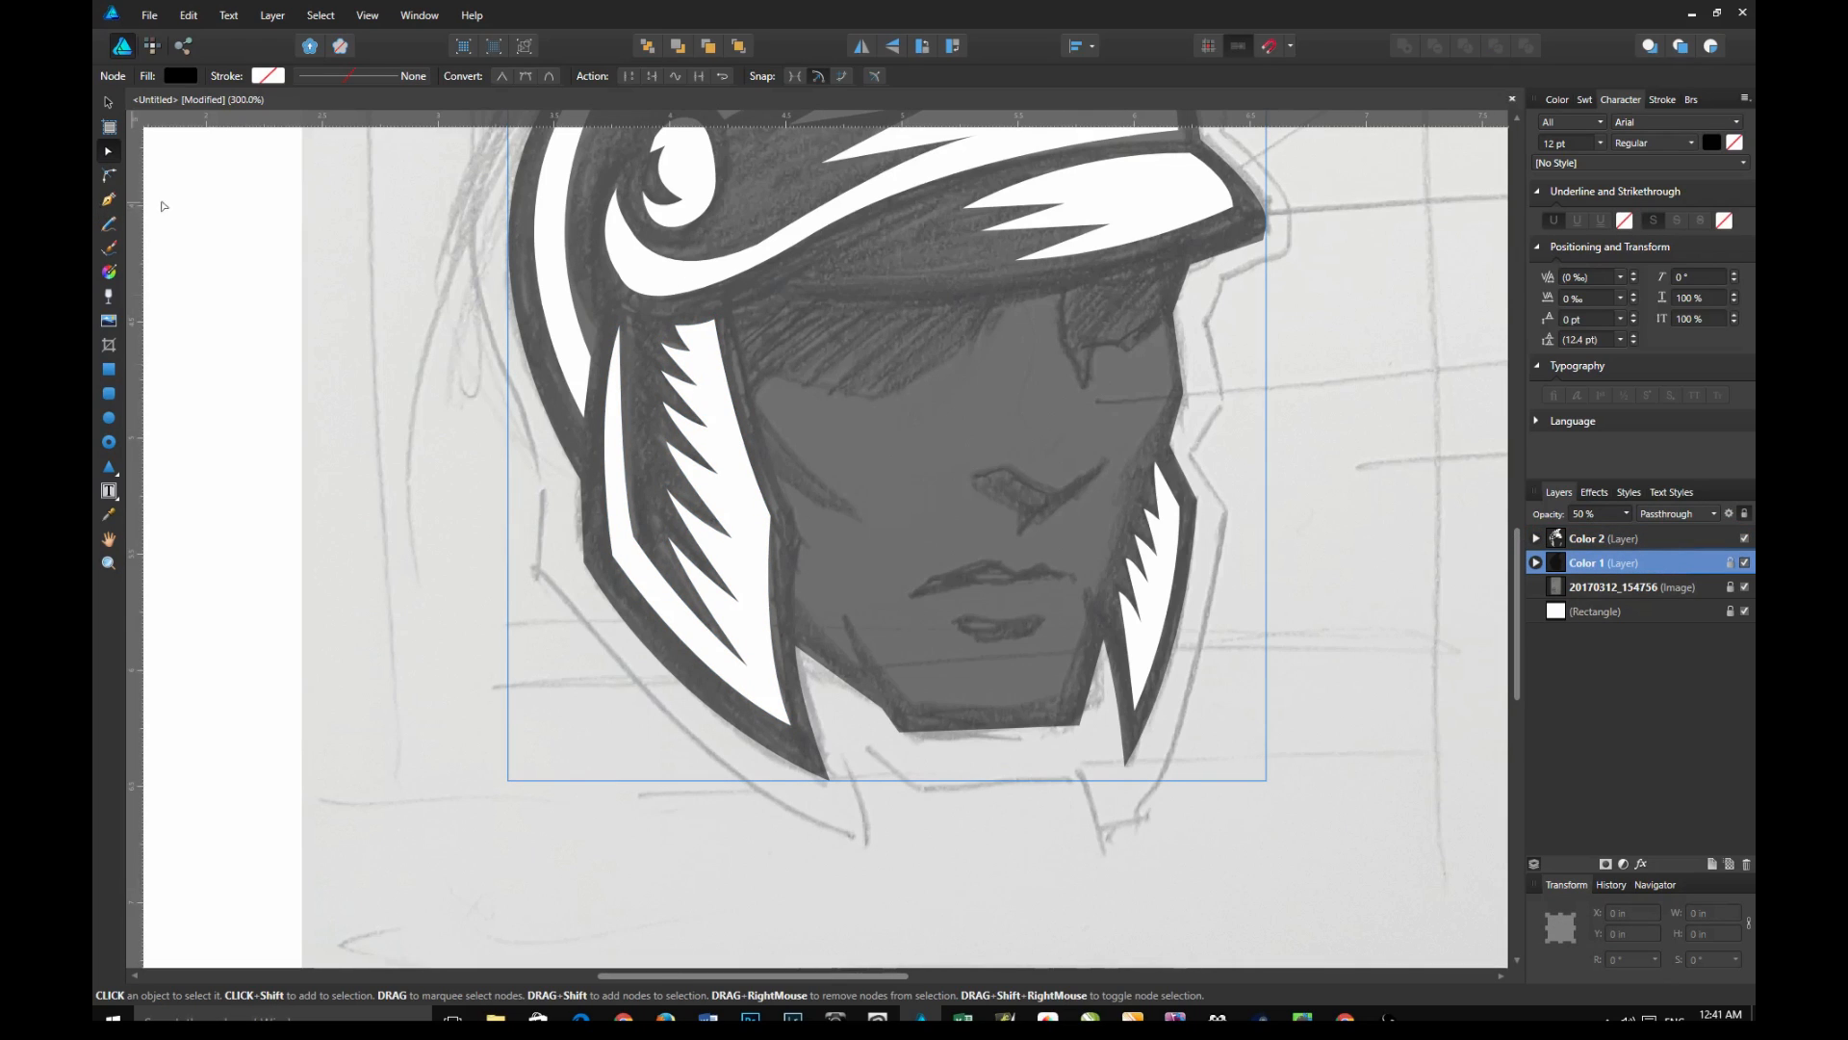
click(107, 198)
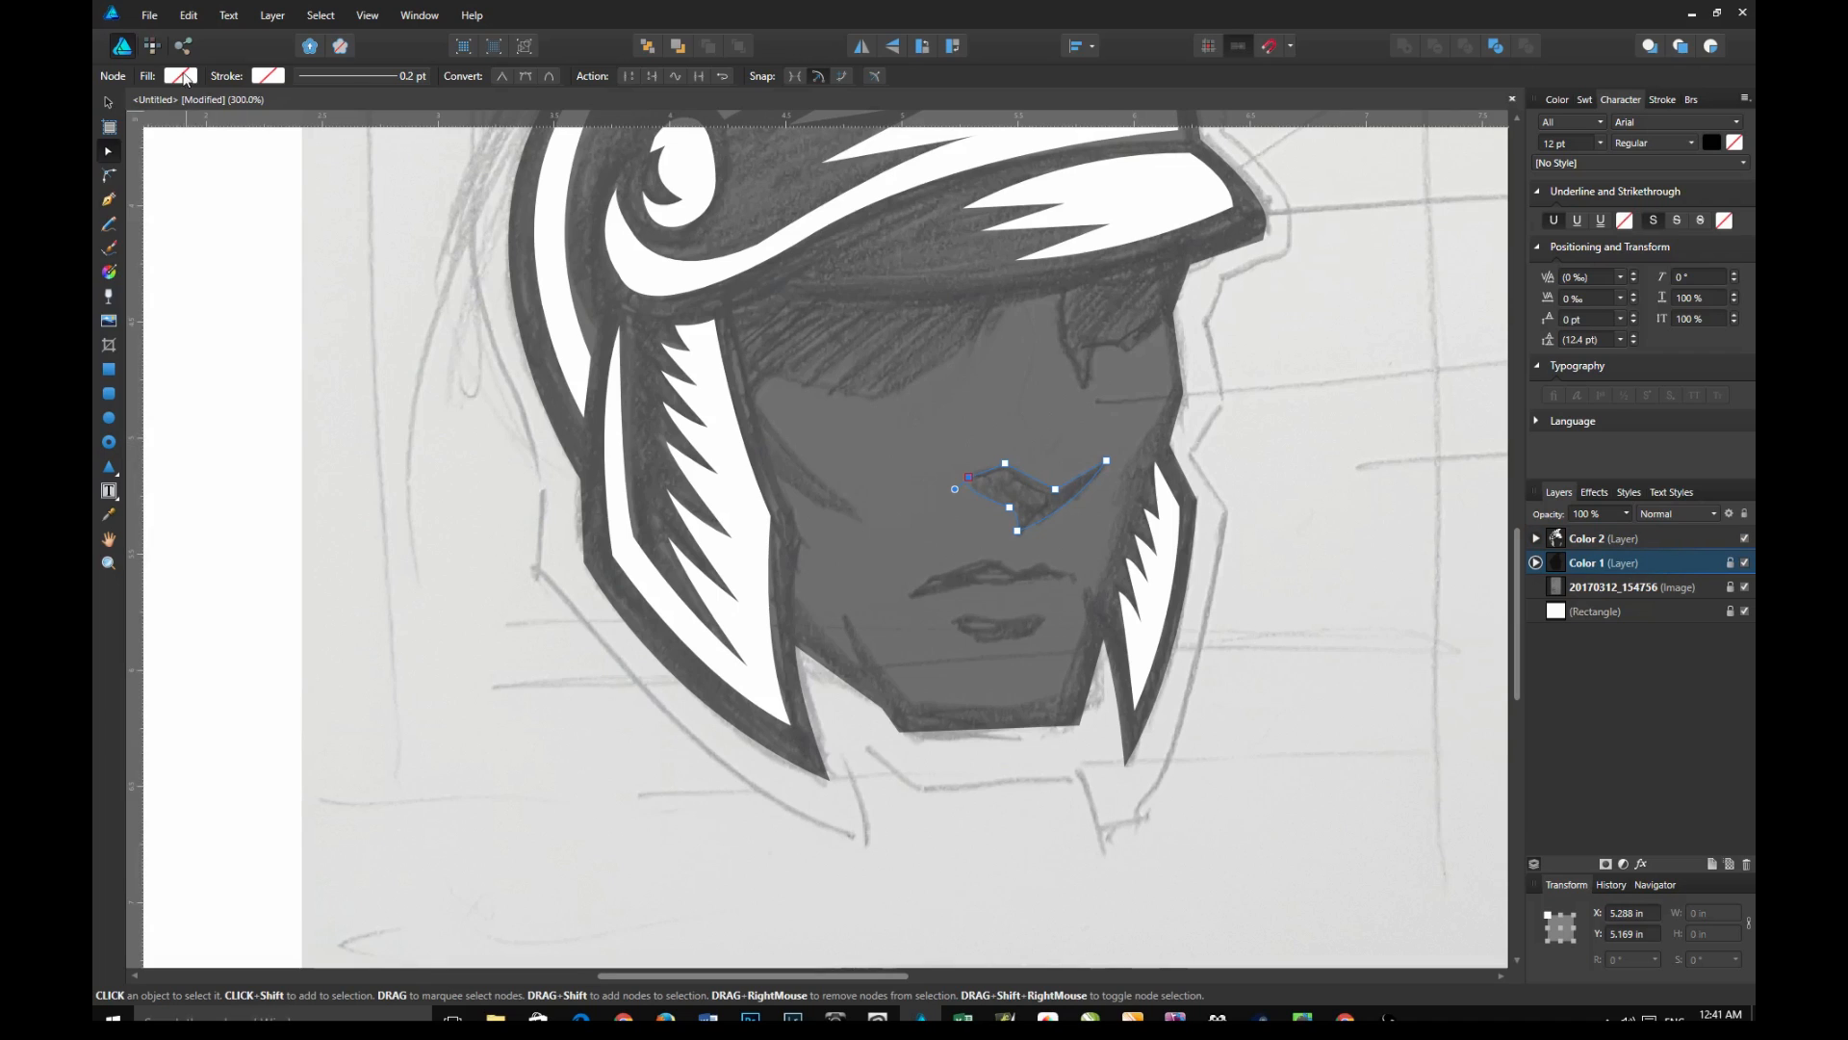
click(107, 198)
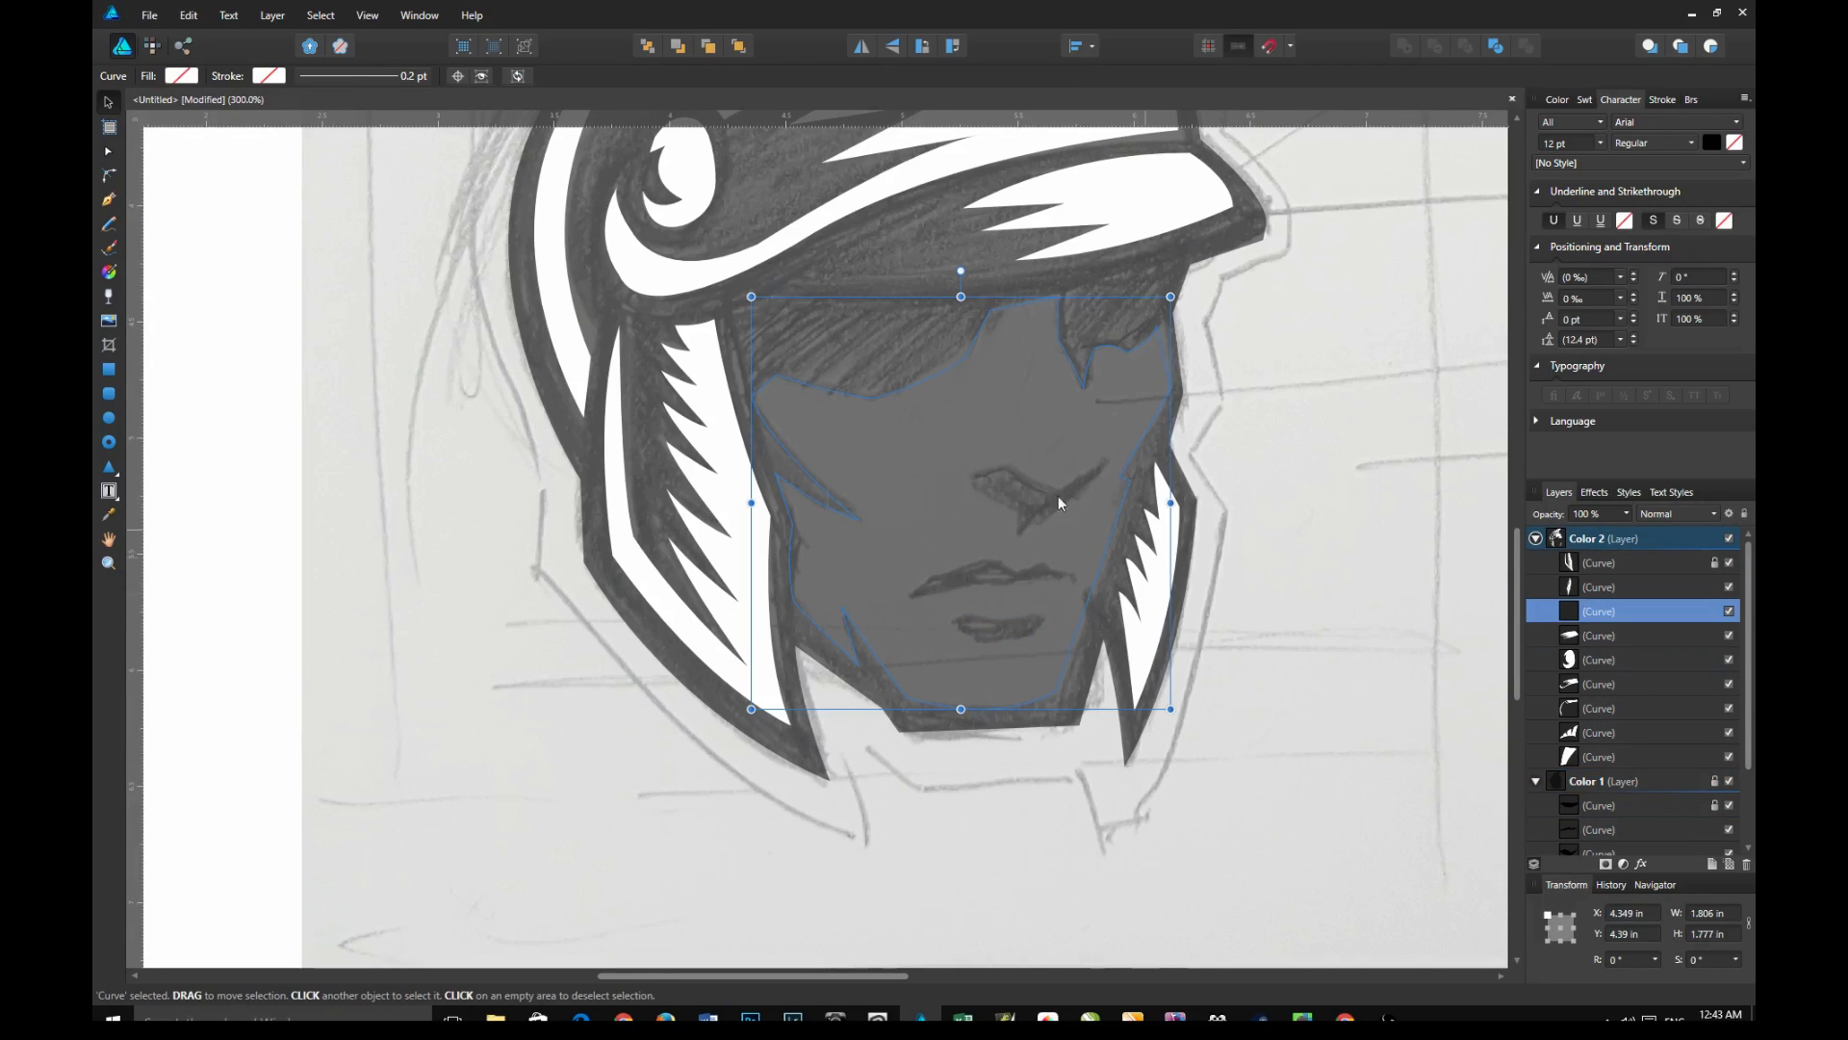
Fill the face curve with white, then select the Color 1 facial detail curves and the Color 2 layer
click(180, 75)
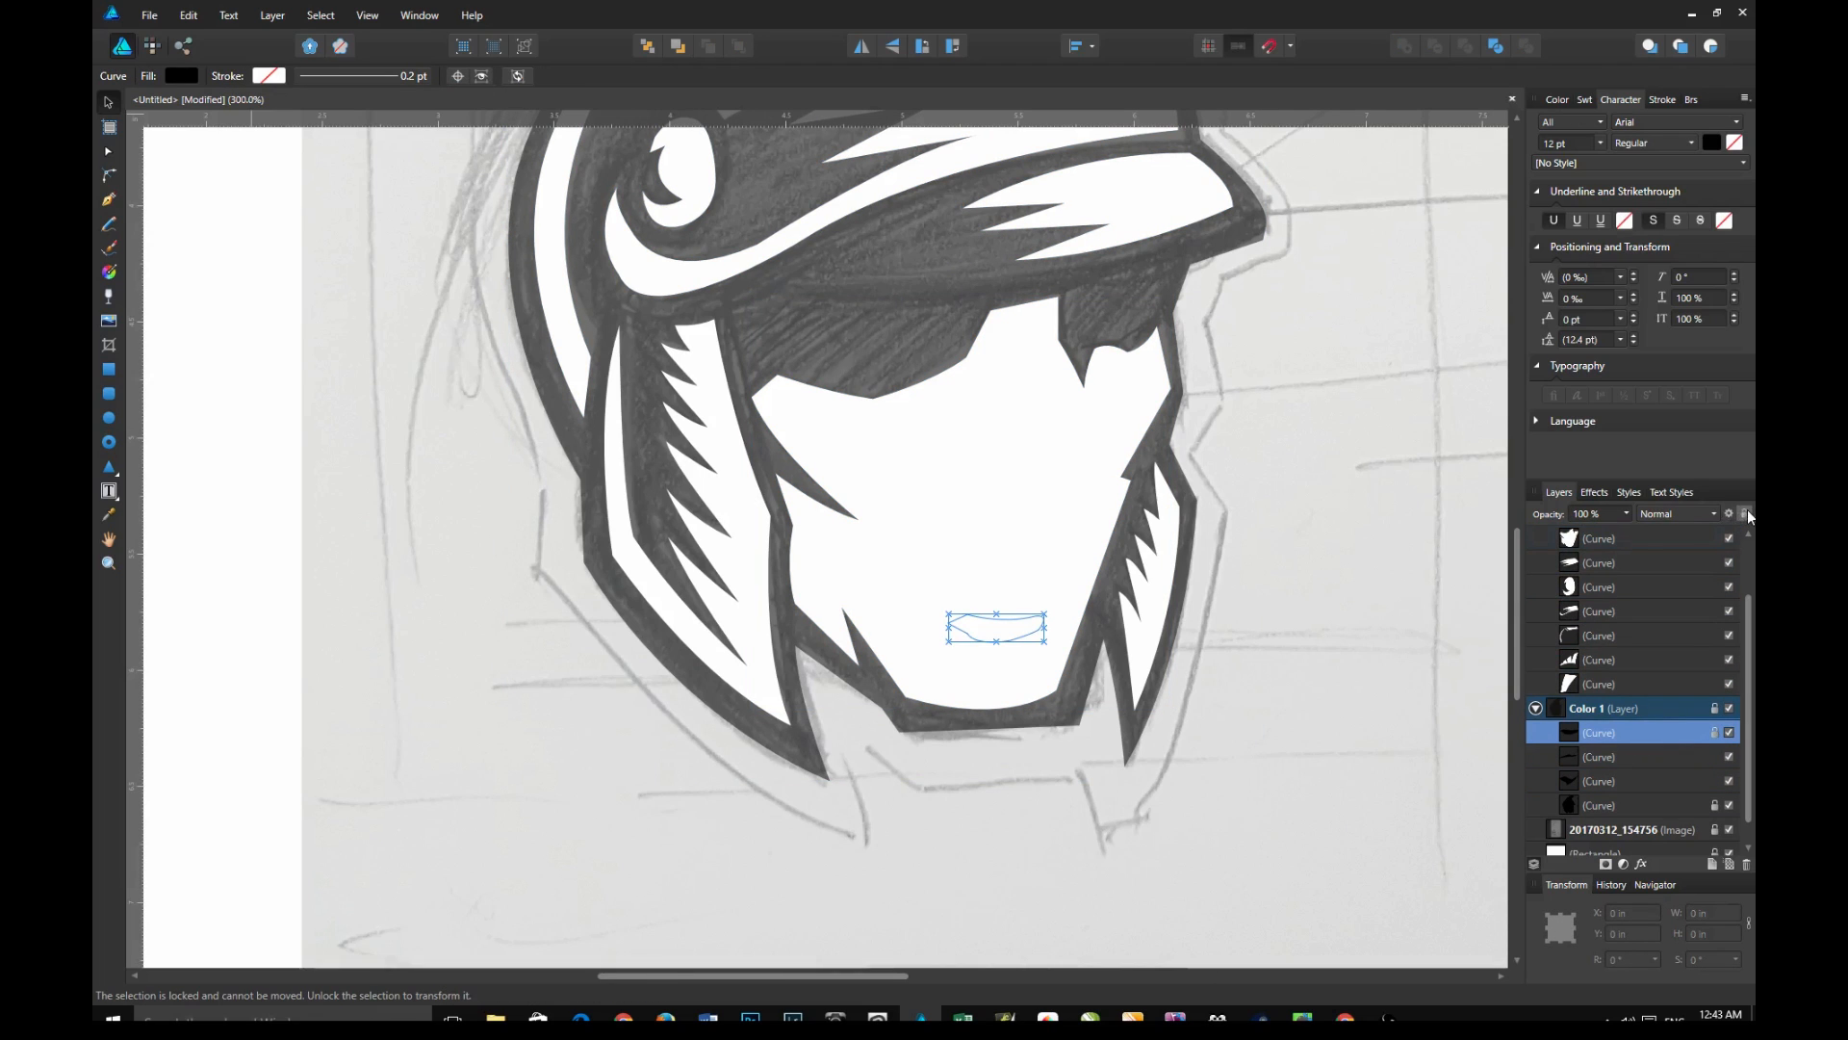
click(1587, 707)
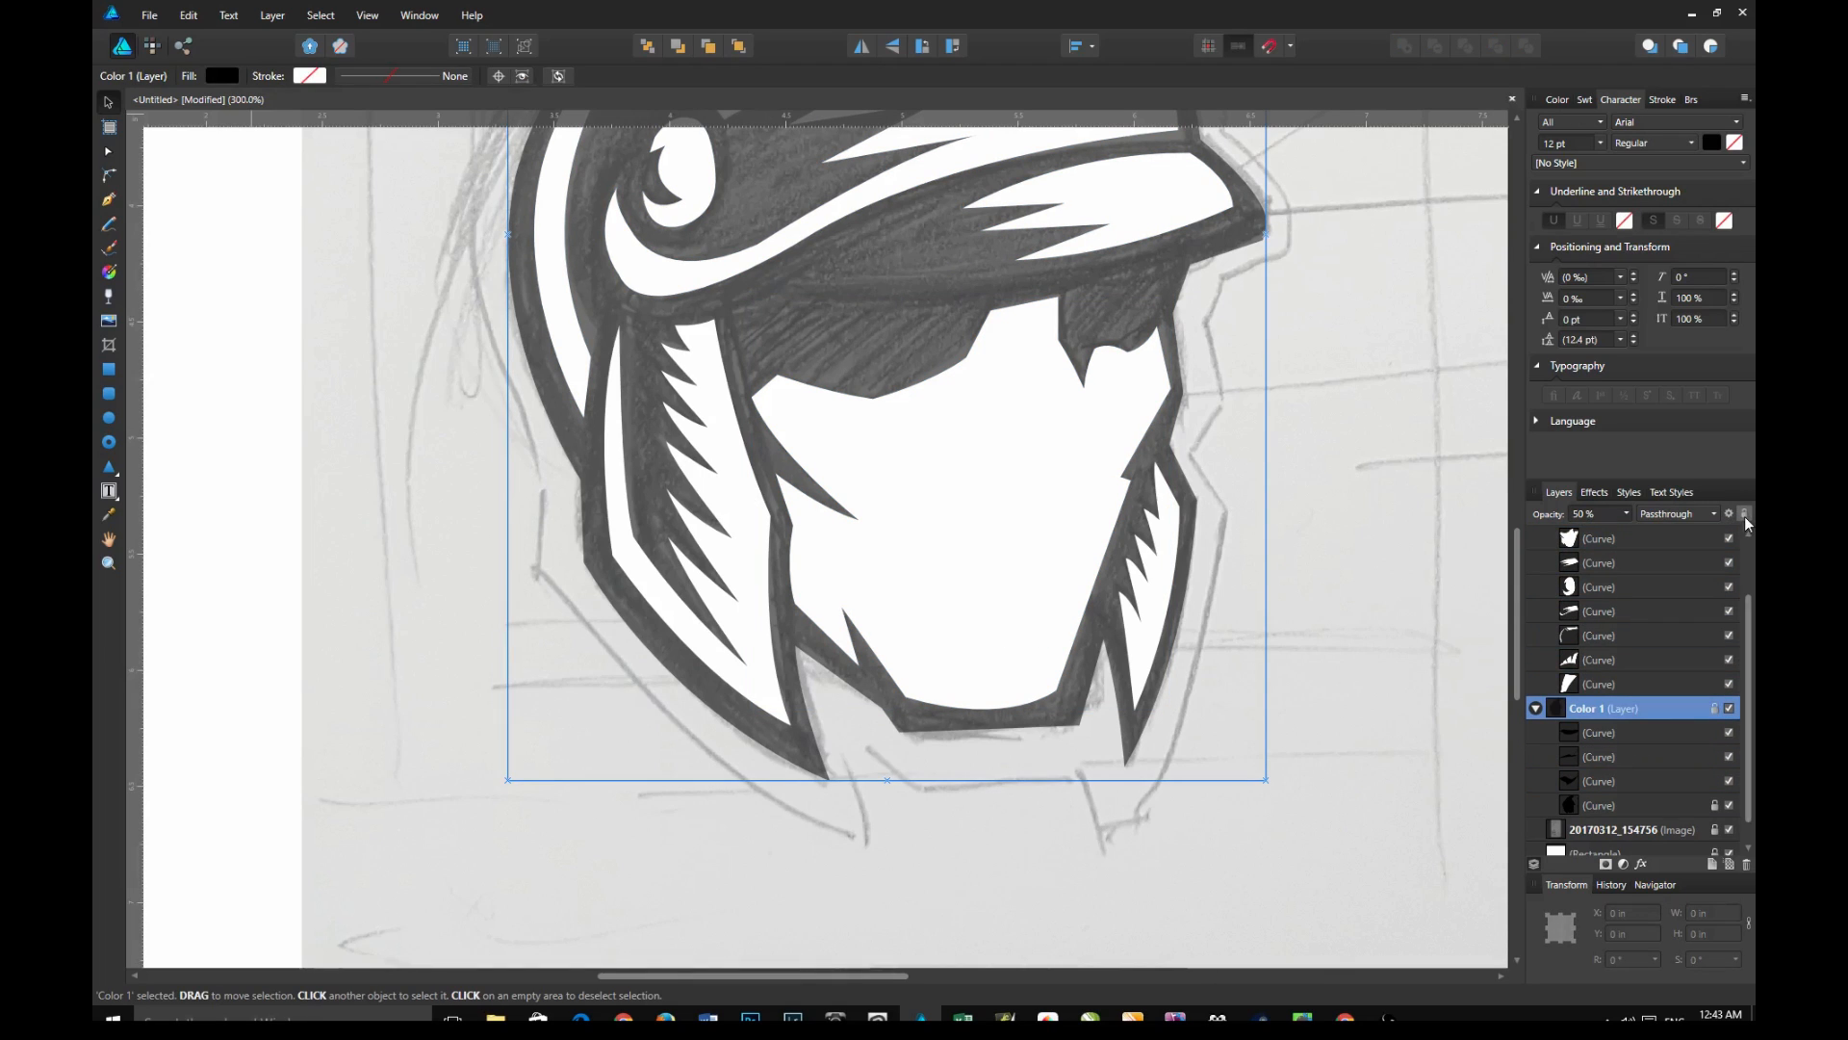
click(1627, 732)
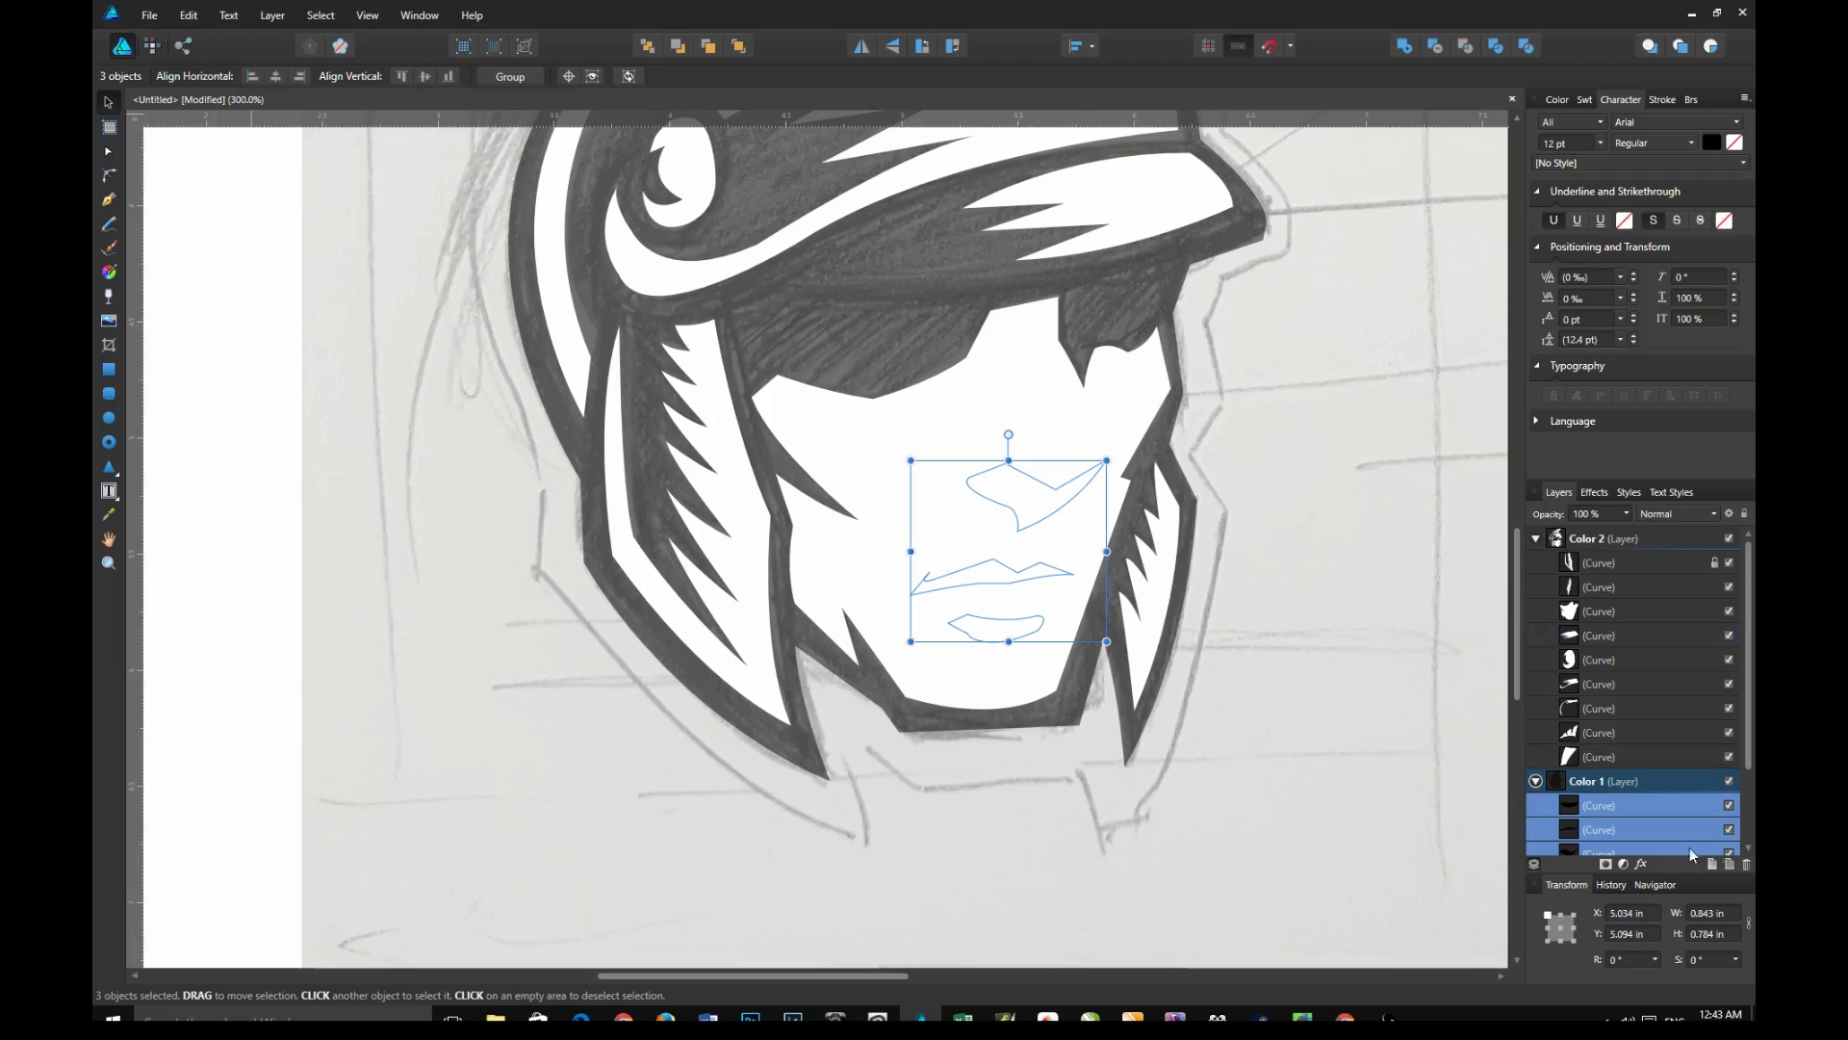
click(1603, 539)
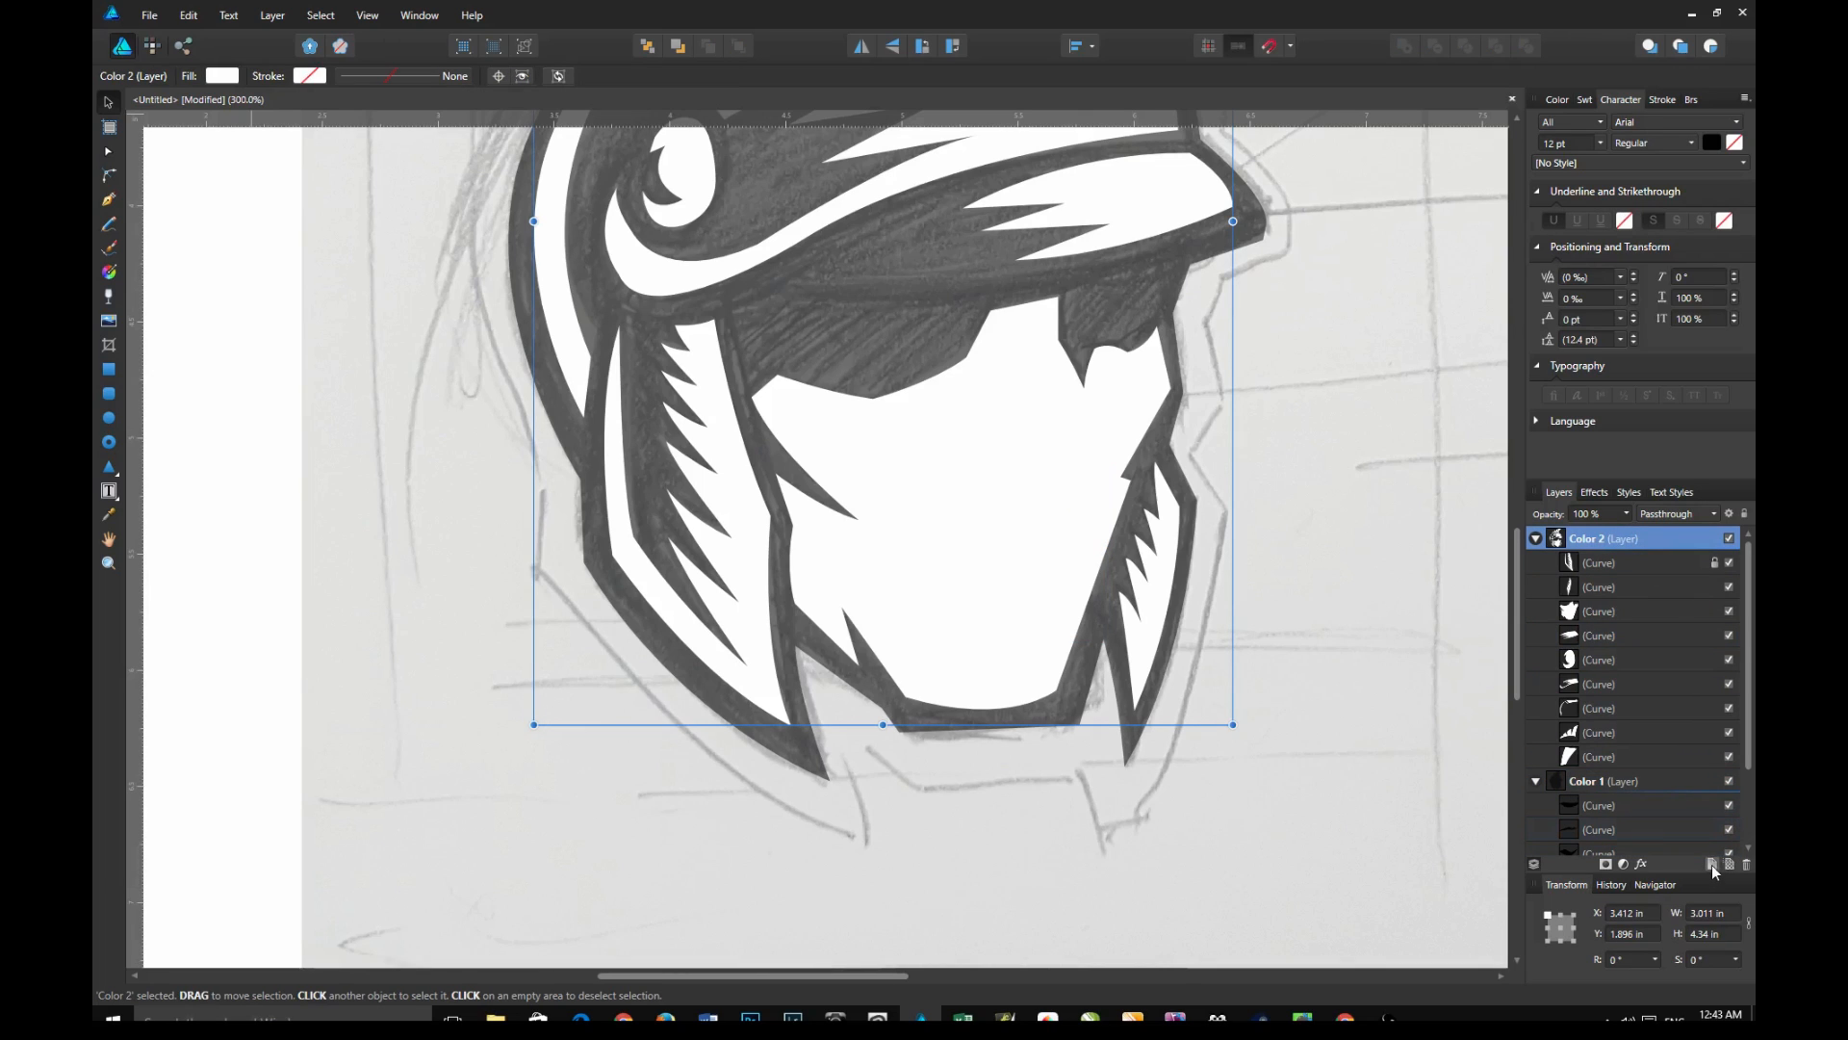
Add a new layer named 'Color 1 face' and select the nose and mouth curves
click(1715, 864)
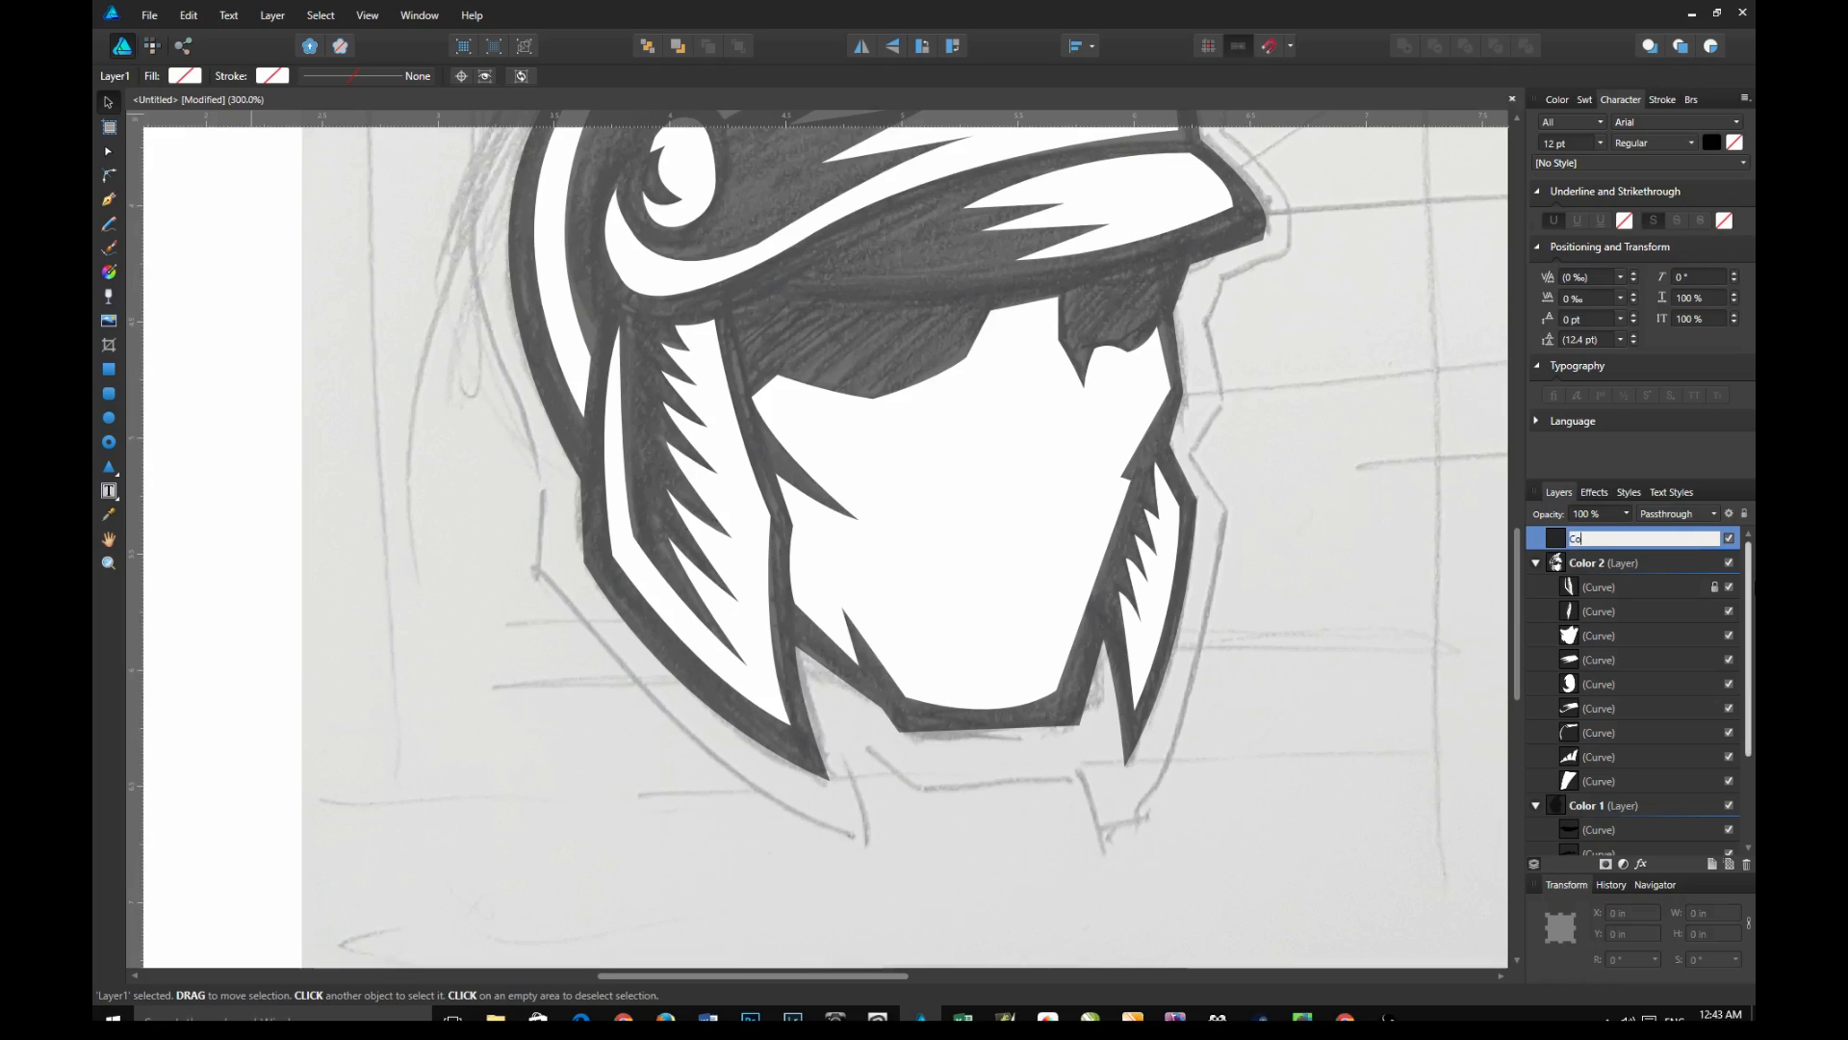
text(Color 1 fac)
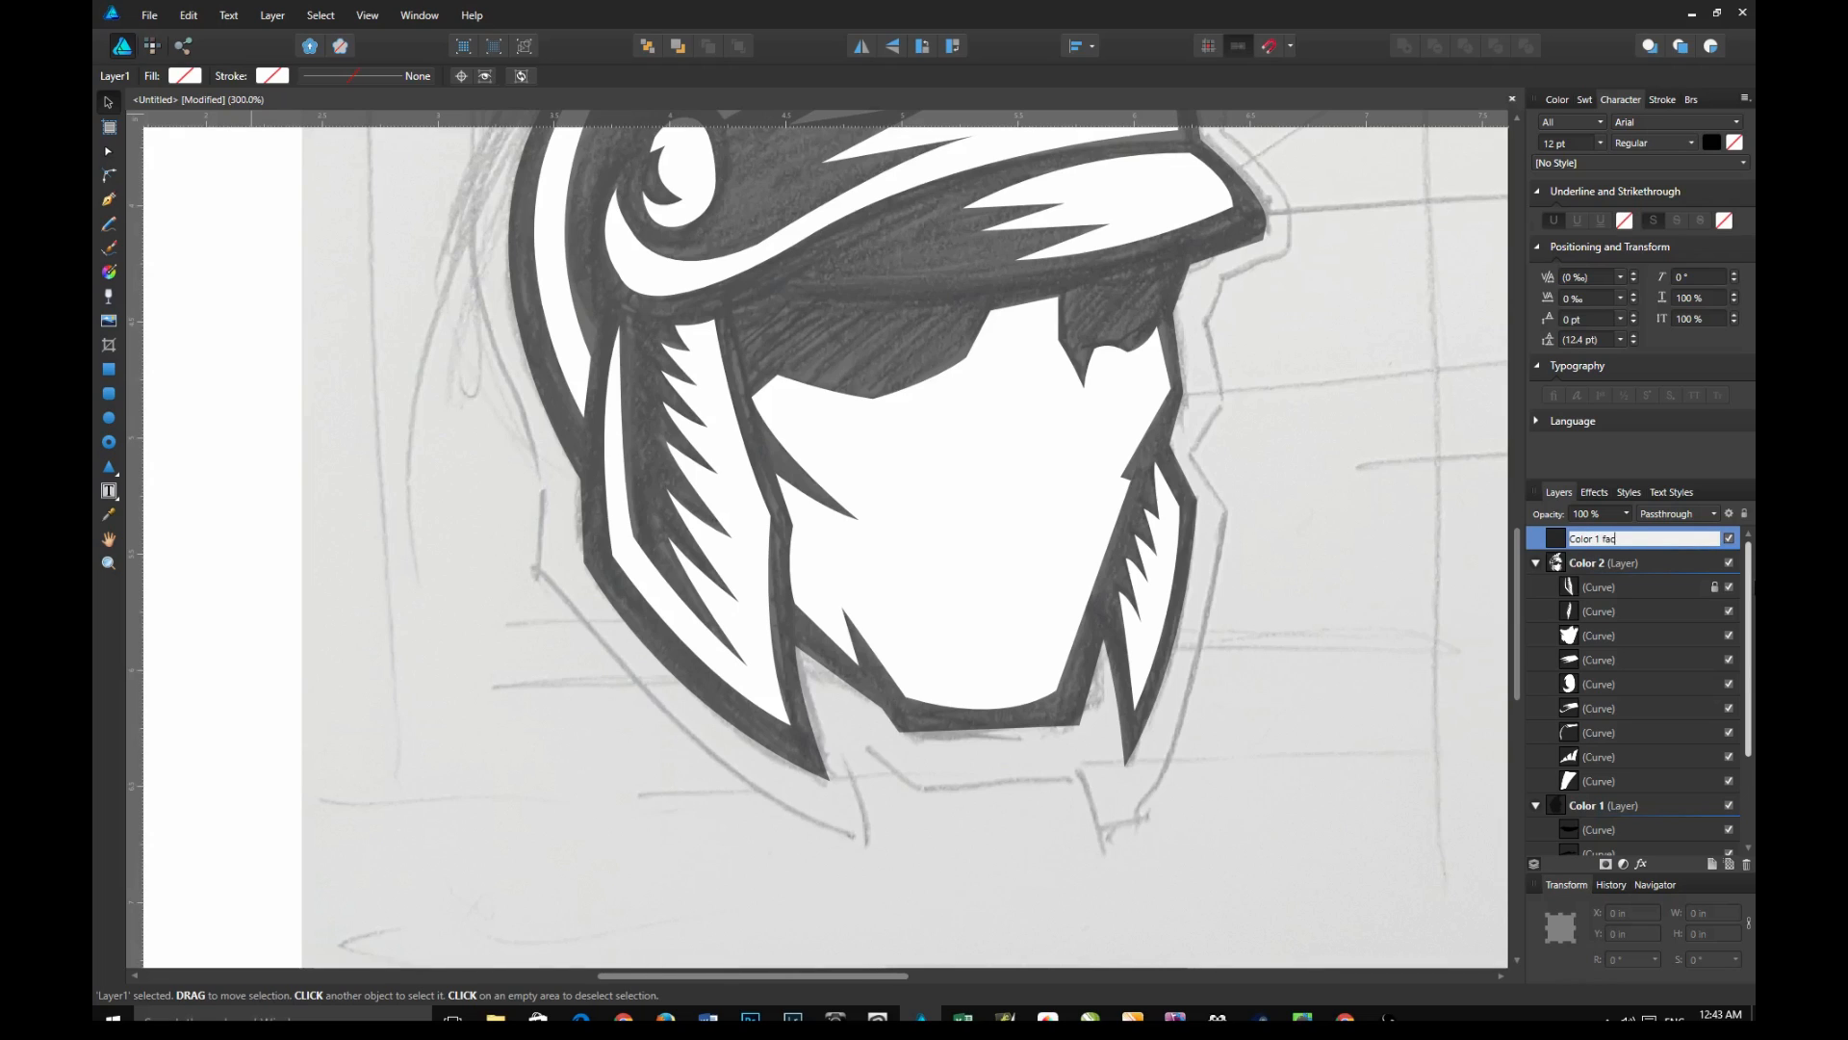
key(Return)
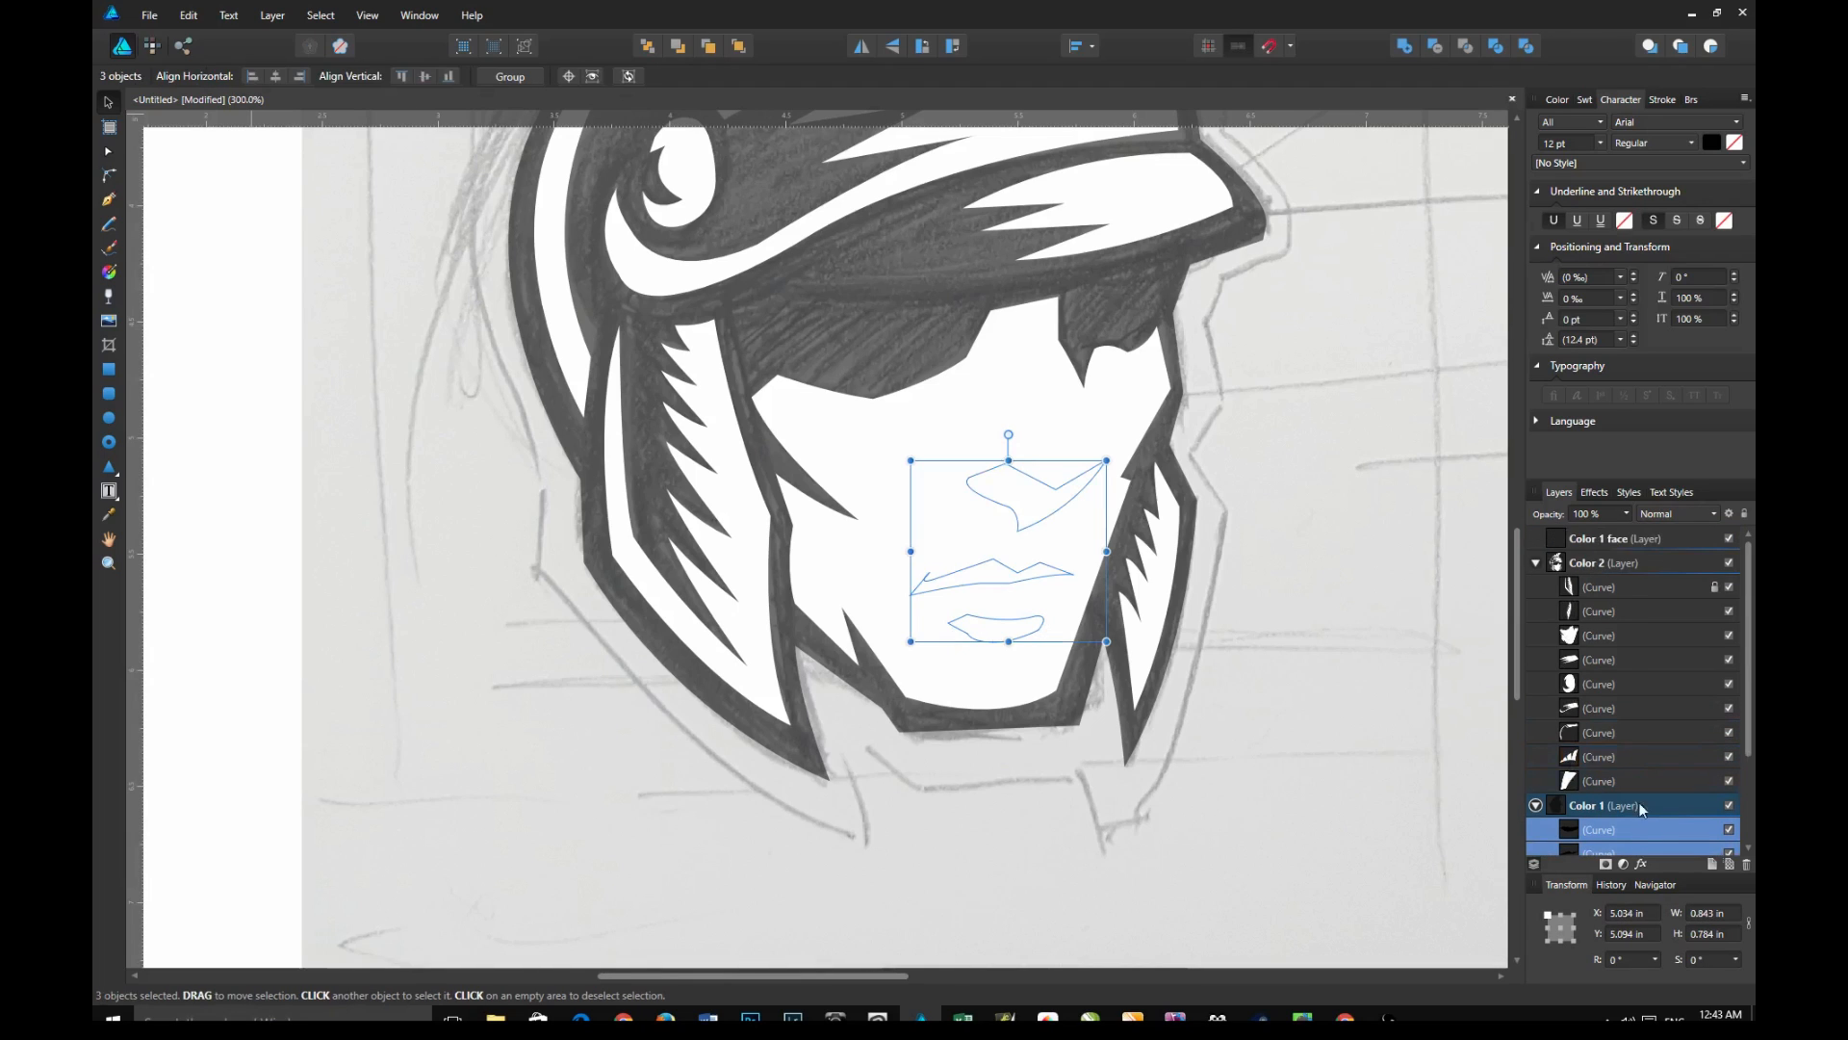
click(1626, 539)
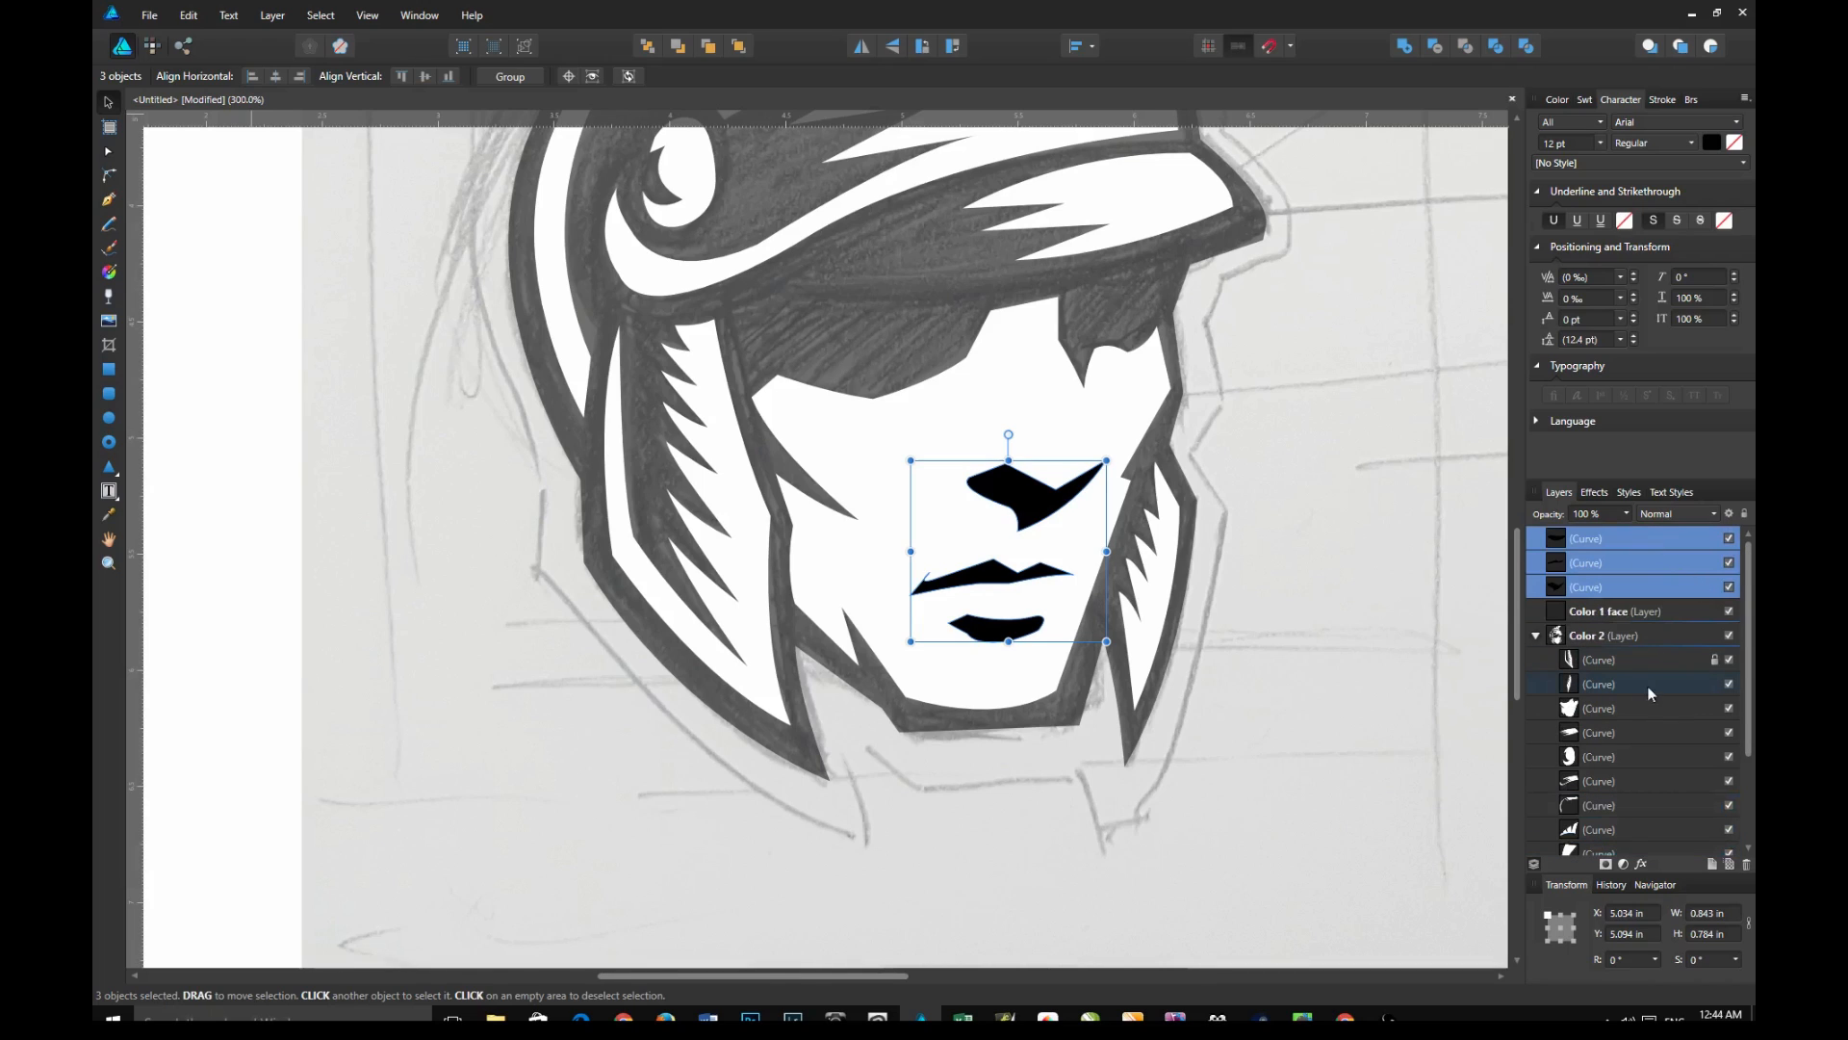
Move the three nose, mouth and chin curves into the Color 1 face layer, then collapse it
click(1534, 660)
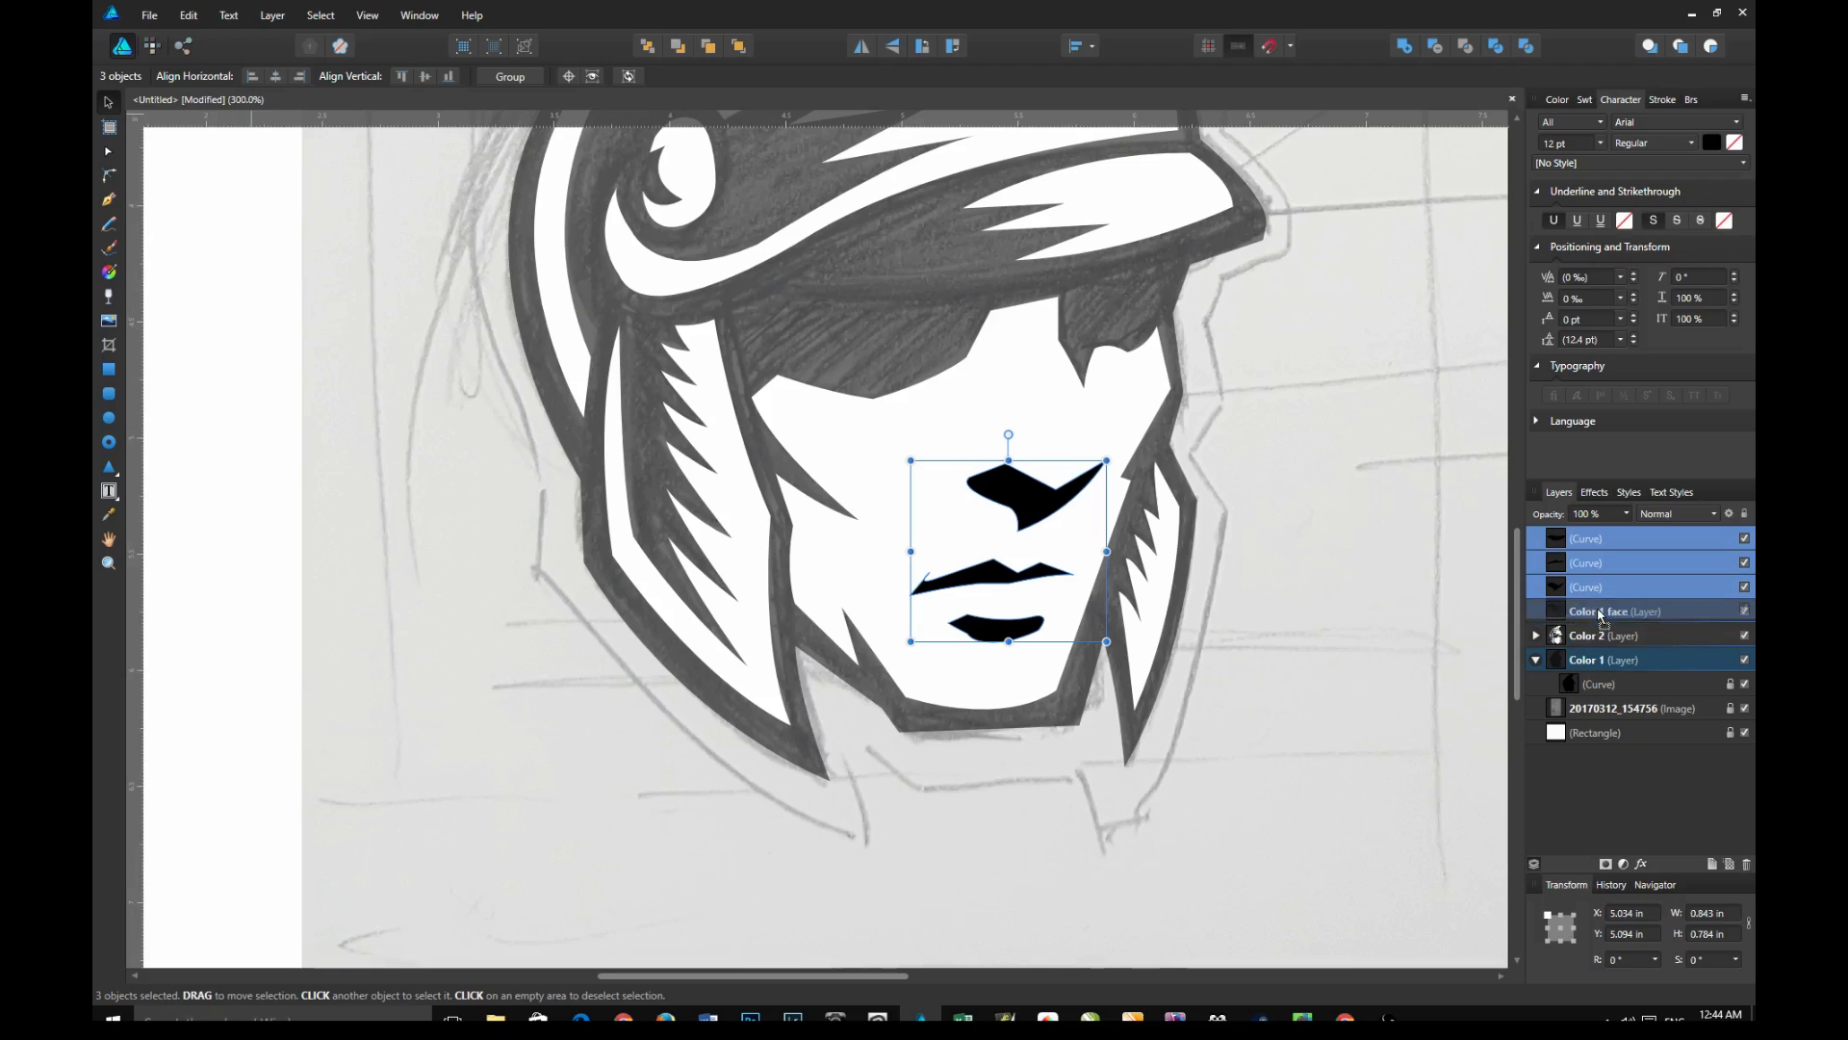
click(1602, 610)
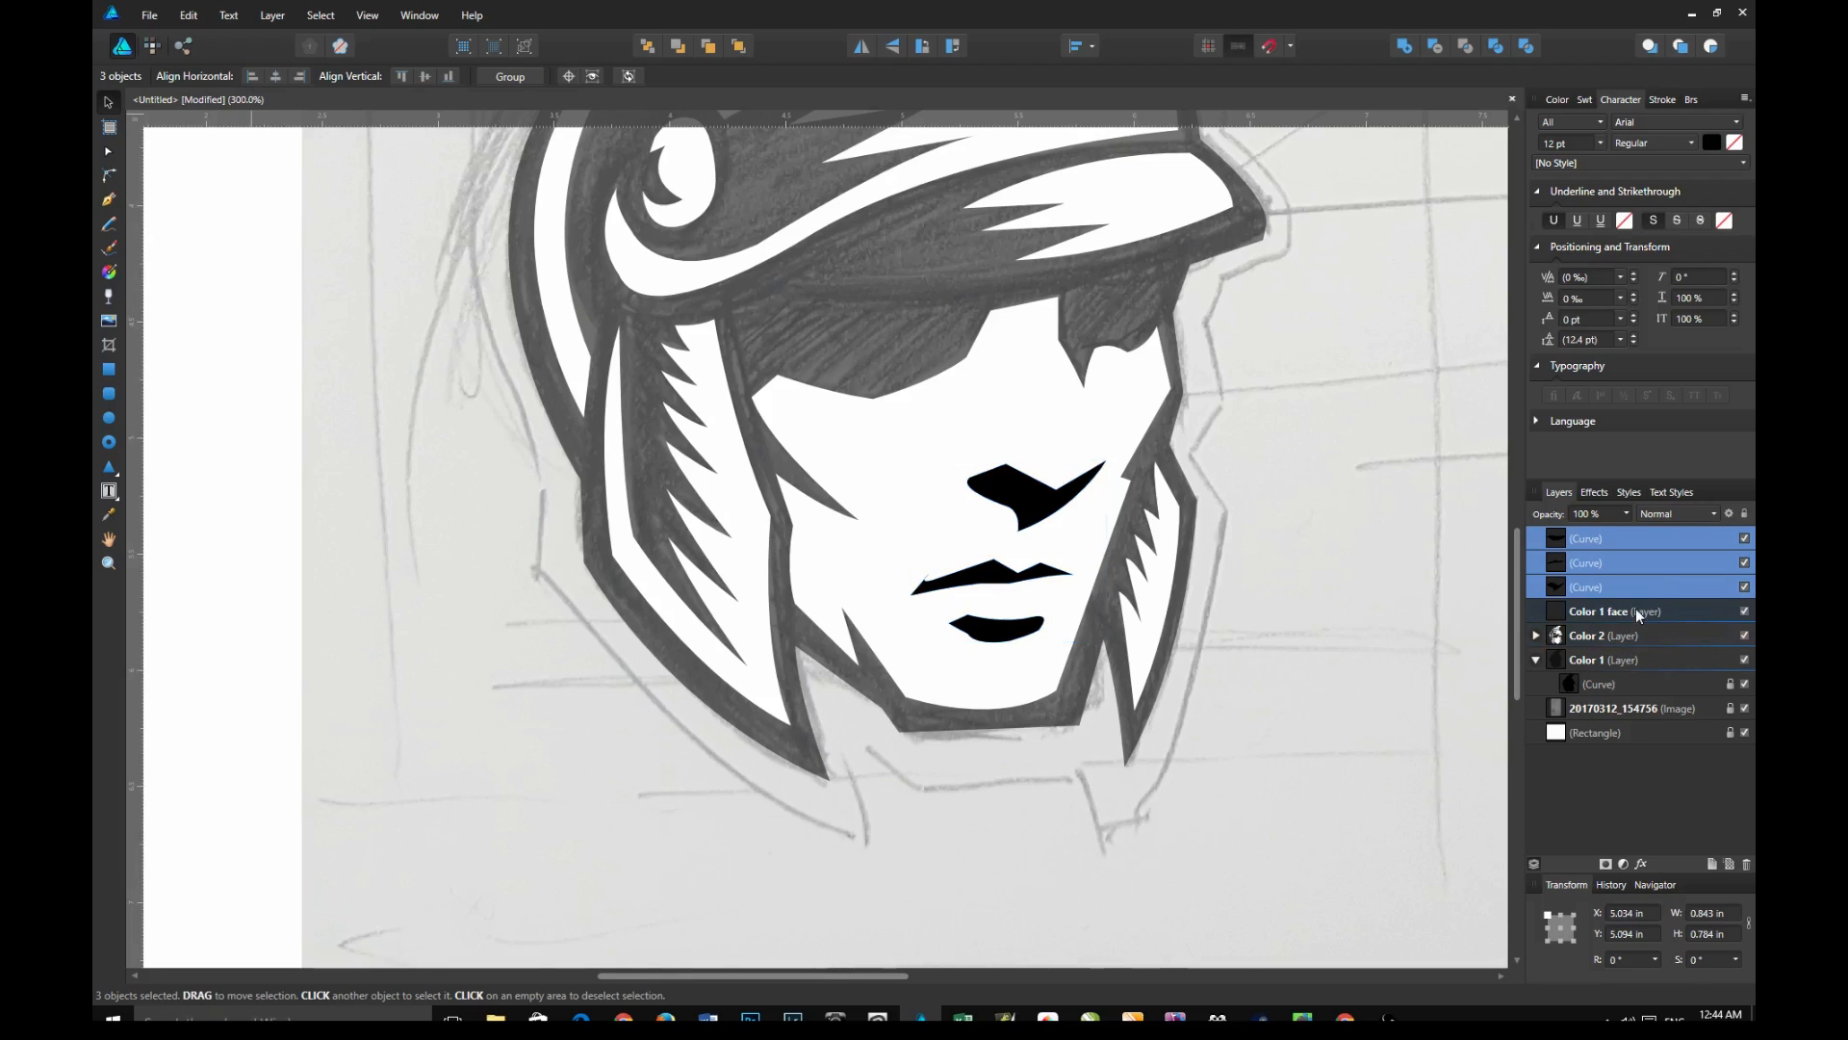
click(1599, 611)
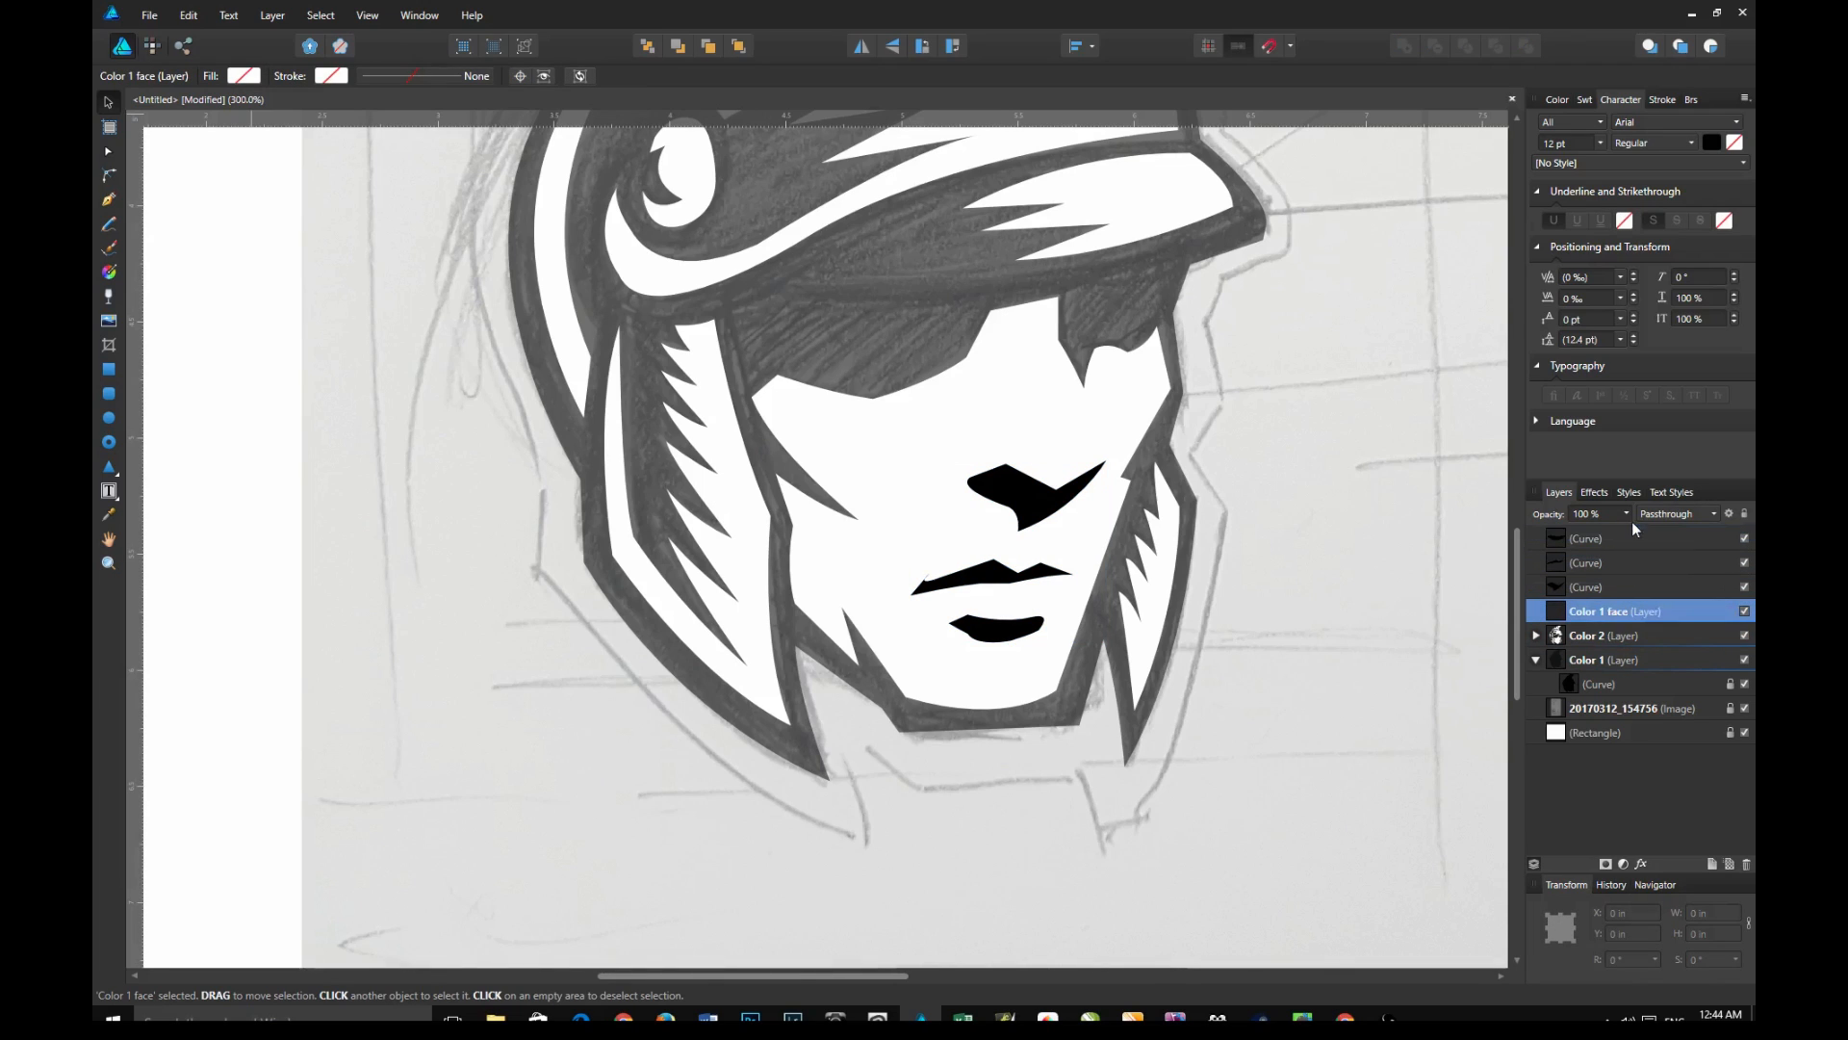
click(1639, 562)
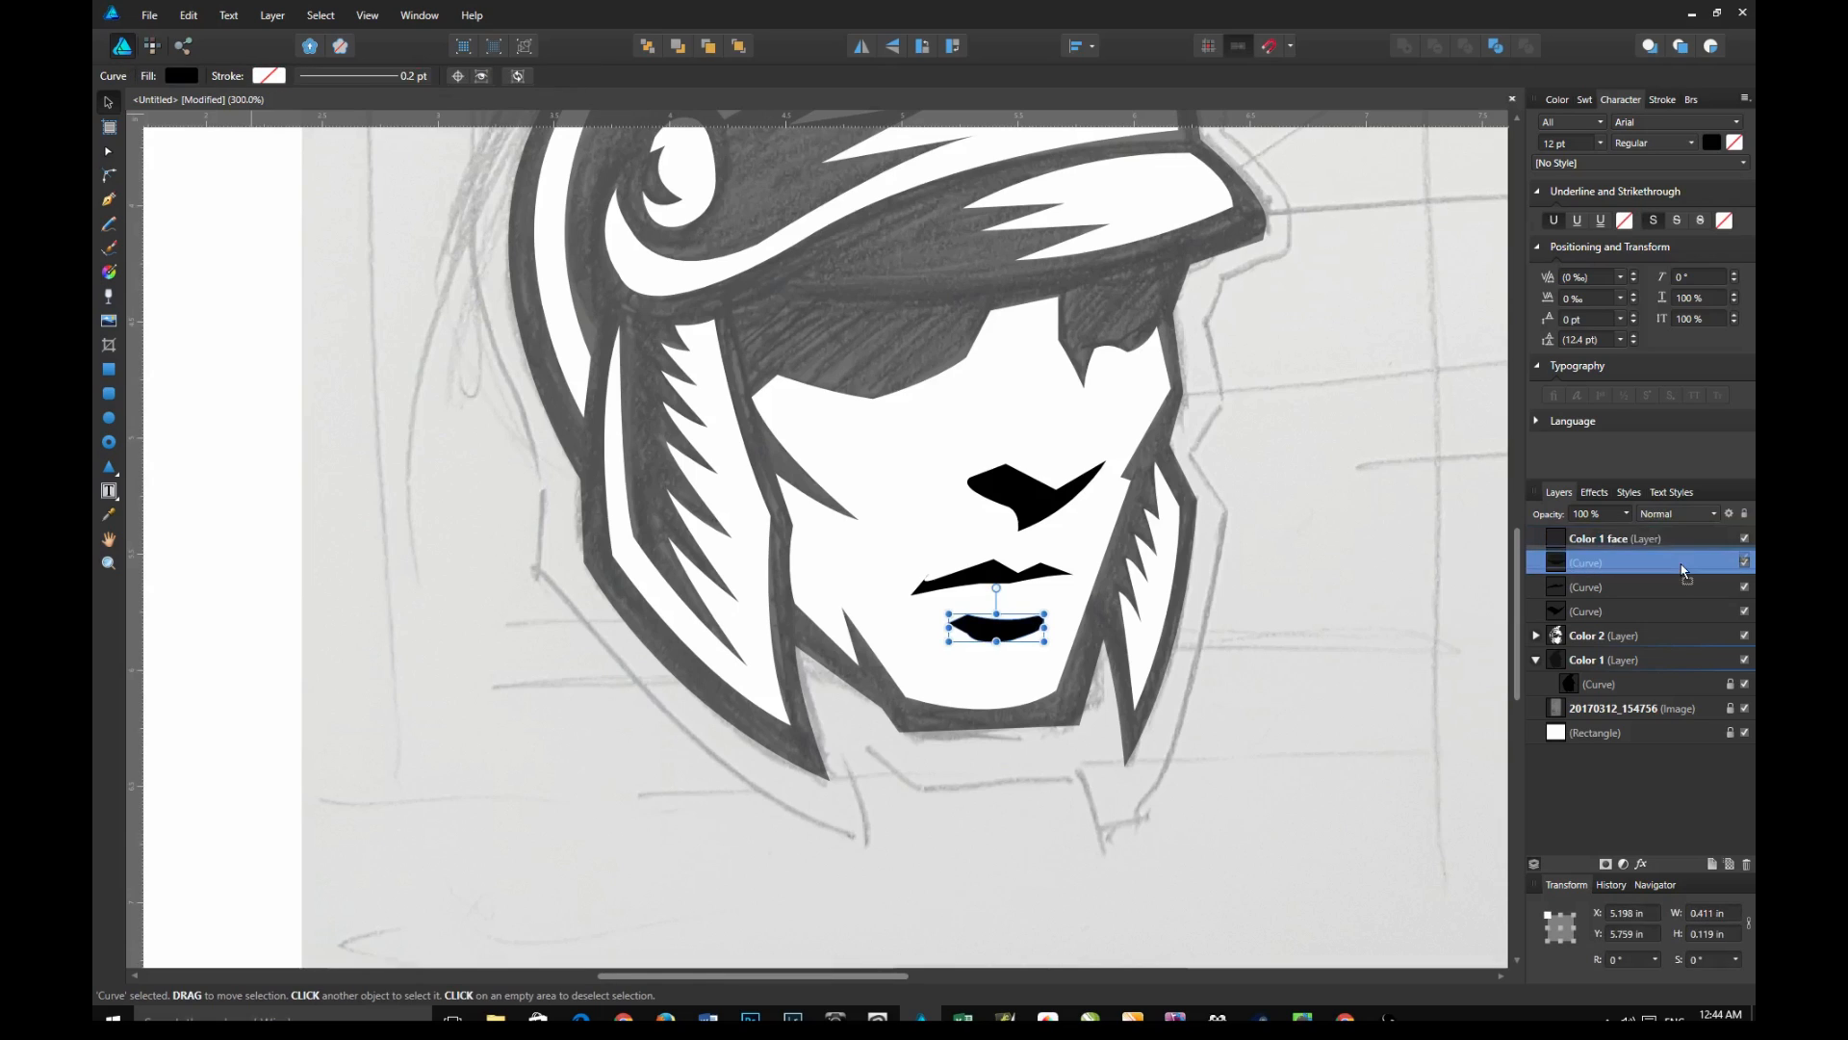
click(1536, 537)
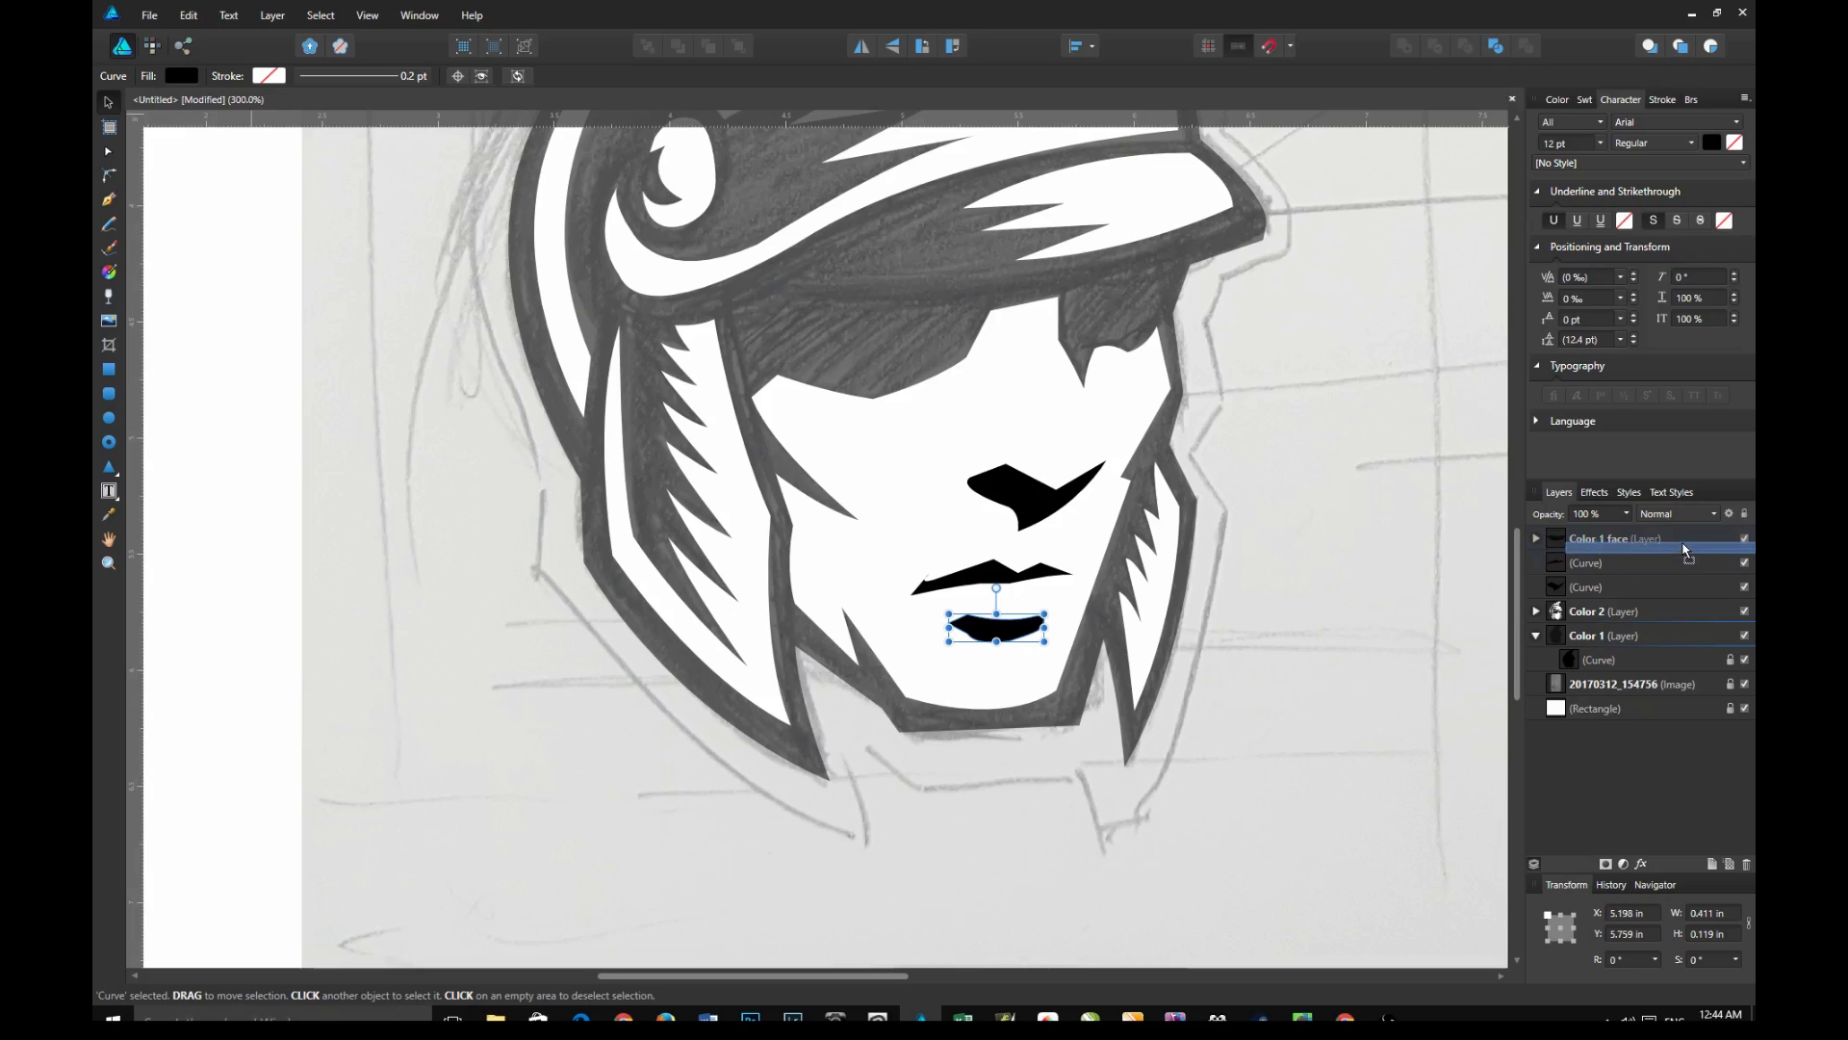
click(1536, 539)
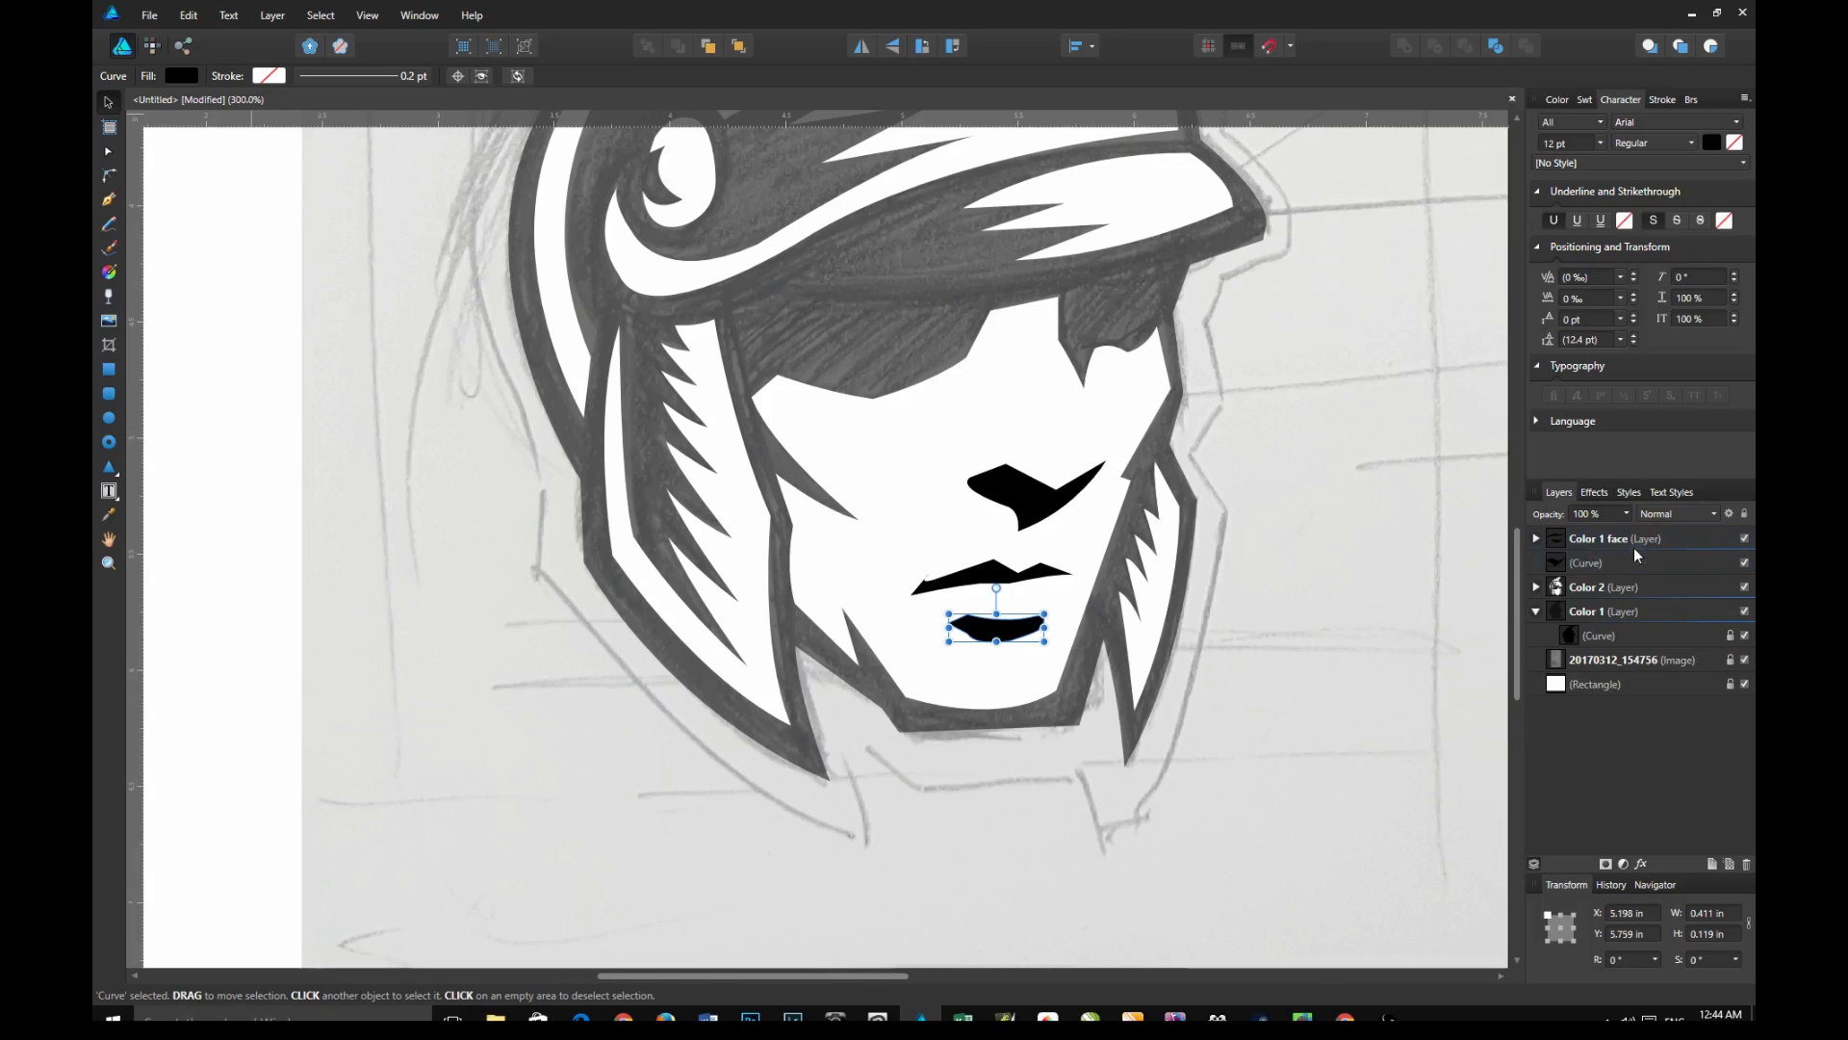
click(1536, 539)
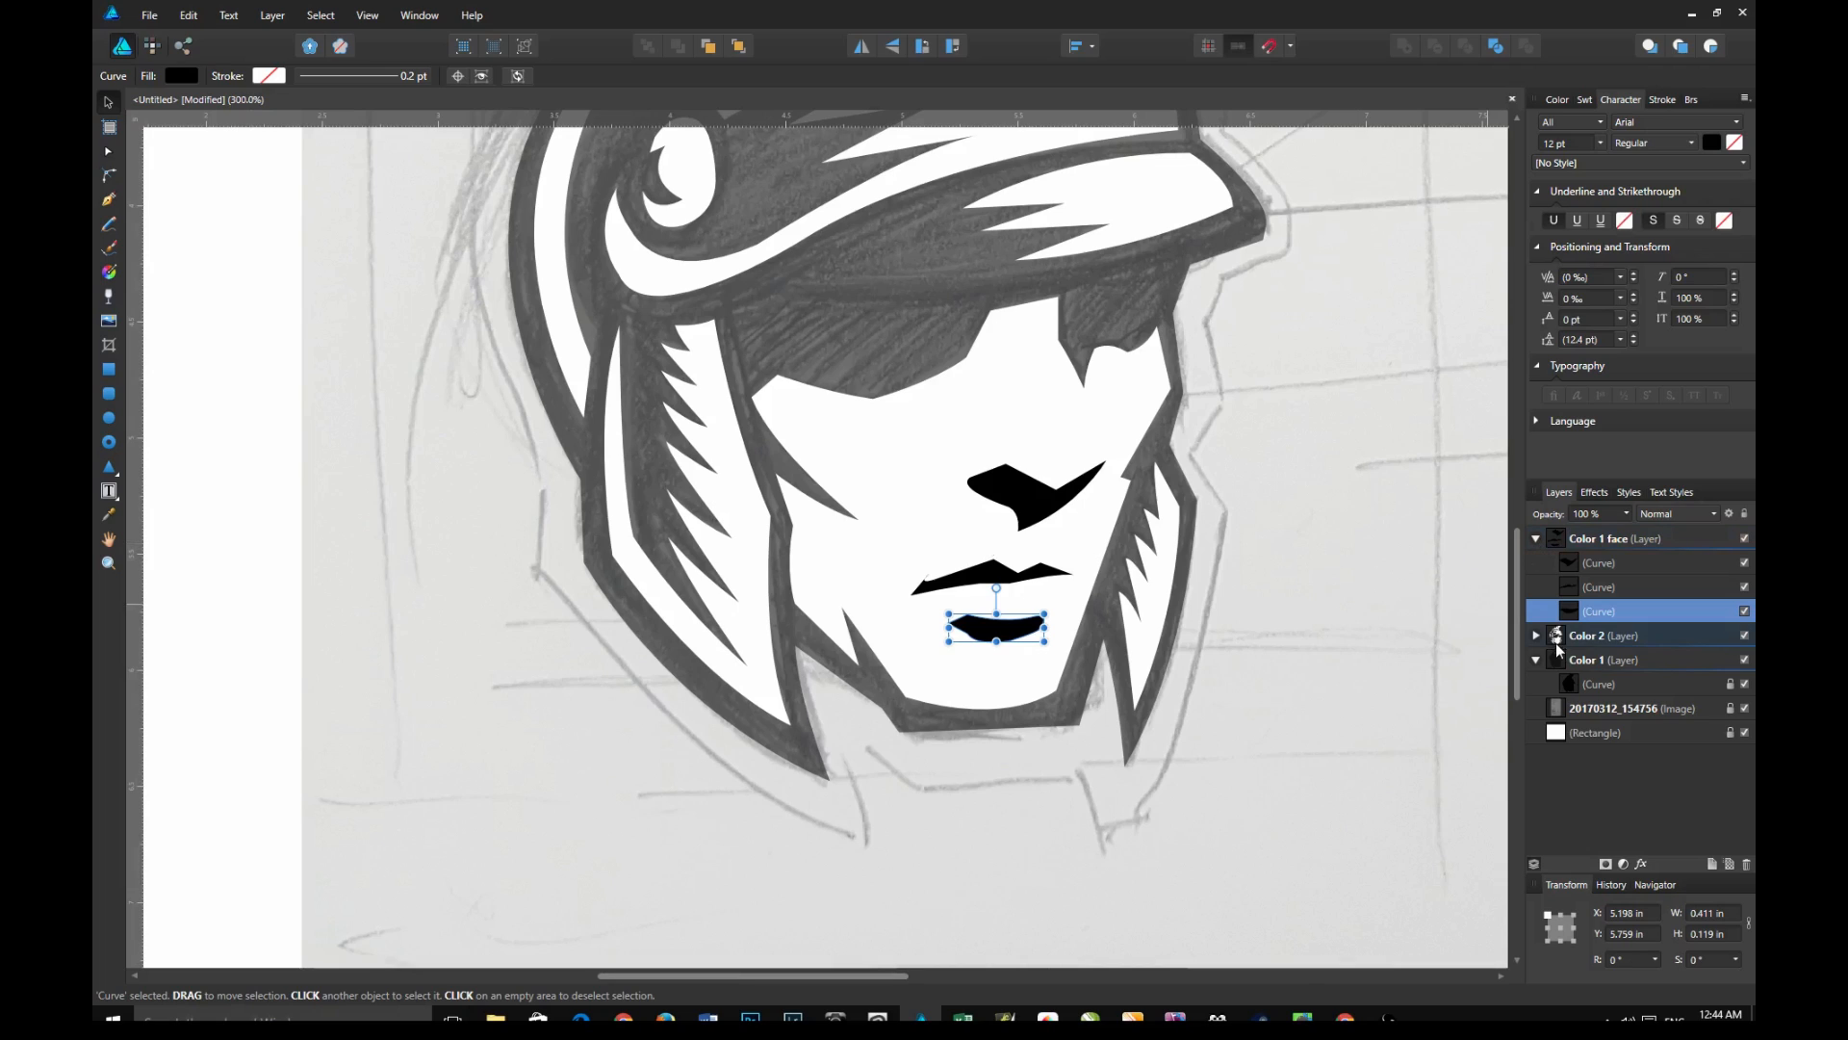
click(1534, 539)
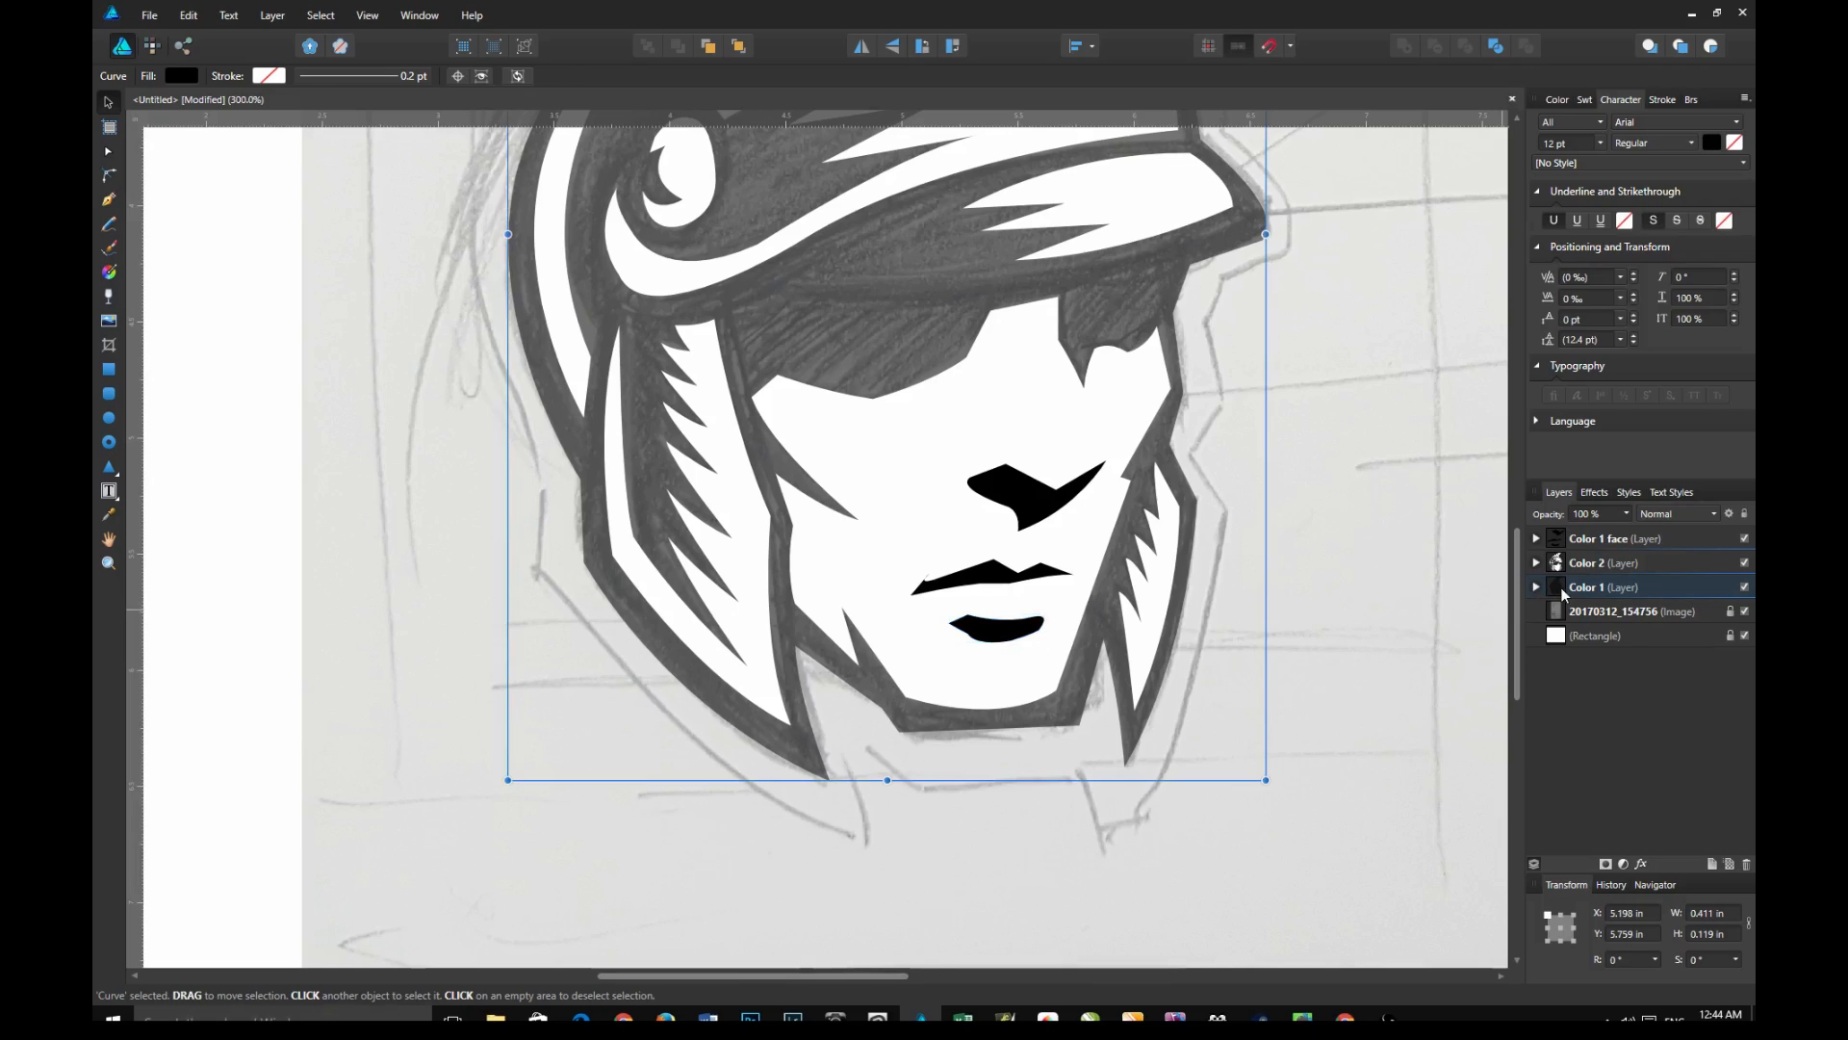
click(1586, 586)
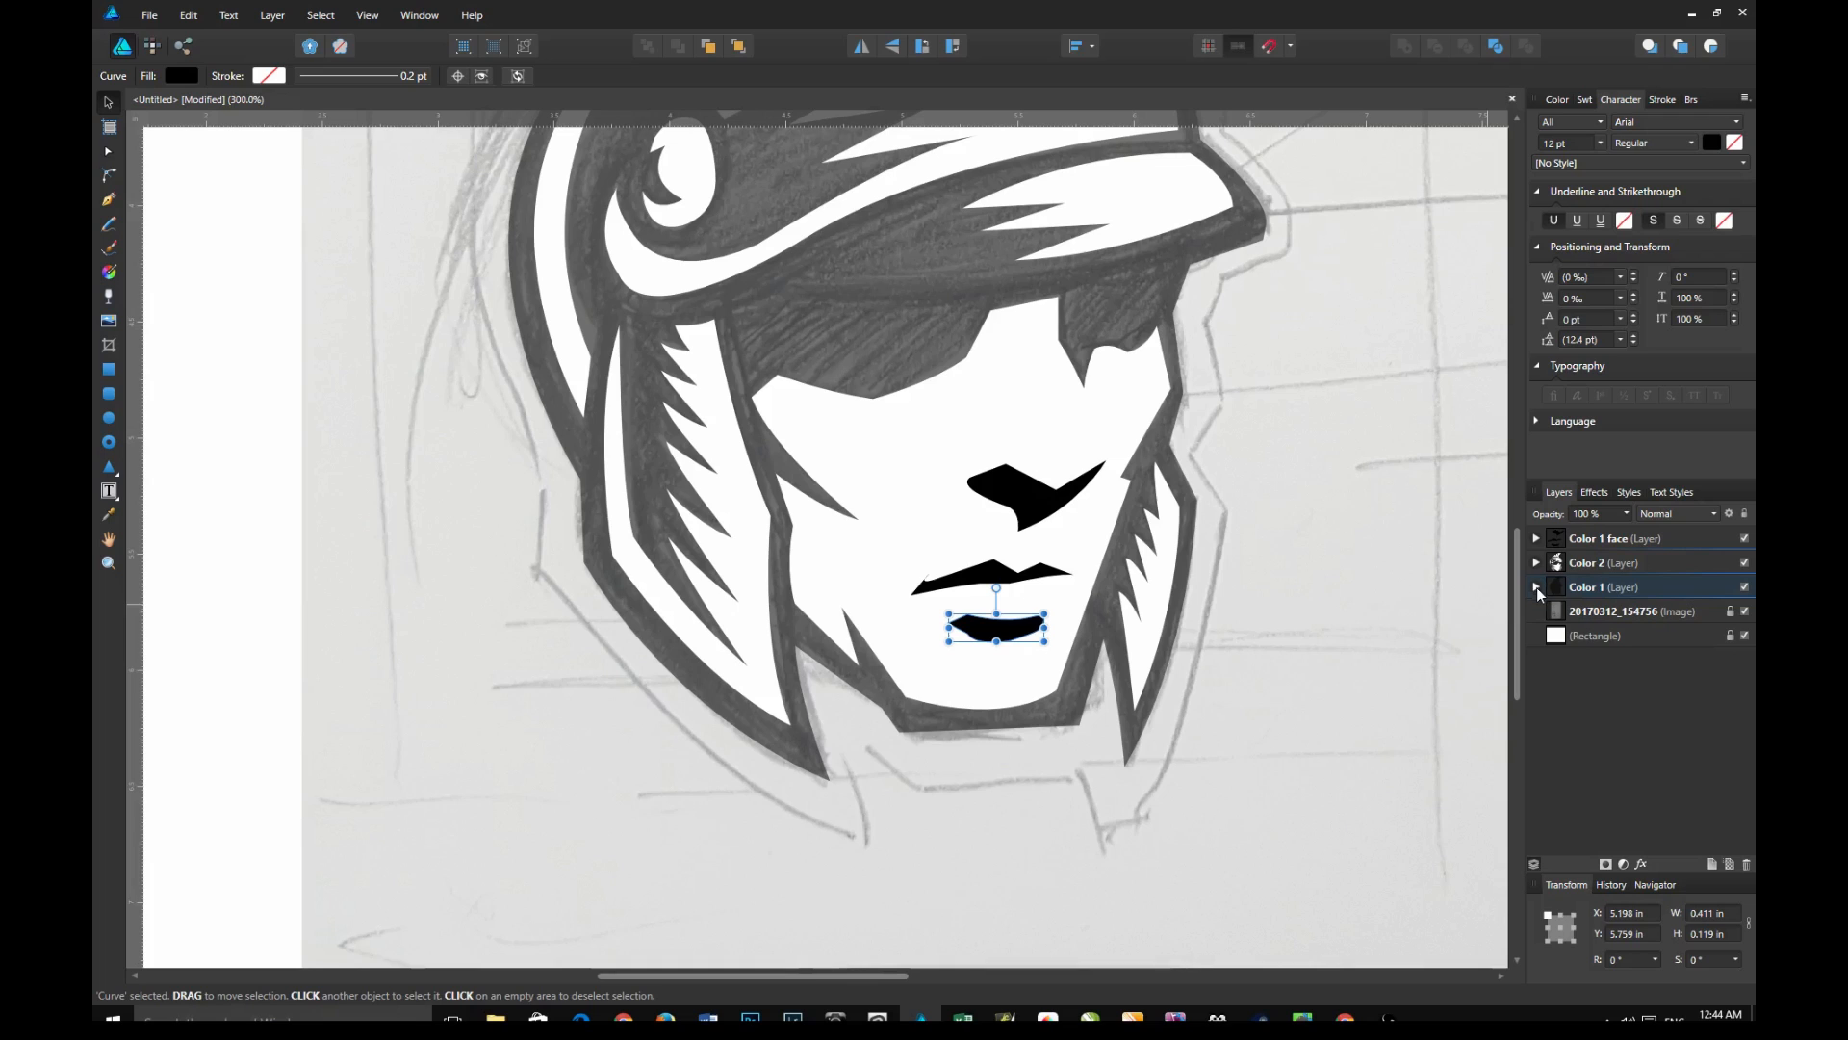
click(1585, 587)
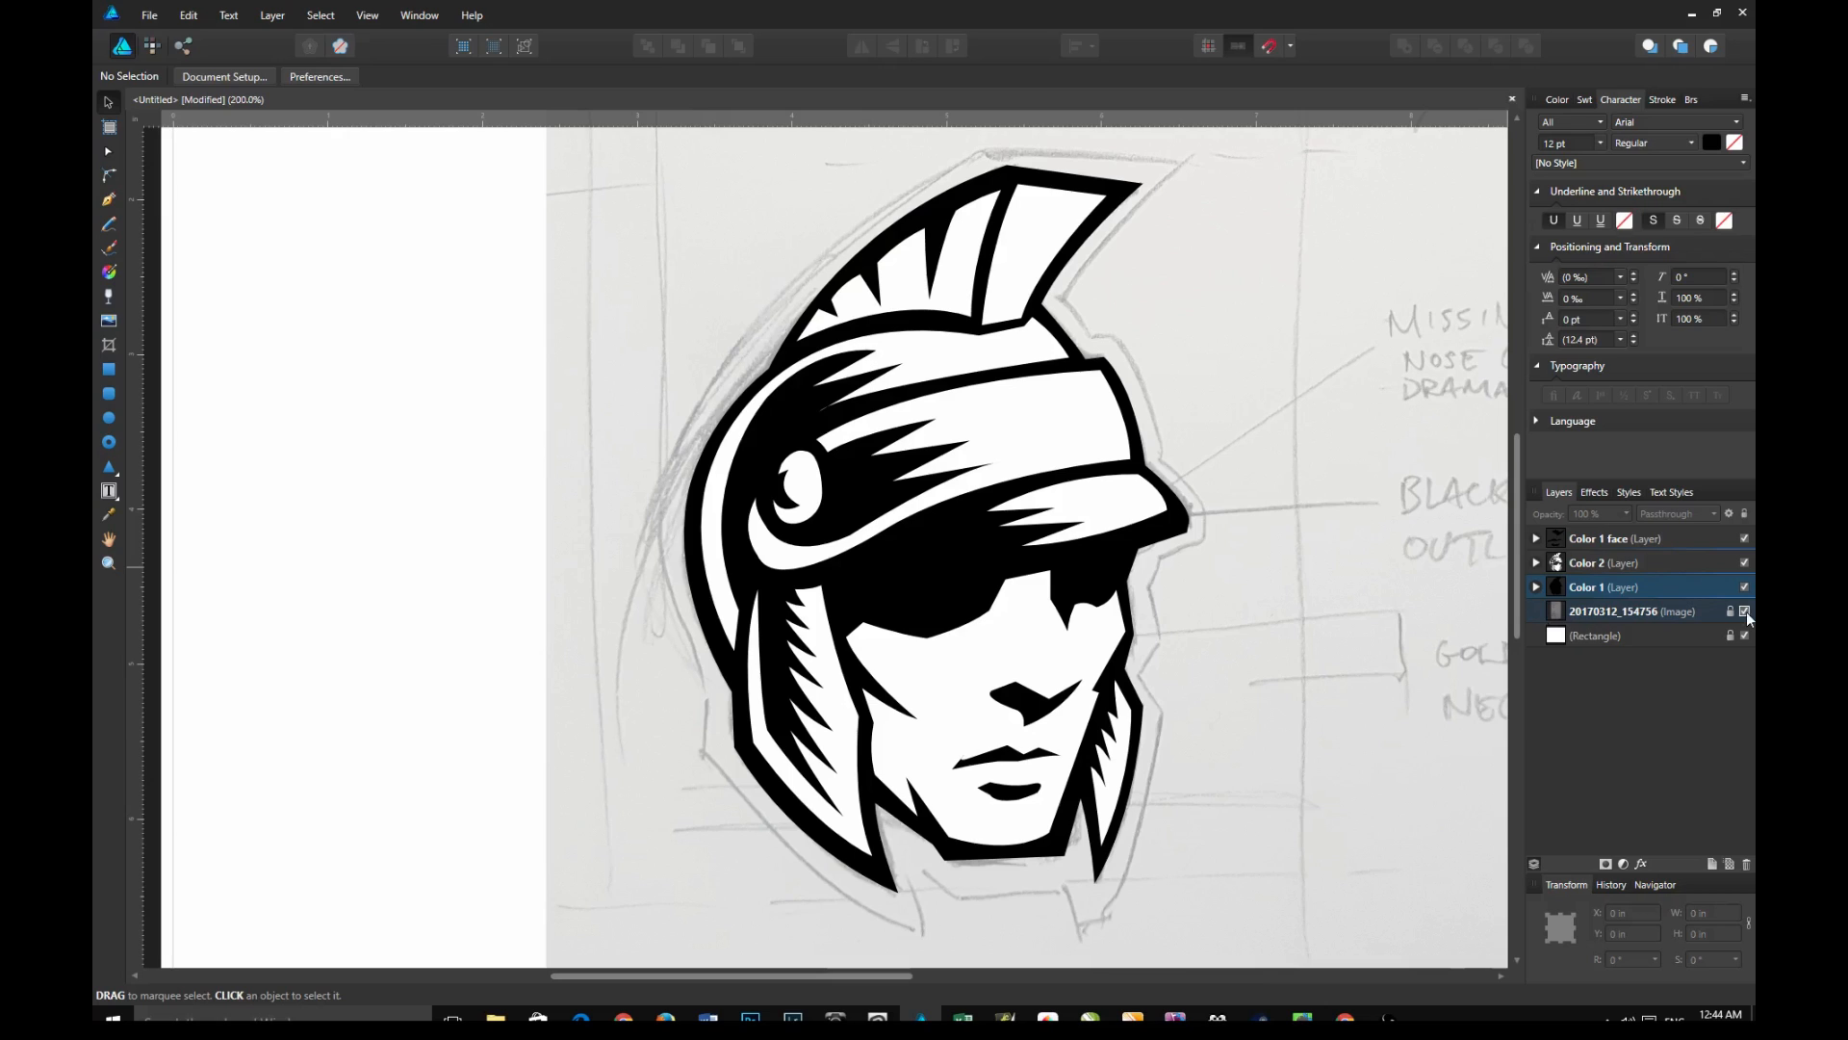
Hide the pencil sketch image layer and select the Color 2 layer's curves
click(1745, 611)
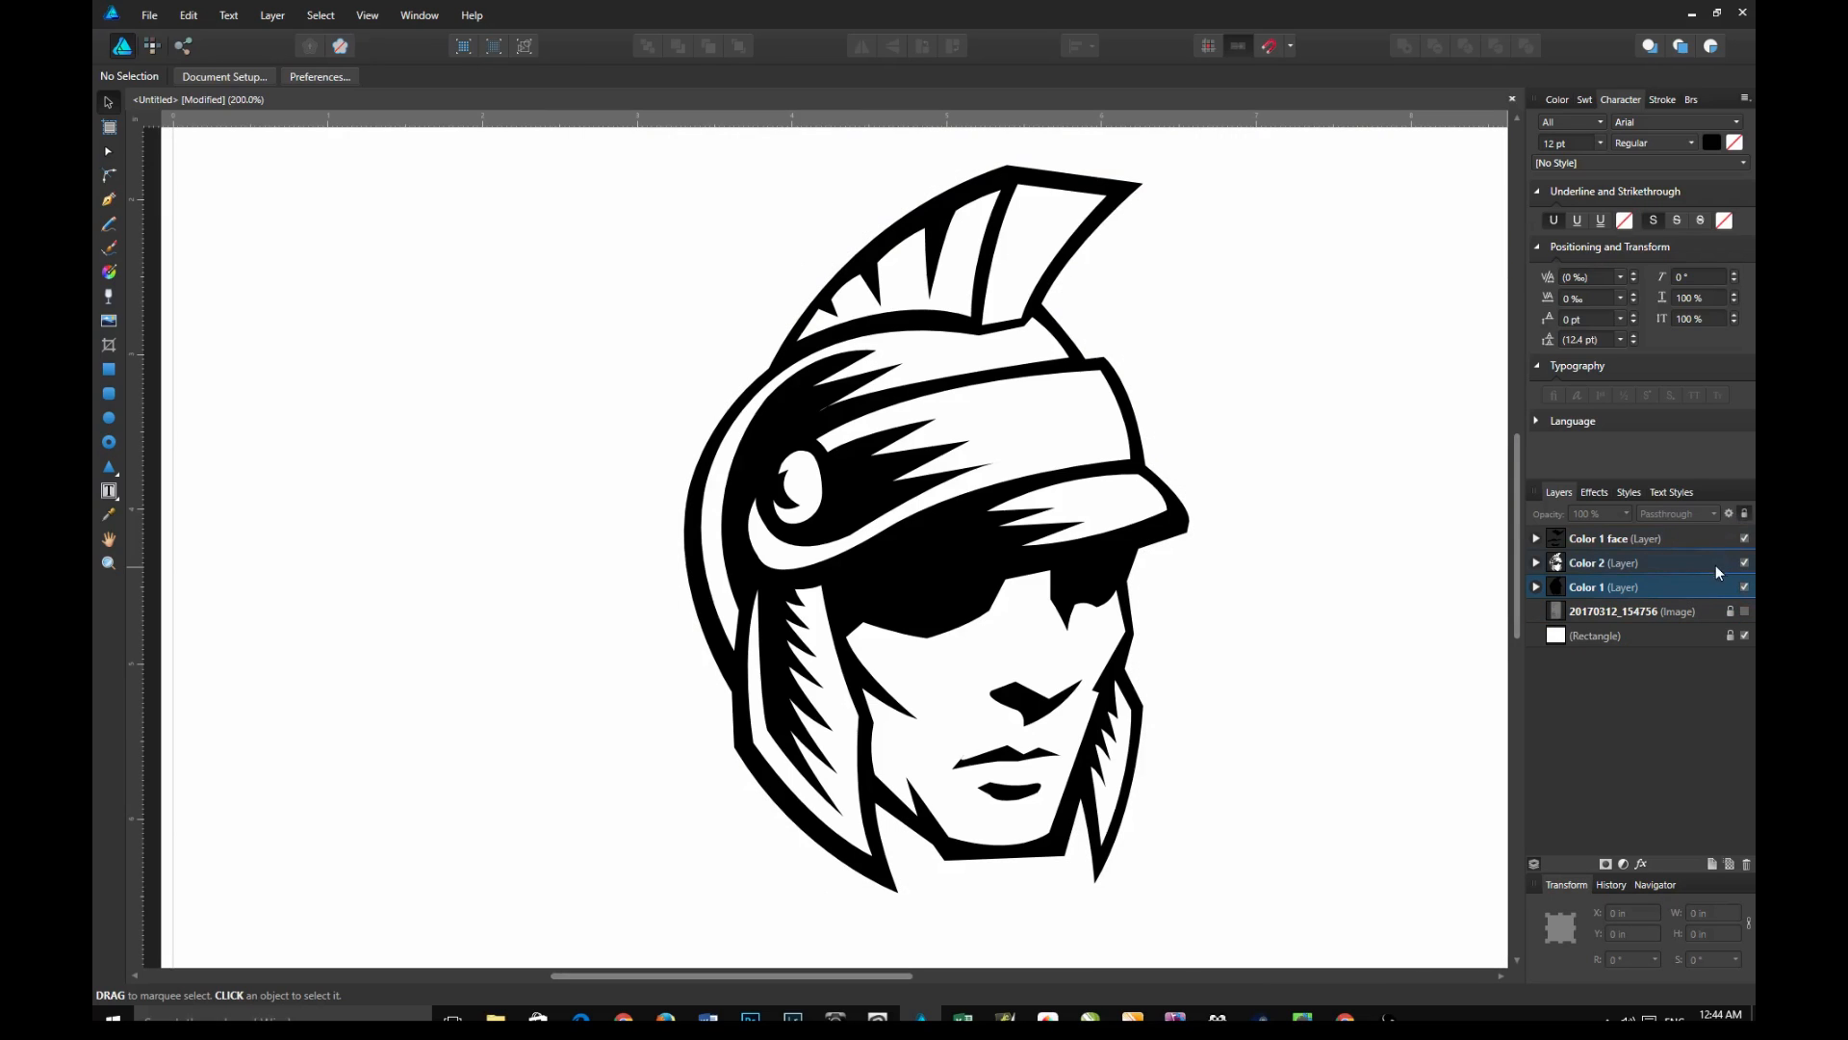
click(1615, 537)
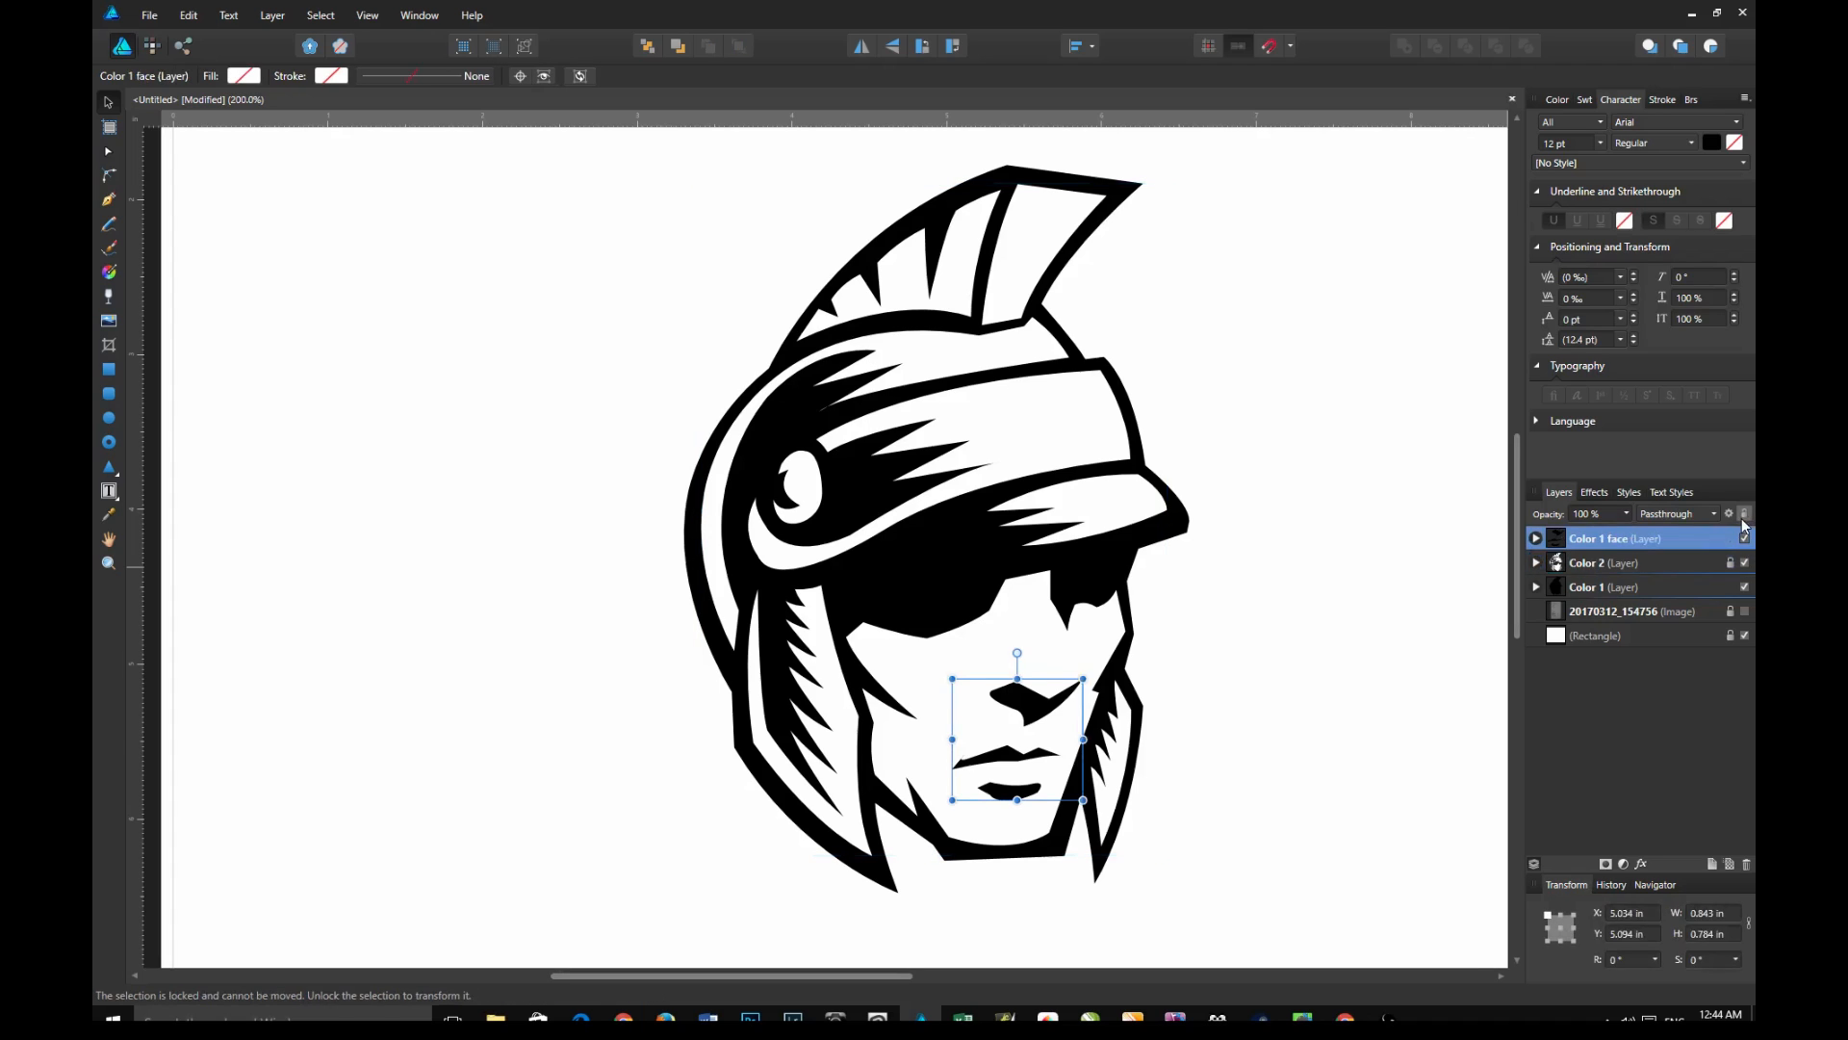
click(1603, 586)
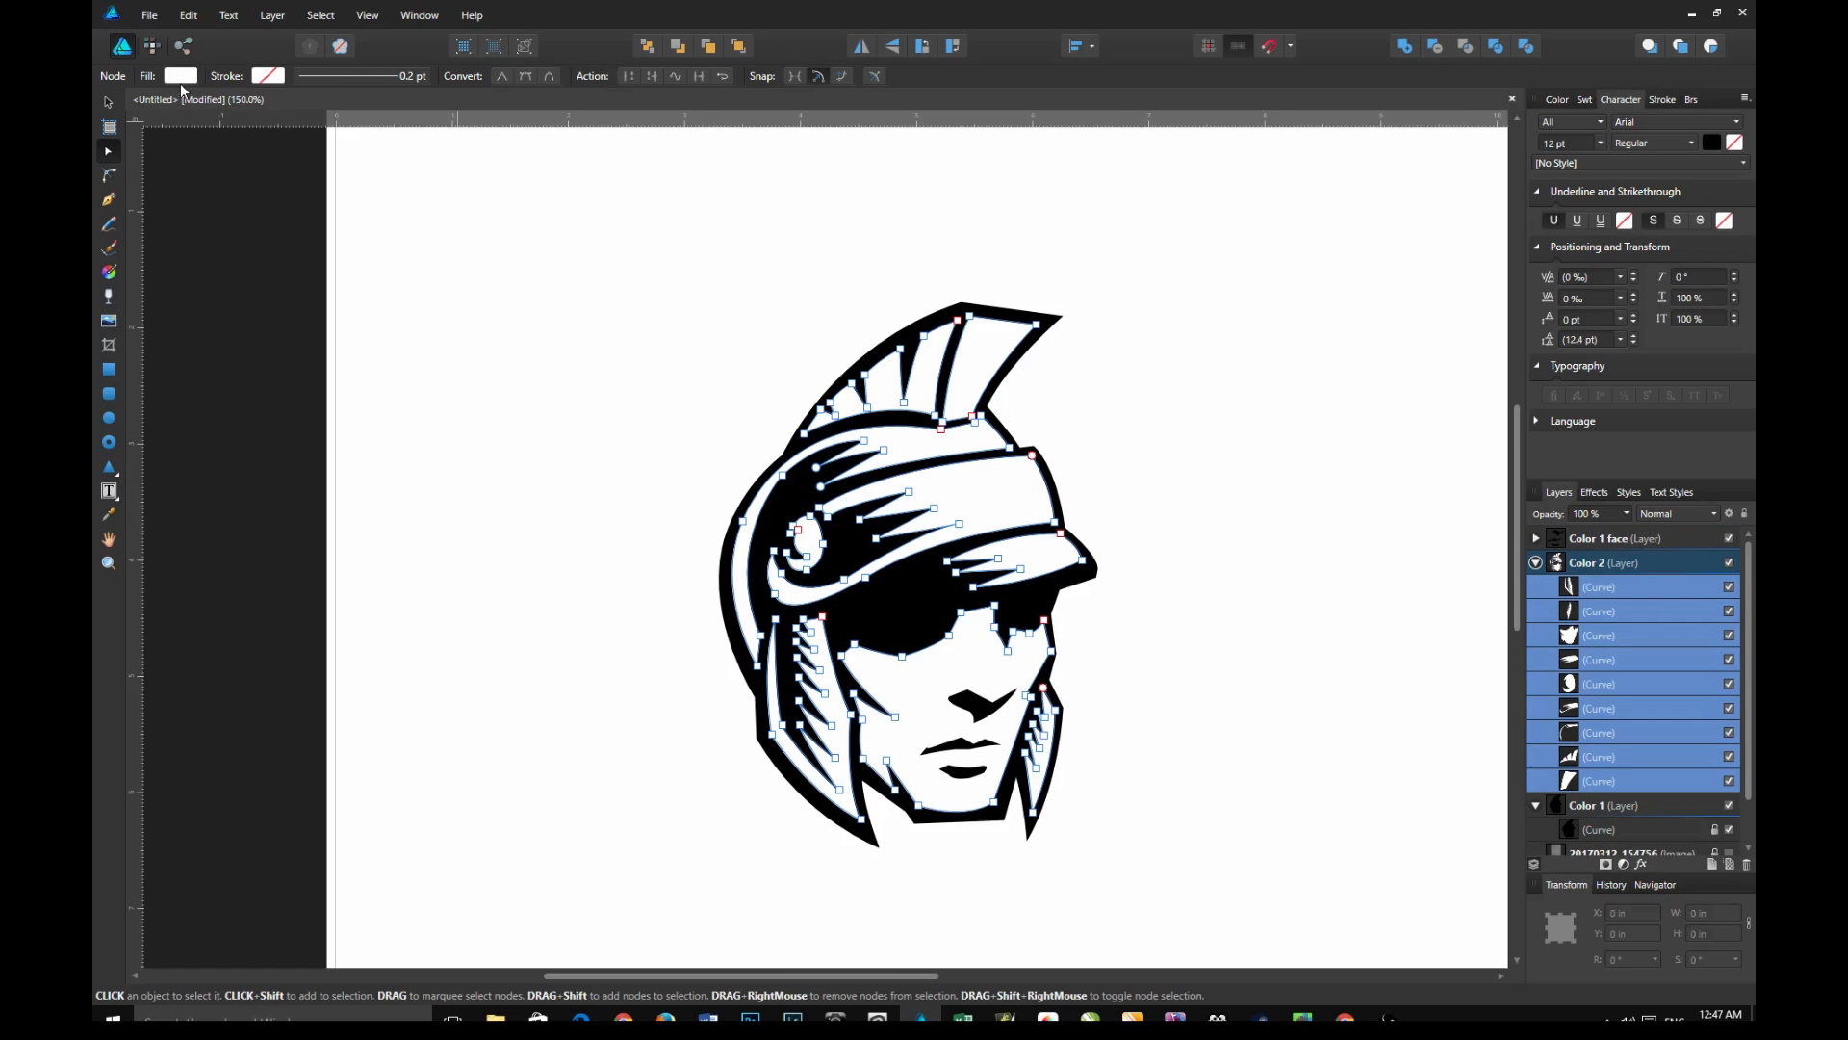
Fill the selected Color 2 helmet and face curves with an orange-yellow swatch
click(182, 75)
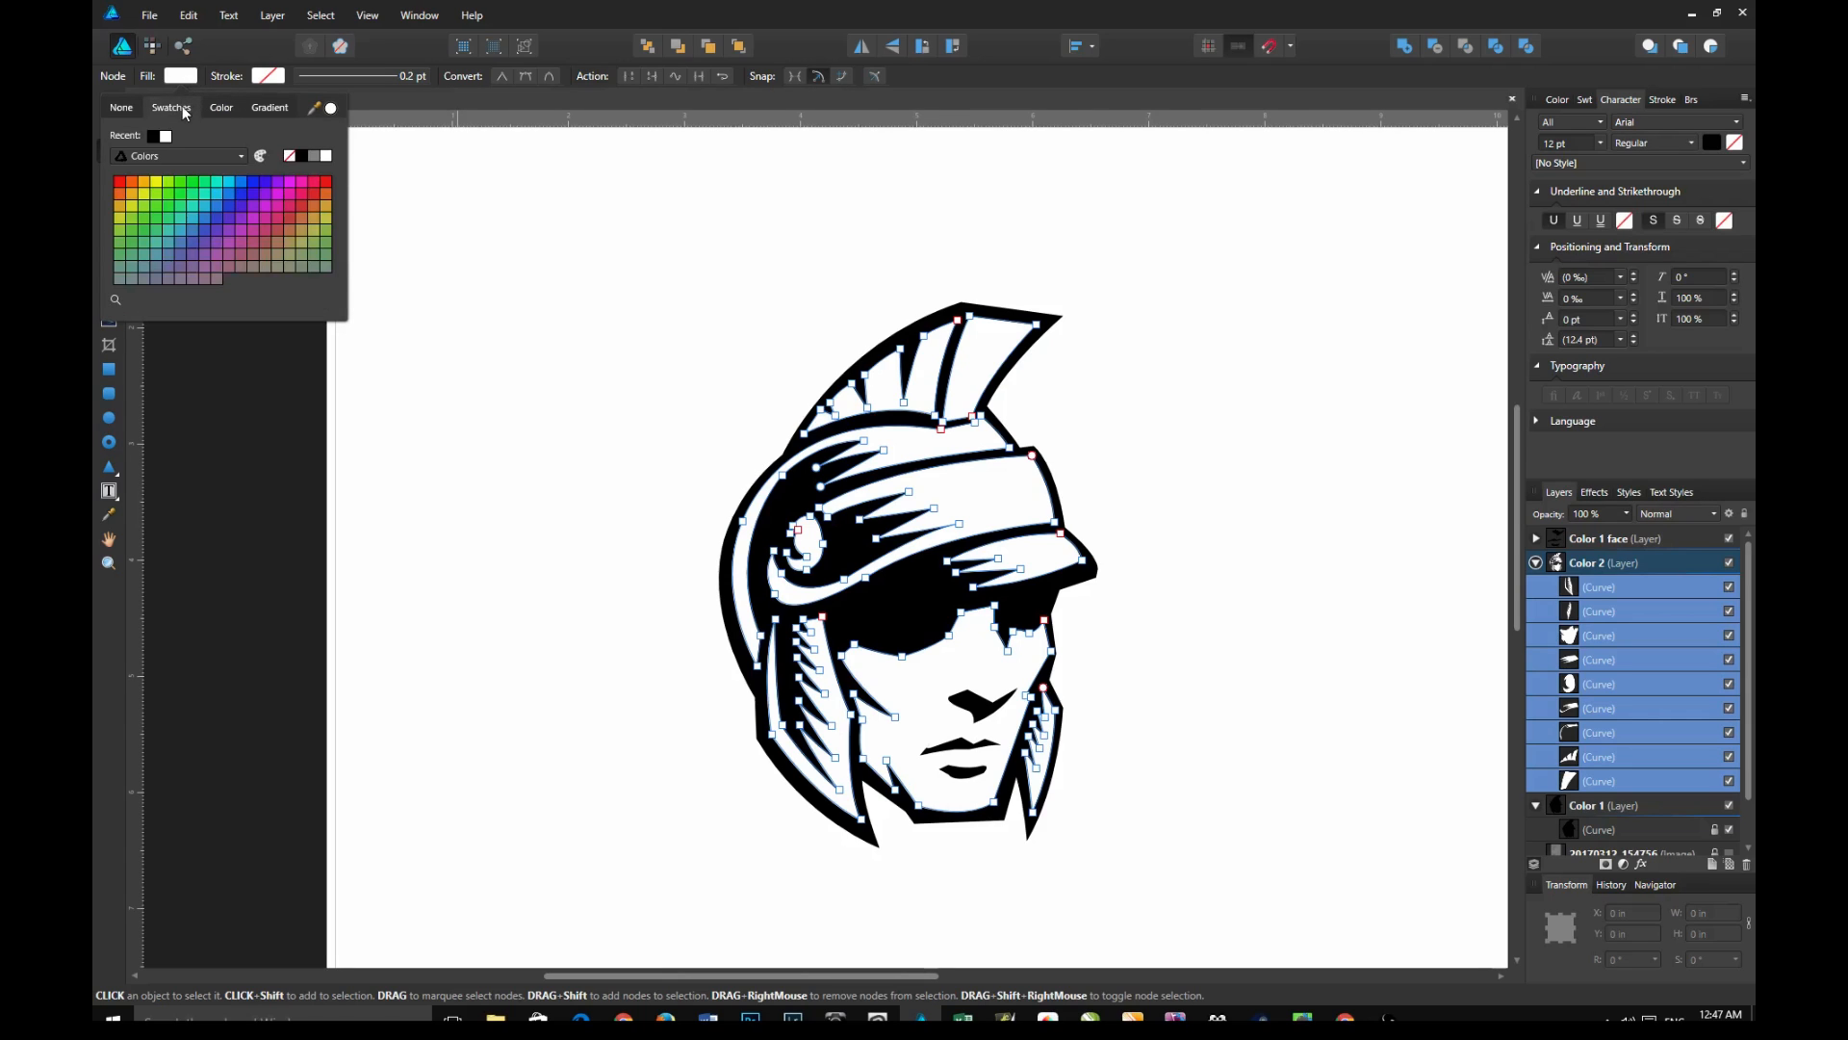
mouse_move(142, 196)
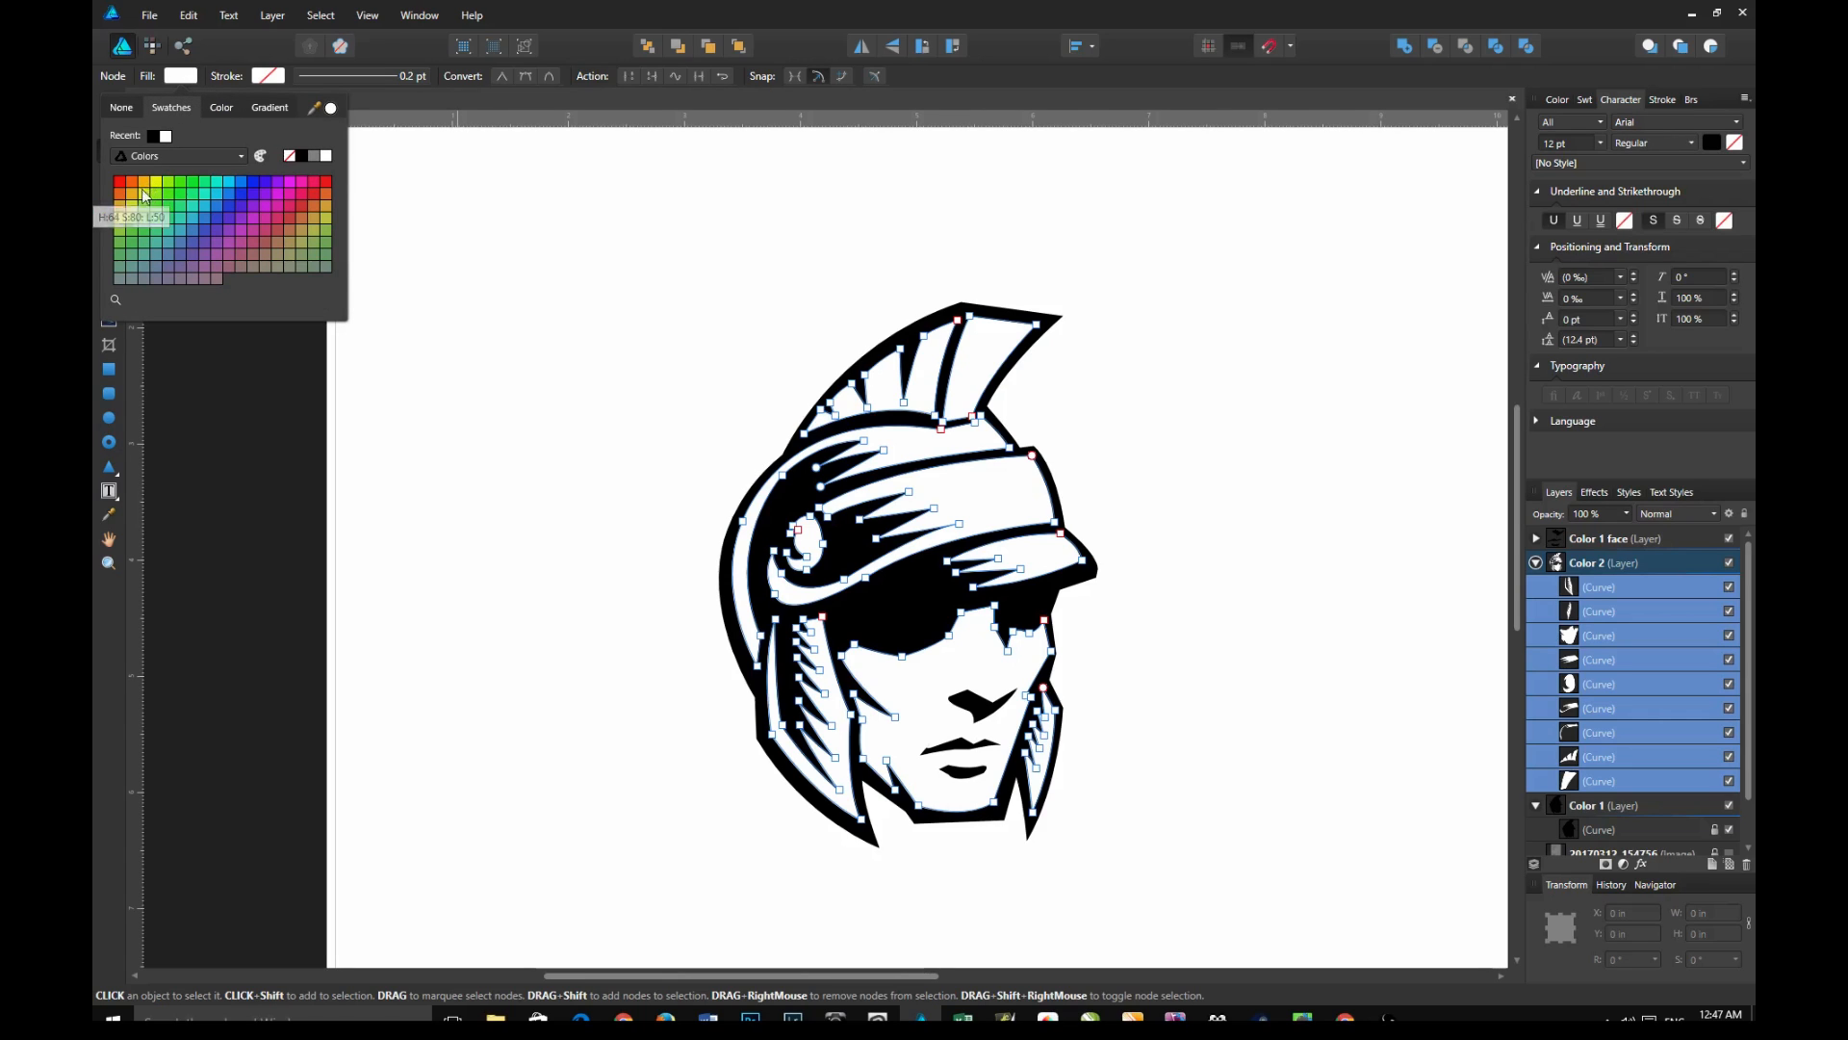
click(142, 194)
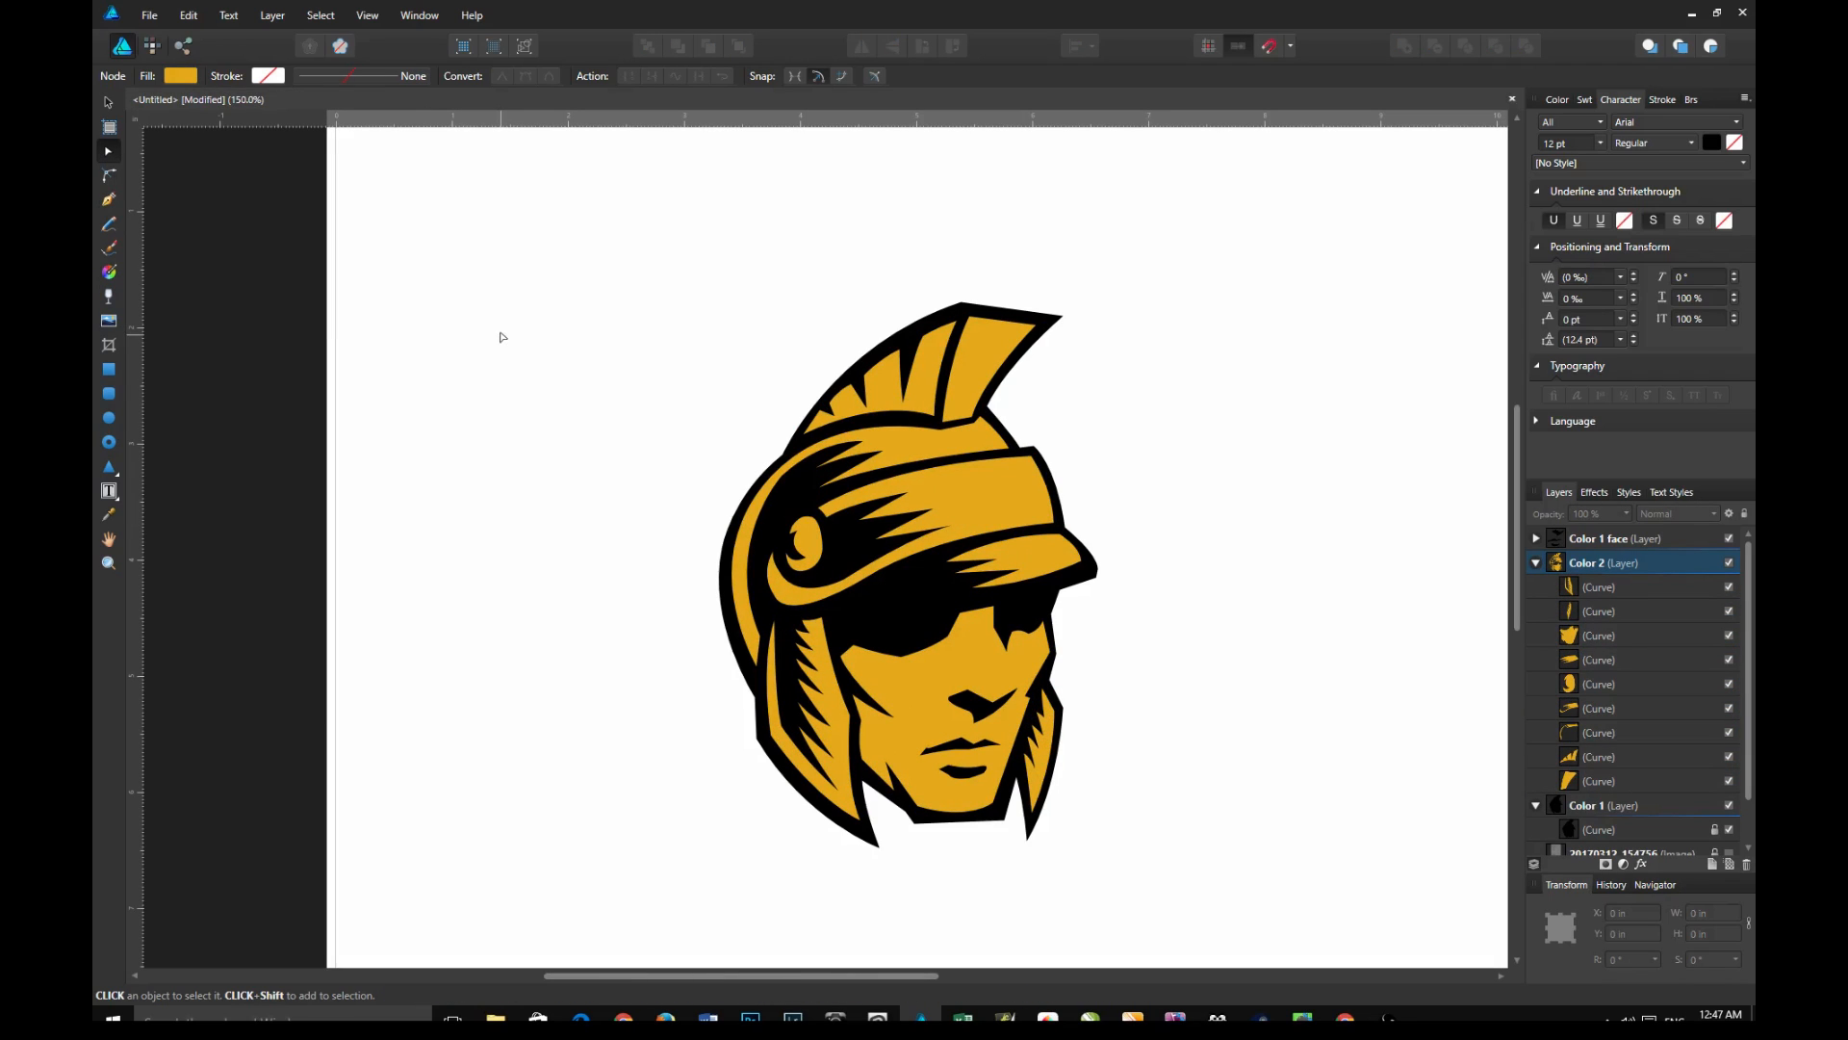
mouse_move(825, 713)
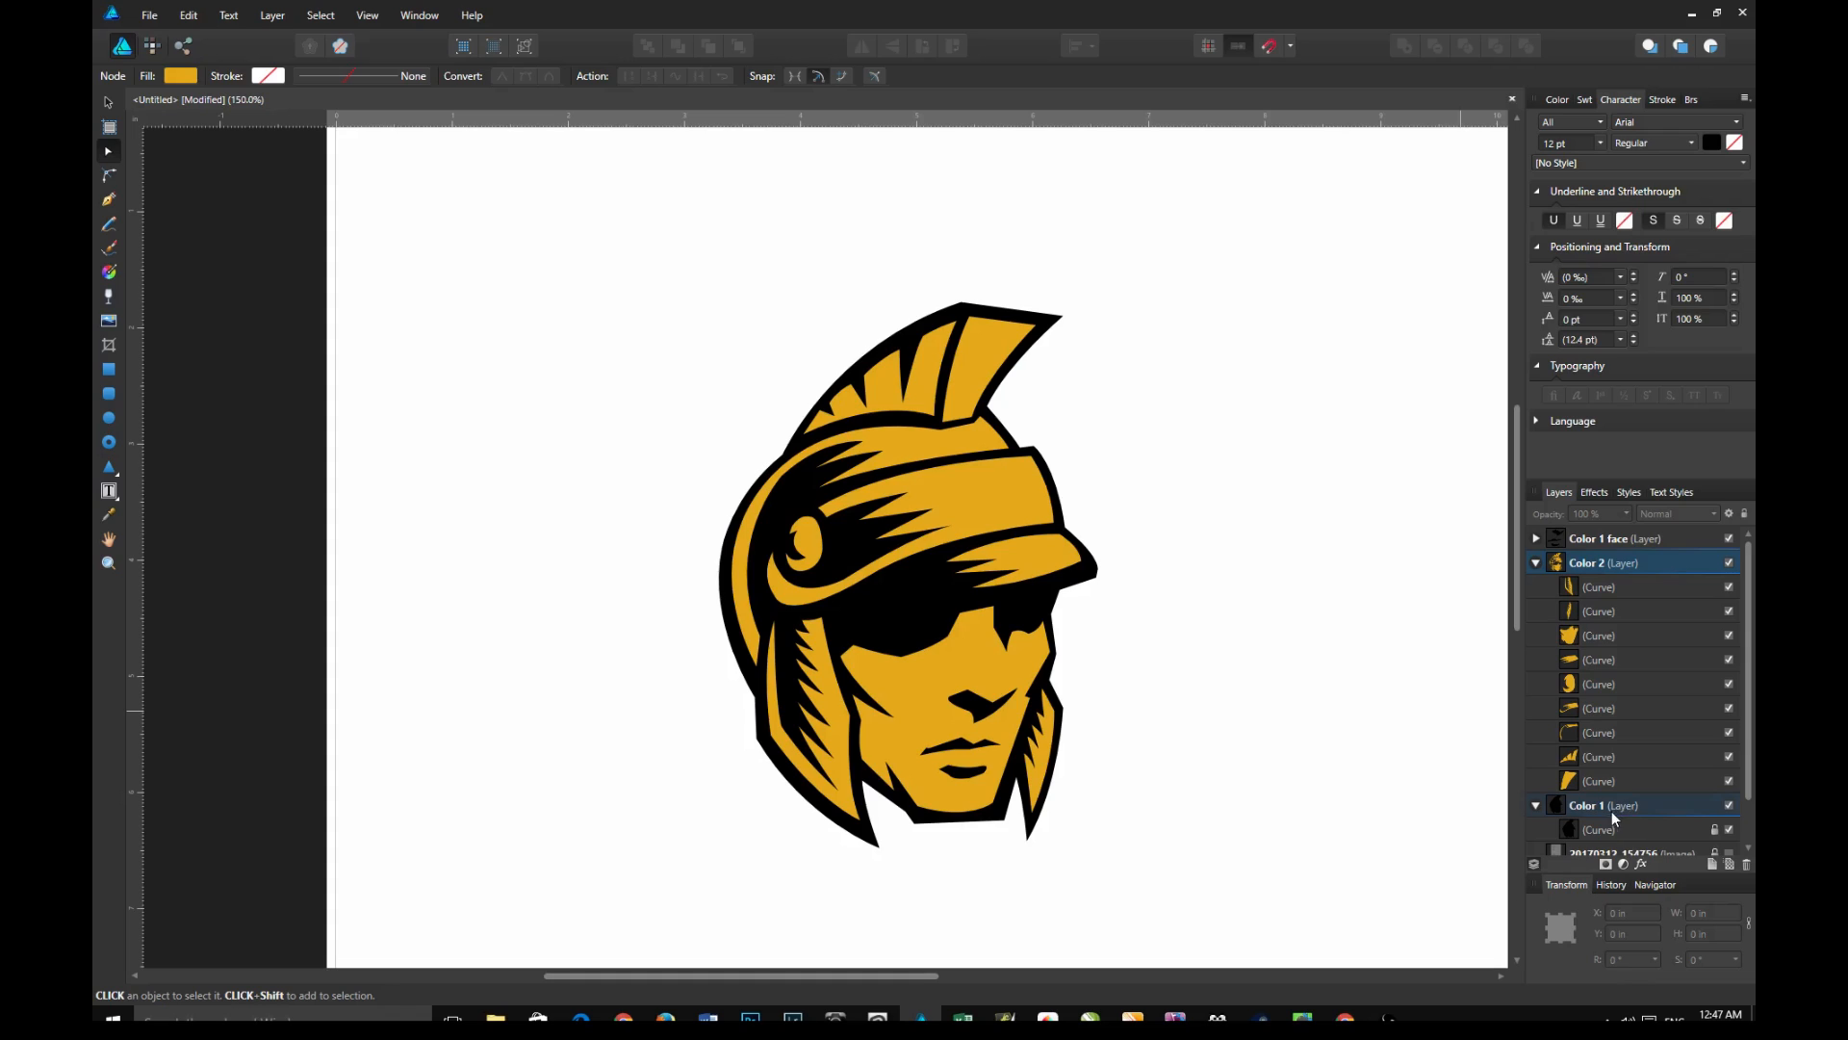
Select the black outline and Color 1 face curves and fill them blue from Swatches
click(1603, 804)
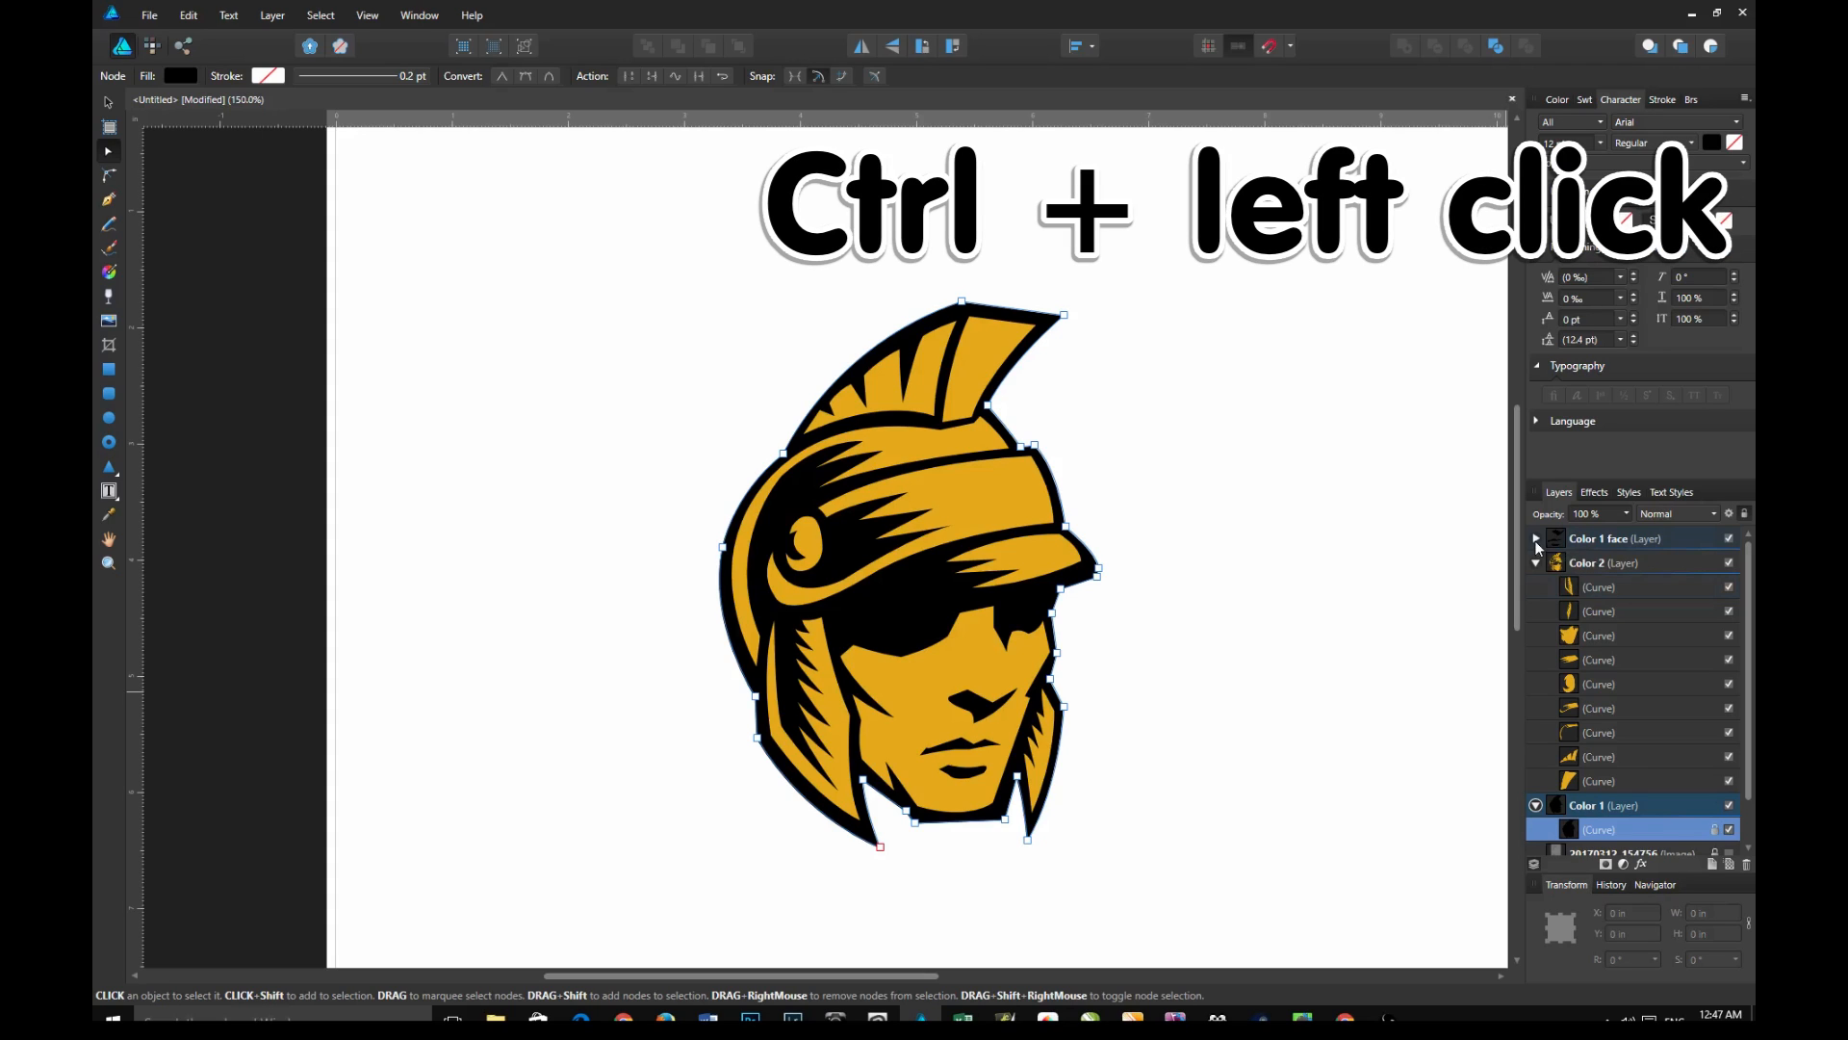
click(1537, 537)
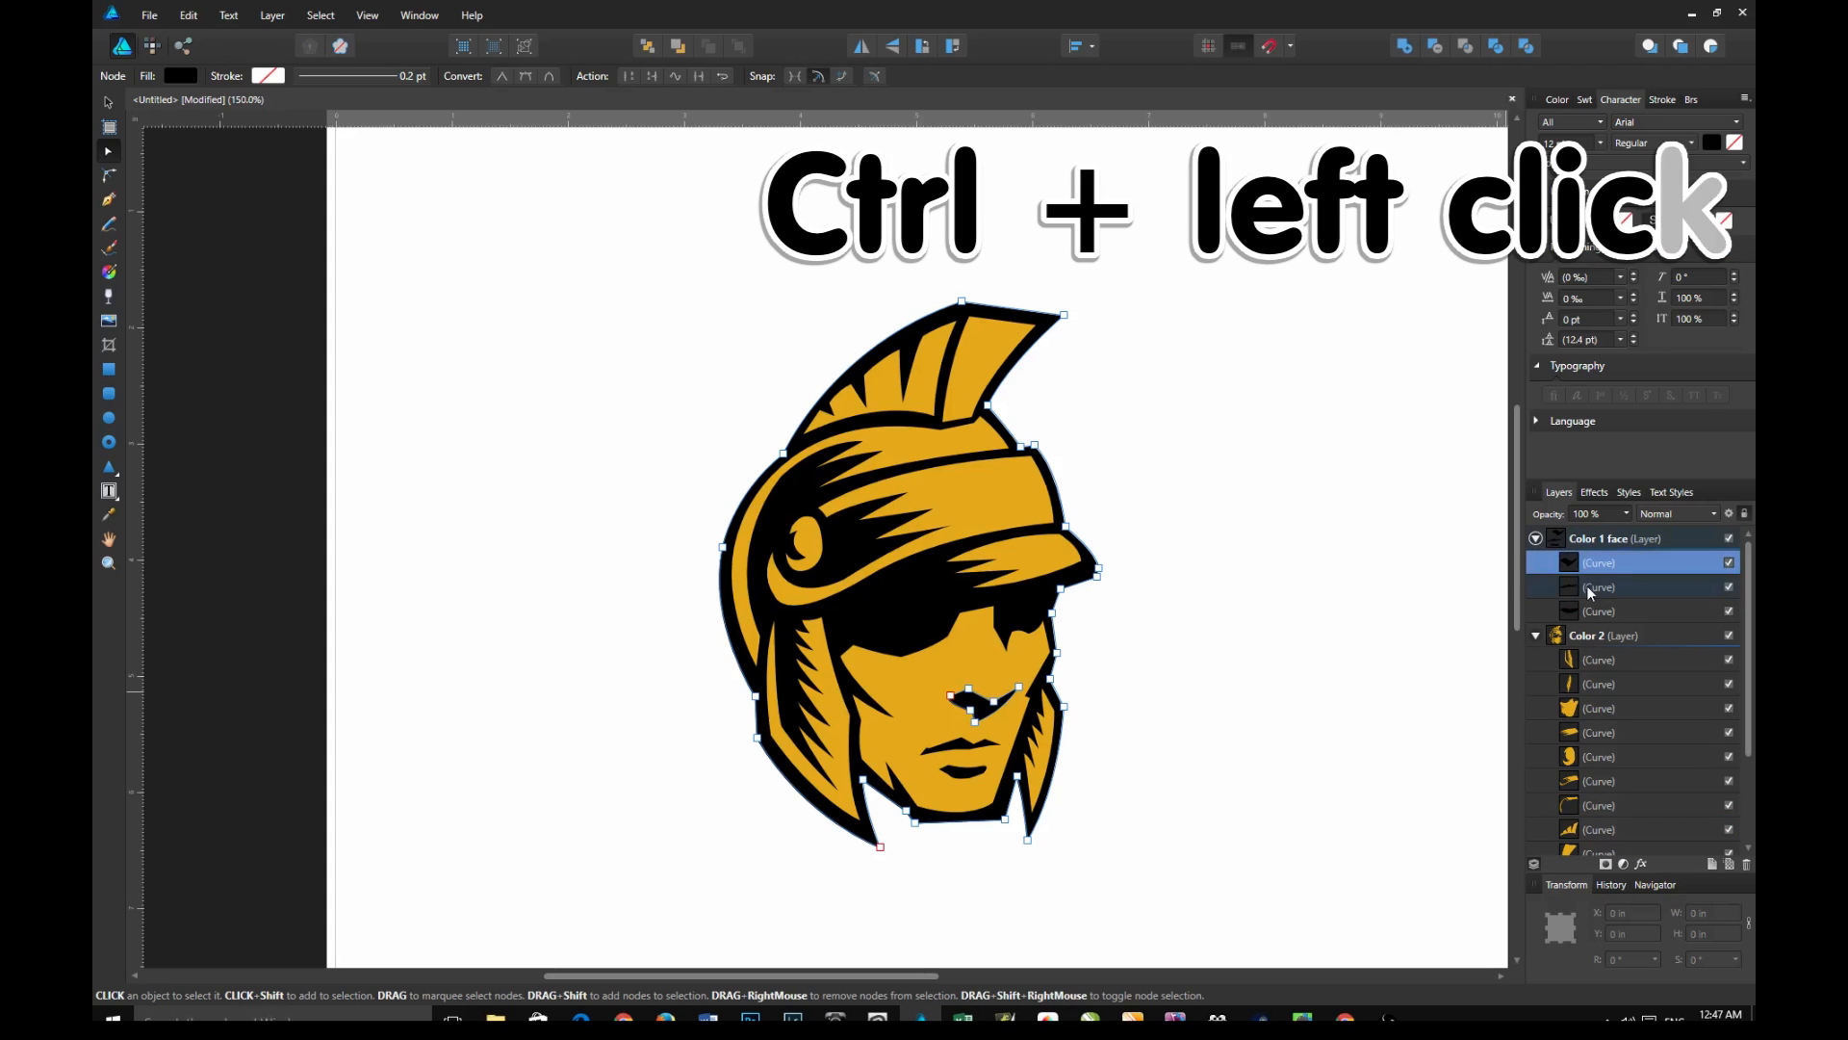
click(1598, 610)
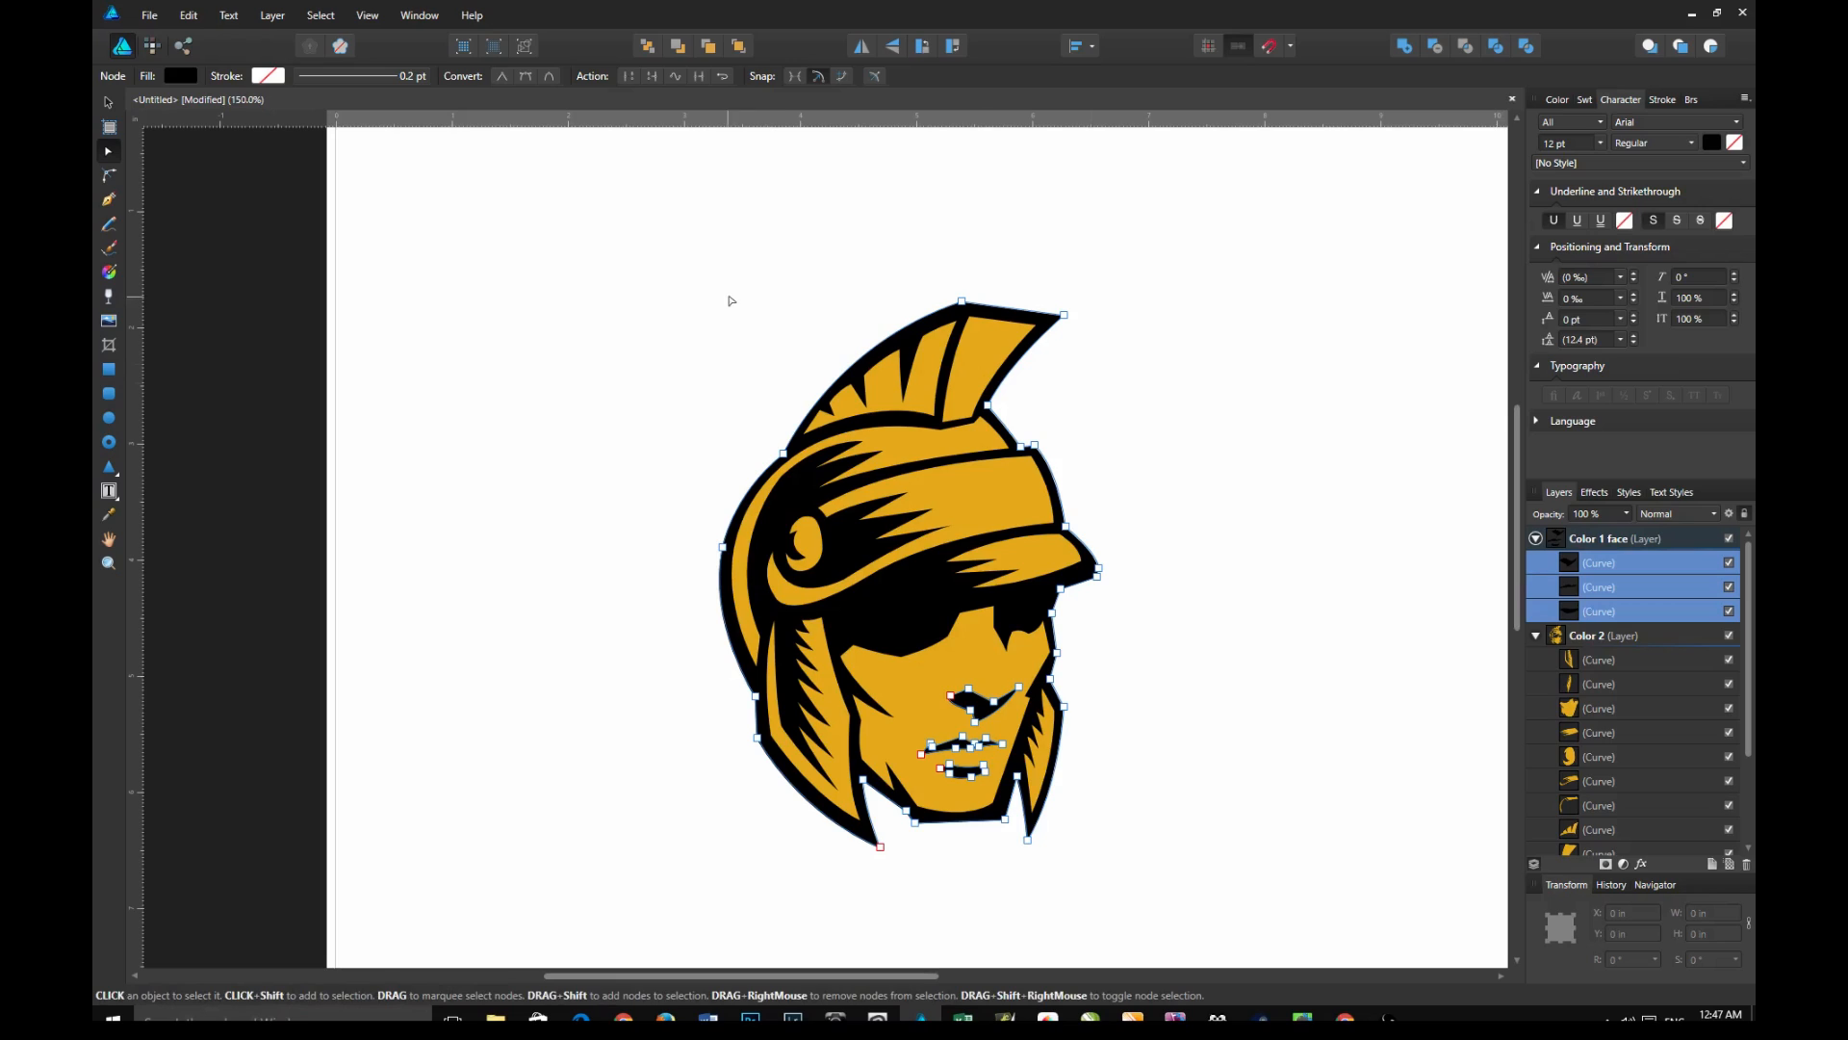
click(180, 75)
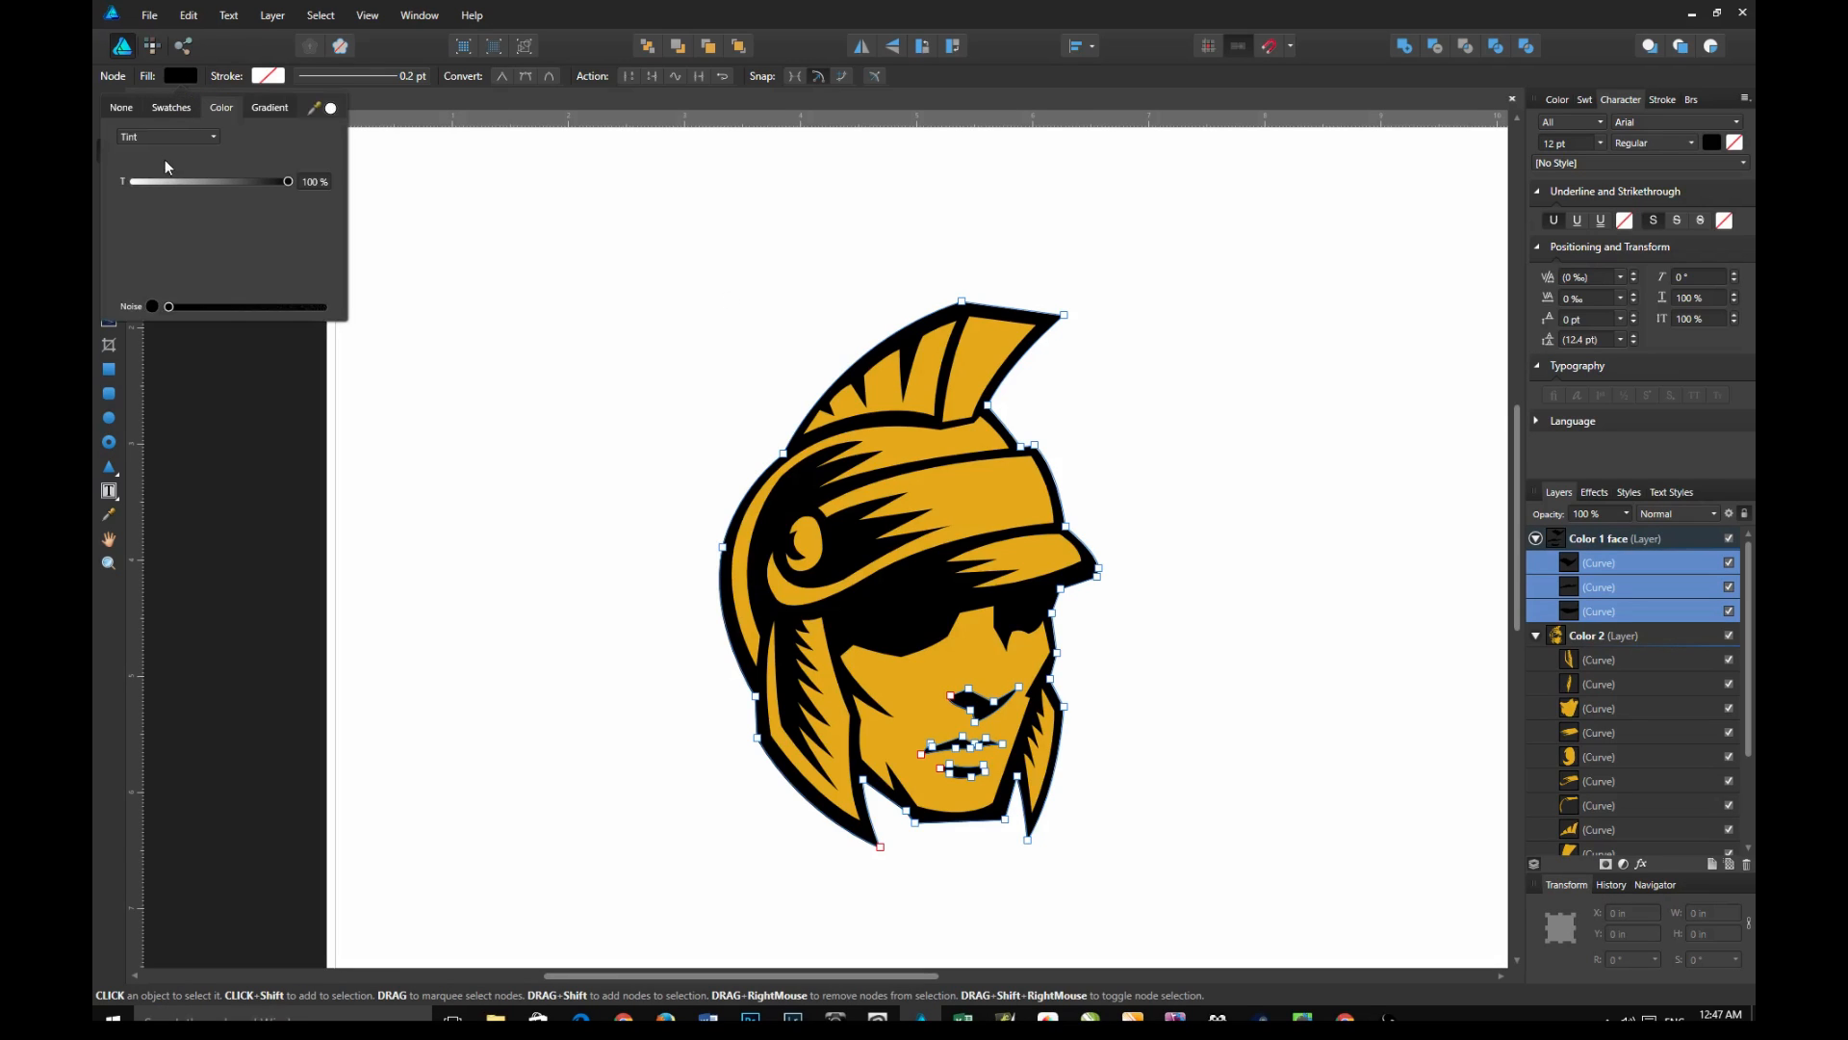
click(171, 107)
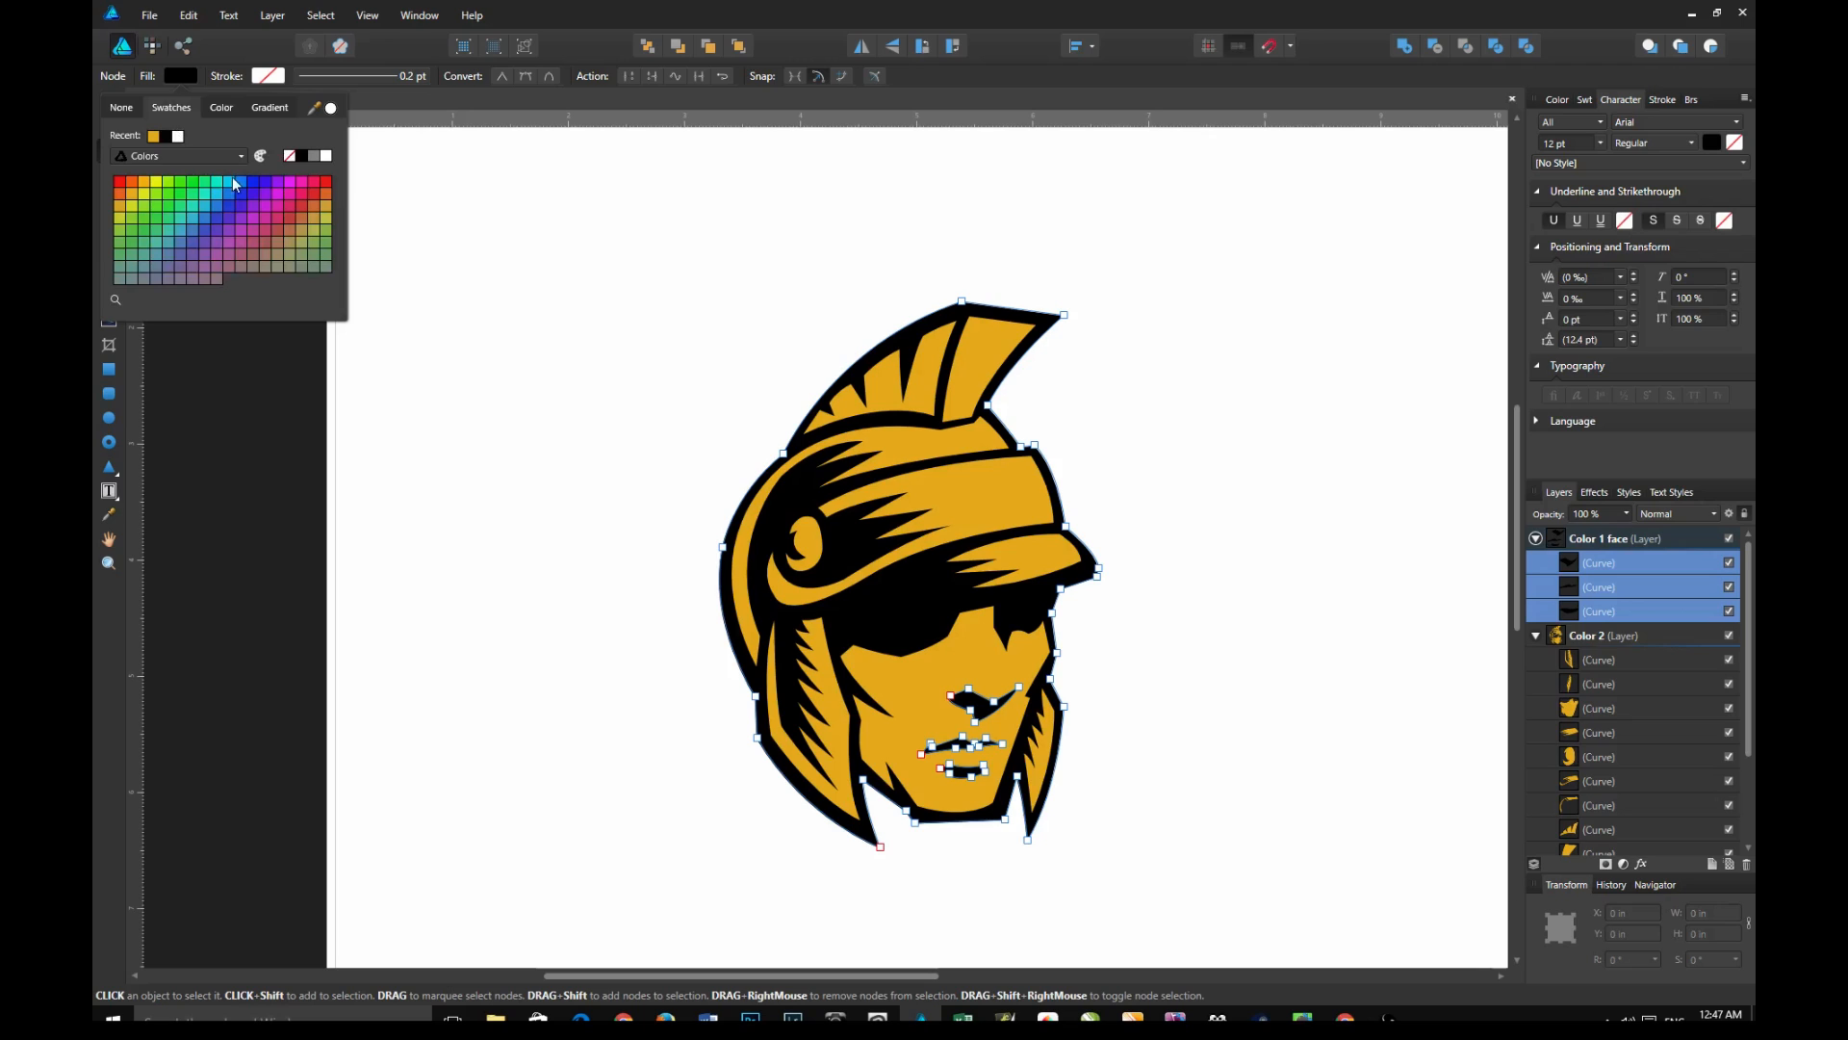
click(253, 186)
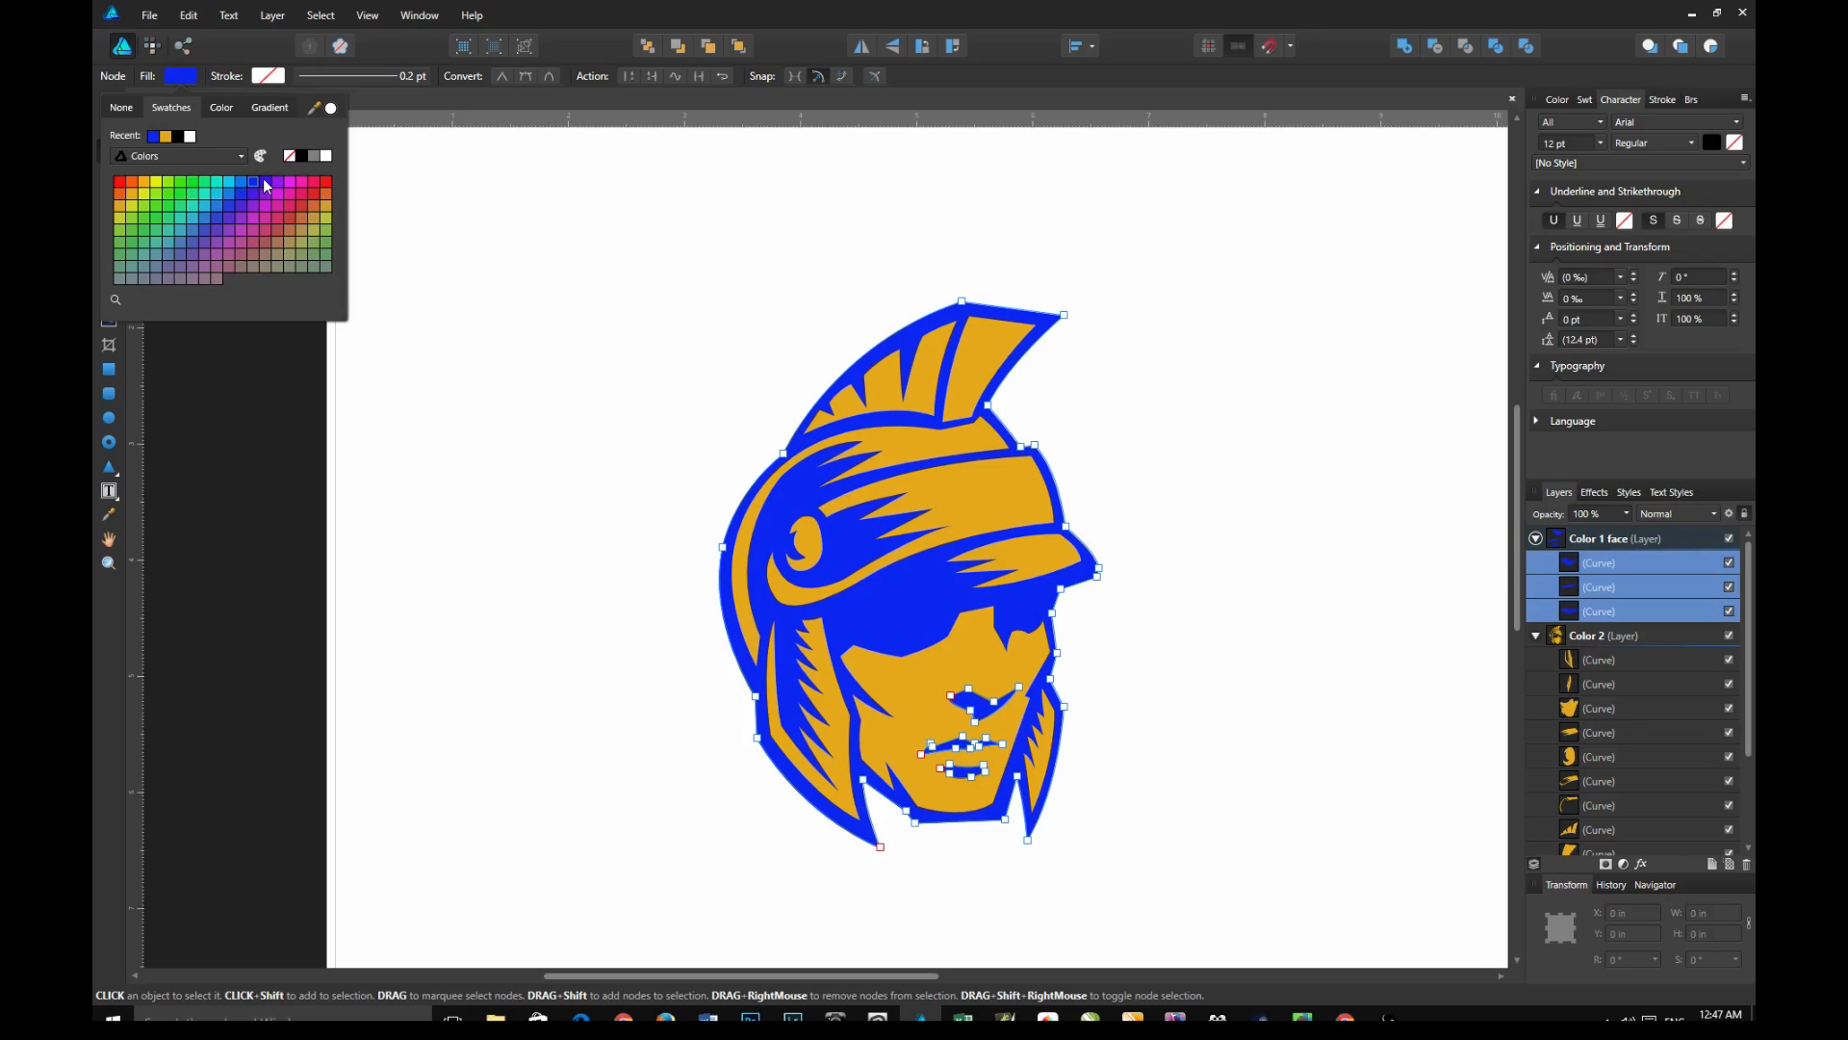
mouse_move(250, 240)
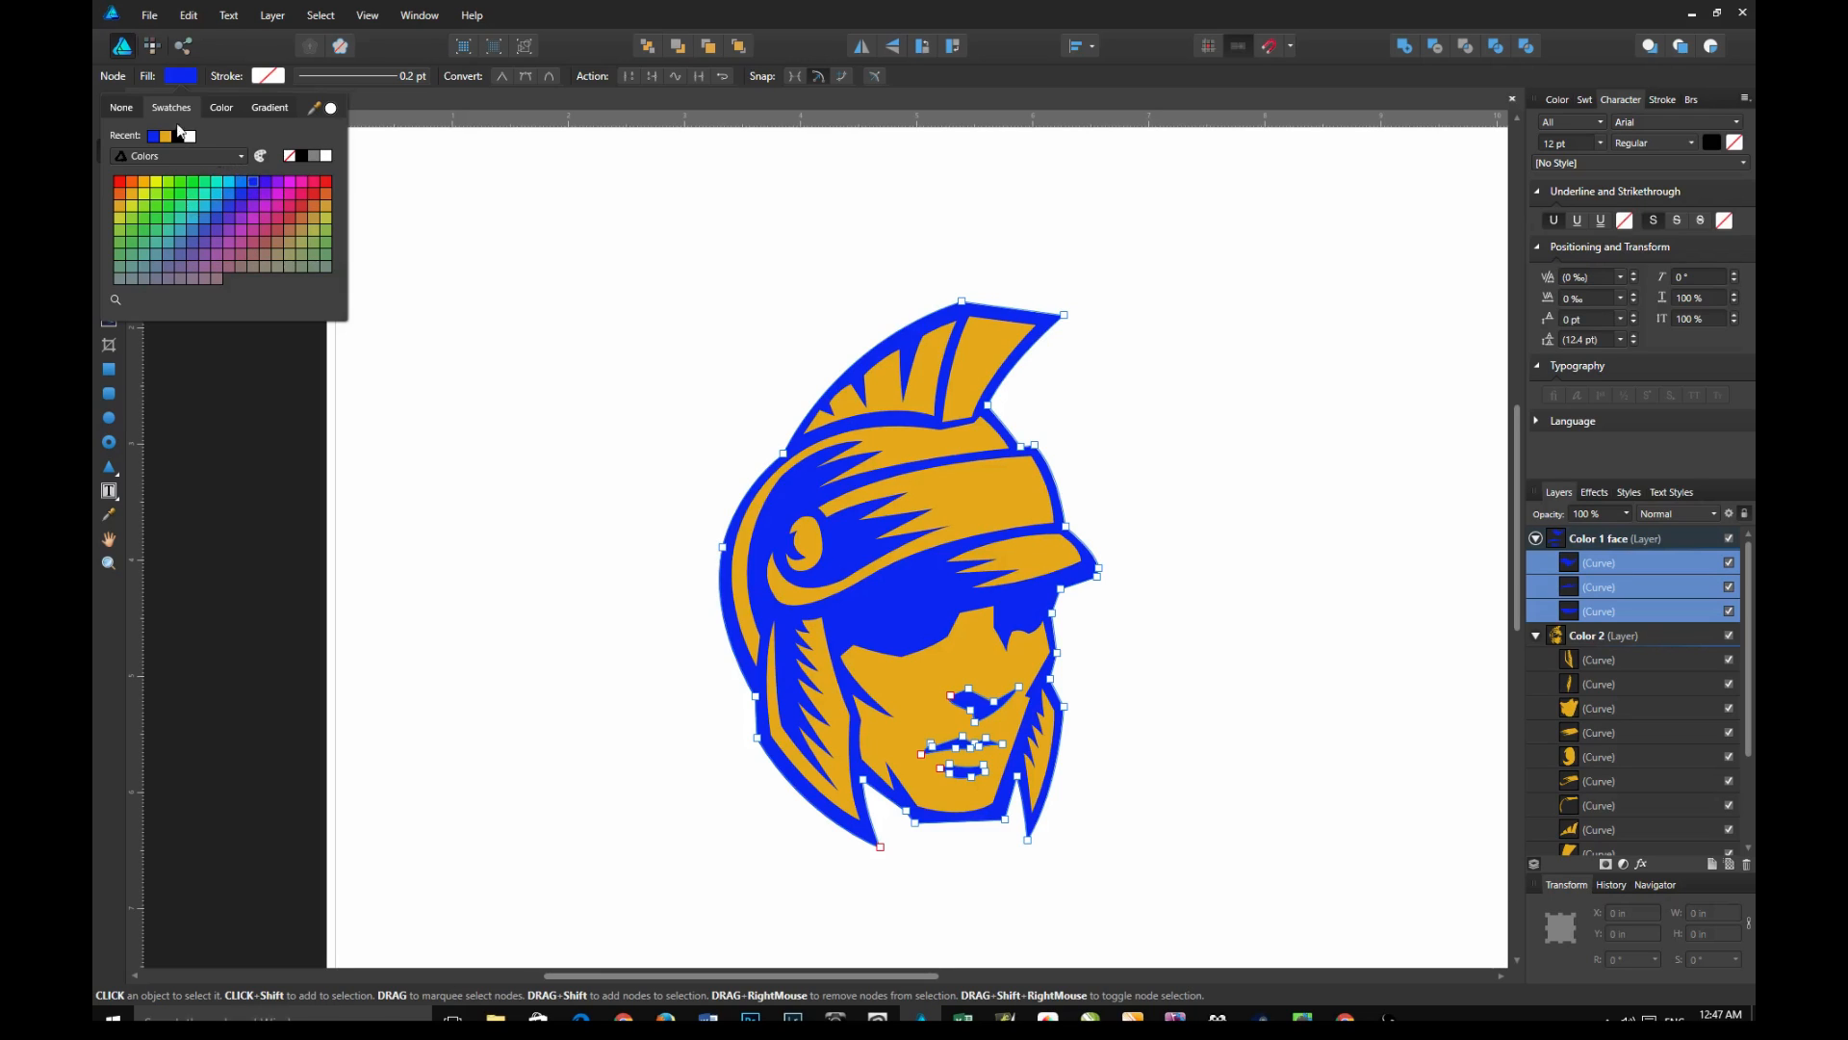
Recolour the gradient's white left stop light blue, shading the outline from light to deep blue
click(268, 107)
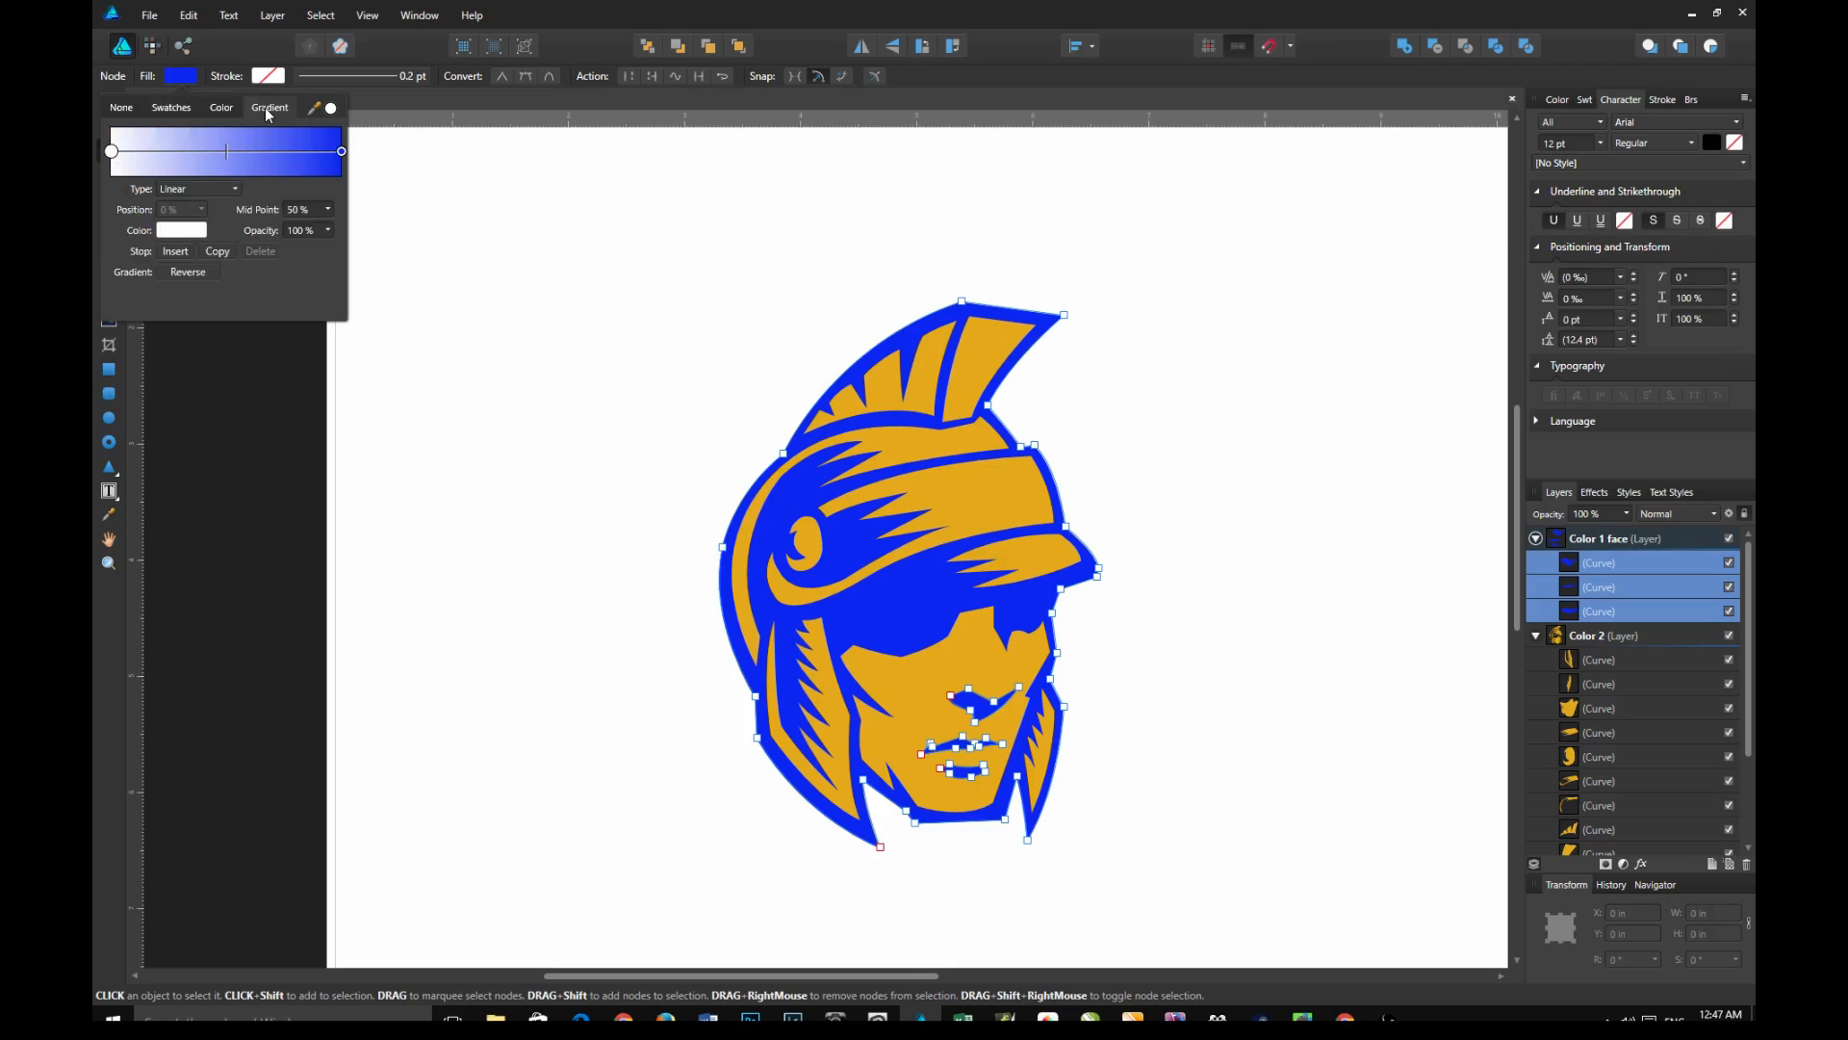
mouse_move(825, 540)
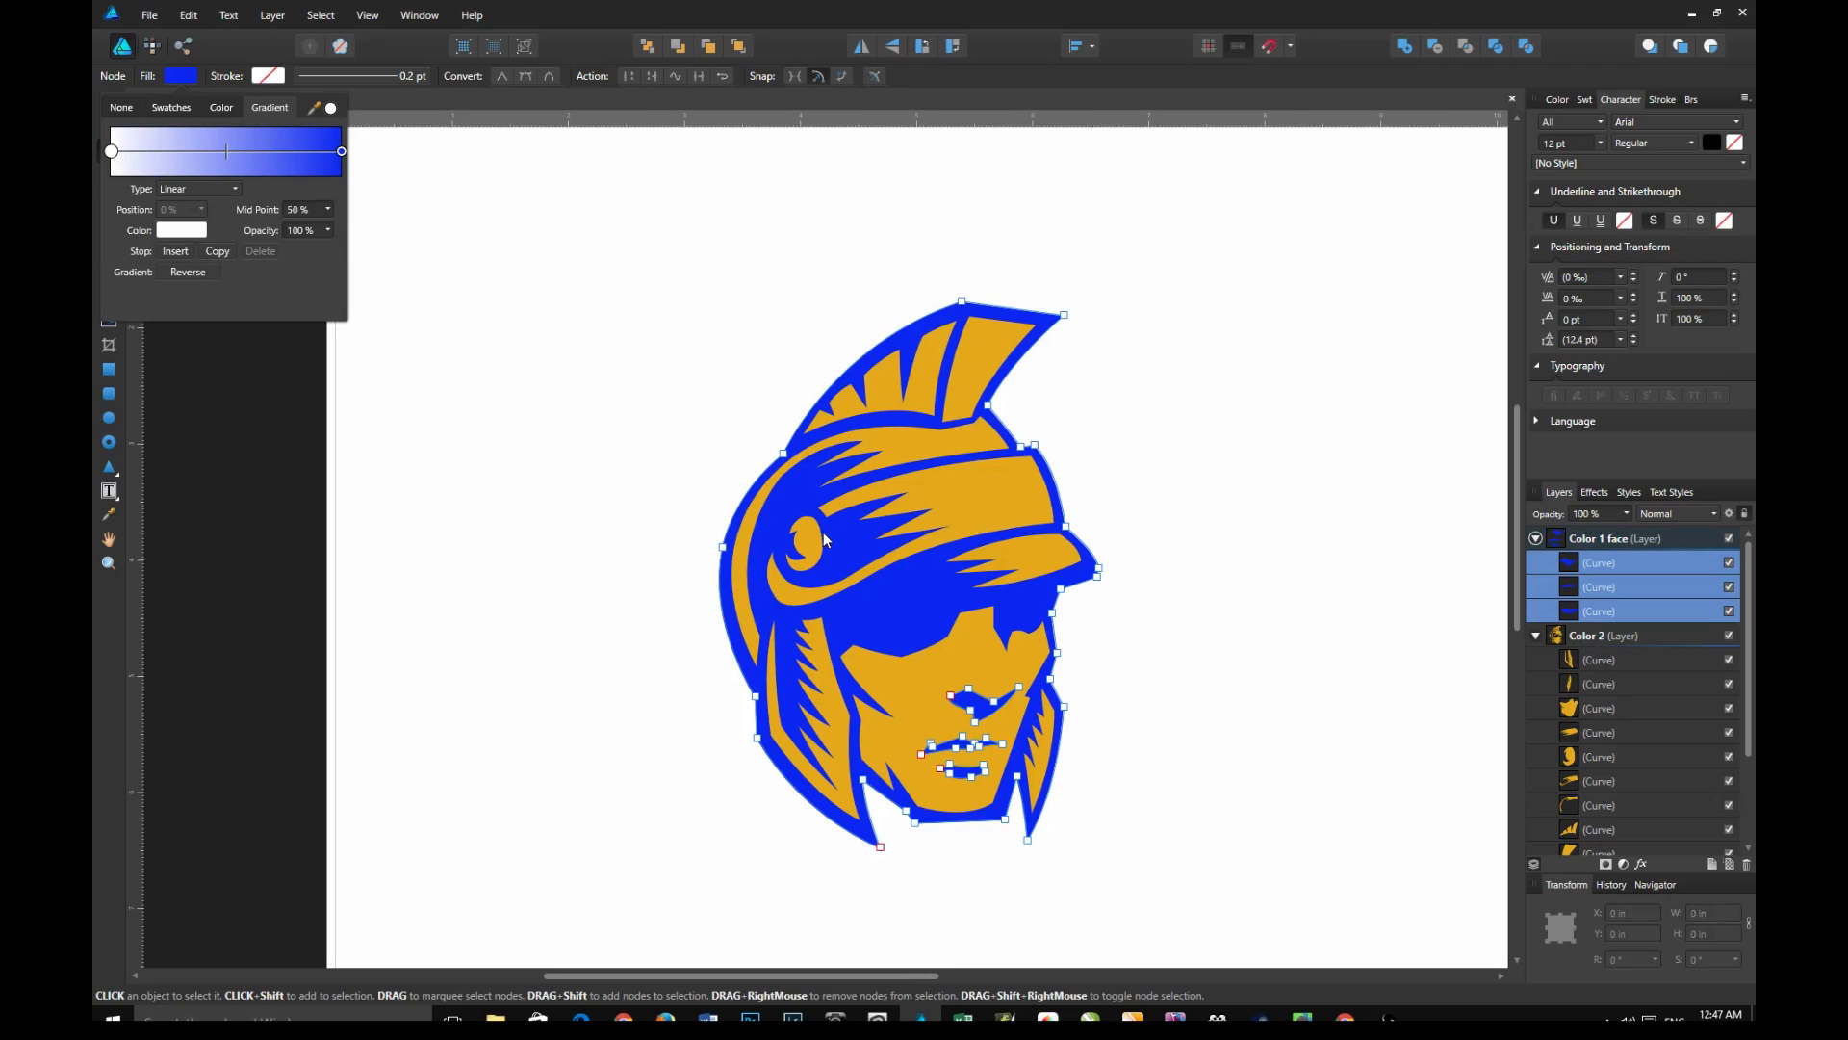
drag(111, 152, 279, 151)
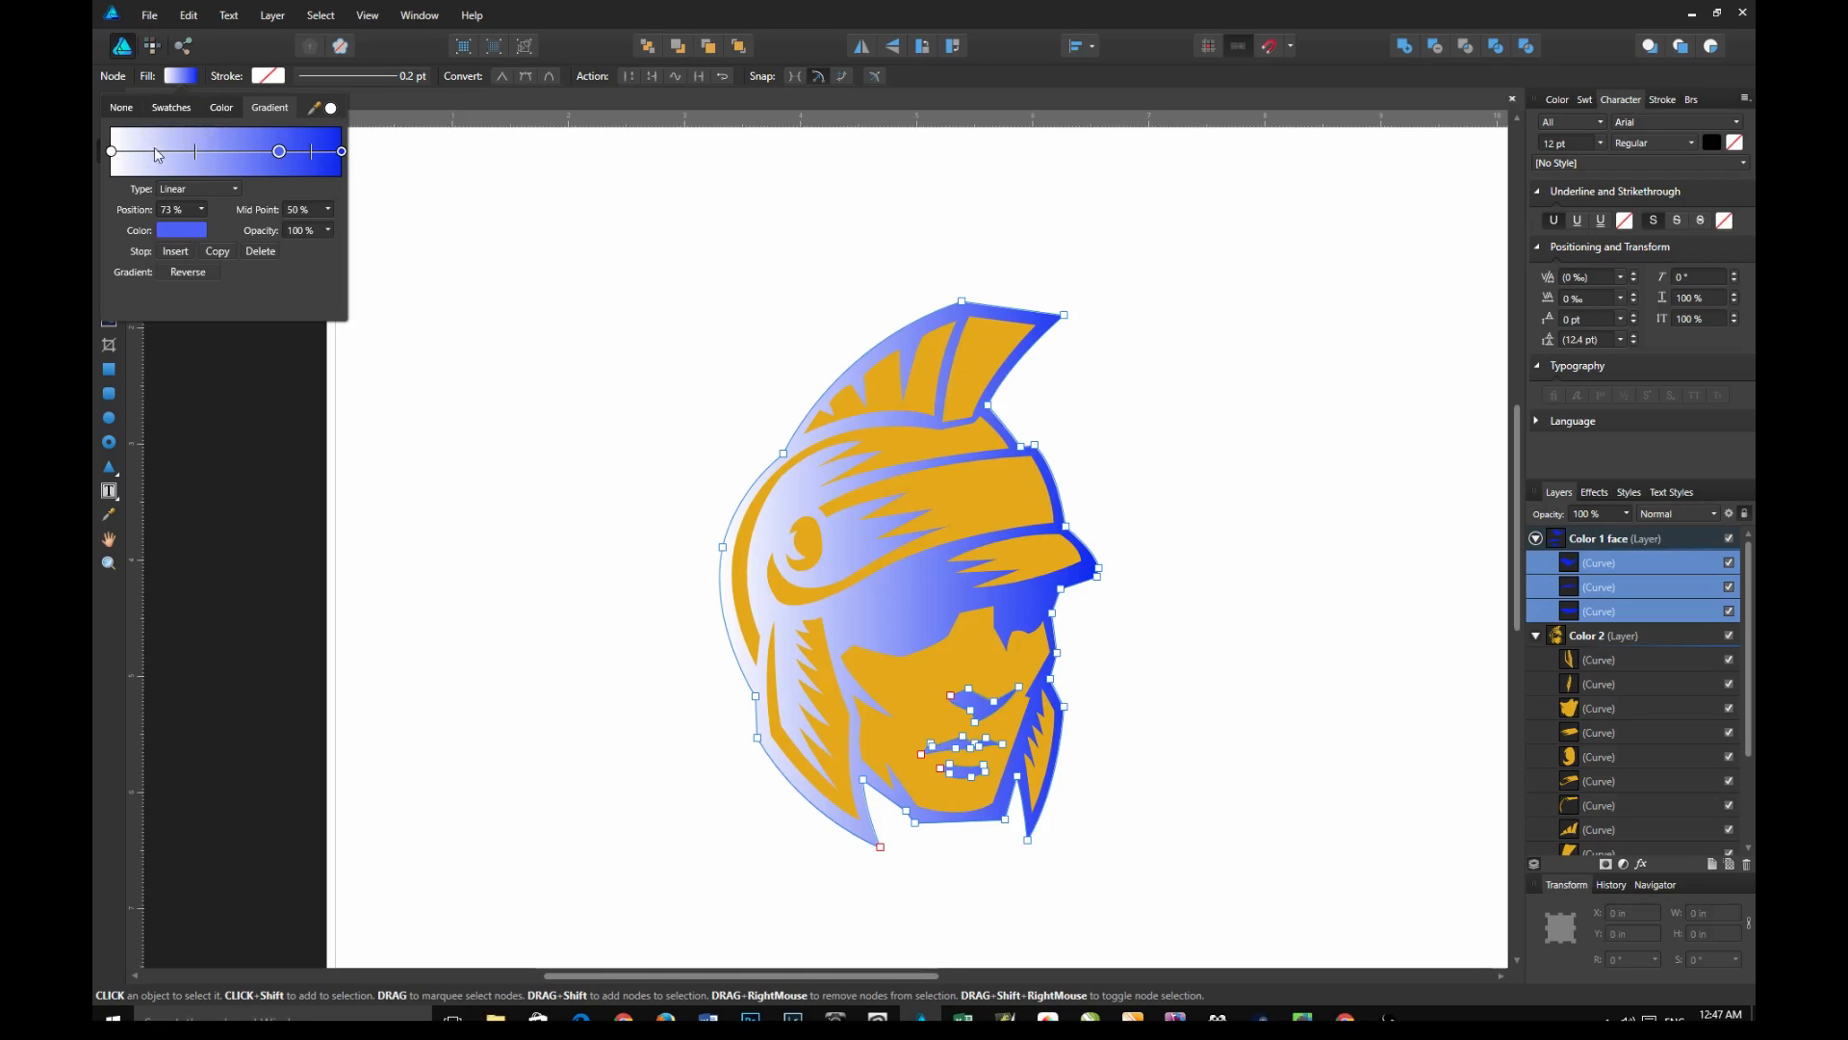
click(111, 151)
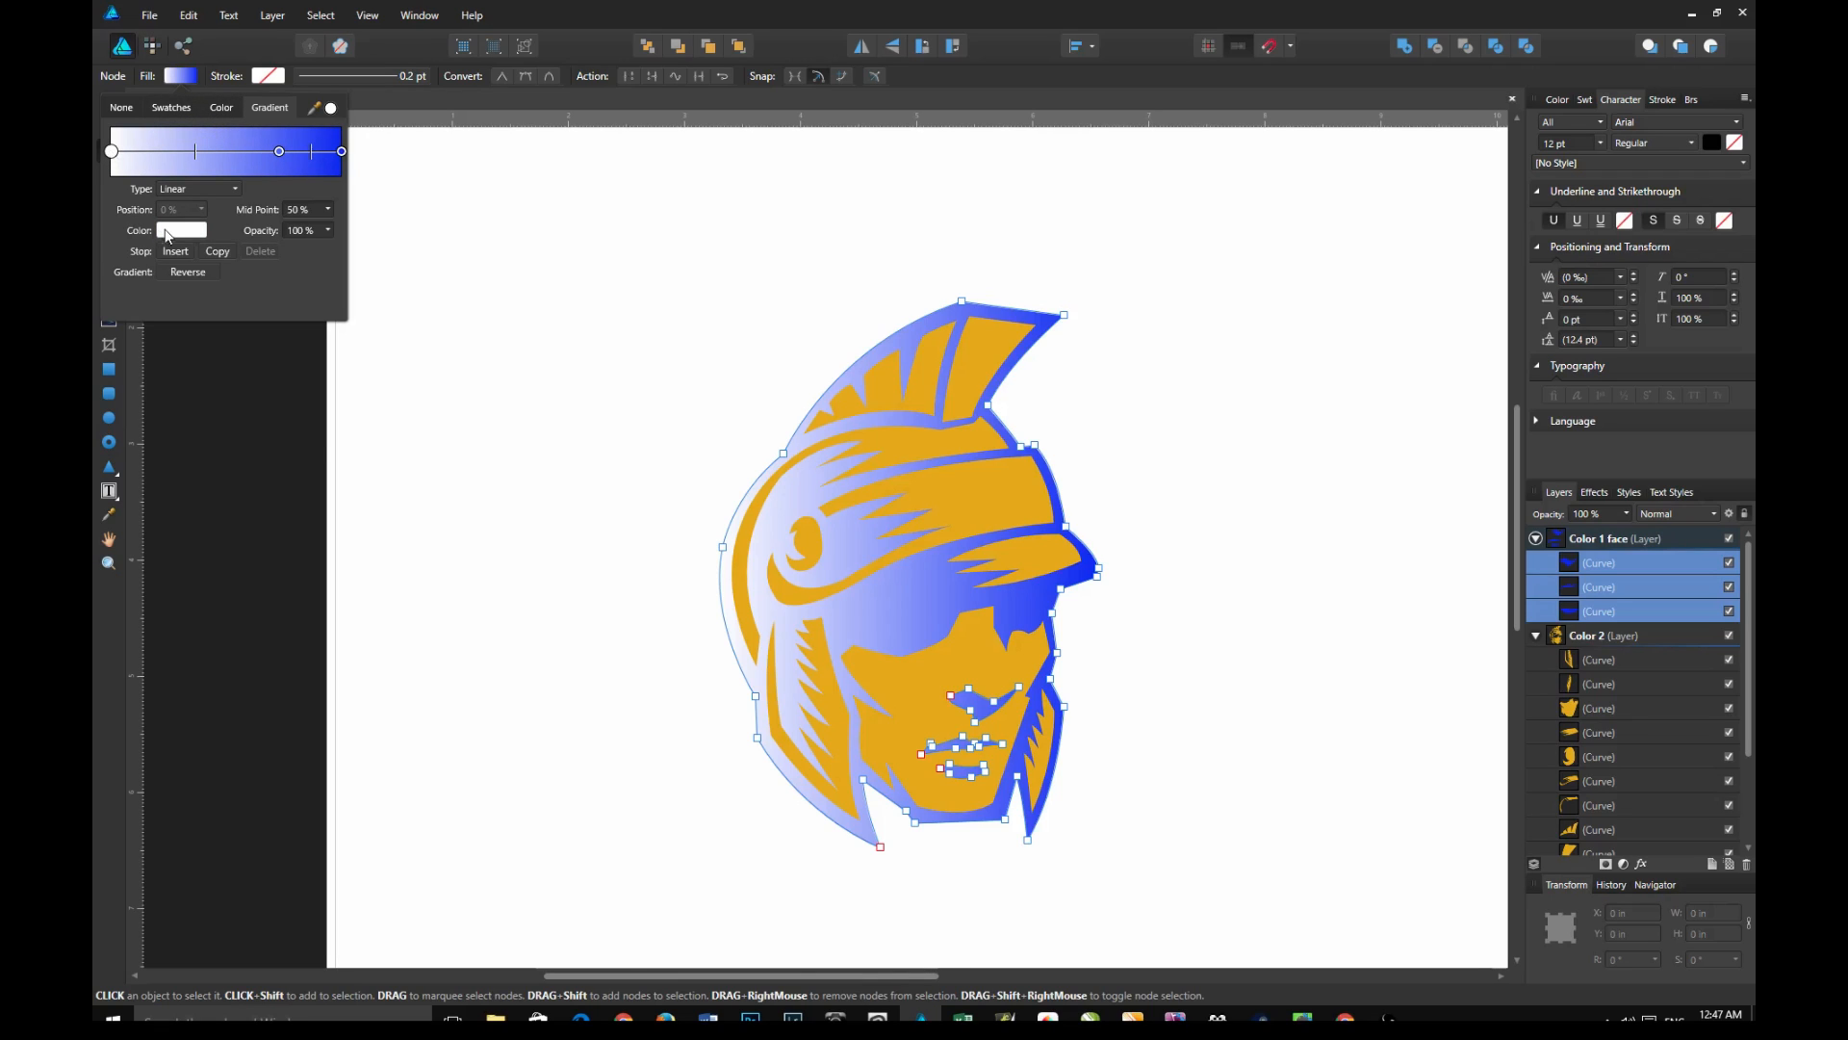
click(182, 230)
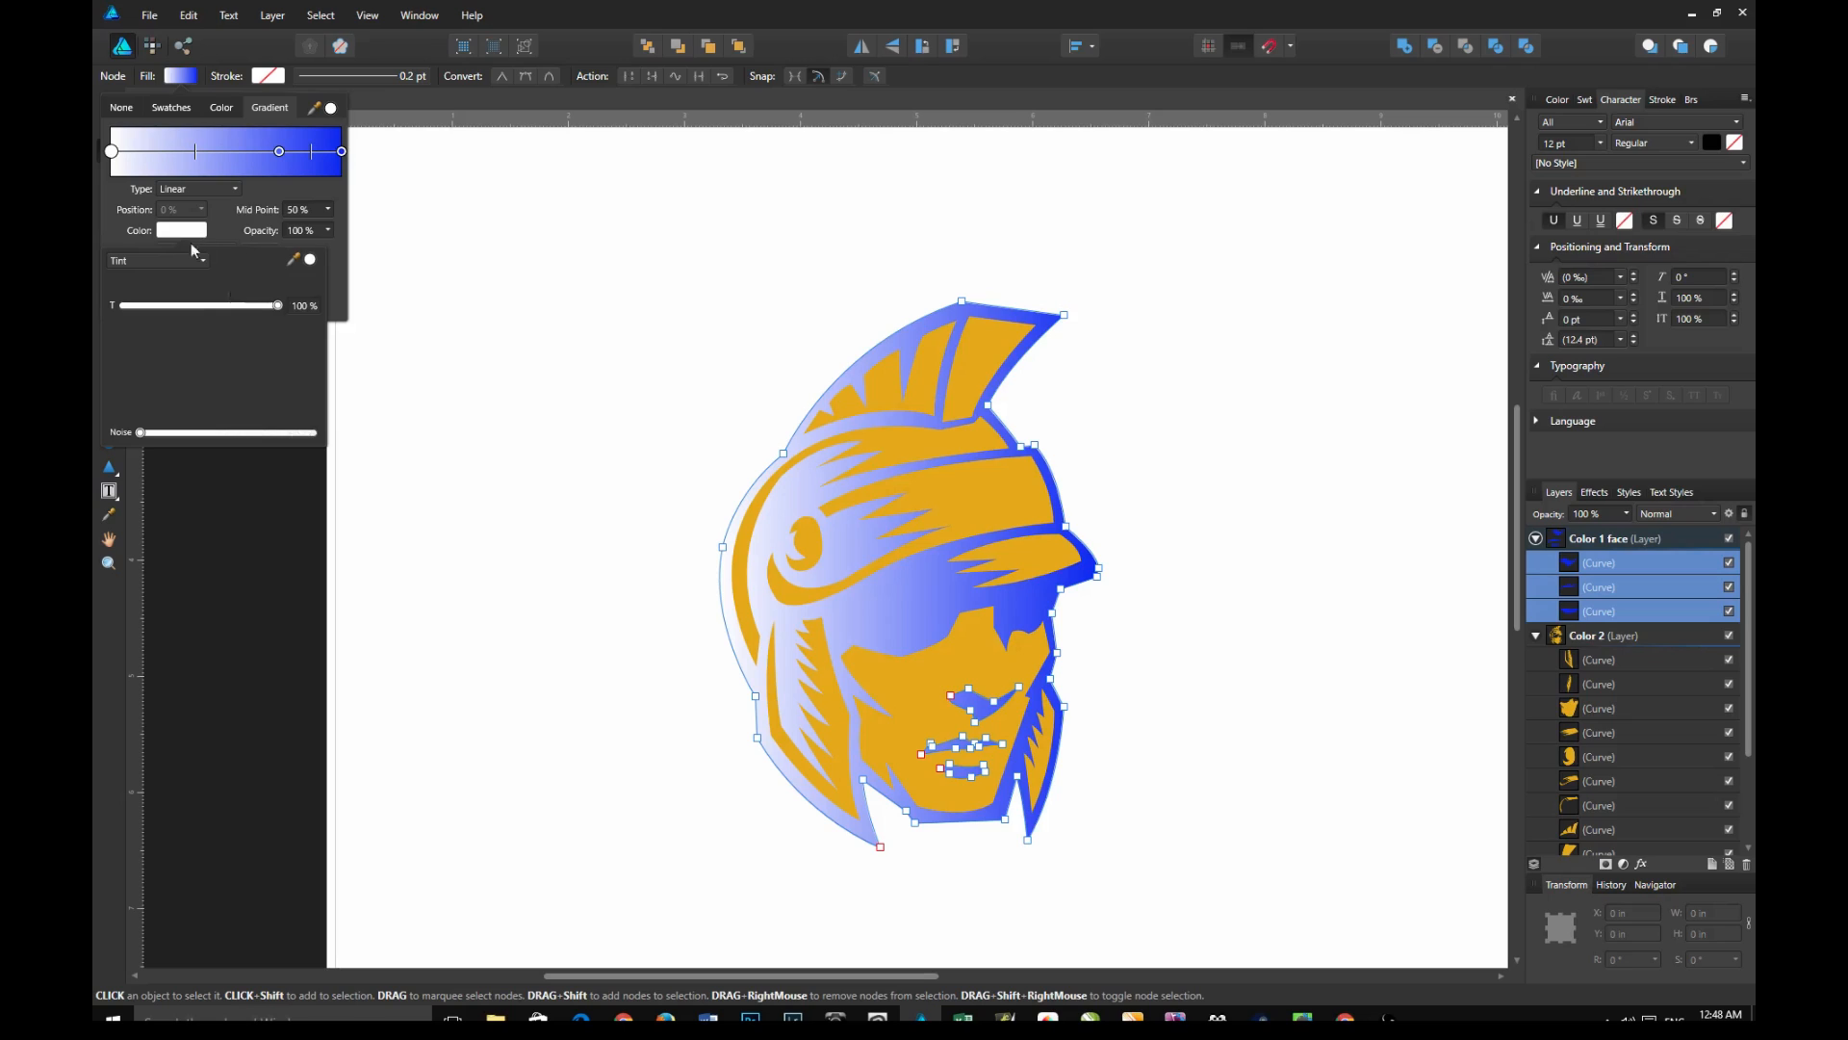
mouse_move(206, 269)
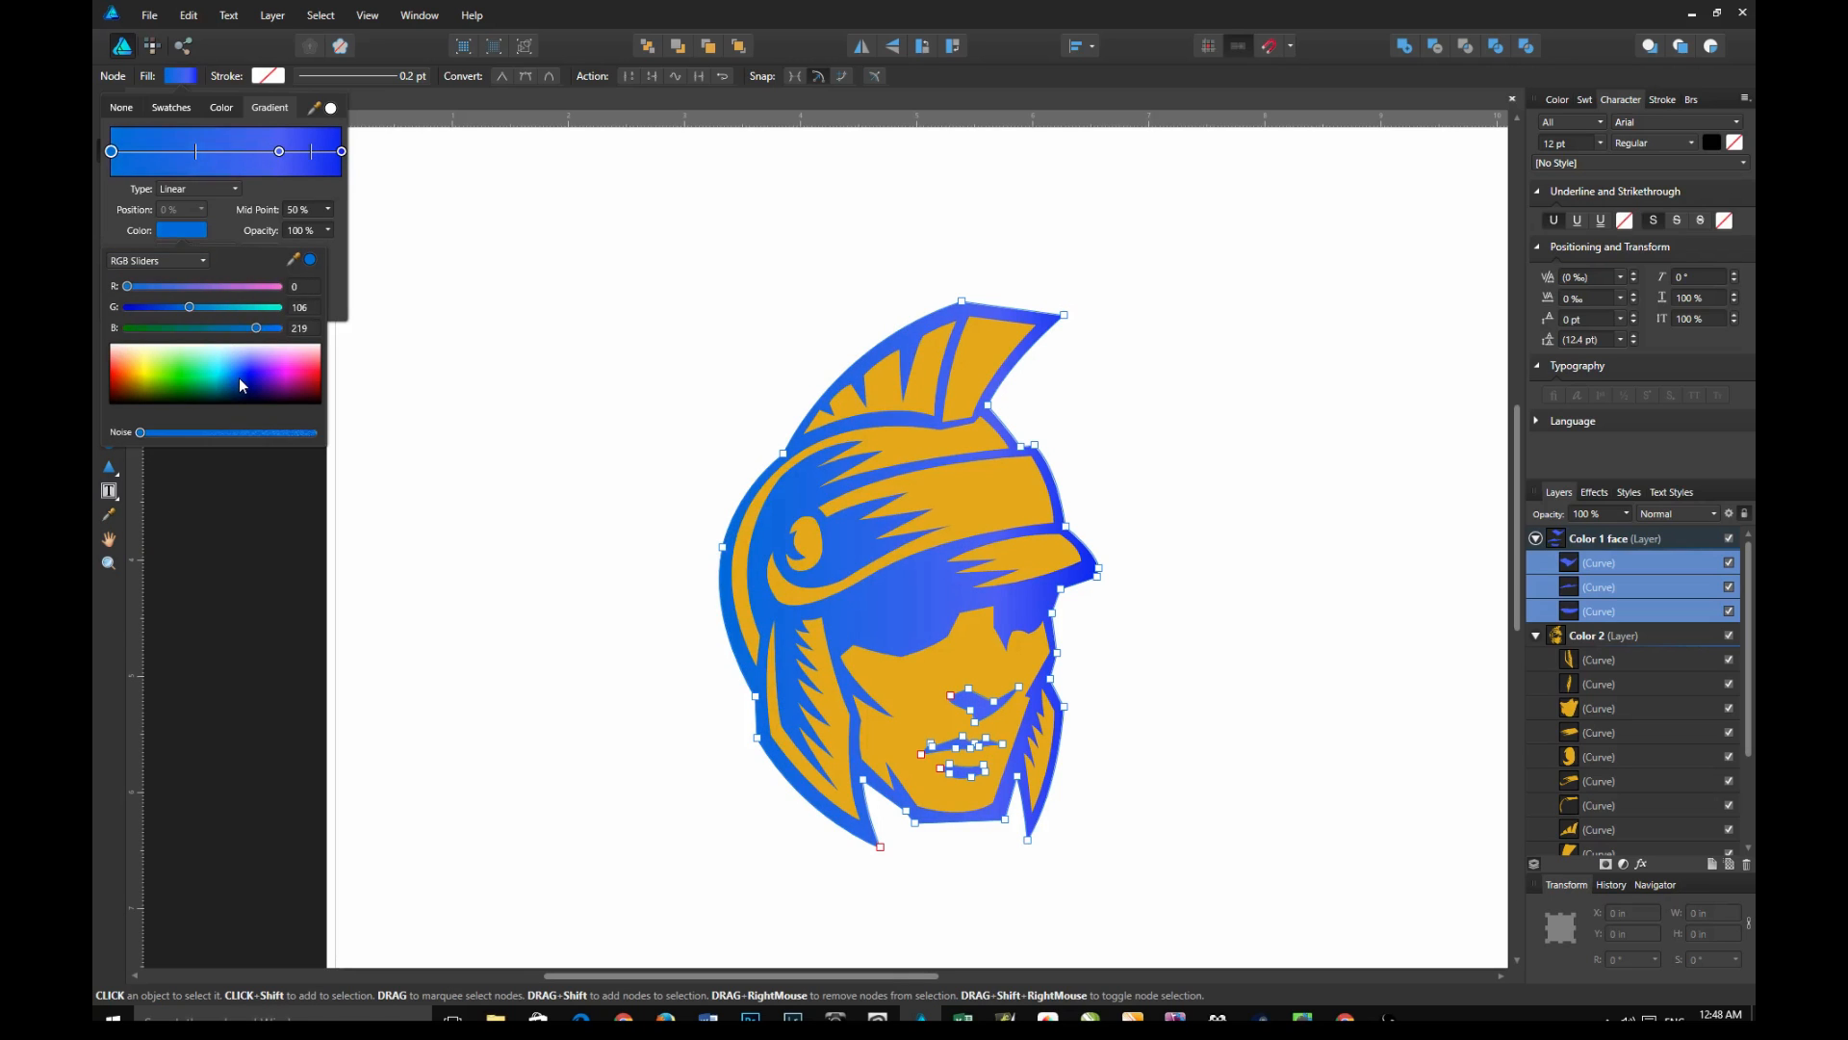
drag(189, 306, 212, 306)
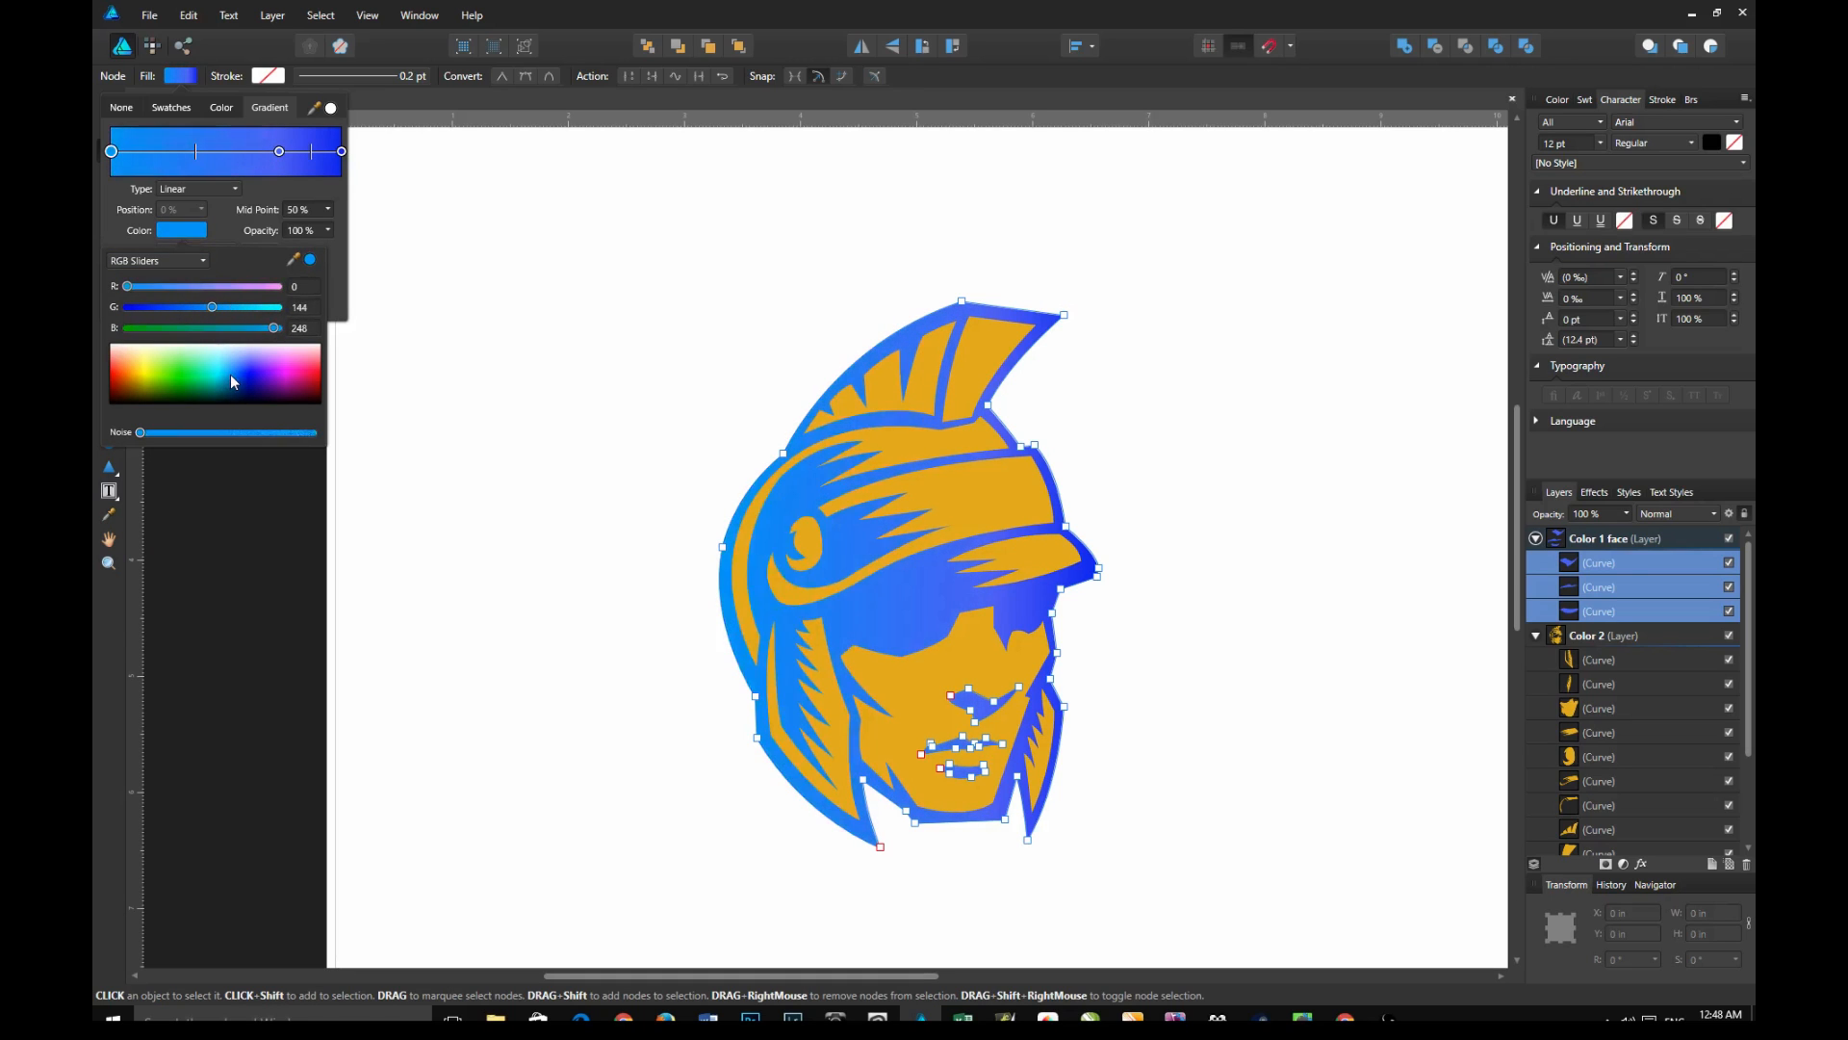
click(259, 400)
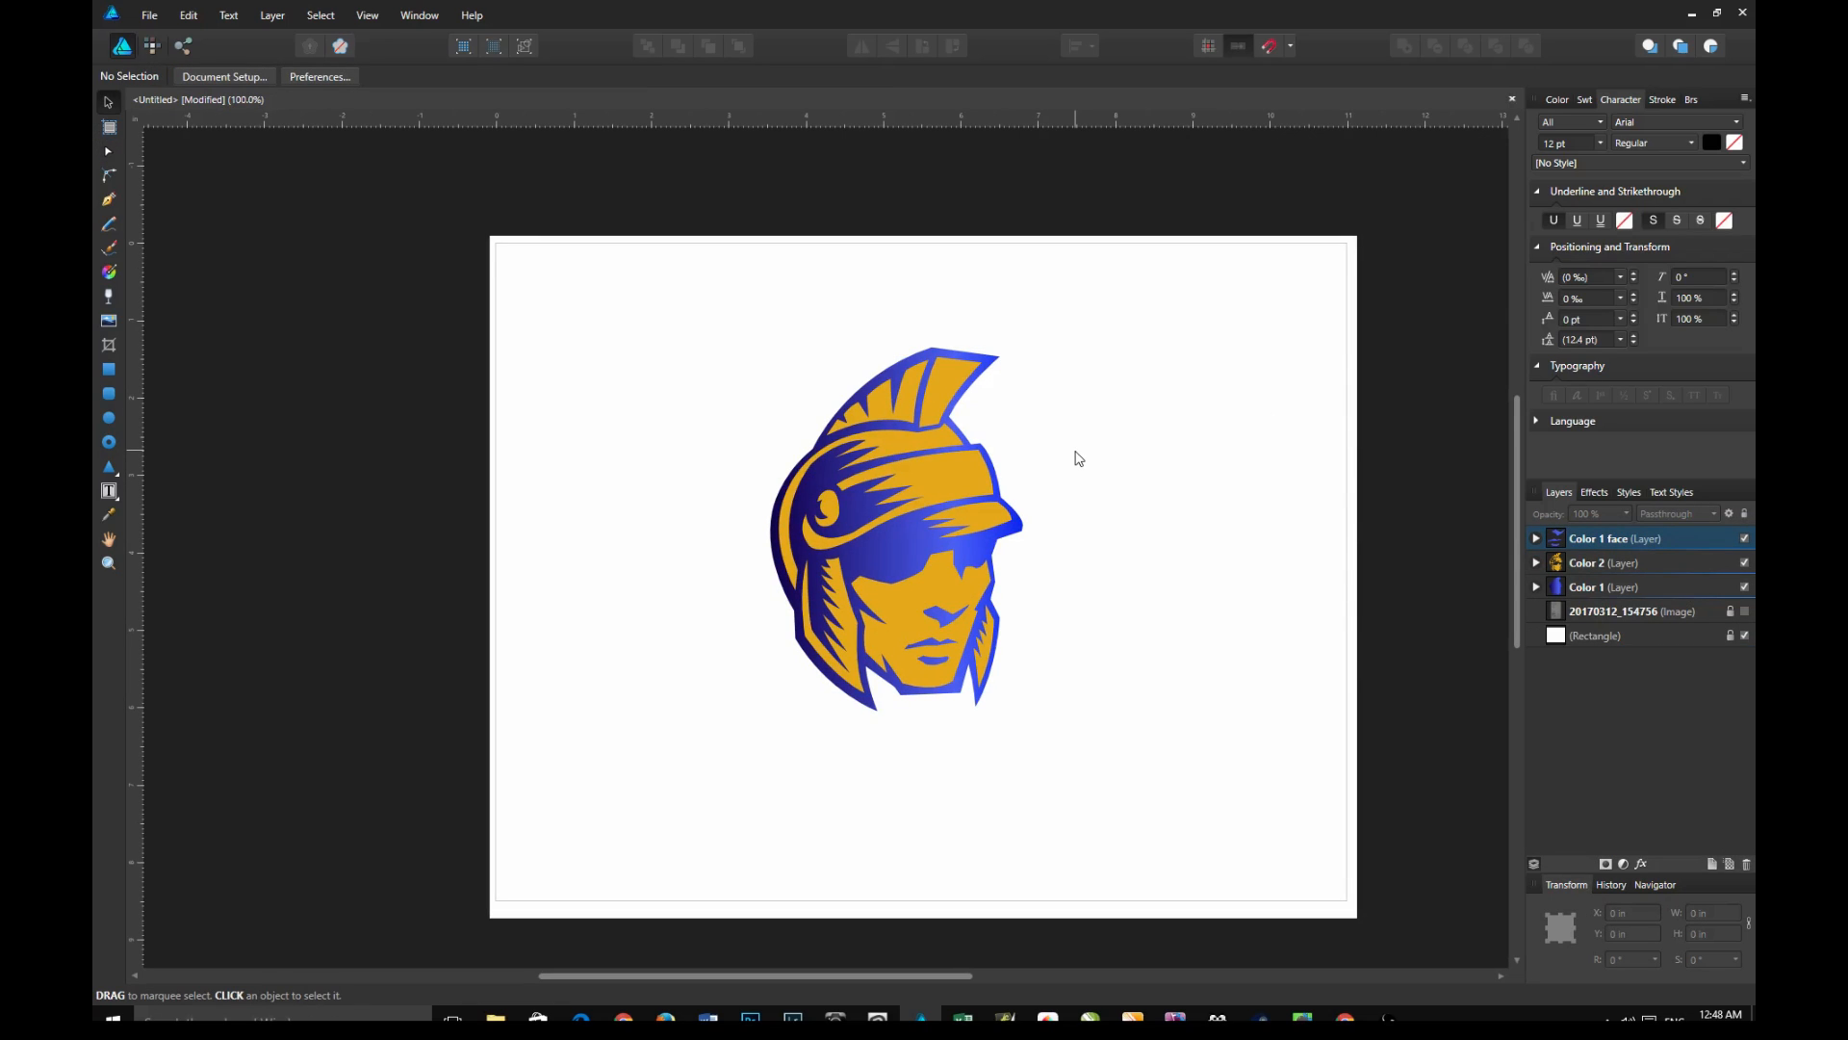
Save the design with Save As under the name 'logo_tutorial' in the Photos folder
click(151, 15)
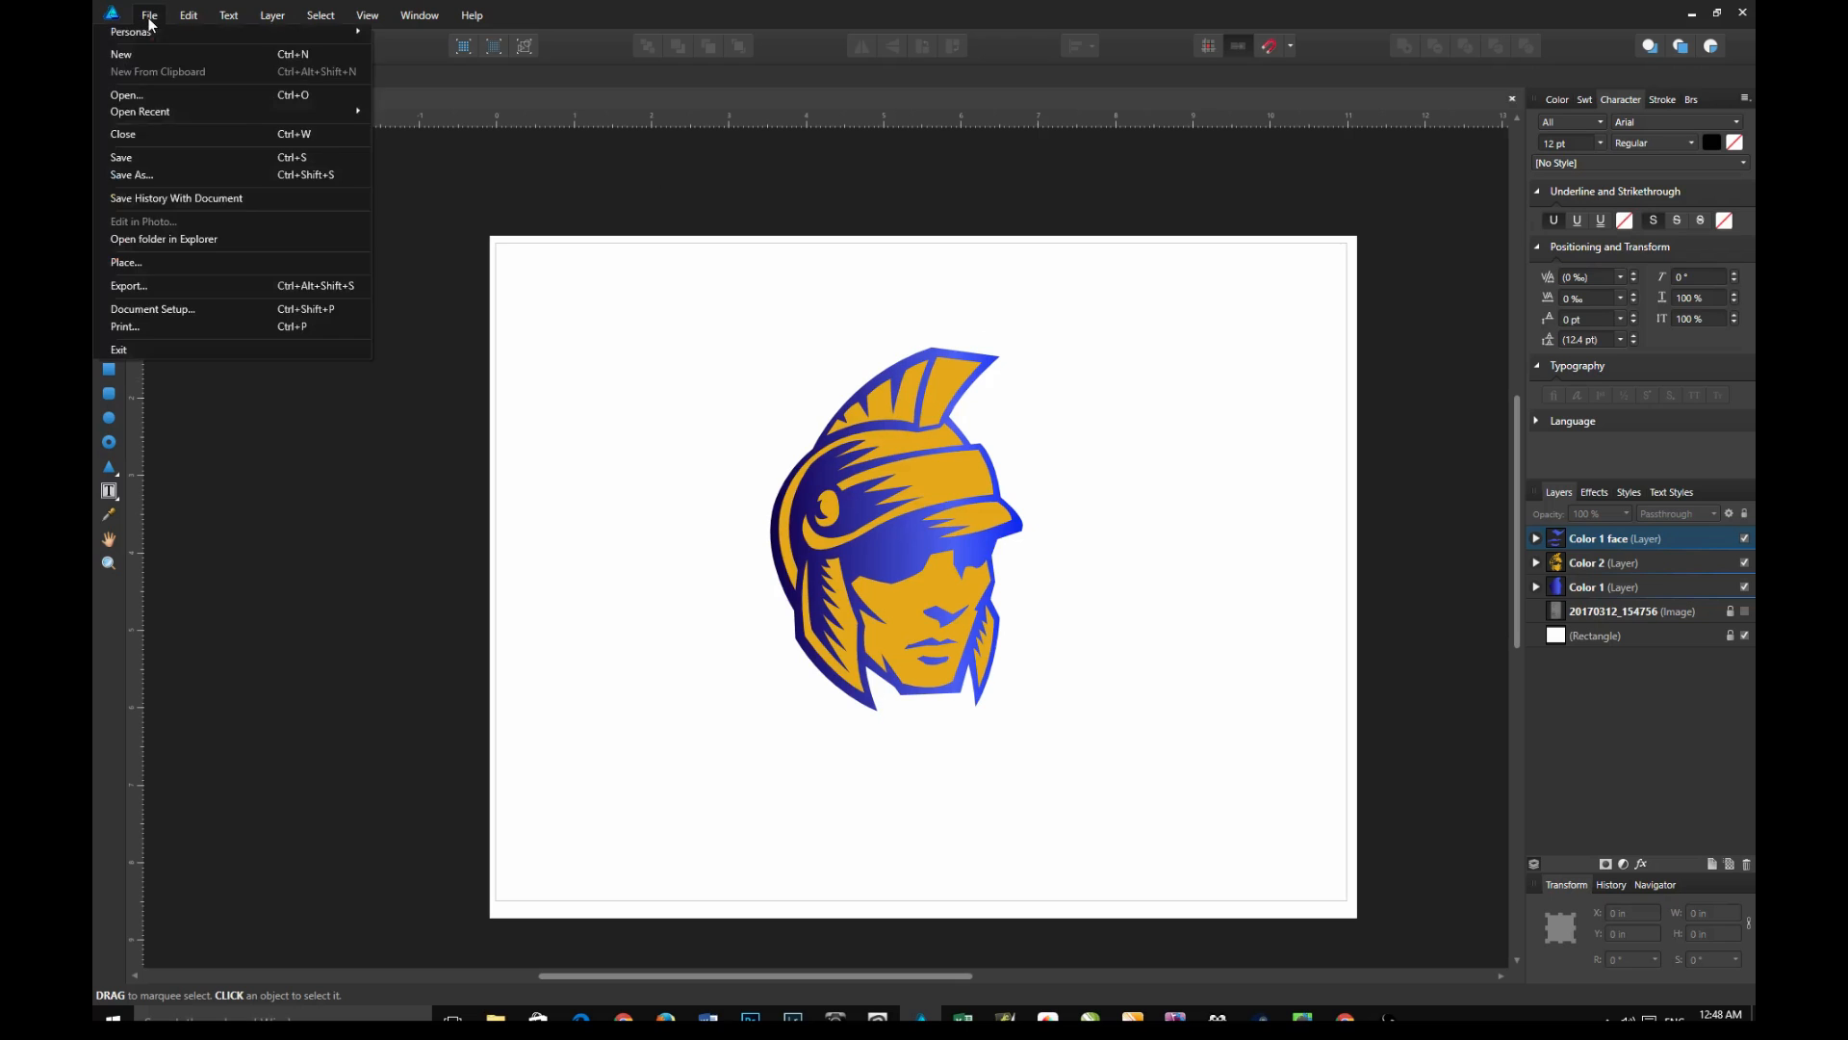
mouse_move(200, 174)
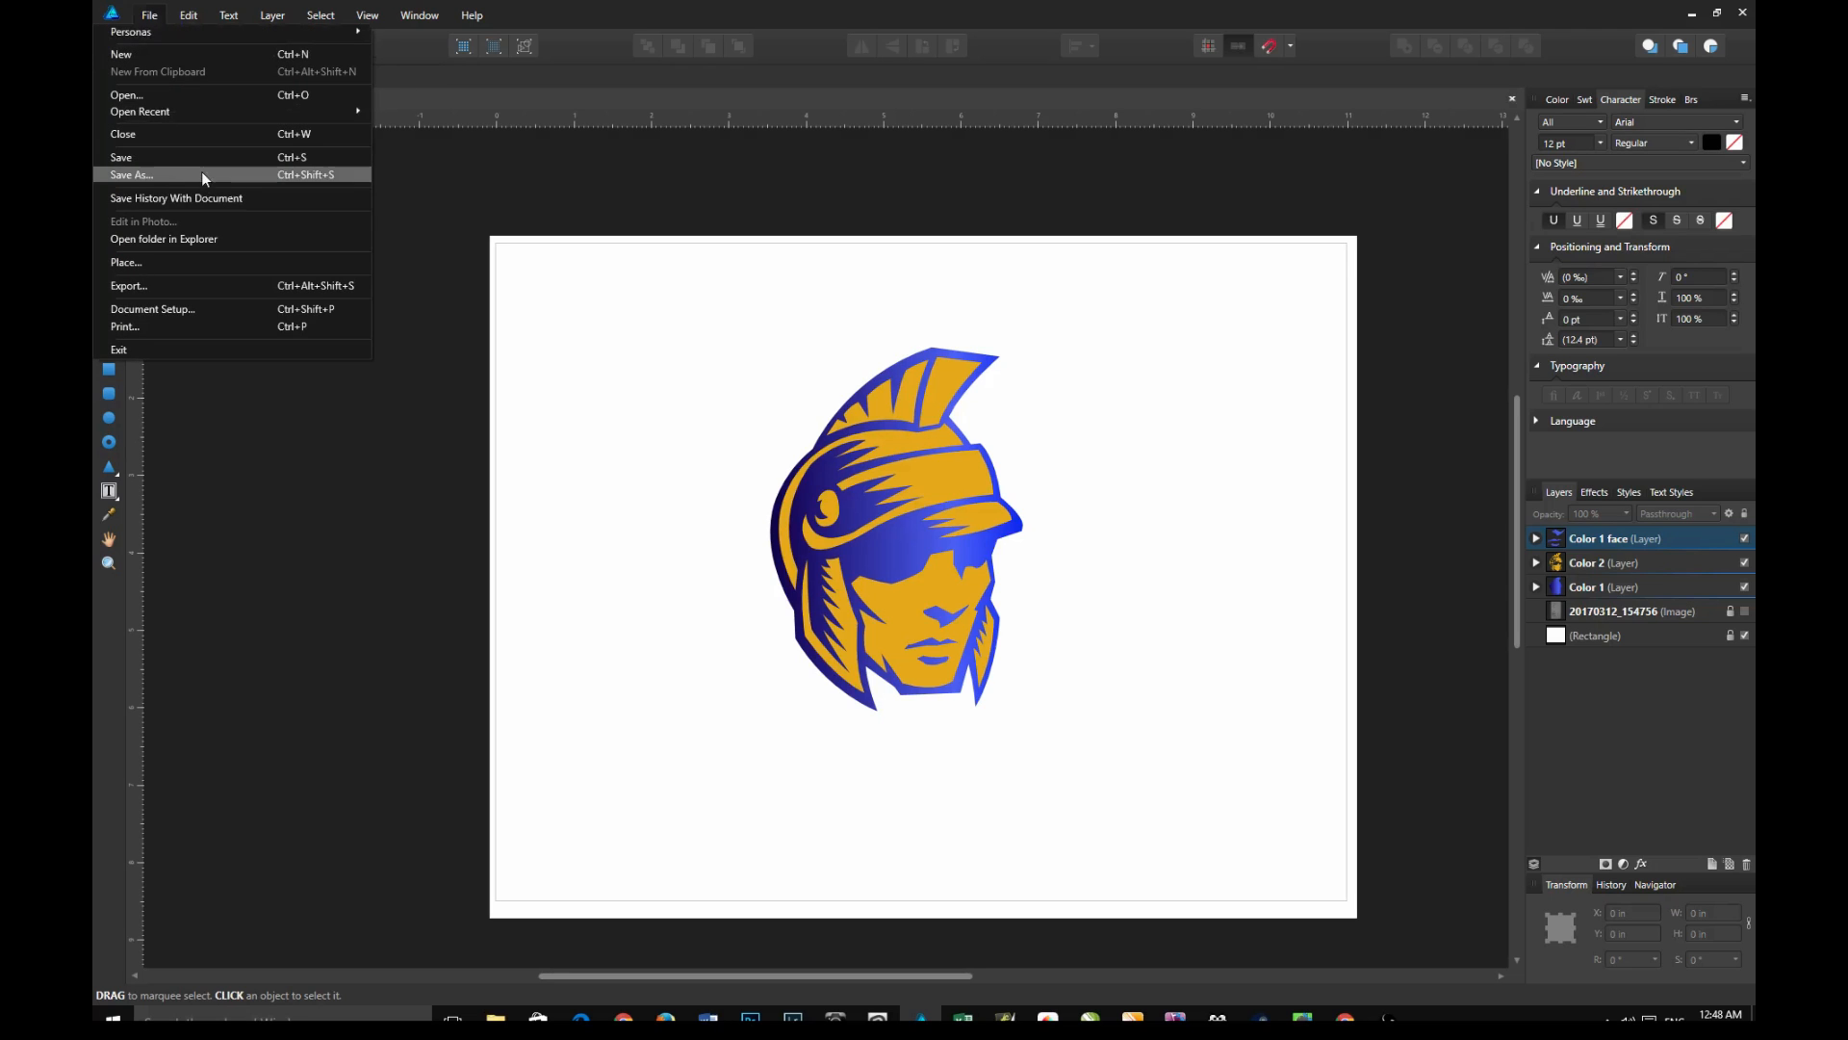
click(132, 174)
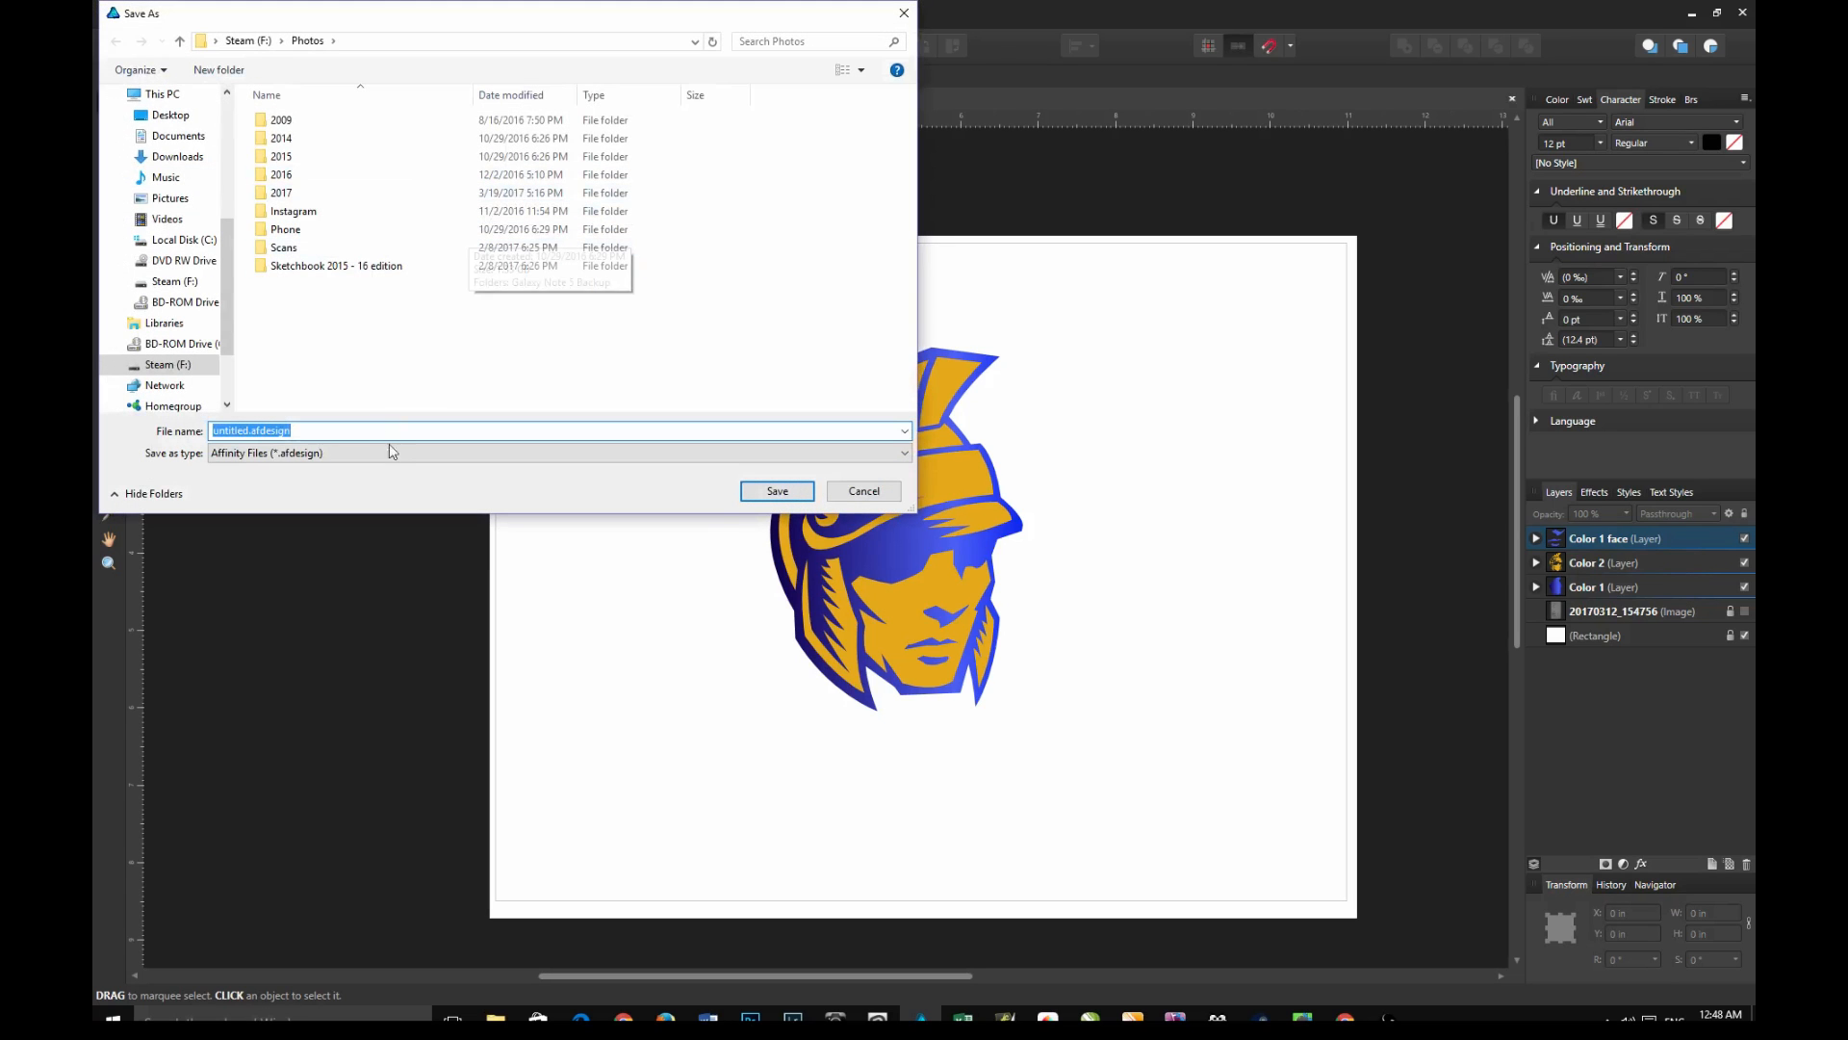
scroll(down, 3)
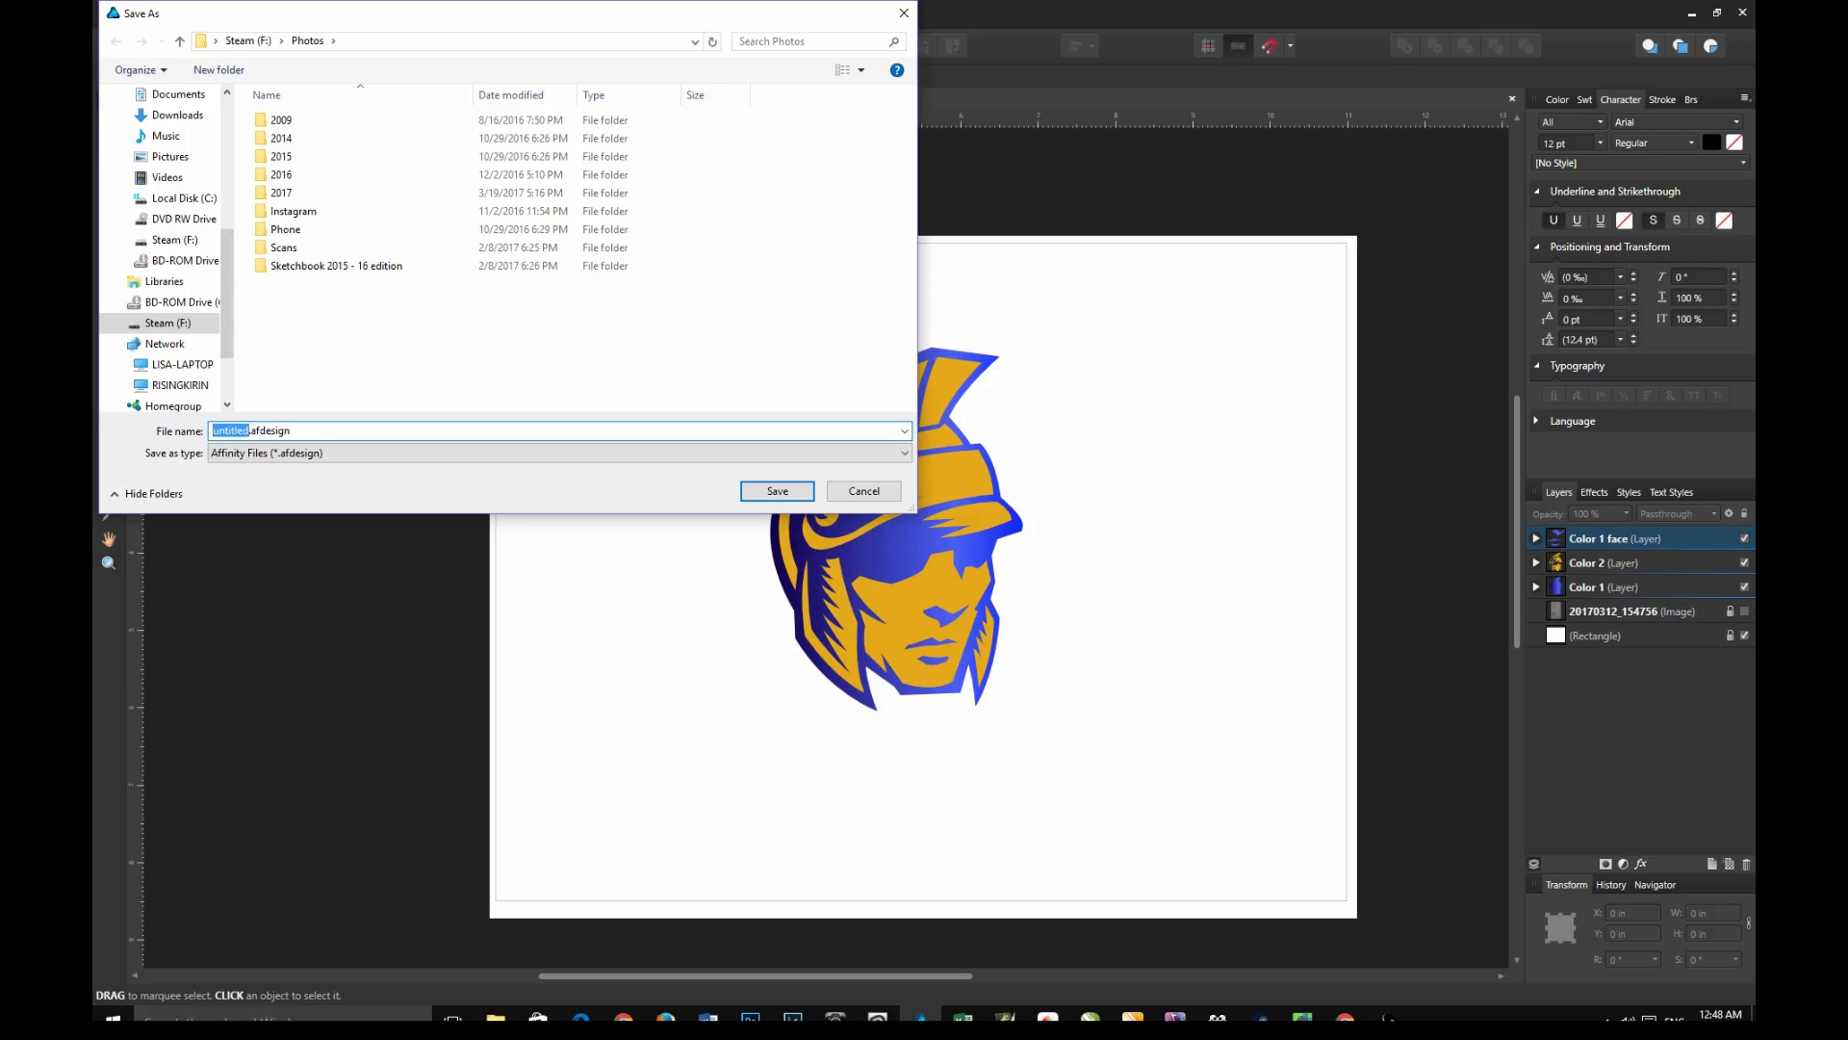
text(logo_tutoria)
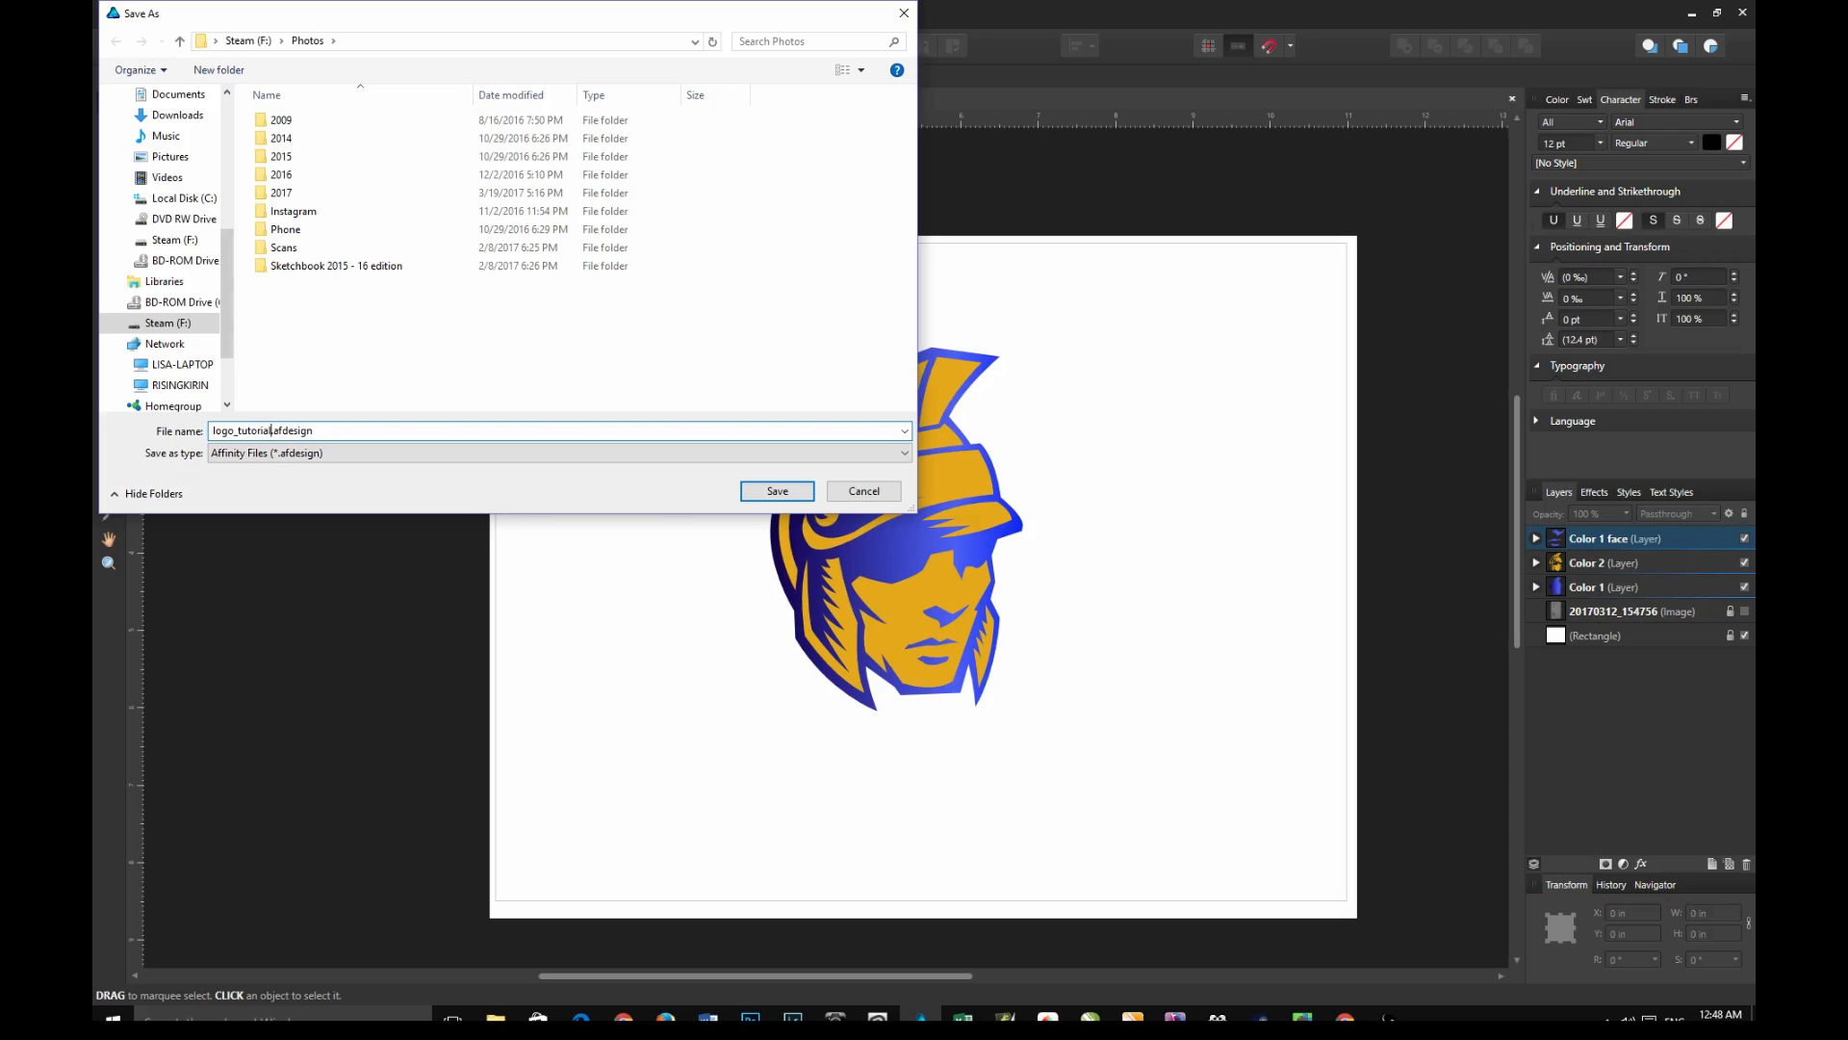
click(776, 490)
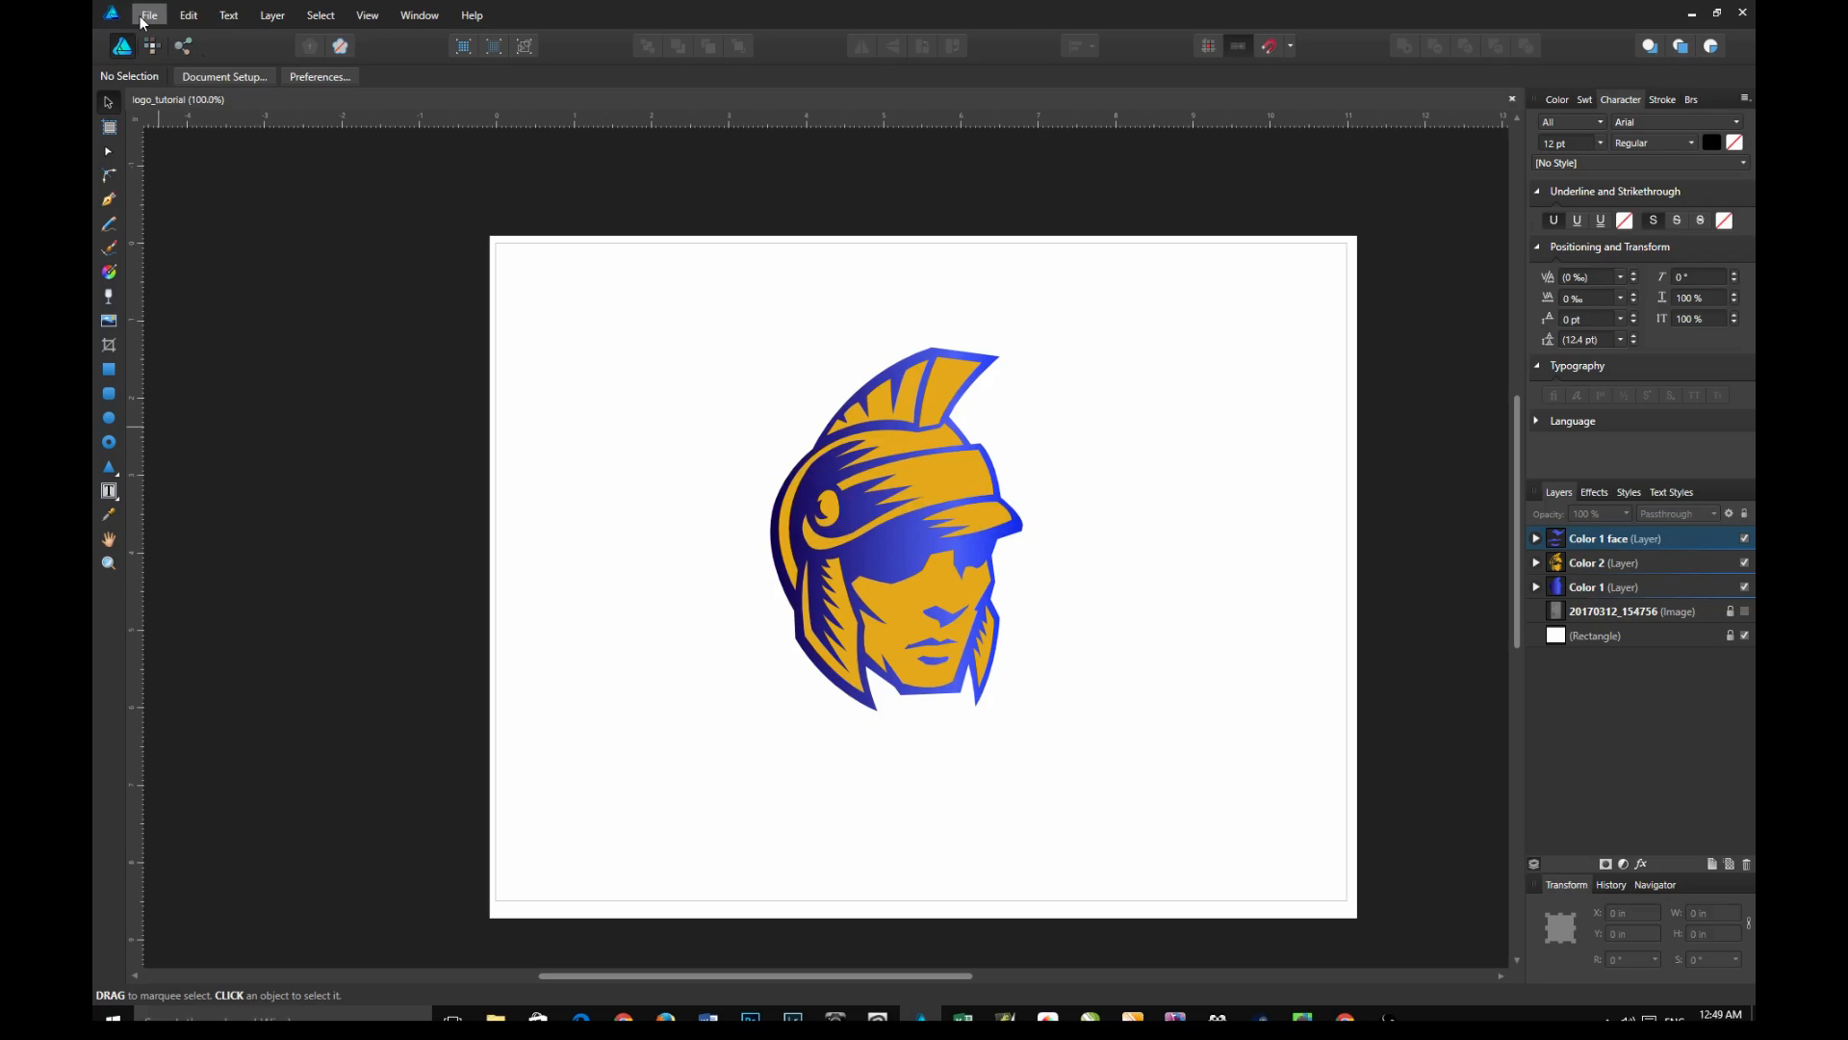
Export the logo in EPS format and save it as logo_tutorial.eps in Photos
click(150, 14)
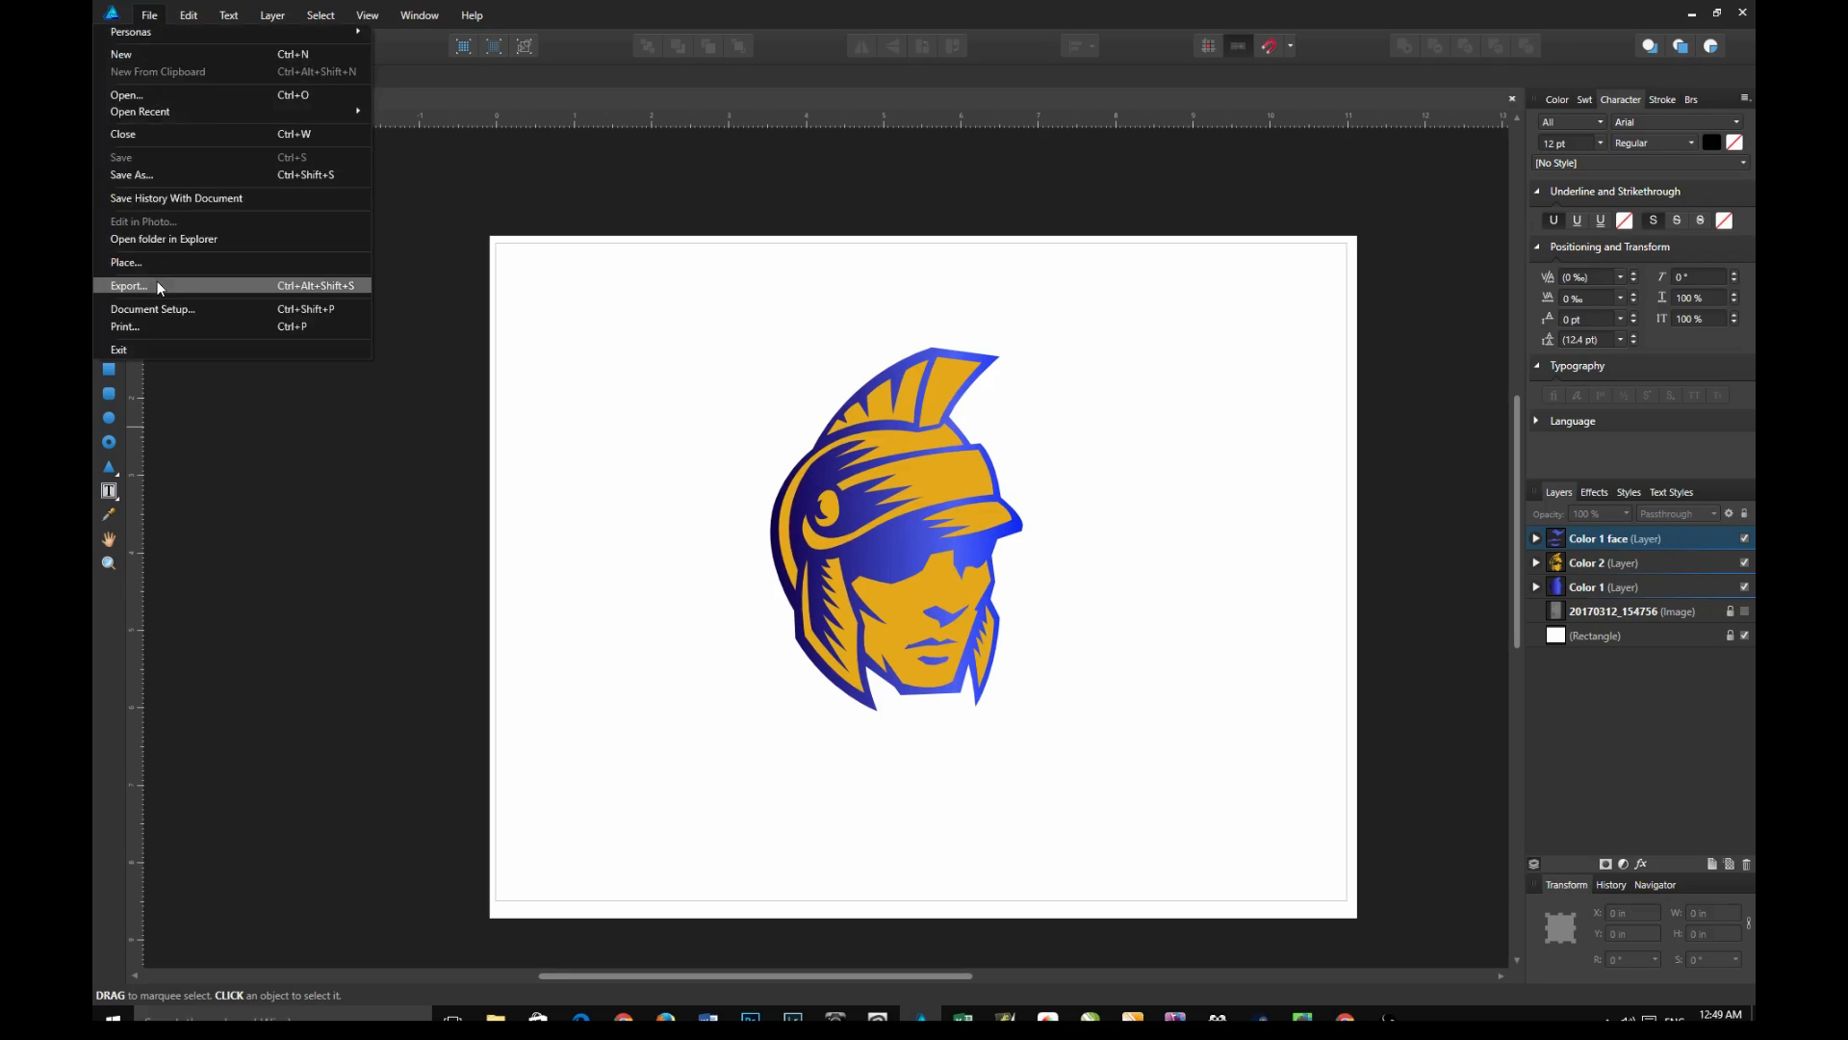
click(128, 285)
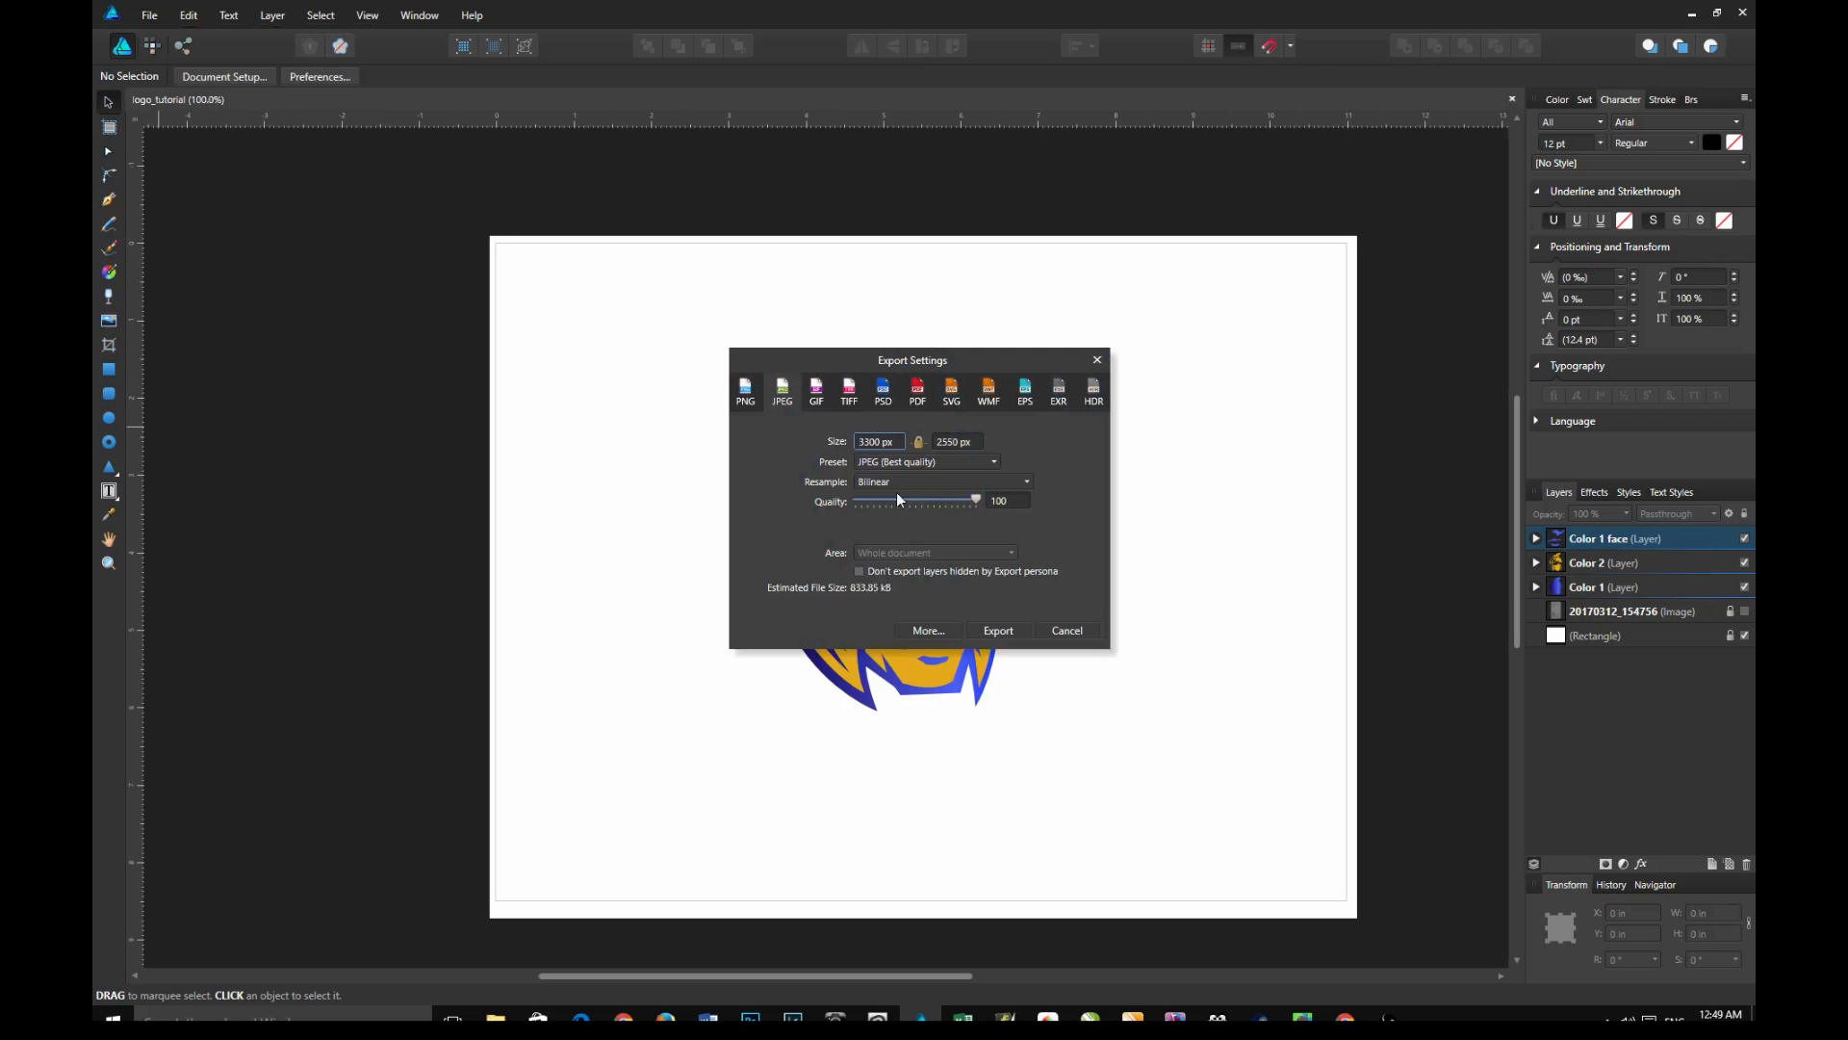
mouse_move(849, 394)
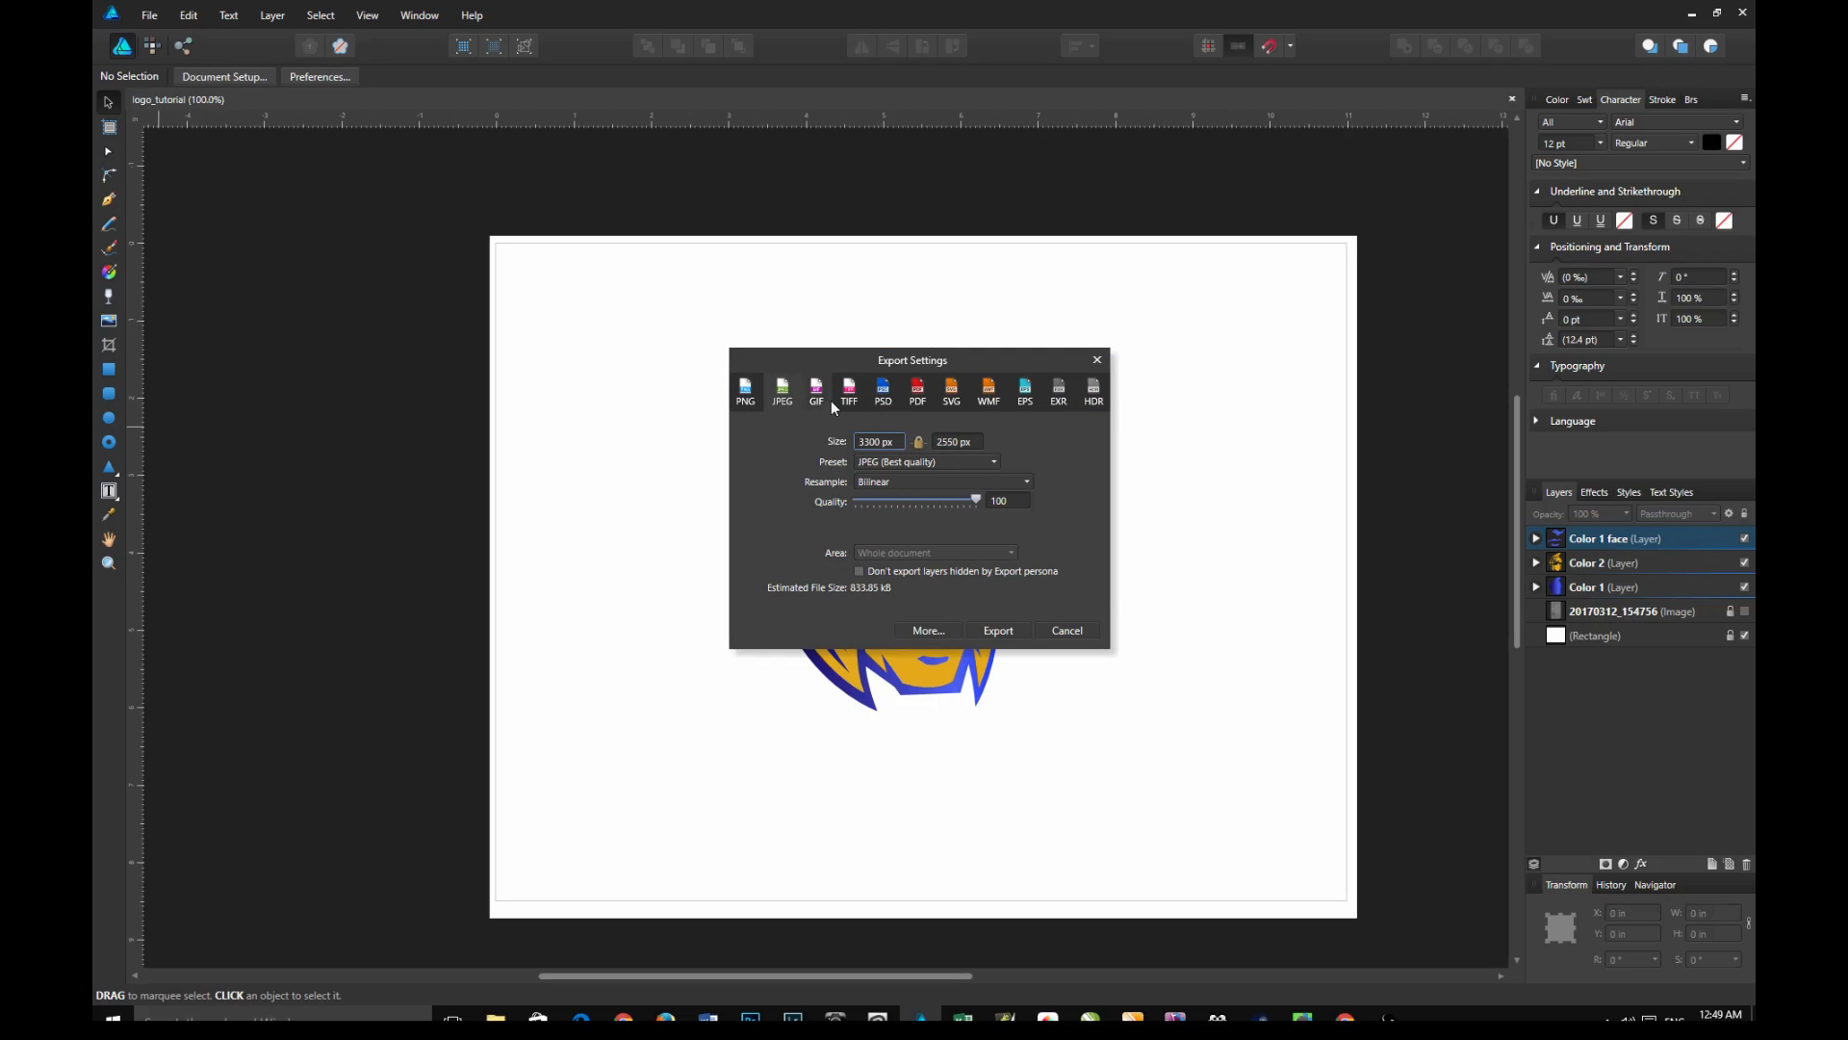
mouse_move(952, 404)
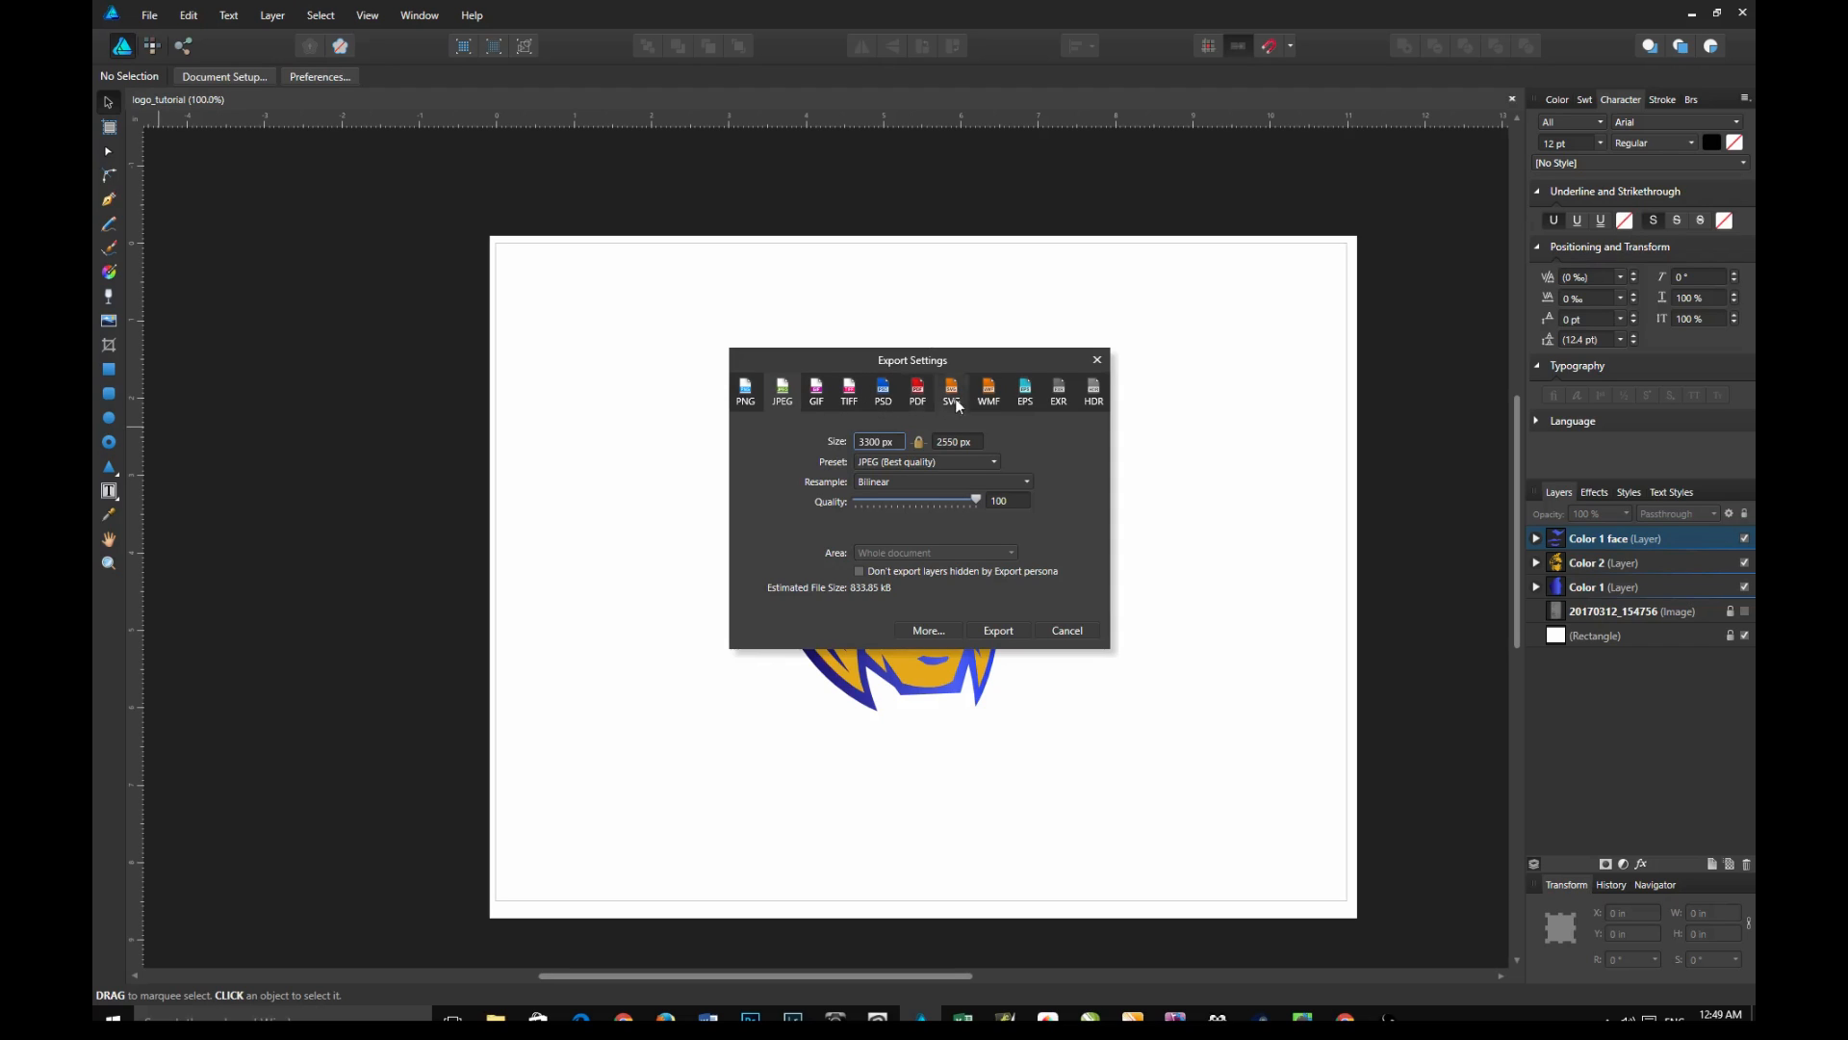
mouse_move(1025, 400)
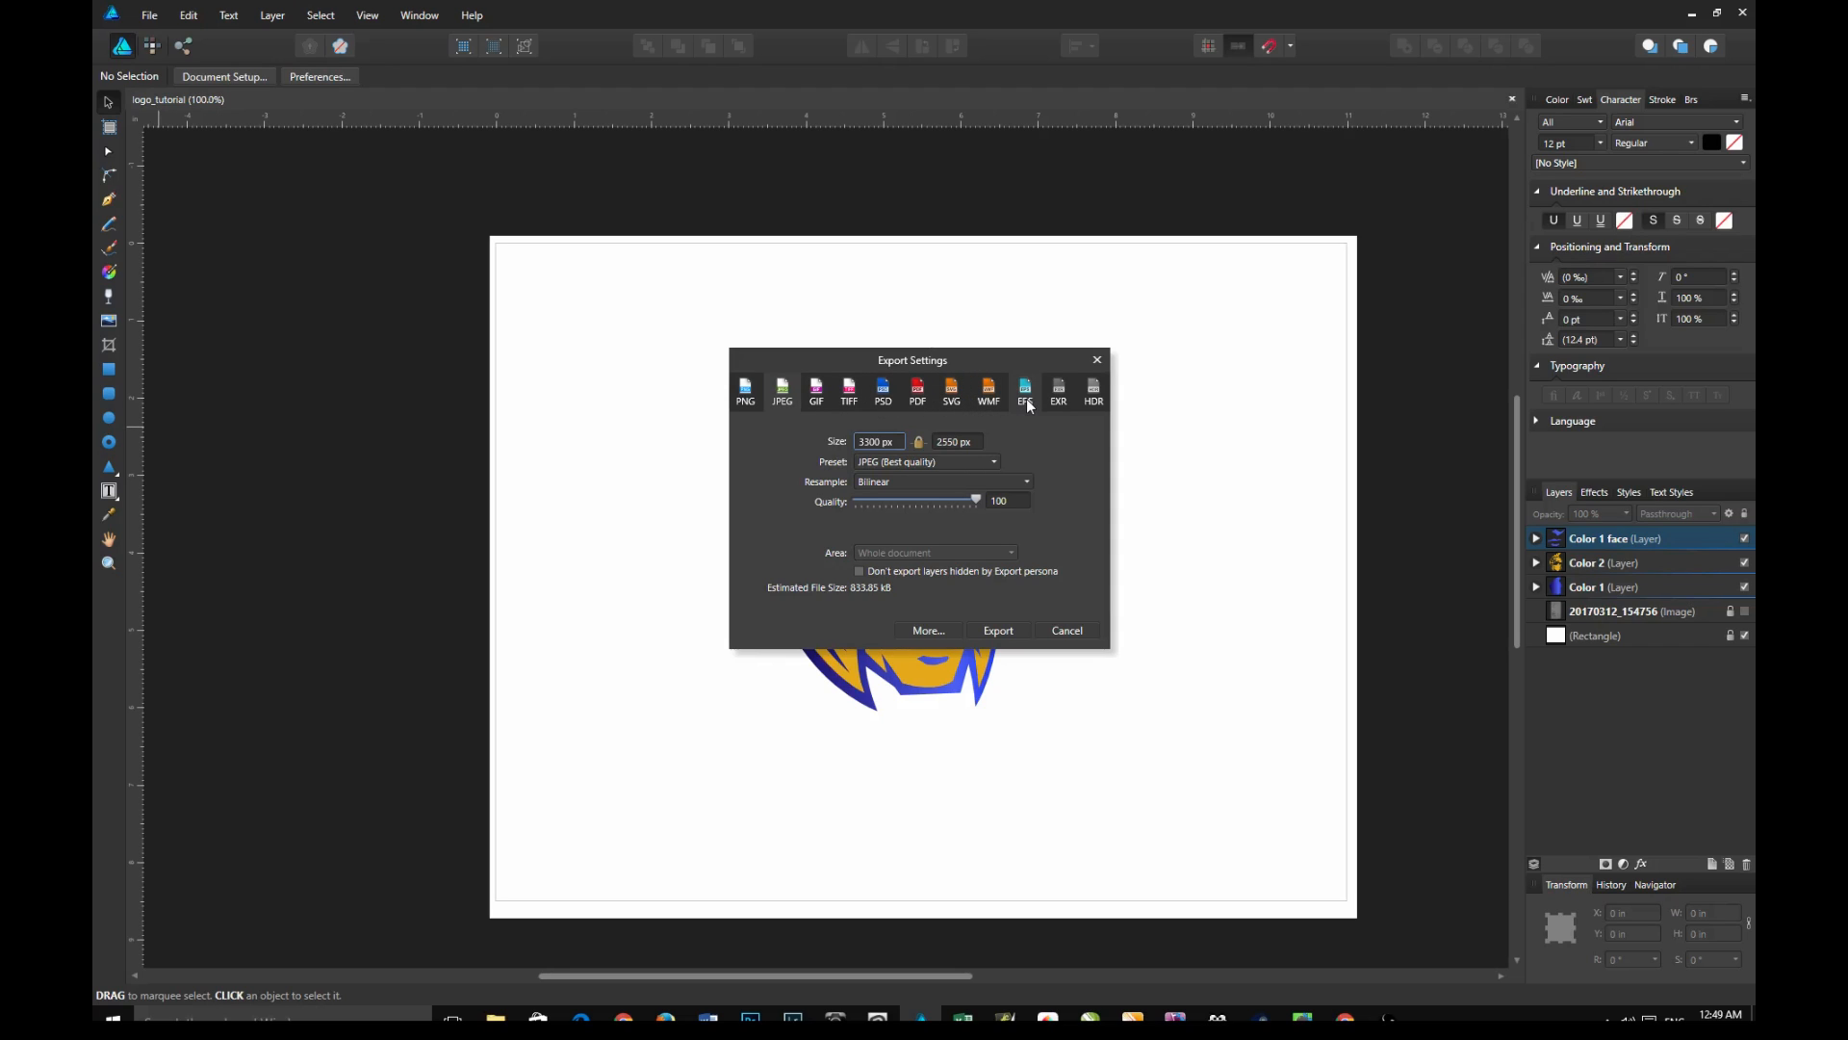
click(1024, 390)
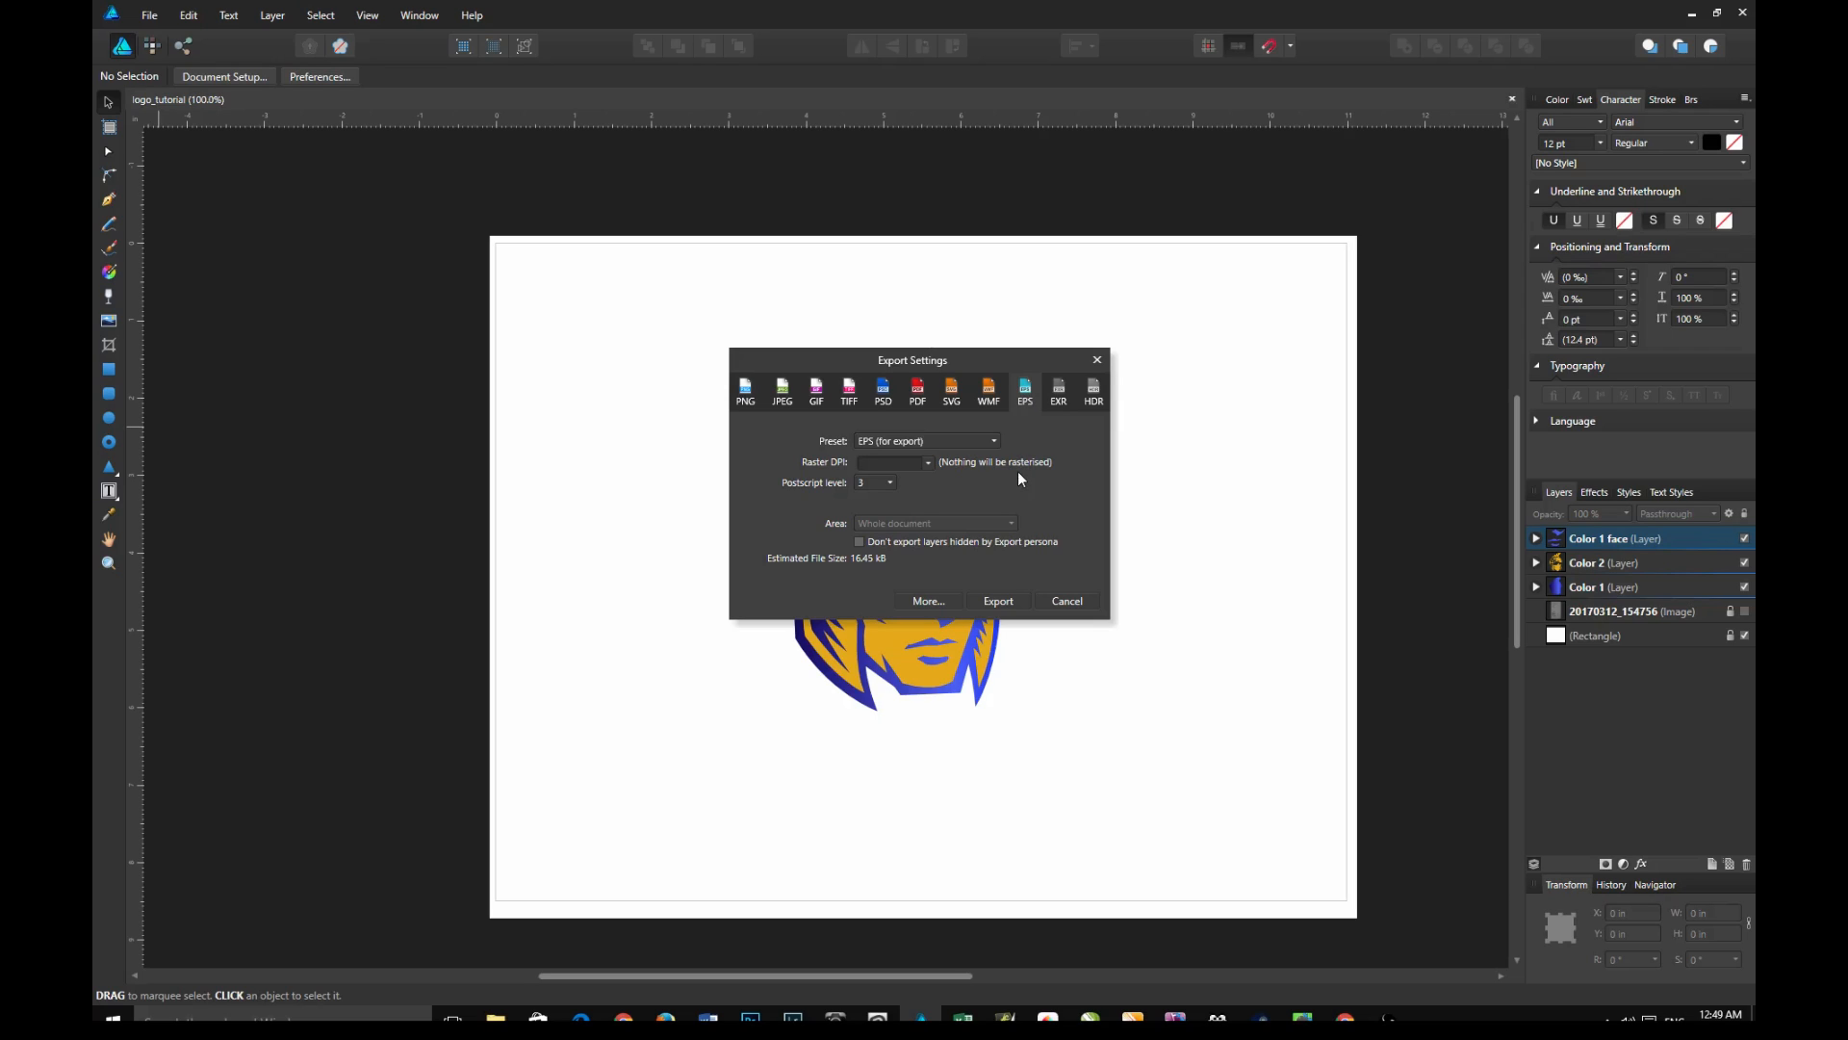
mouse_move(904, 566)
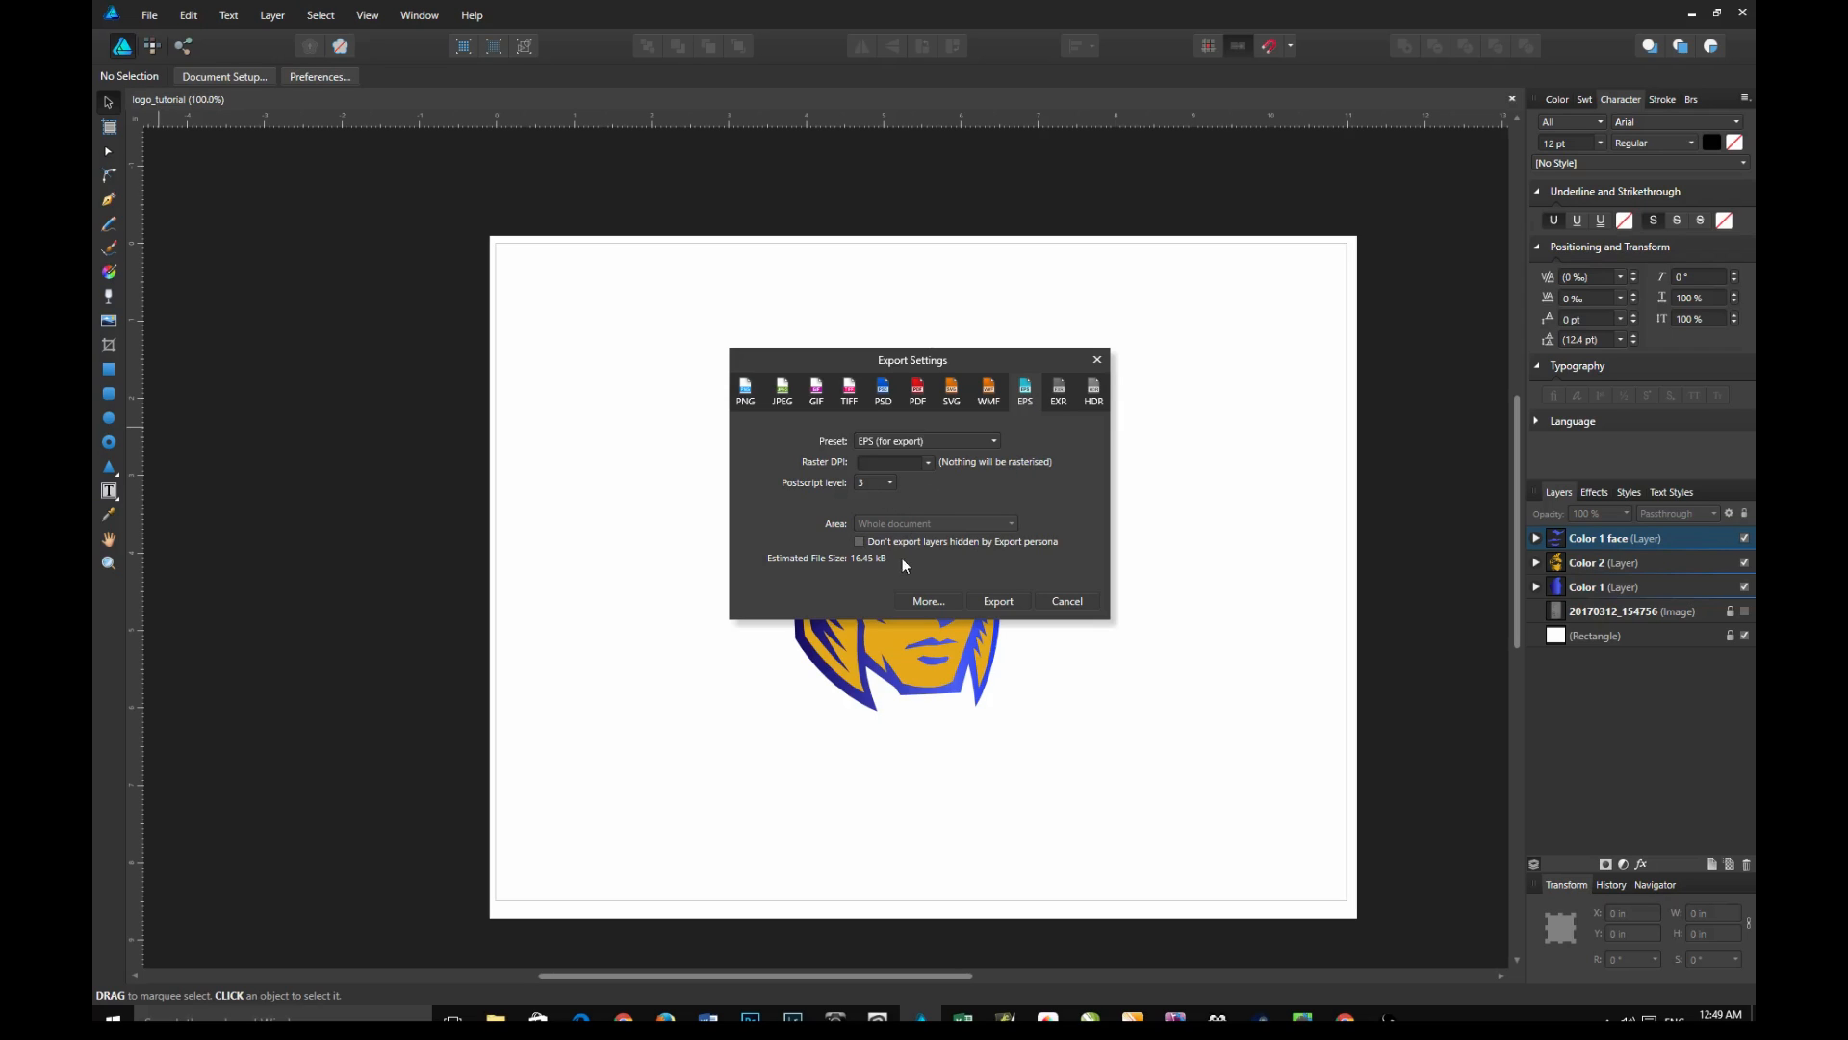
mouse_move(996, 605)
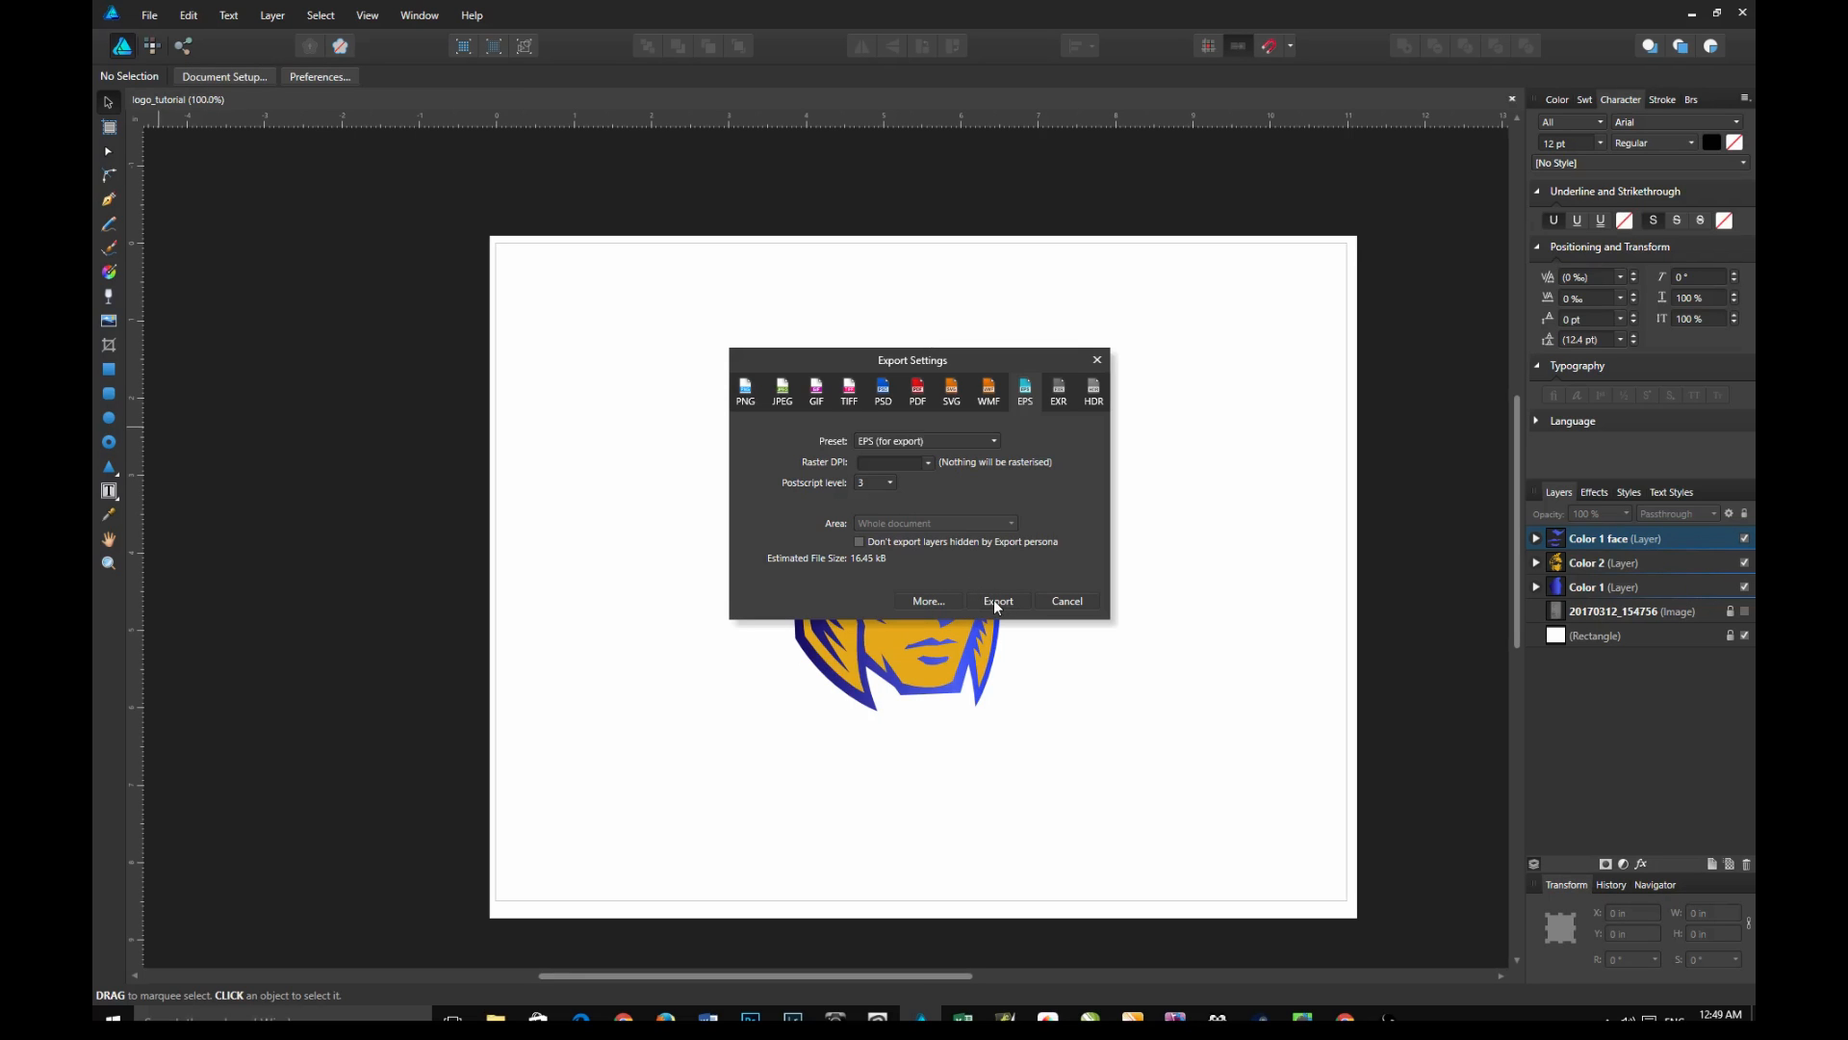
click(998, 601)
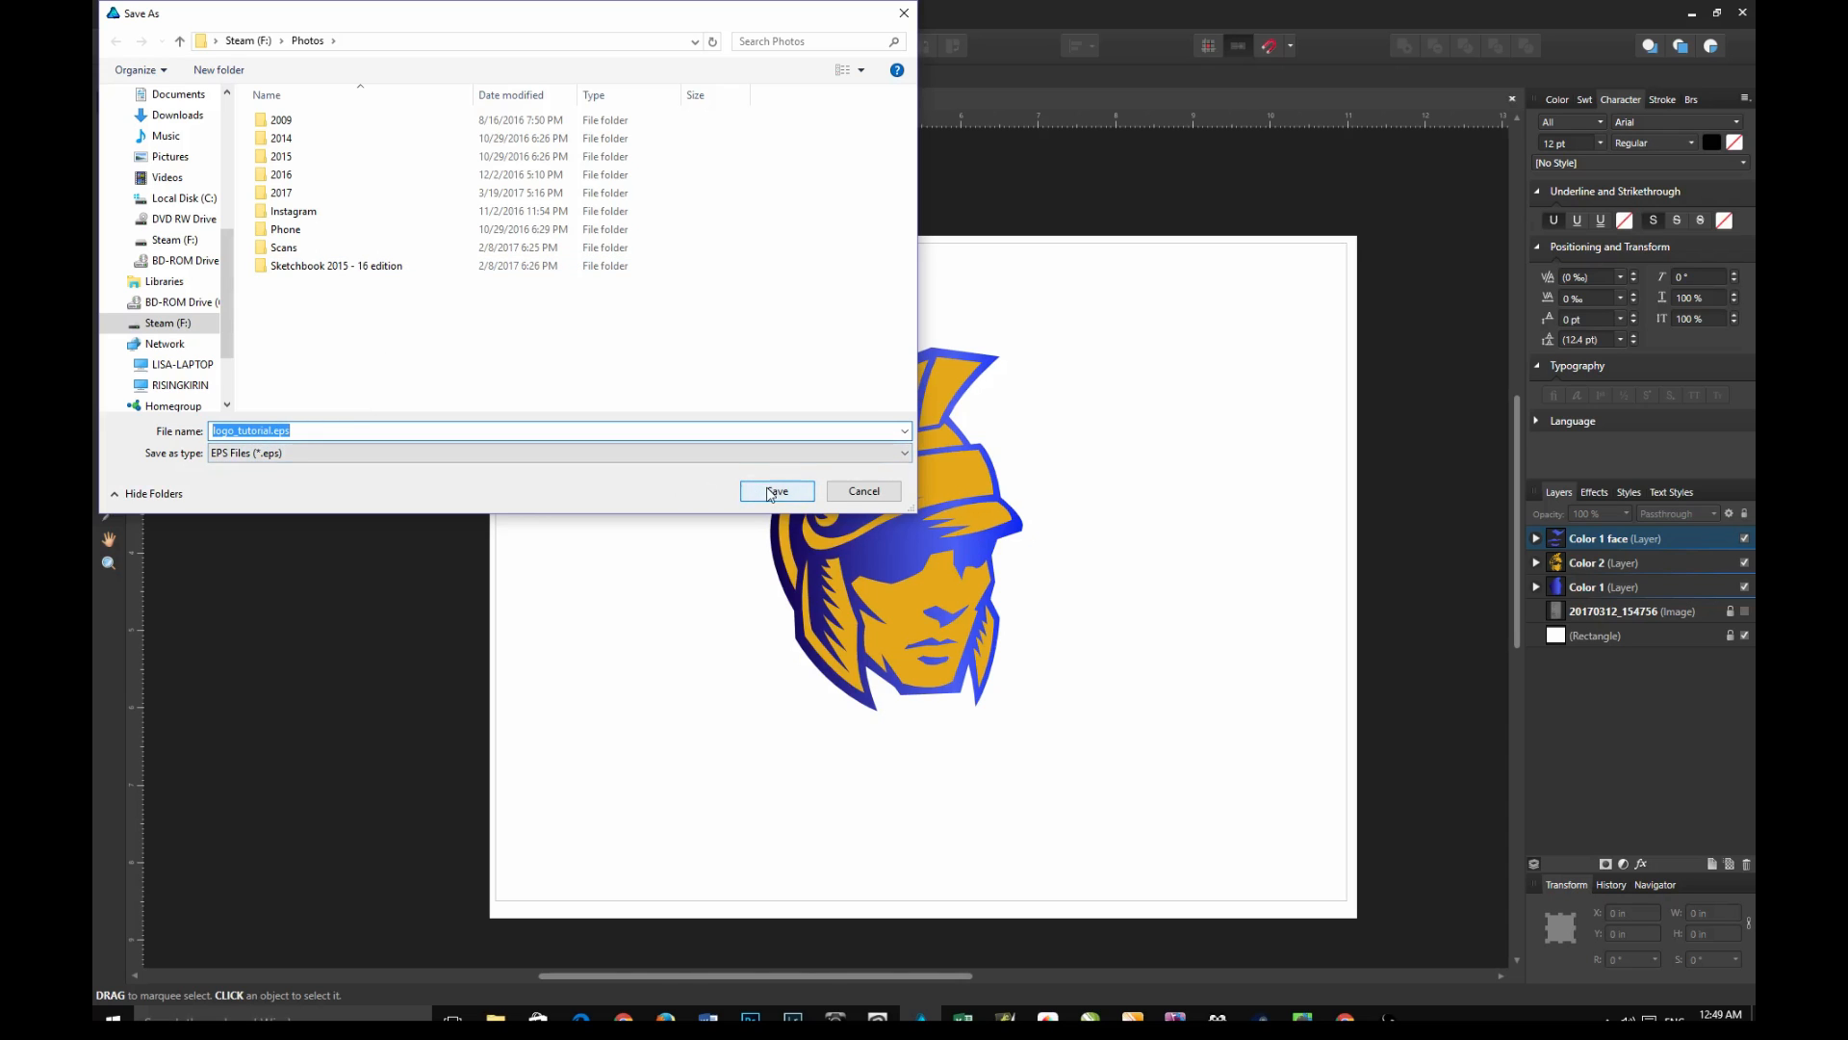
click(777, 491)
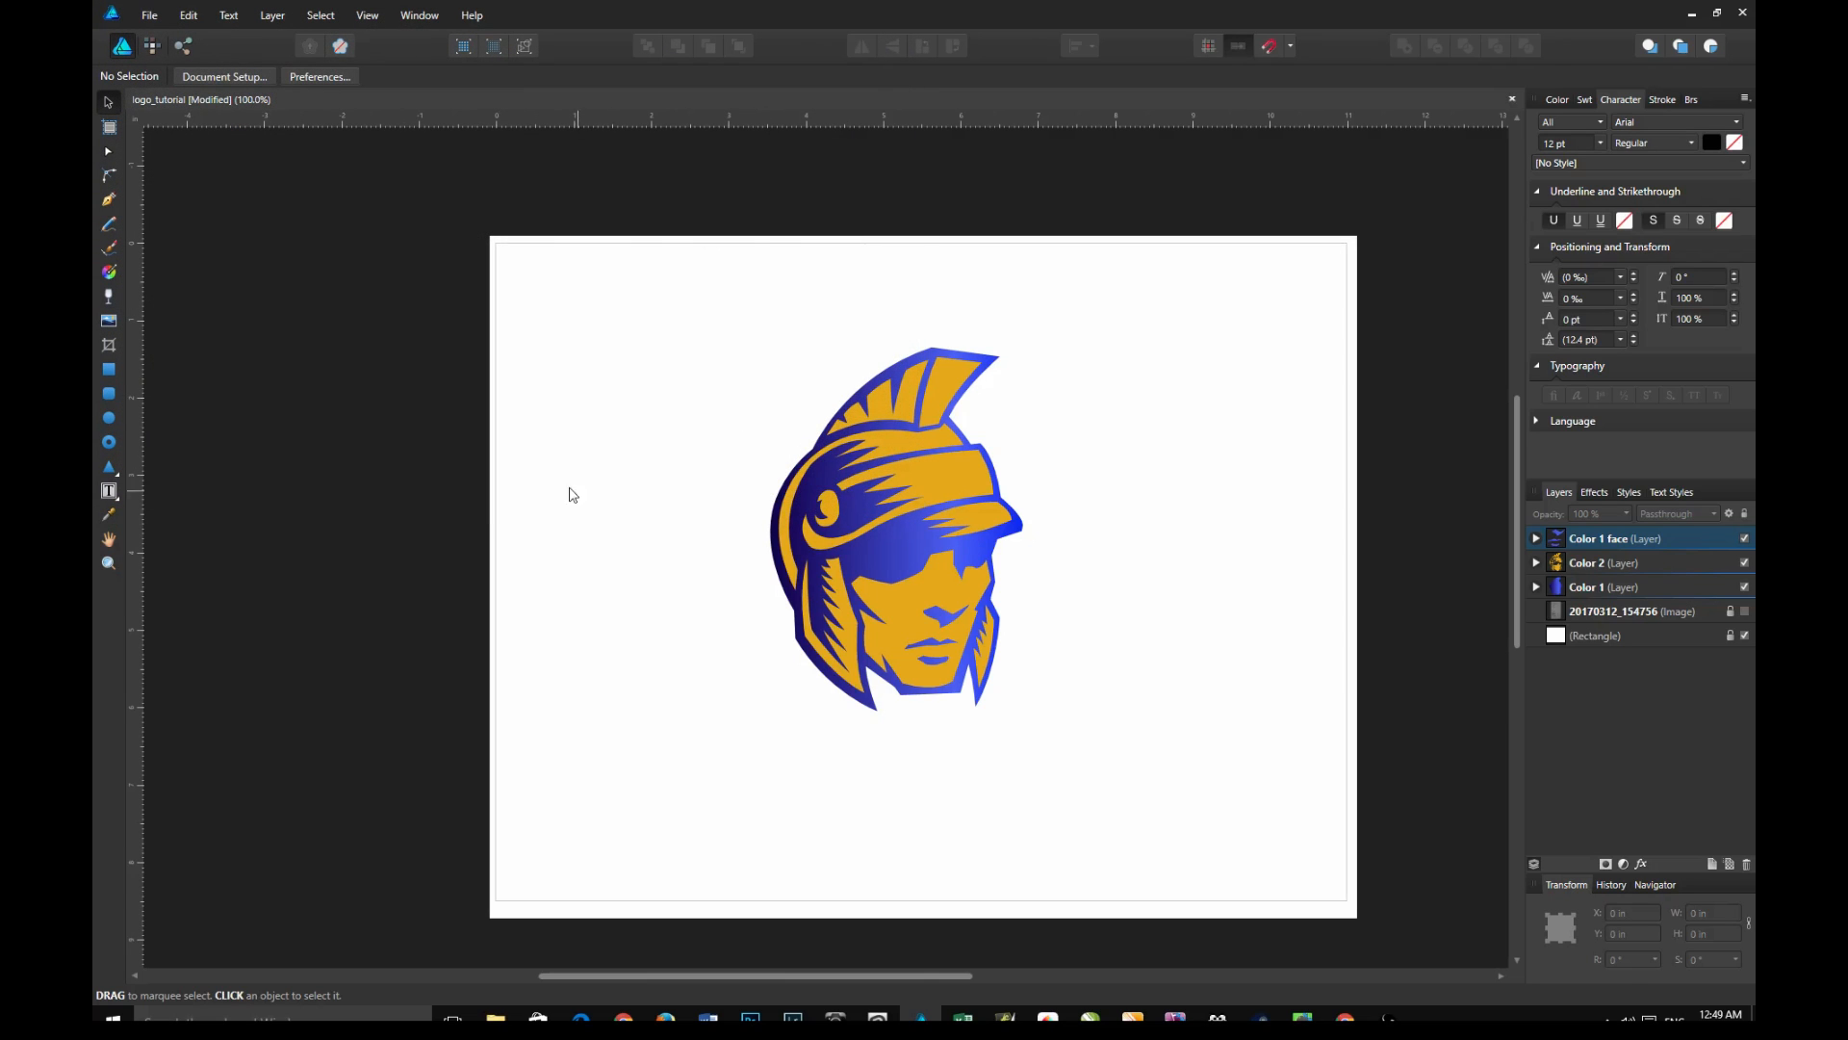
mouse_move(548, 487)
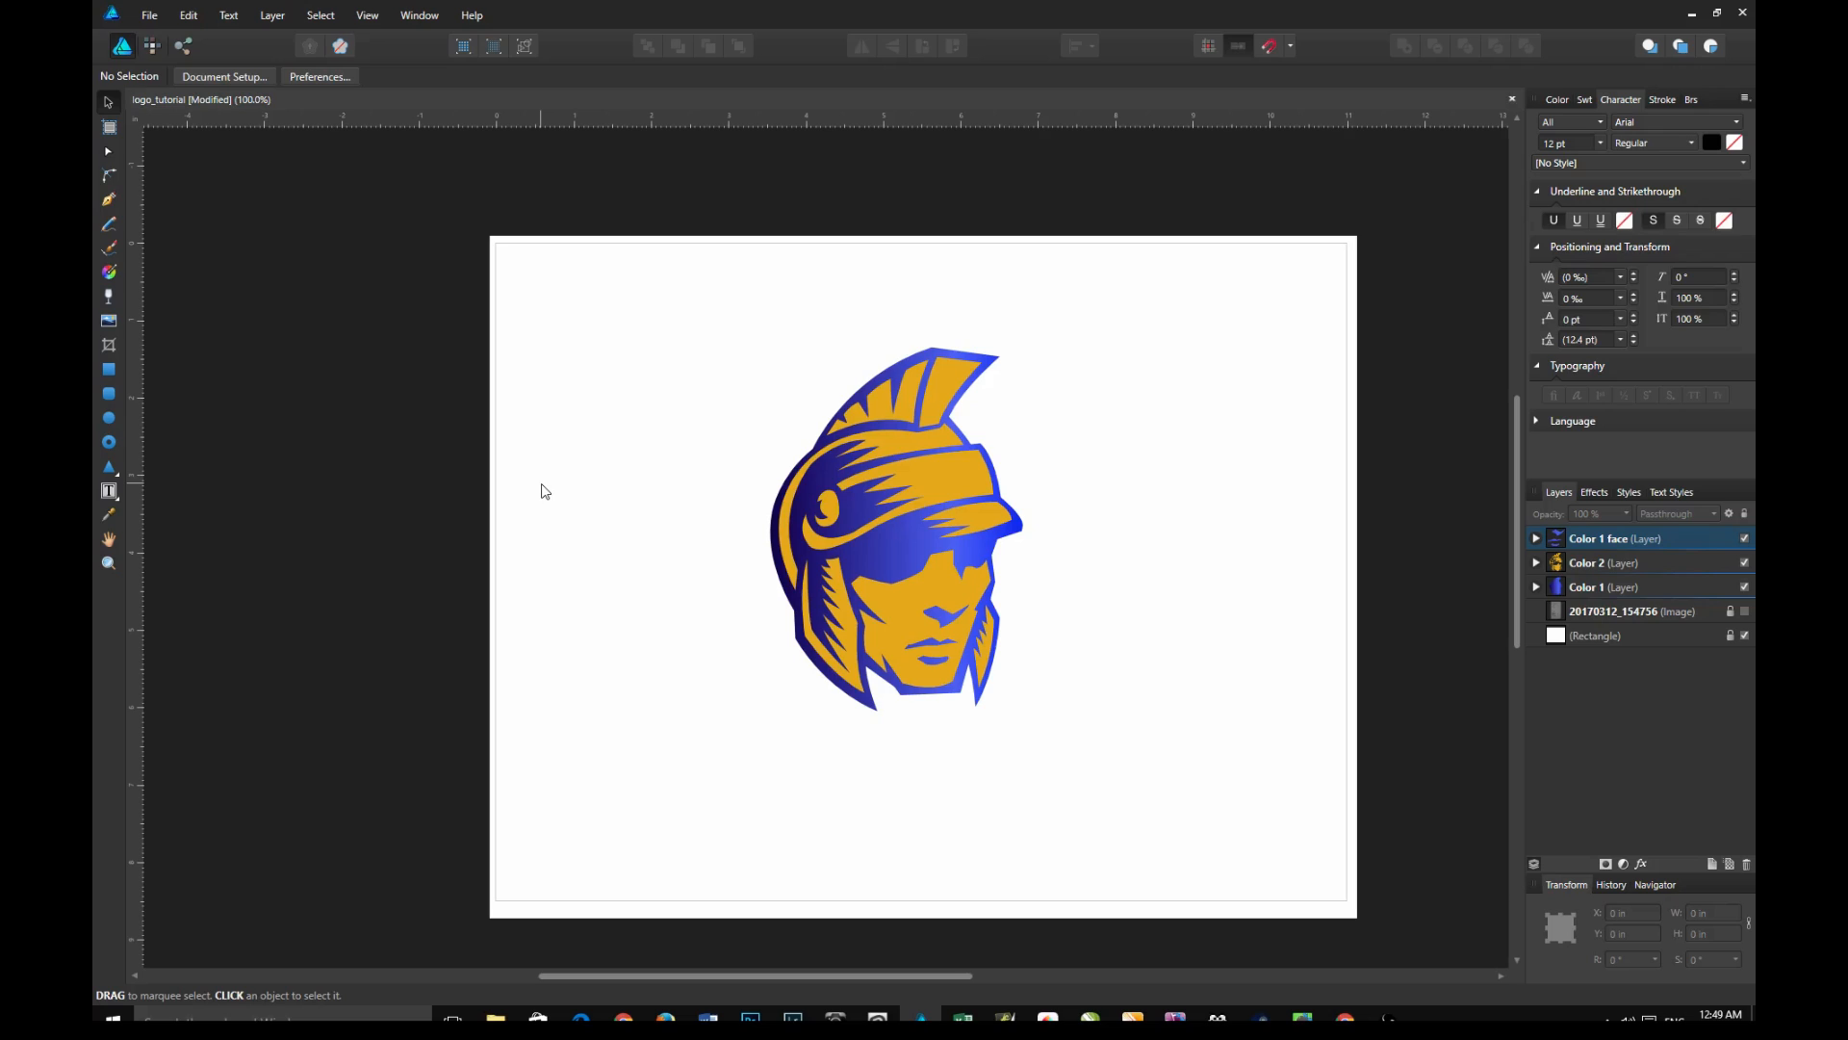
mouse_move(861, 172)
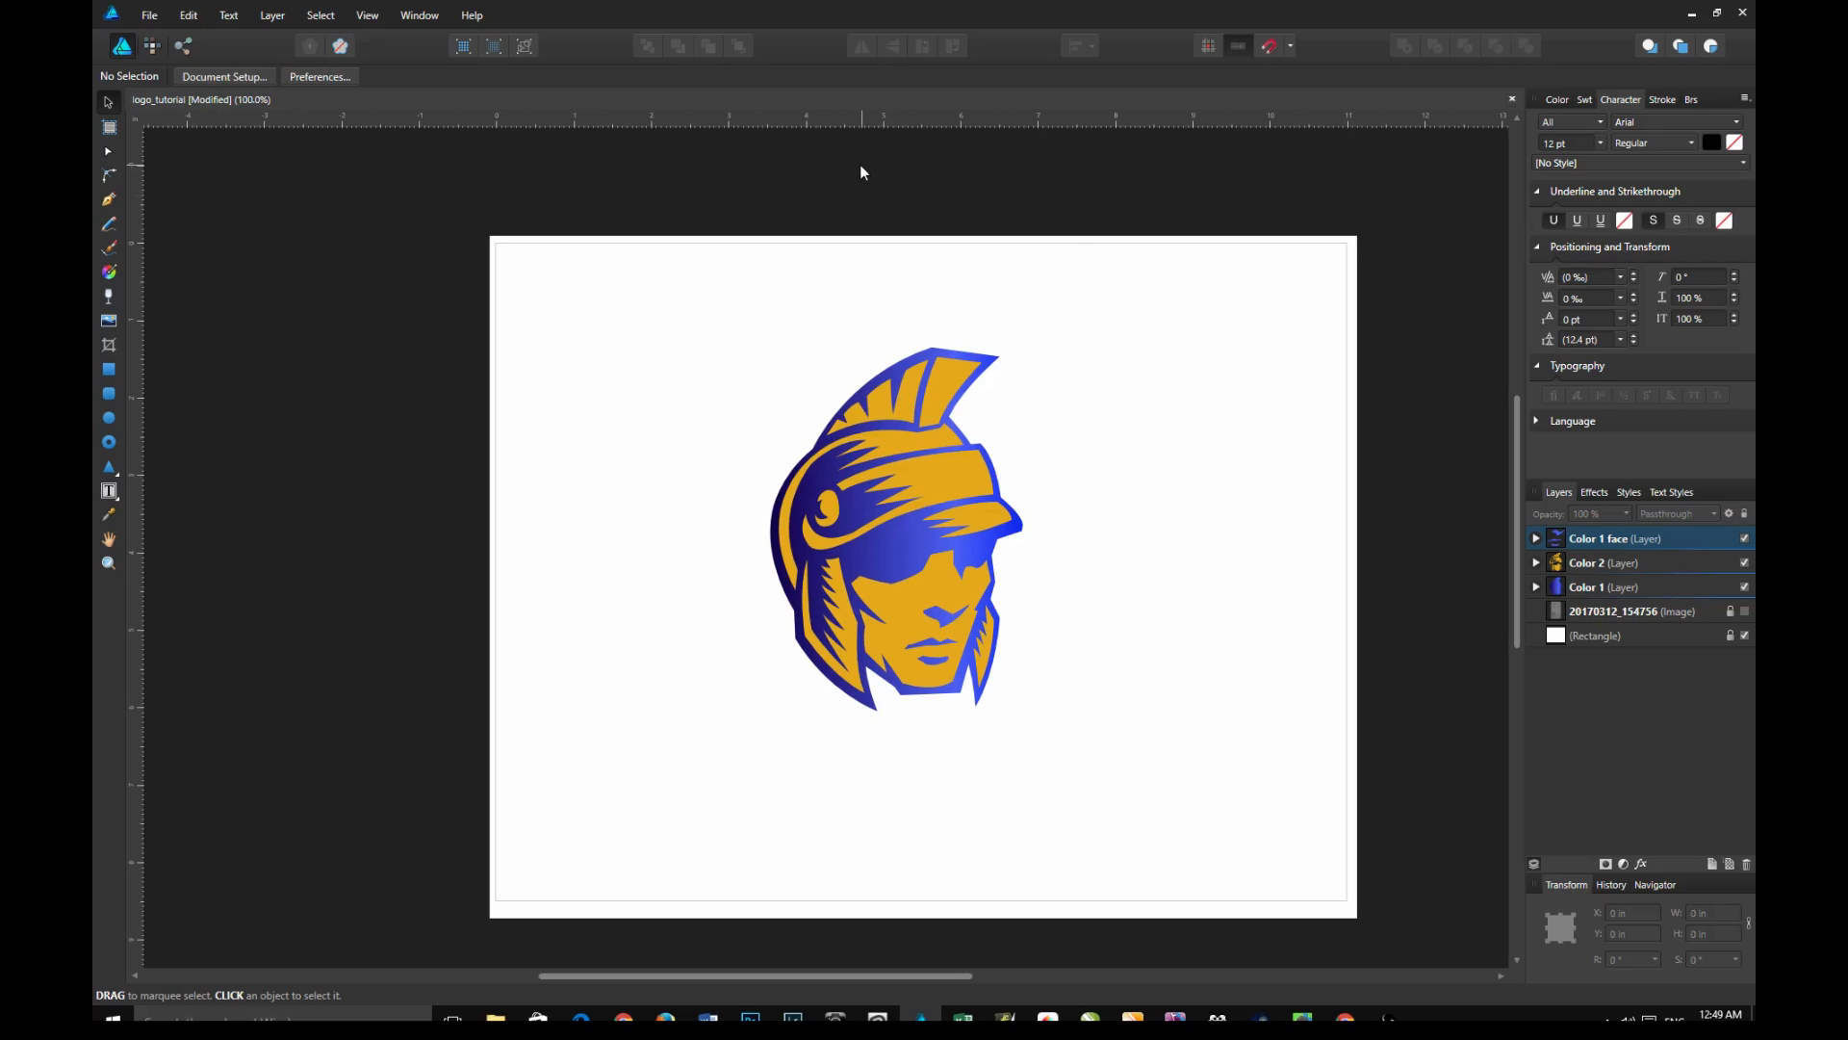
mouse_move(1090, 373)
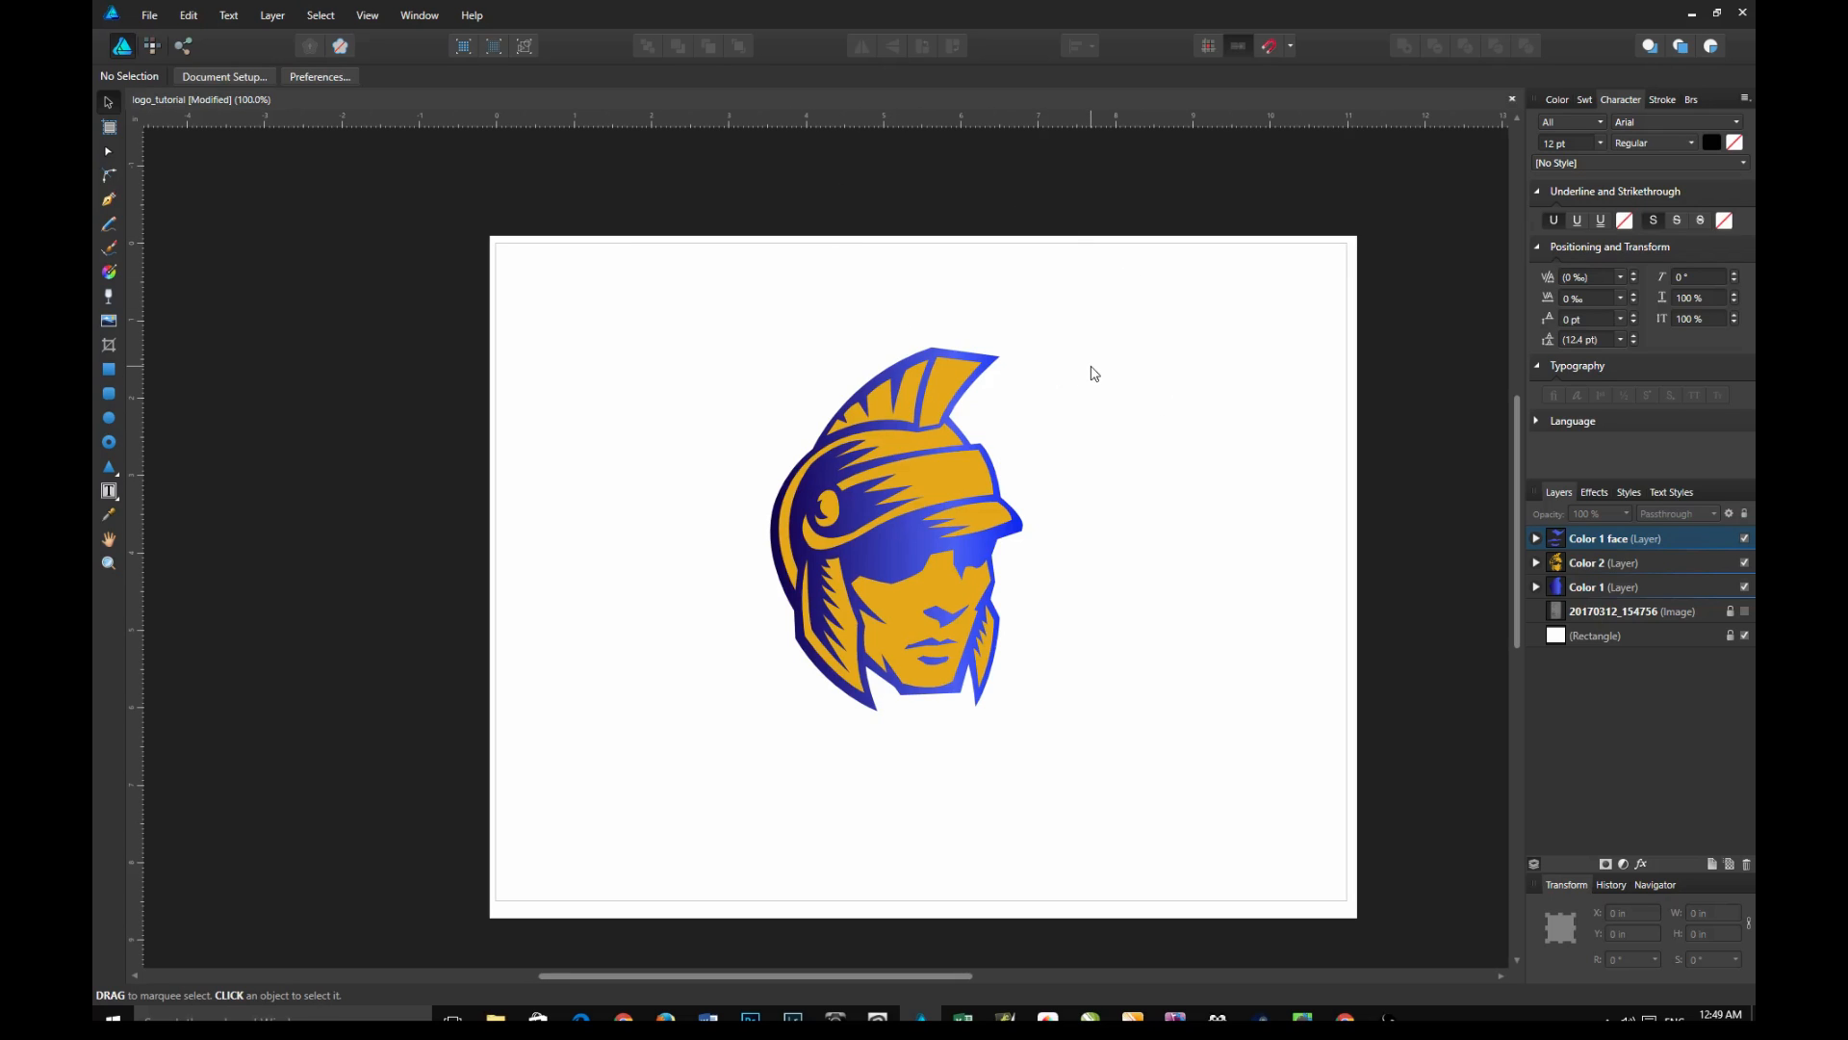